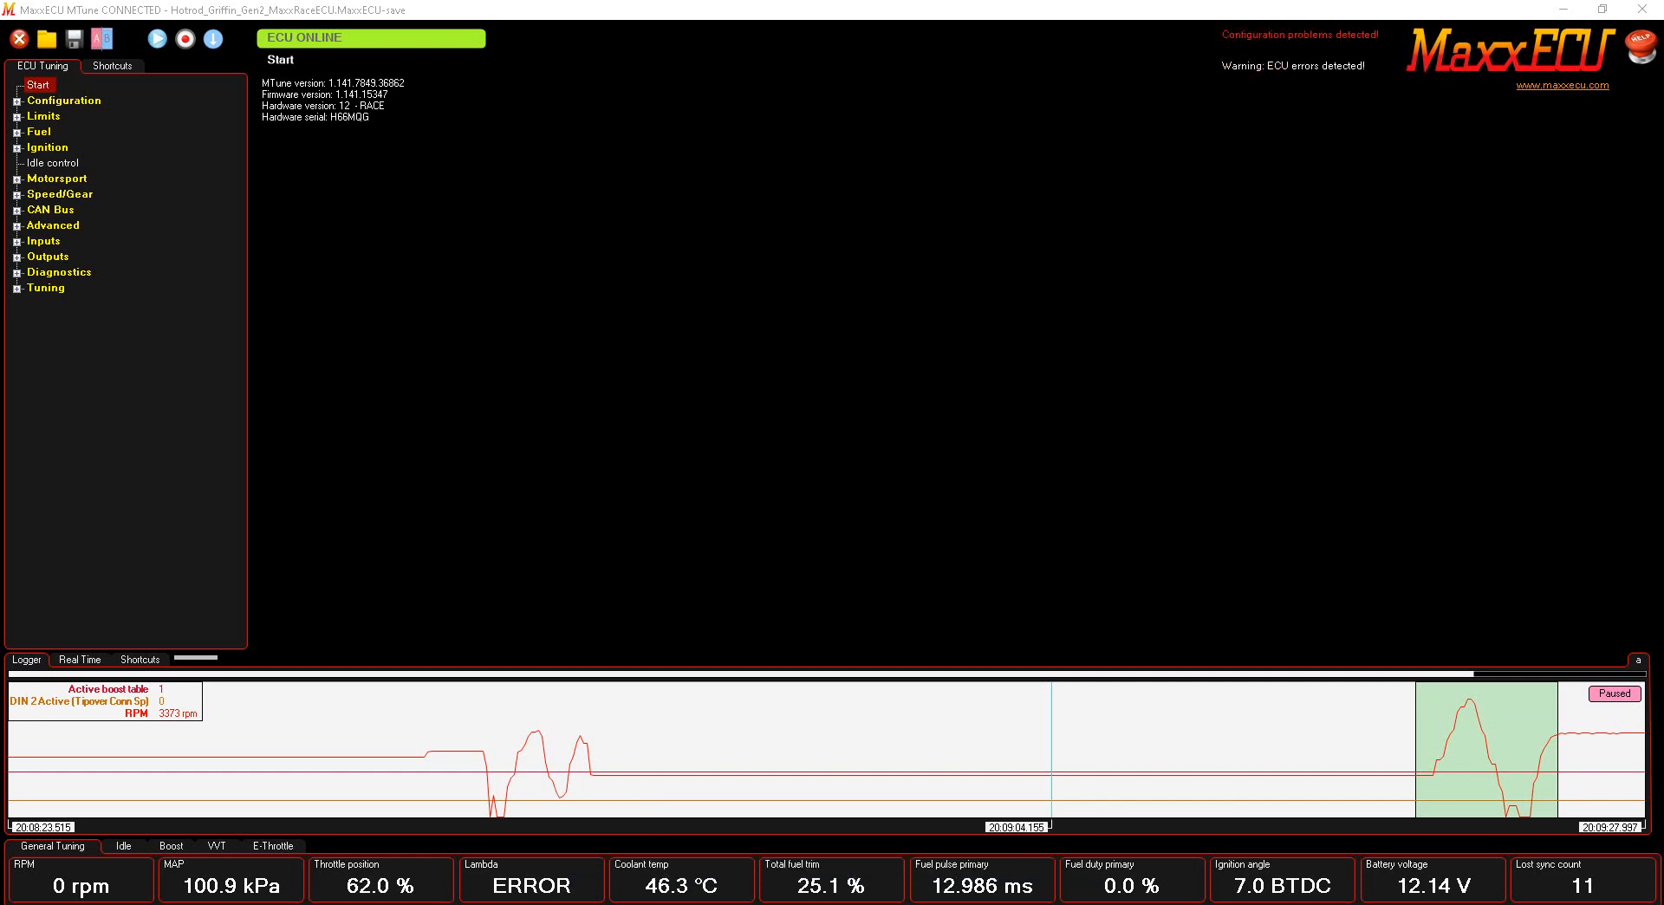
{"action": "mouse_move", "coordinate": [10, 204]}
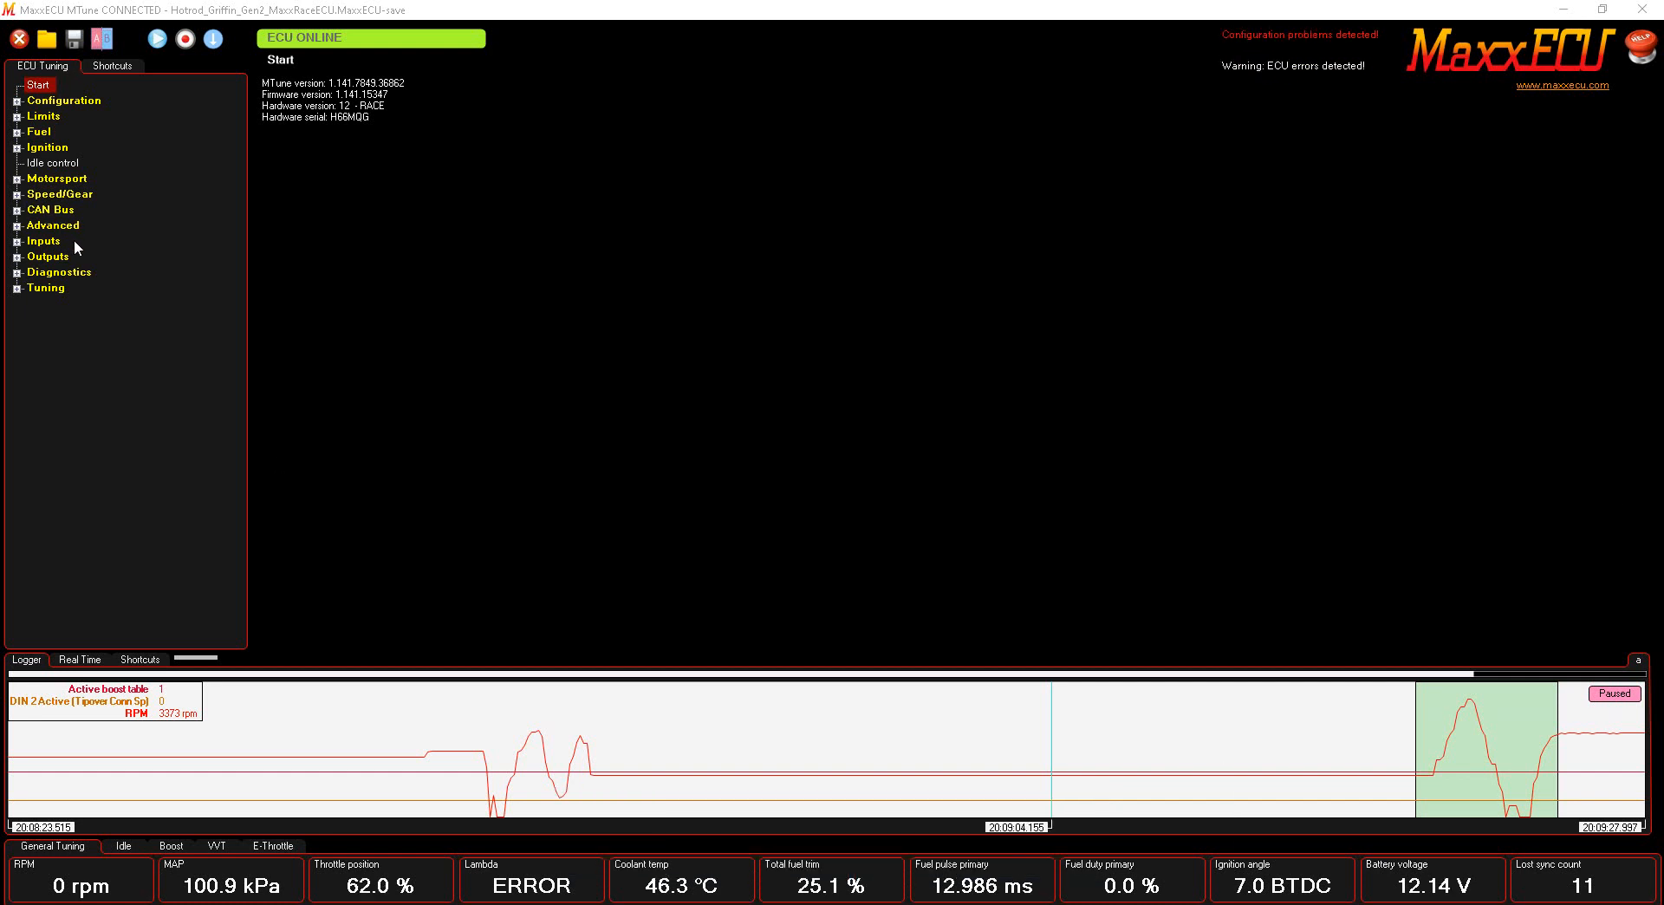
{"action": "mouse_move", "coordinate": [19, 295]}
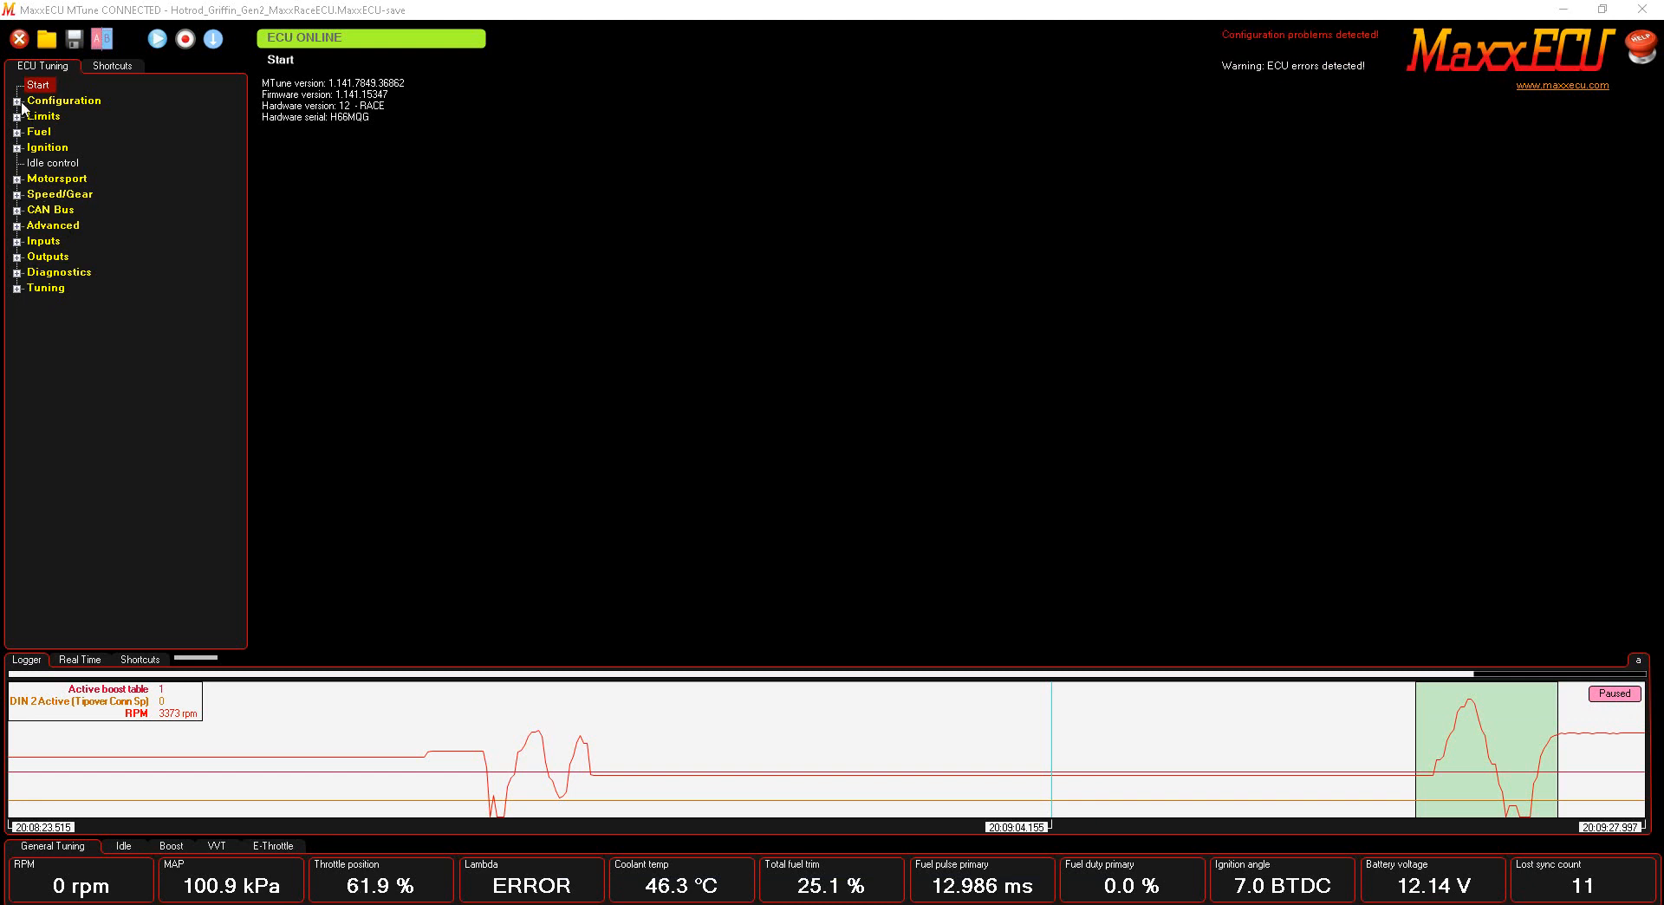
Expand the engine configuration and limits groups and open the general fuel settings.
{"action": "left_click", "coordinate": [17, 100]}
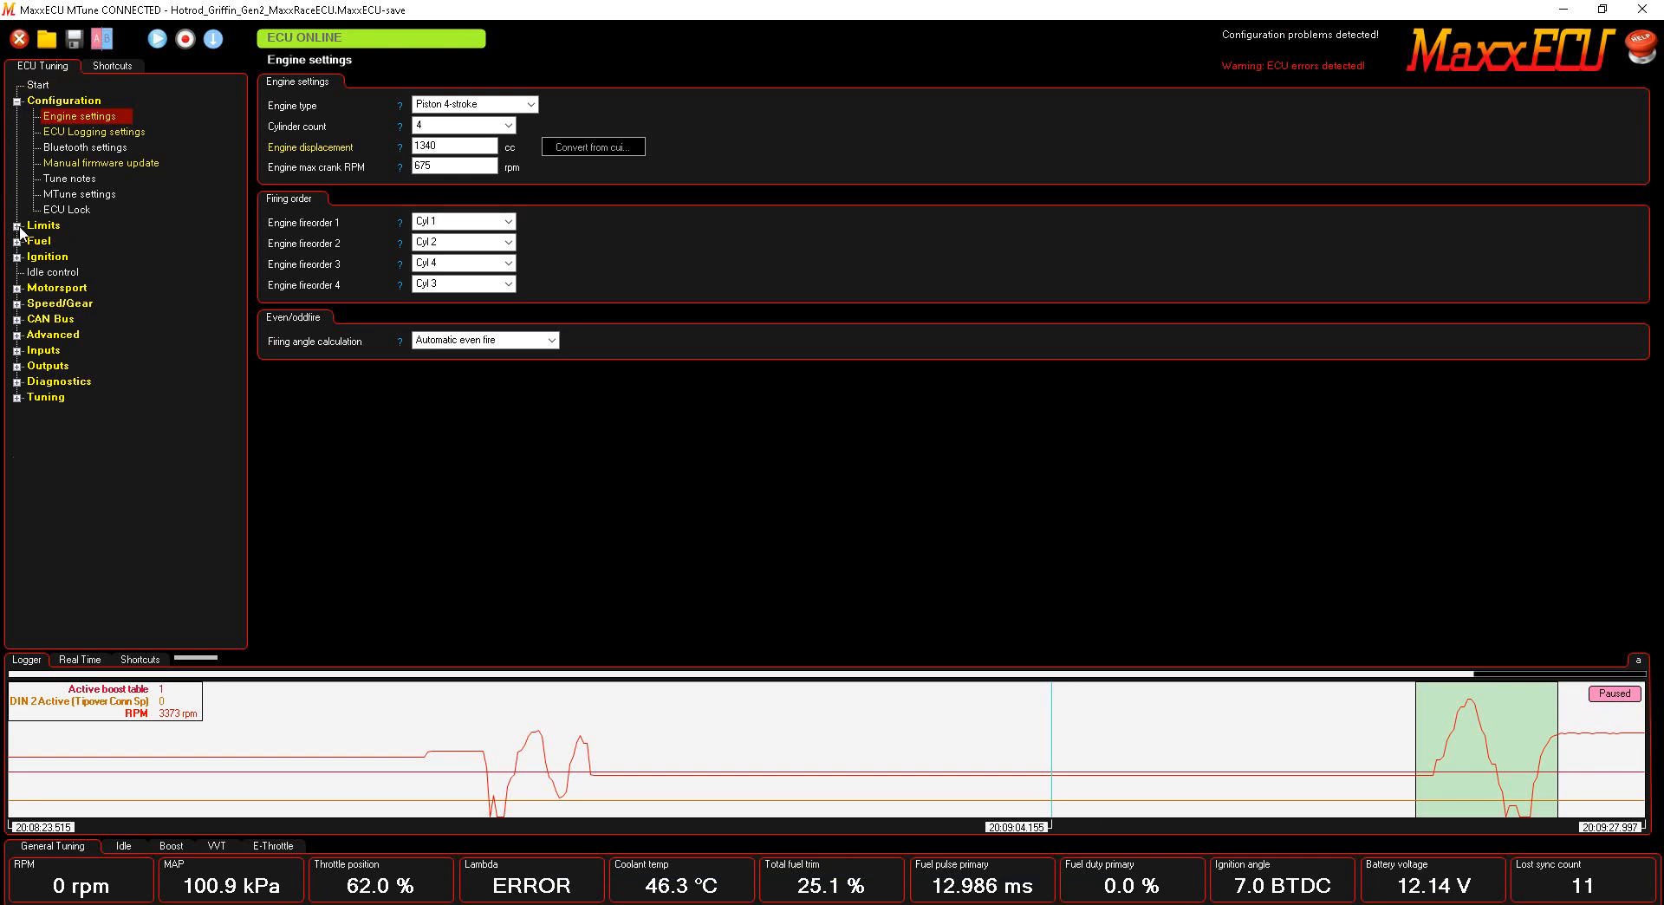
{"action": "left_click", "coordinate": [18, 225]}
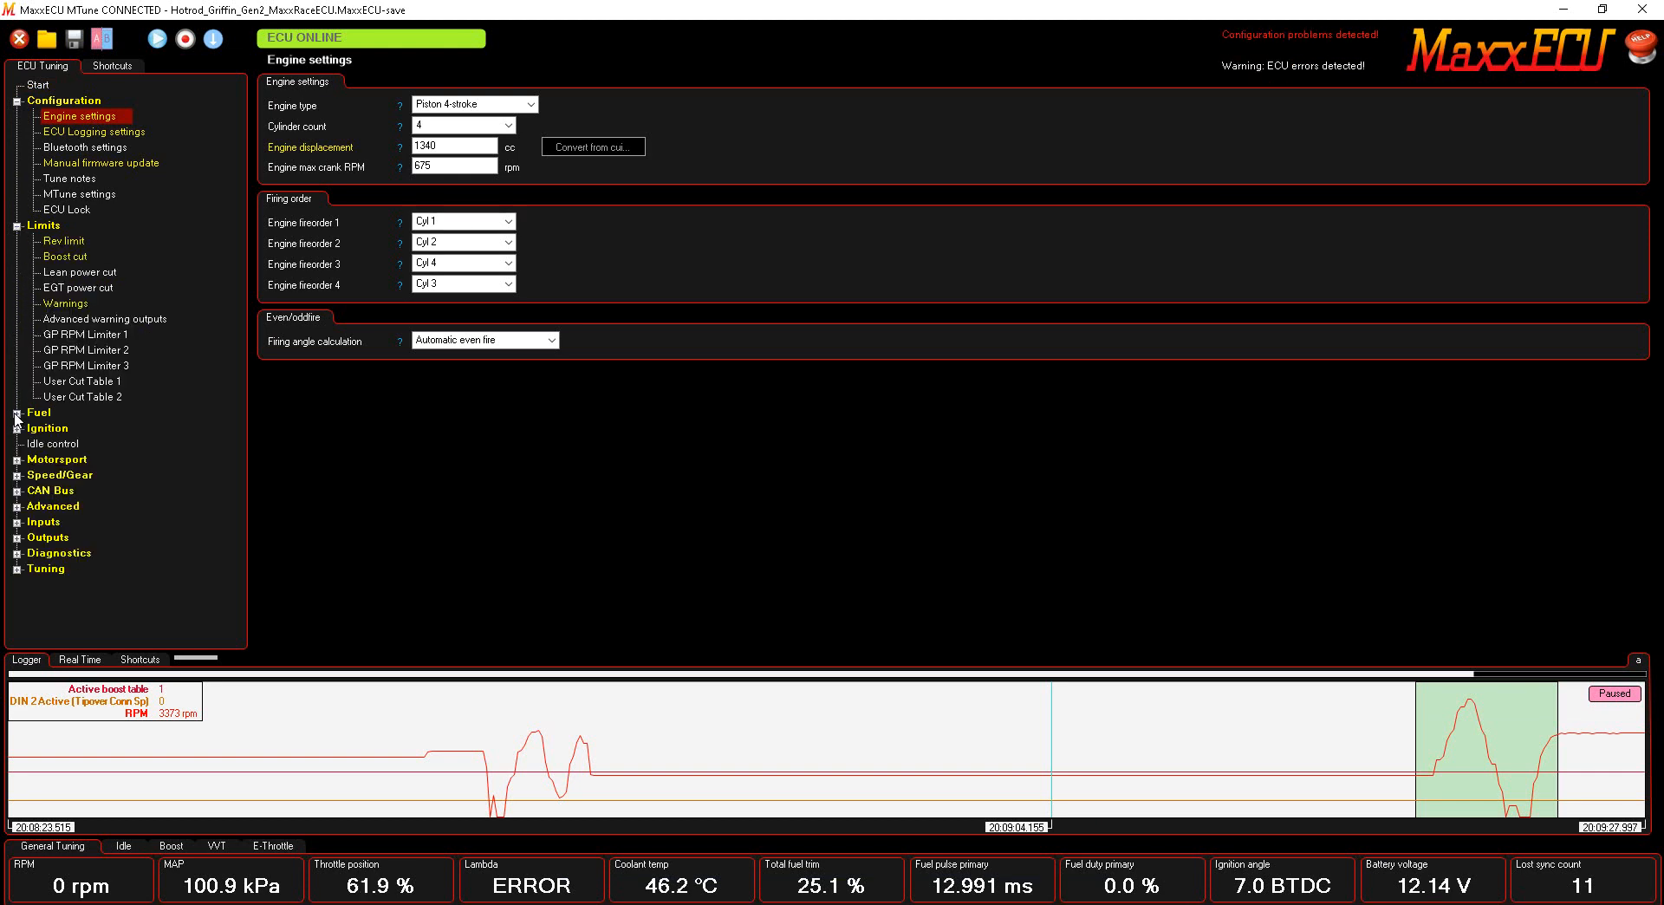
{"action": "left_click", "coordinate": [40, 411]}
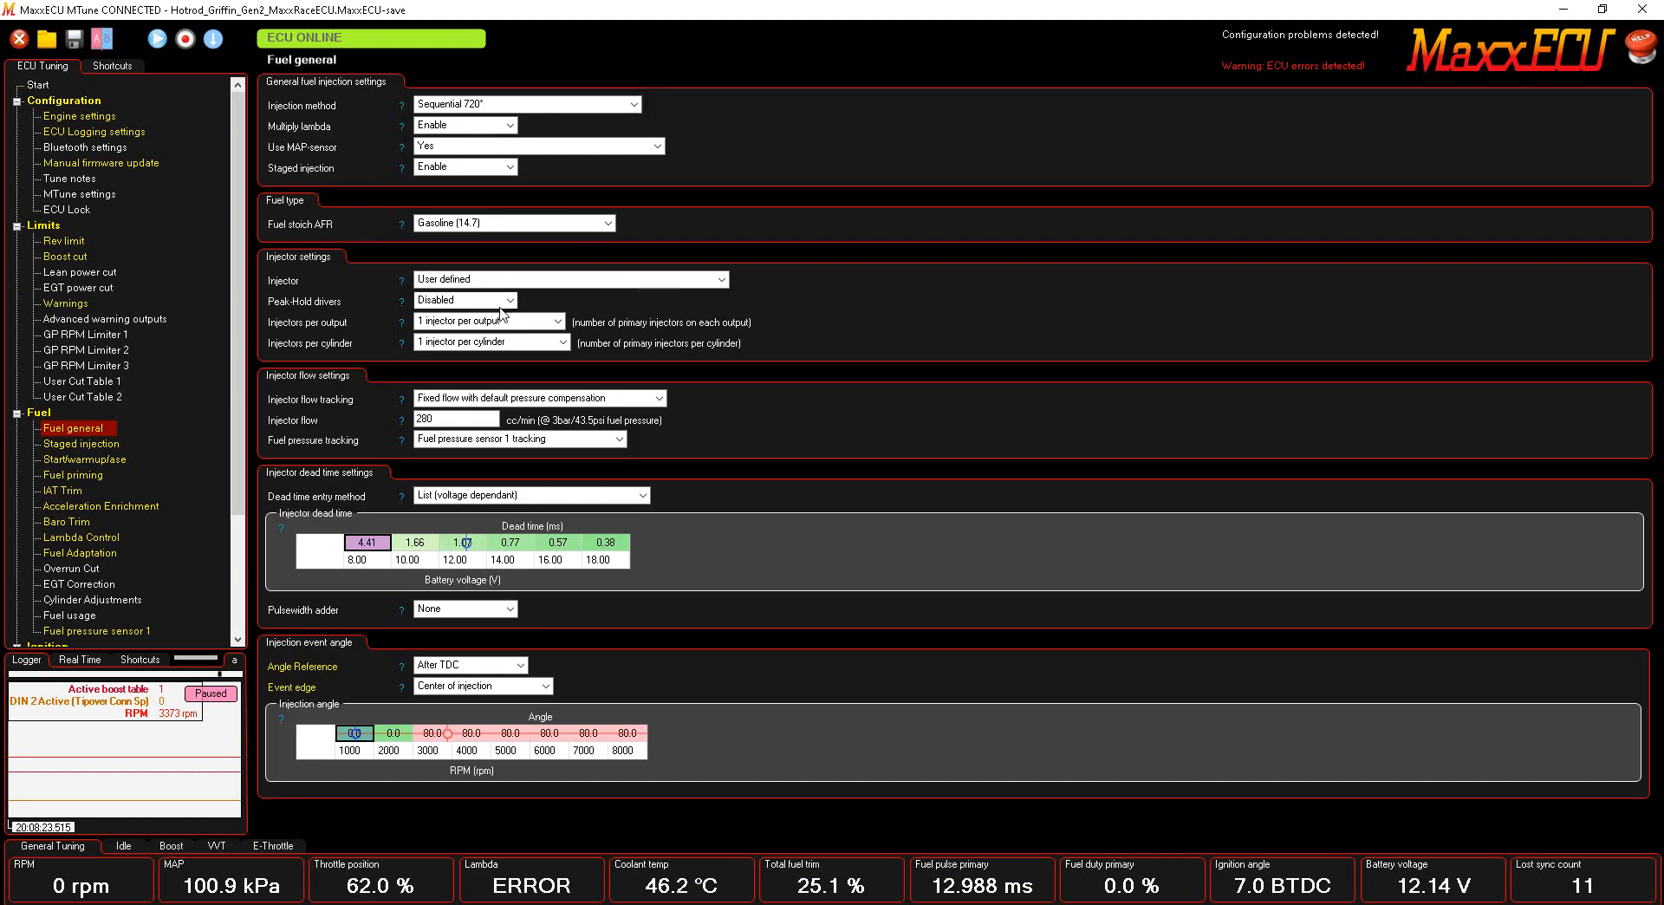
{"action": "mouse_move", "coordinate": [510, 240]}
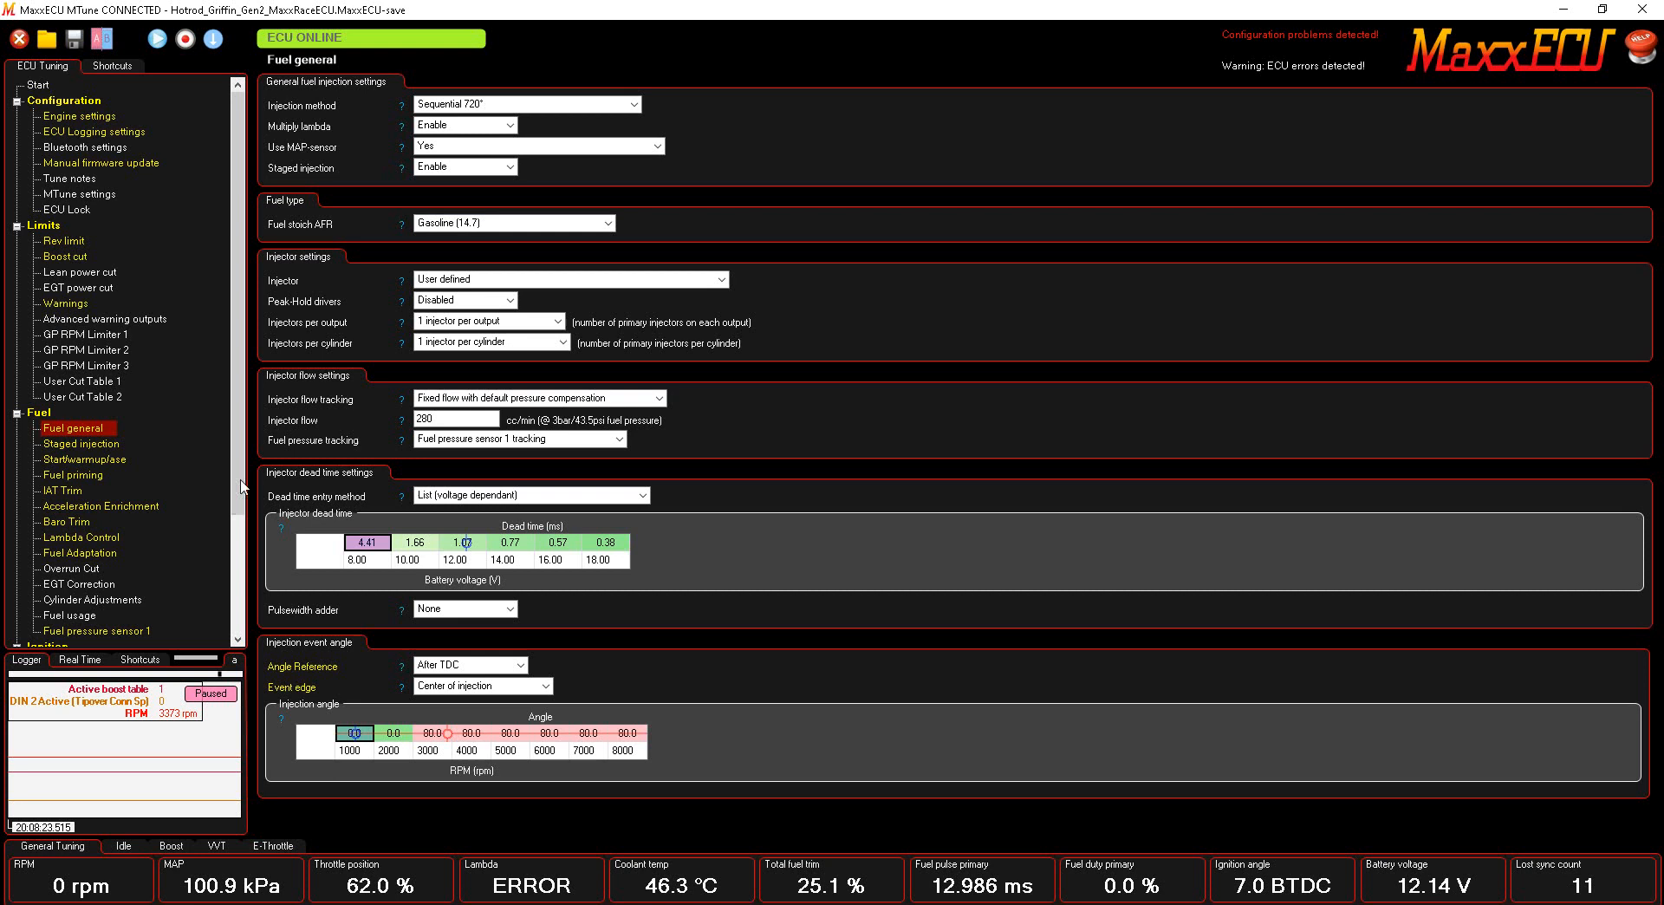
Browse the staged injection, fuel priming and lambda control pages in turn.
{"action": "left_click", "coordinate": [81, 444]}
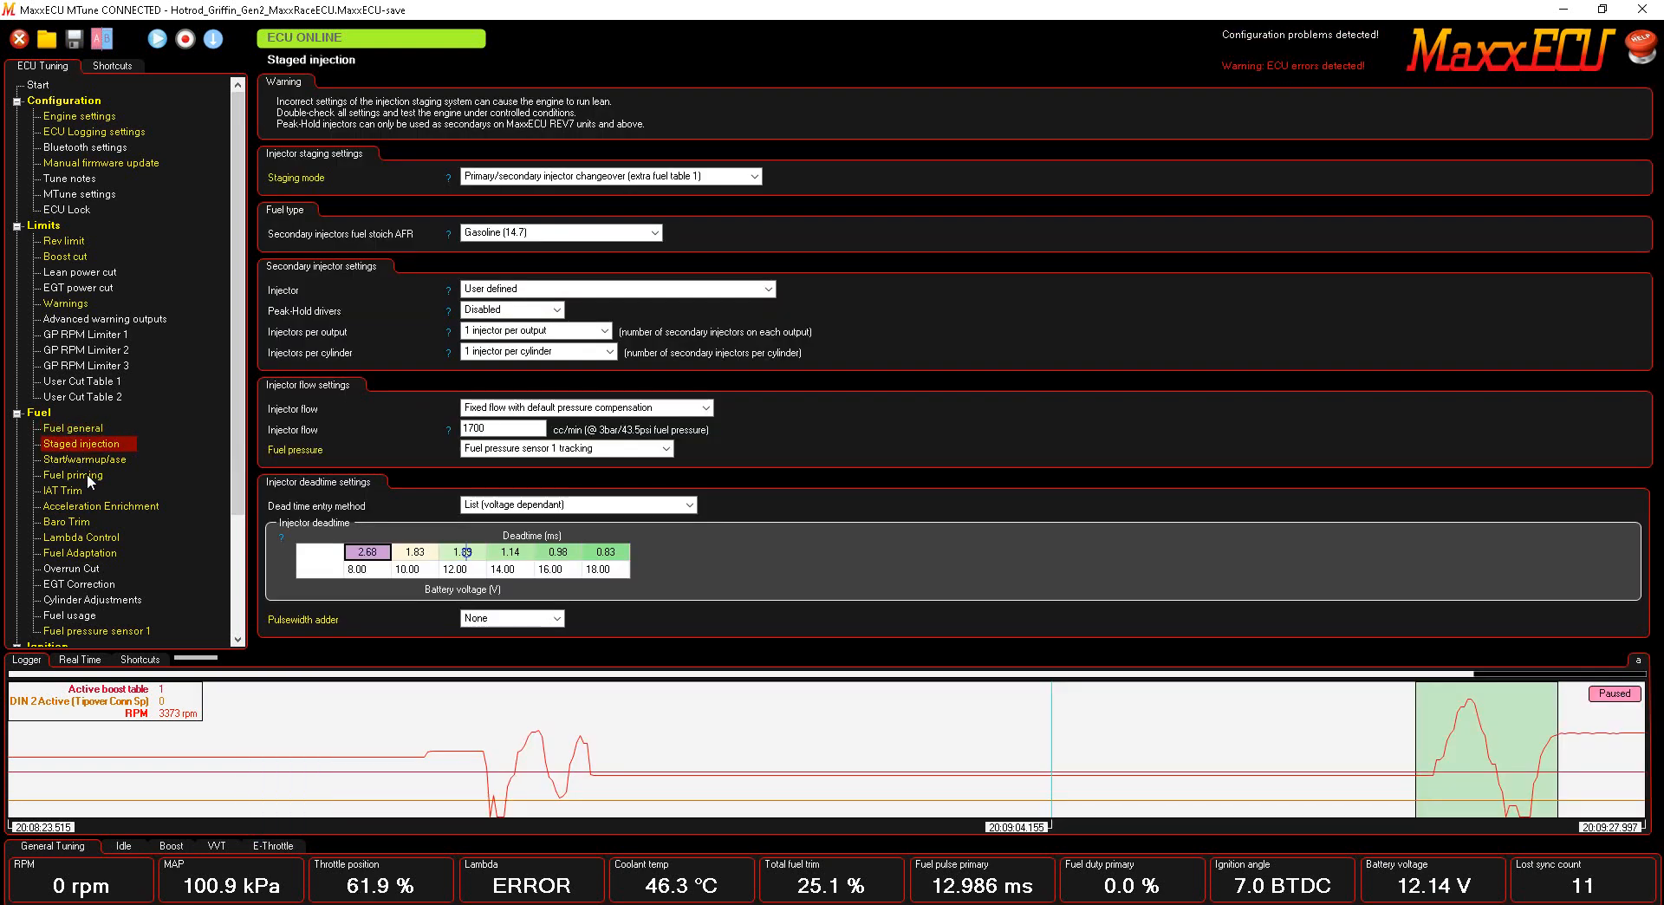
{"action": "left_click", "coordinate": [74, 475]}
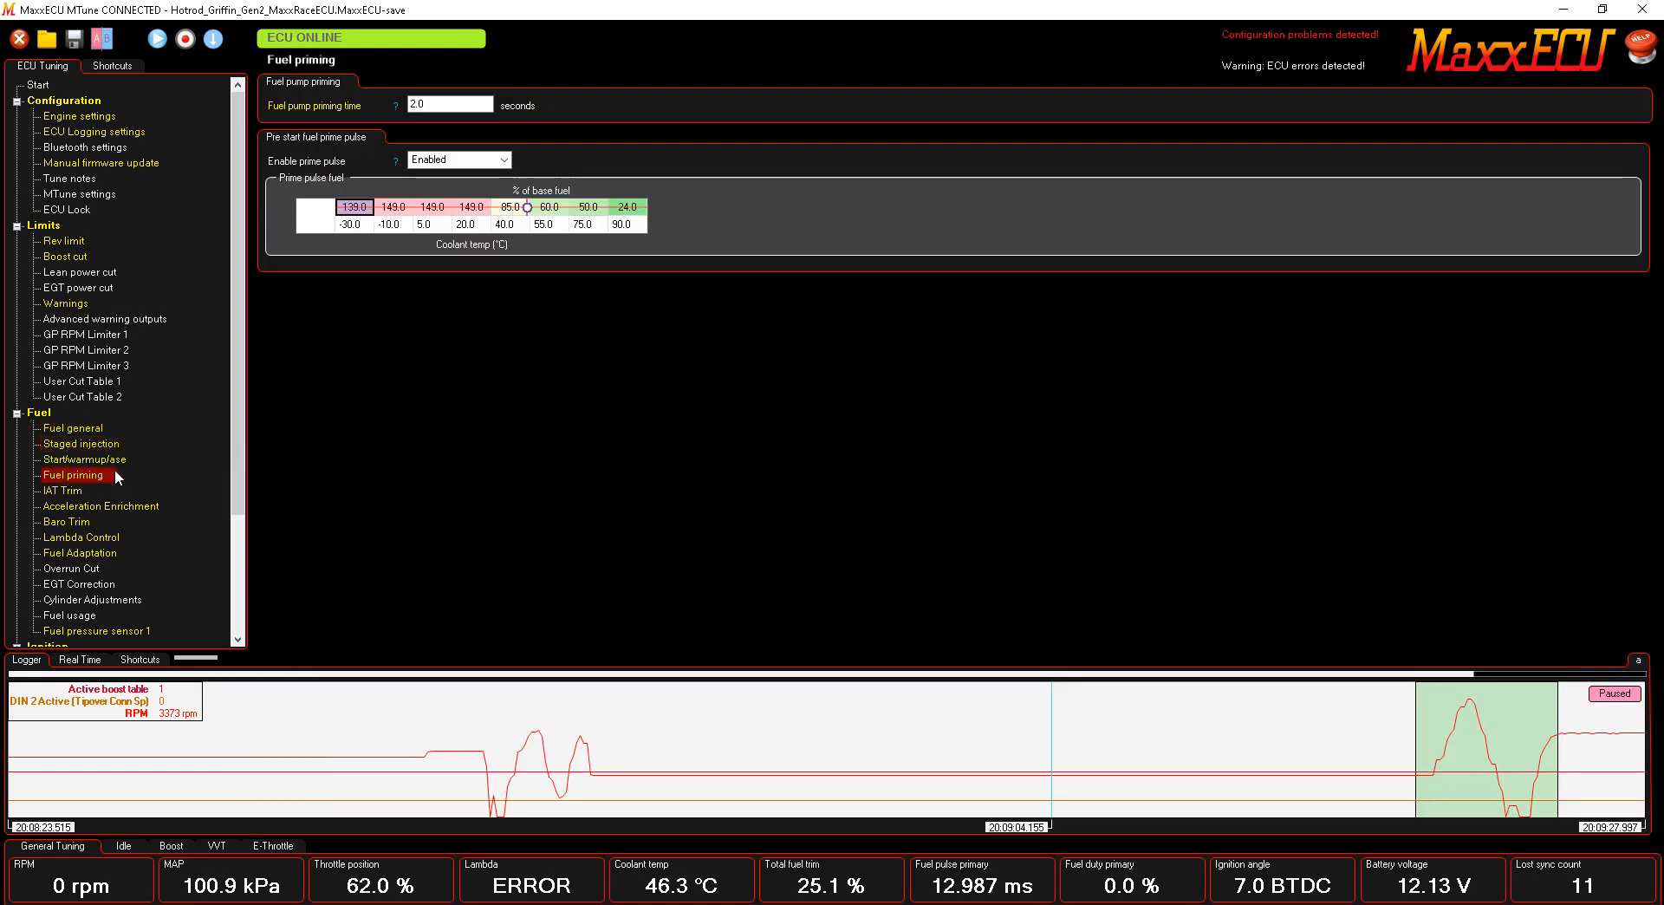
{"action": "left_click", "coordinate": [81, 442]}
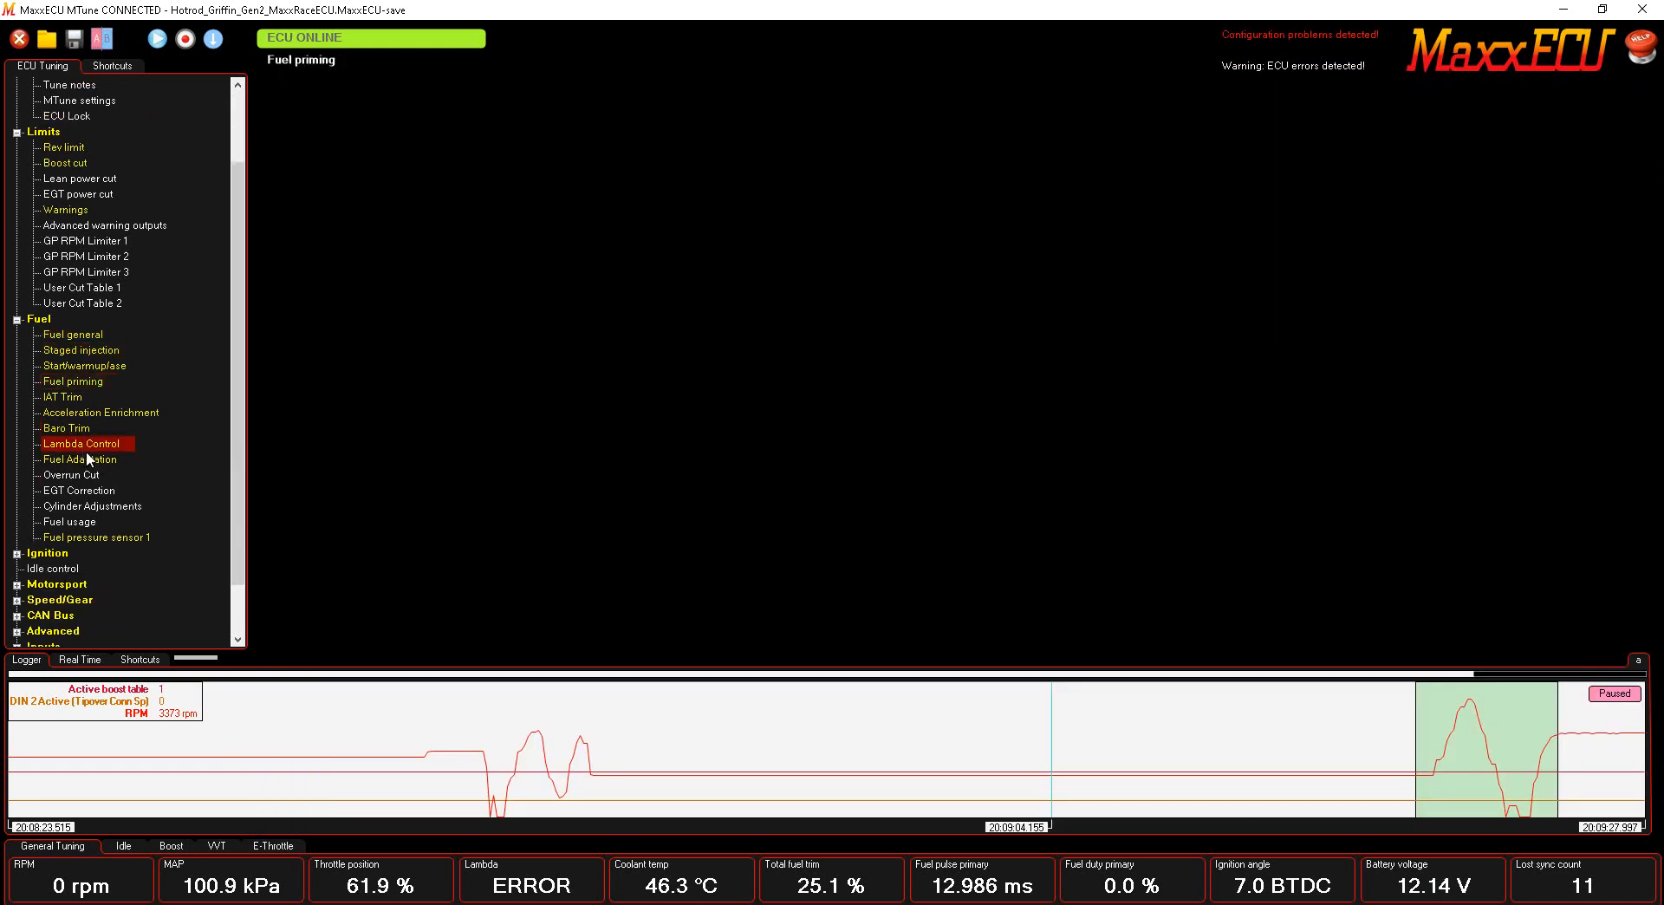
{"action": "mouse_move", "coordinate": [90, 469]}
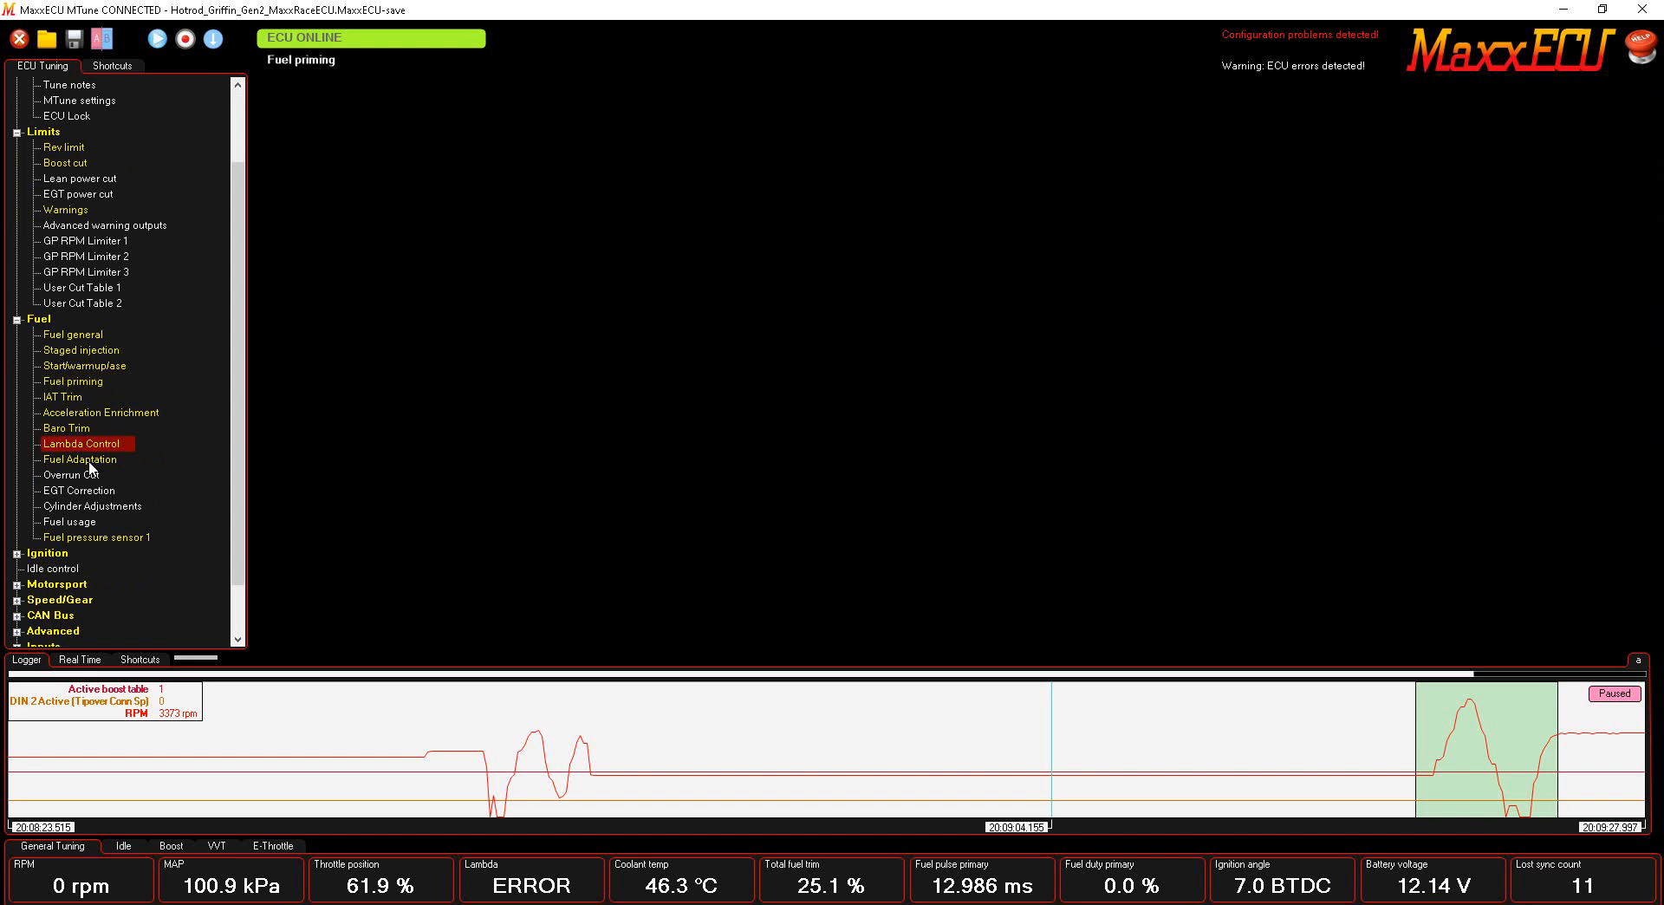
Load the closed-loop lambda control page and end on the fuel adaptation trim table.
{"action": "left_click", "coordinate": [85, 444]}
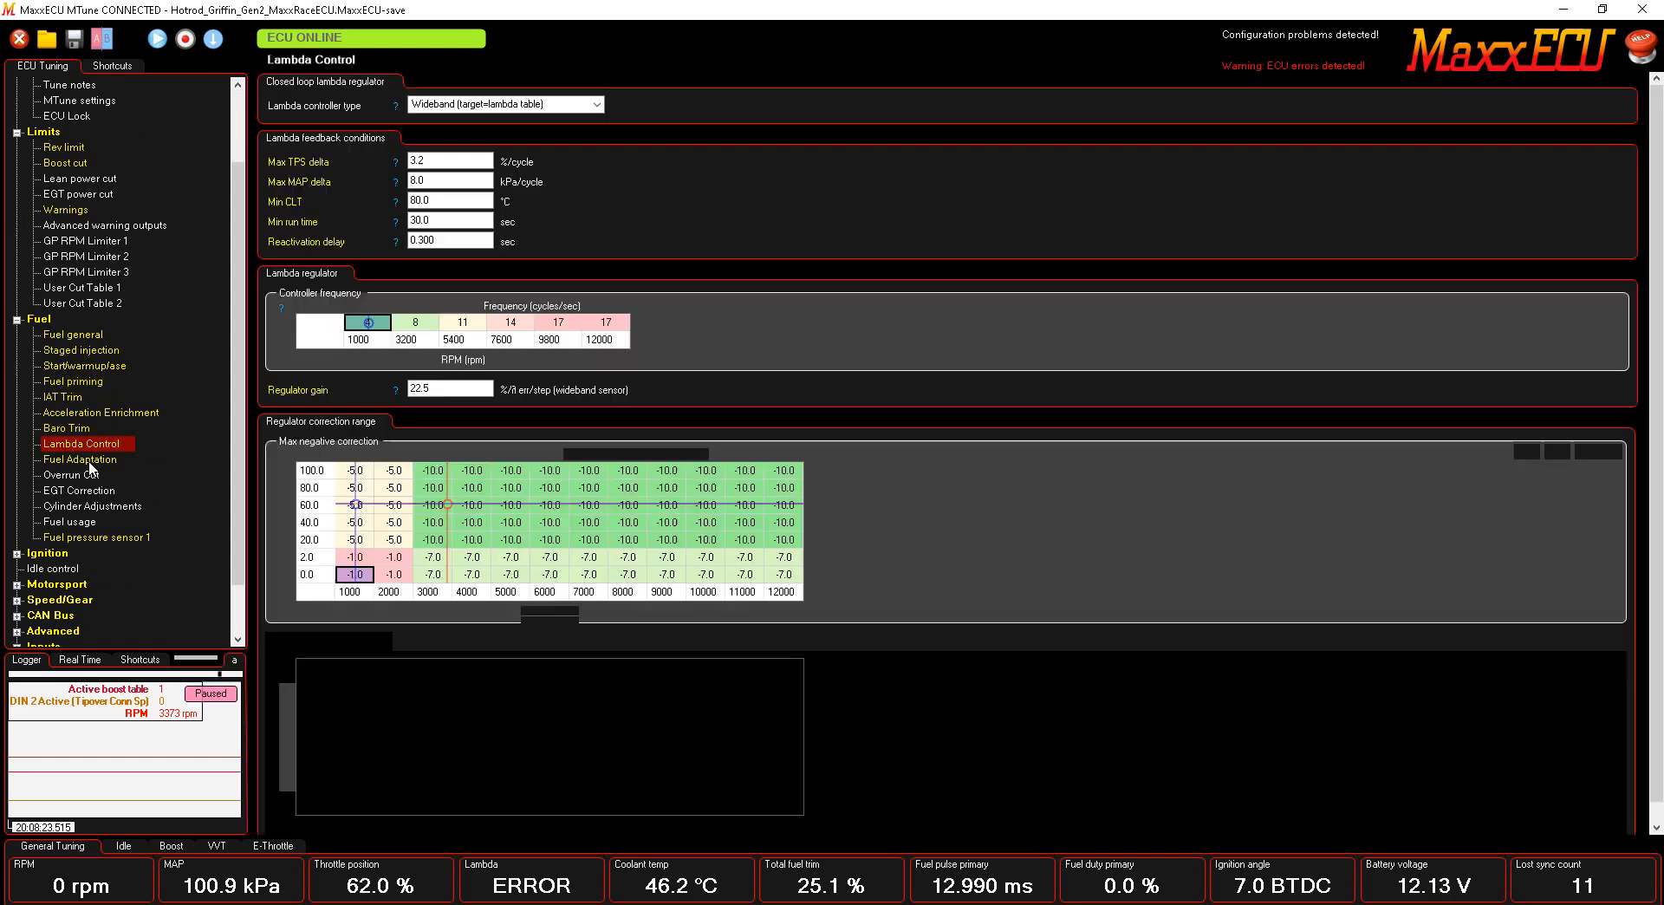
{"action": "left_click", "coordinate": [79, 459]}
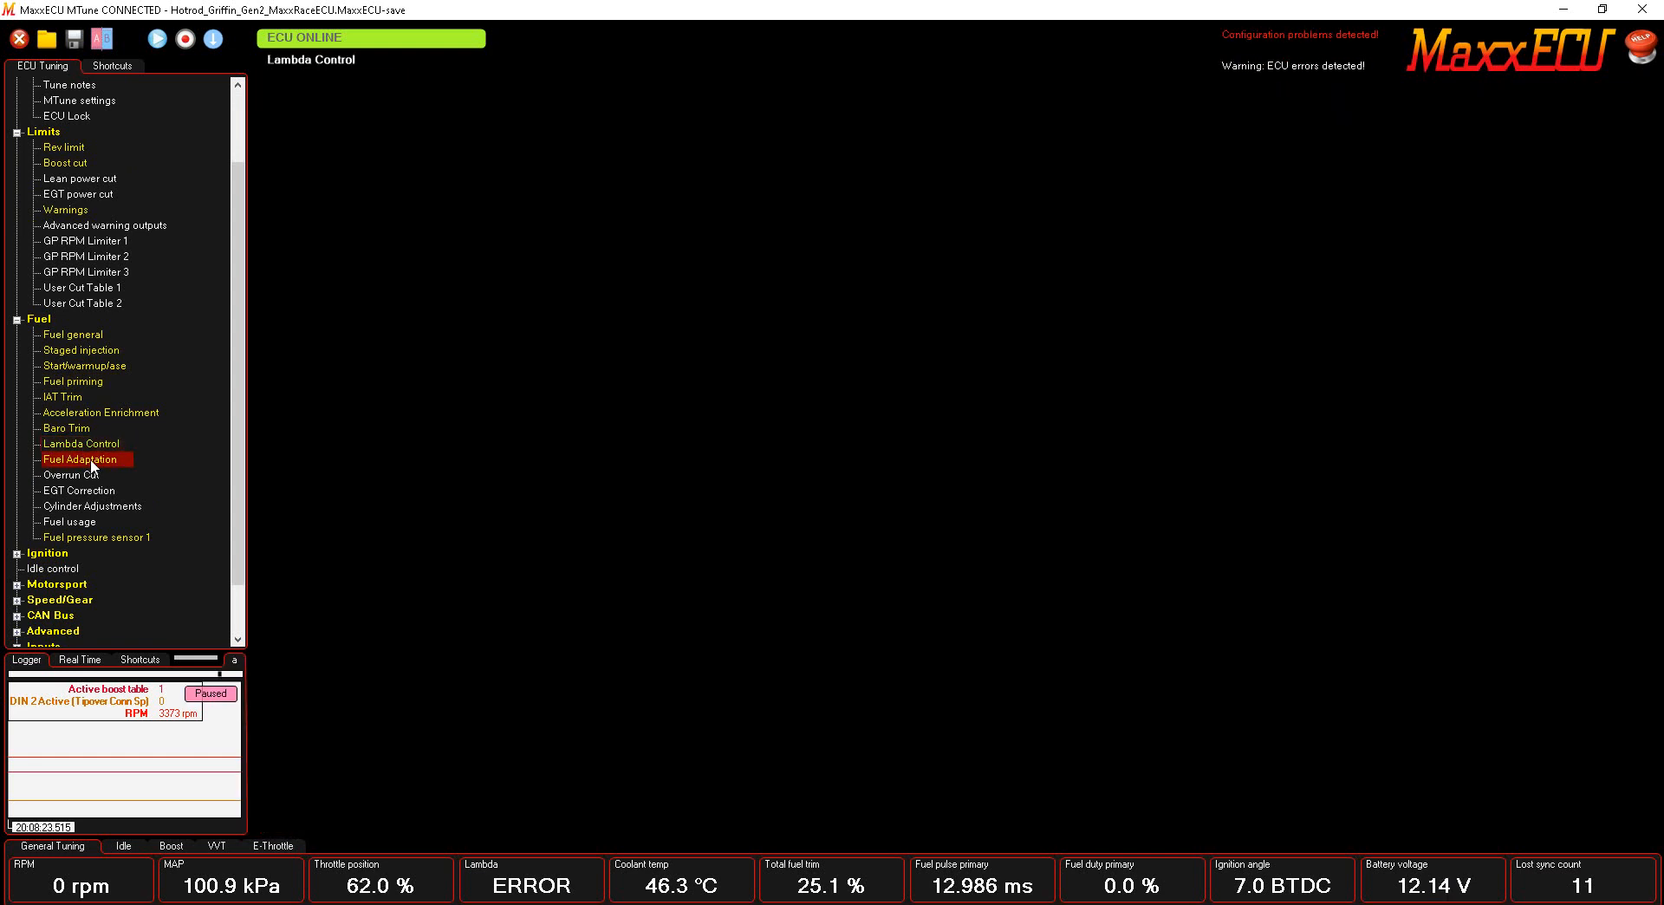
{"action": "left_click", "coordinate": [80, 458]}
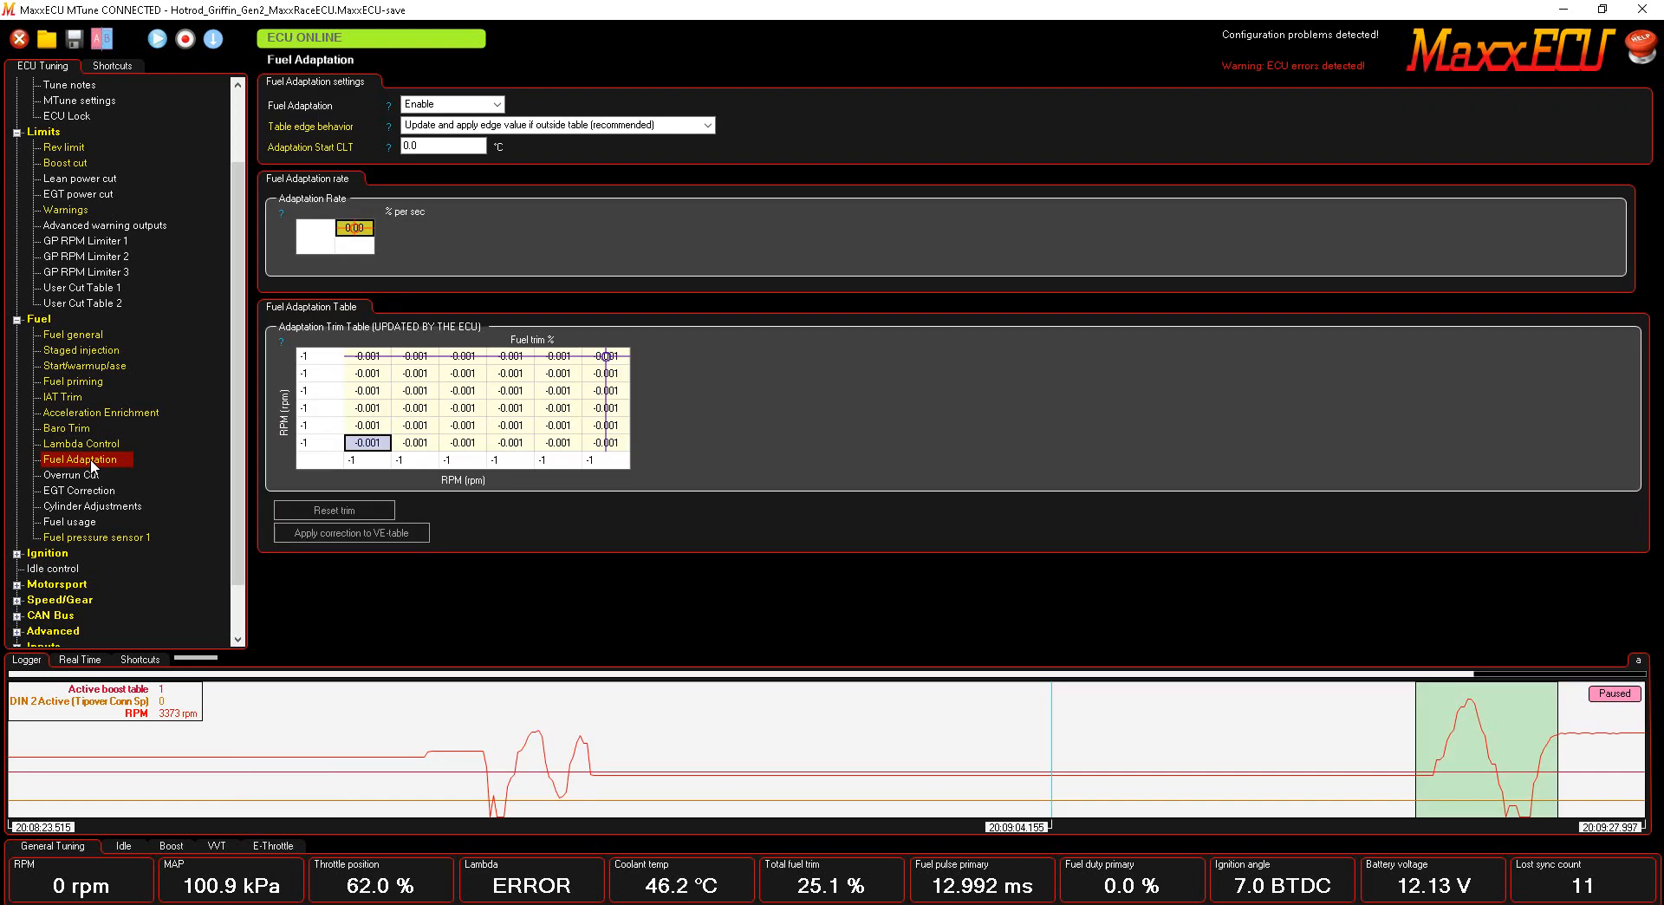
{"action": "mouse_move", "coordinate": [15, 326]}
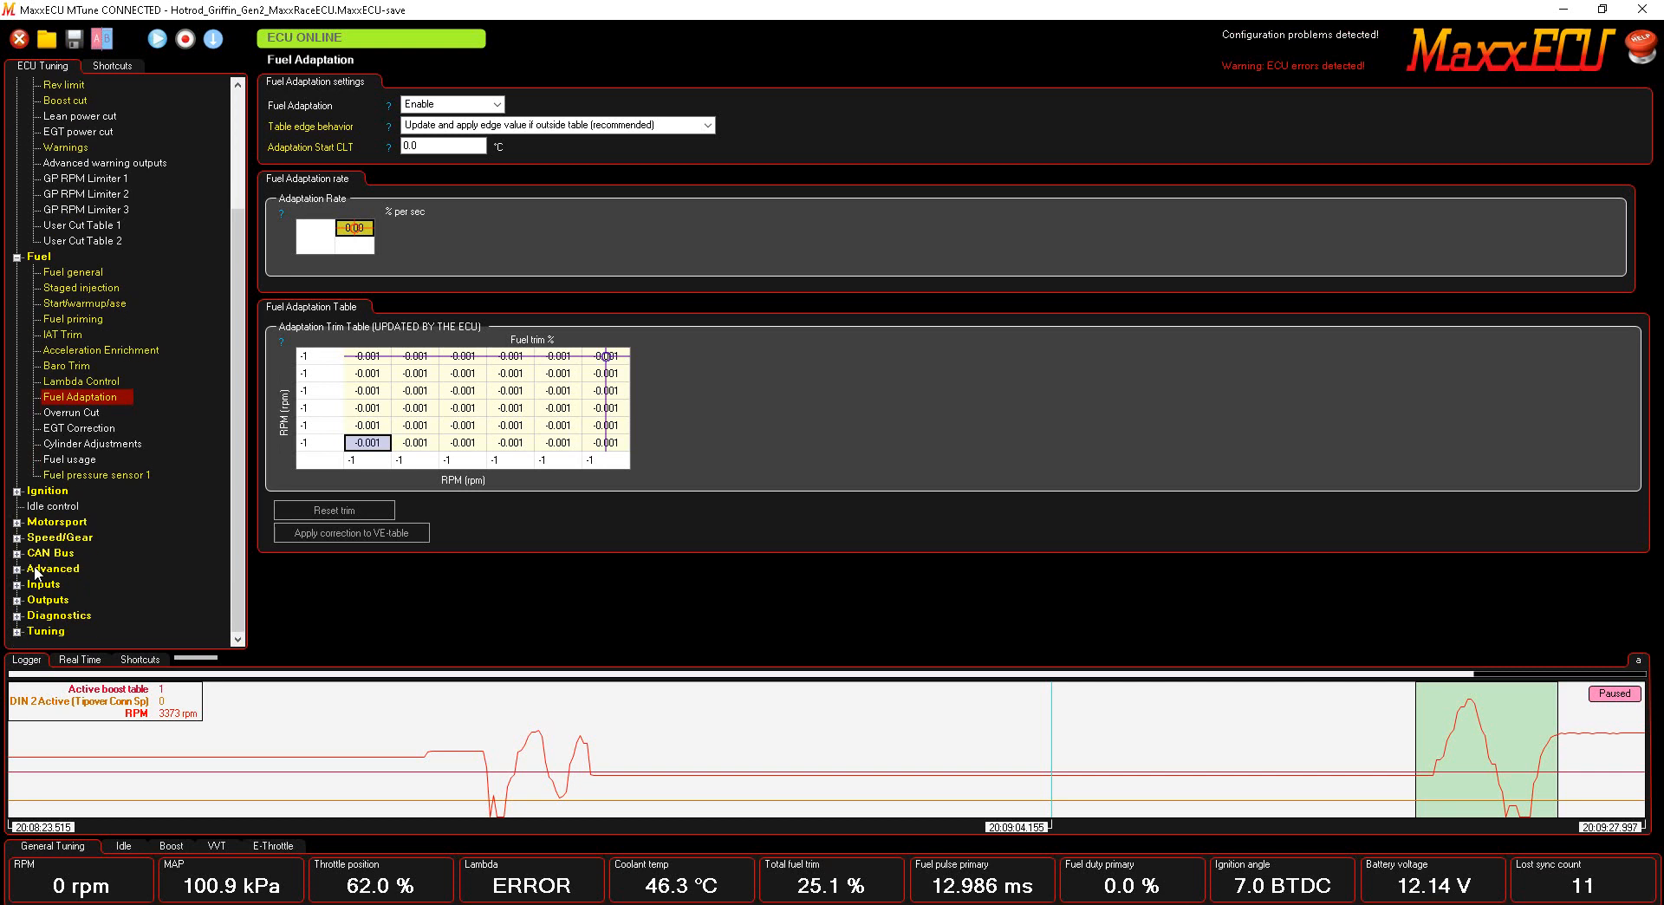
Expand the Motorsport group listing anti-lag, launch control and shiftcut entries.
{"action": "left_click", "coordinate": [57, 520]}
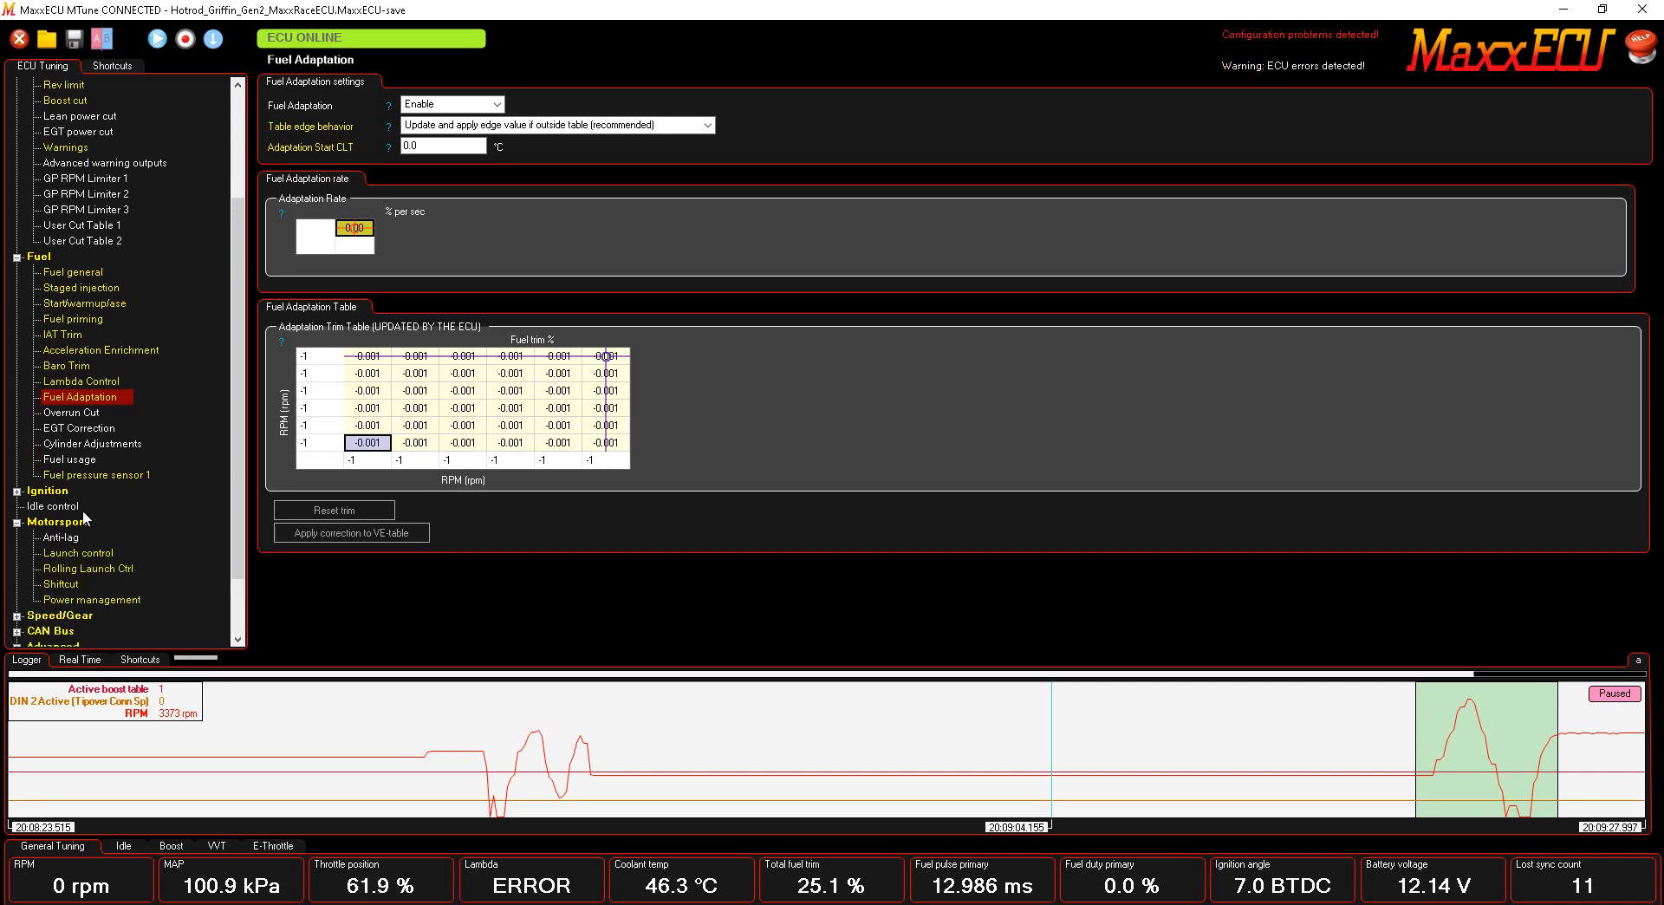
{"action": "scroll", "scroll_direction": "down", "scroll_amount": 3}
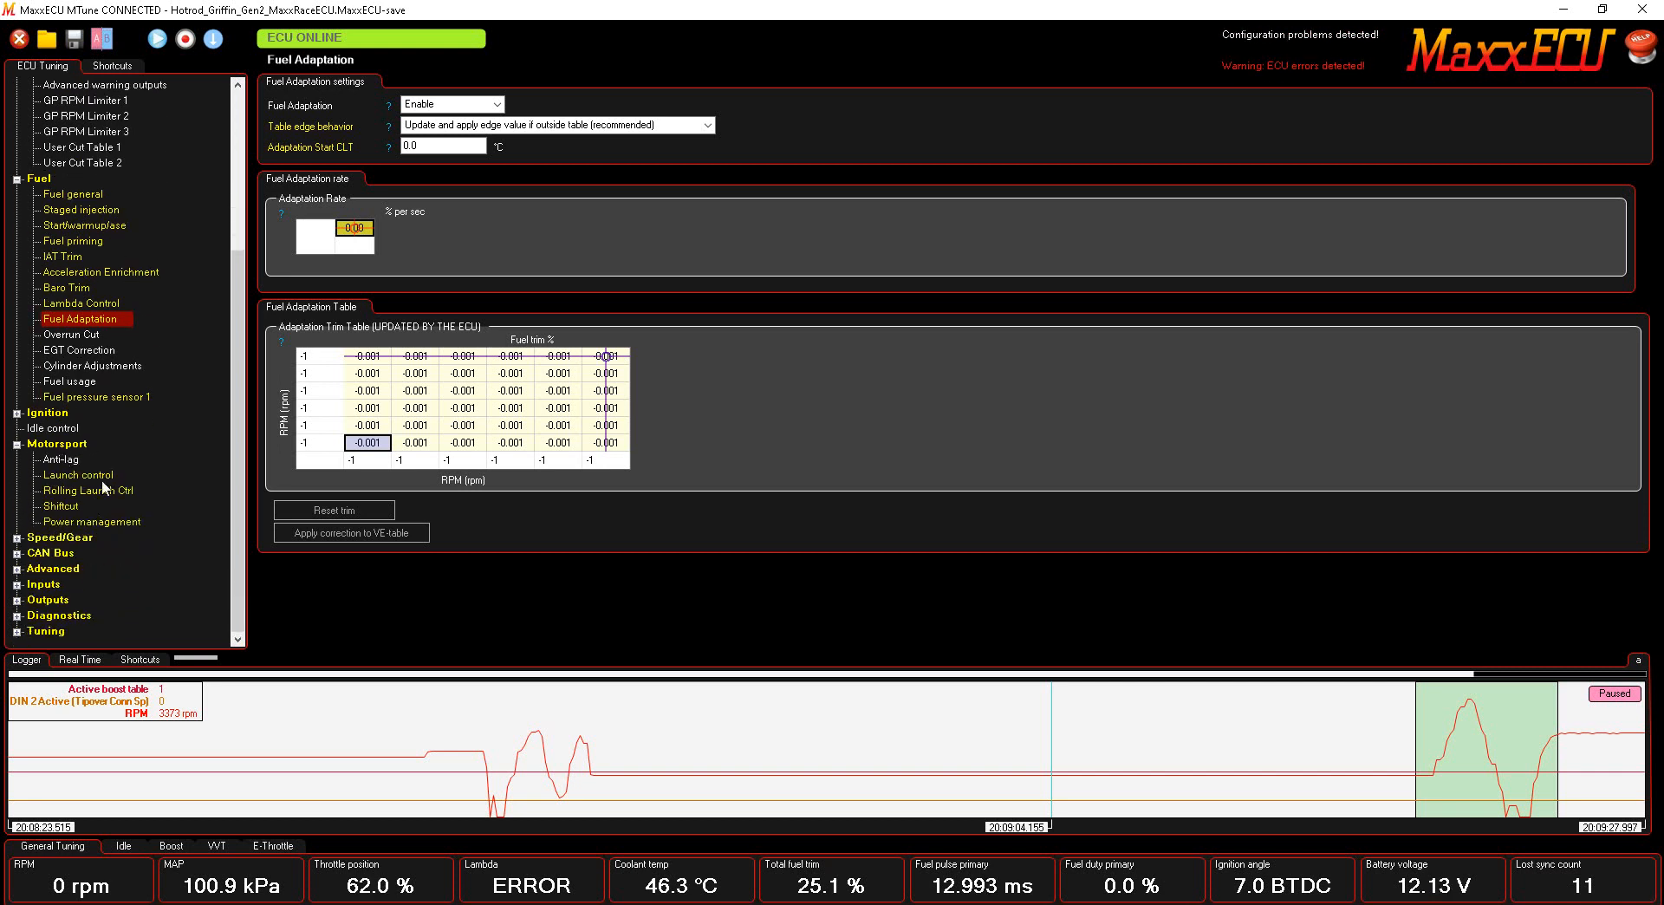
{"action": "mouse_move", "coordinate": [95, 513]}
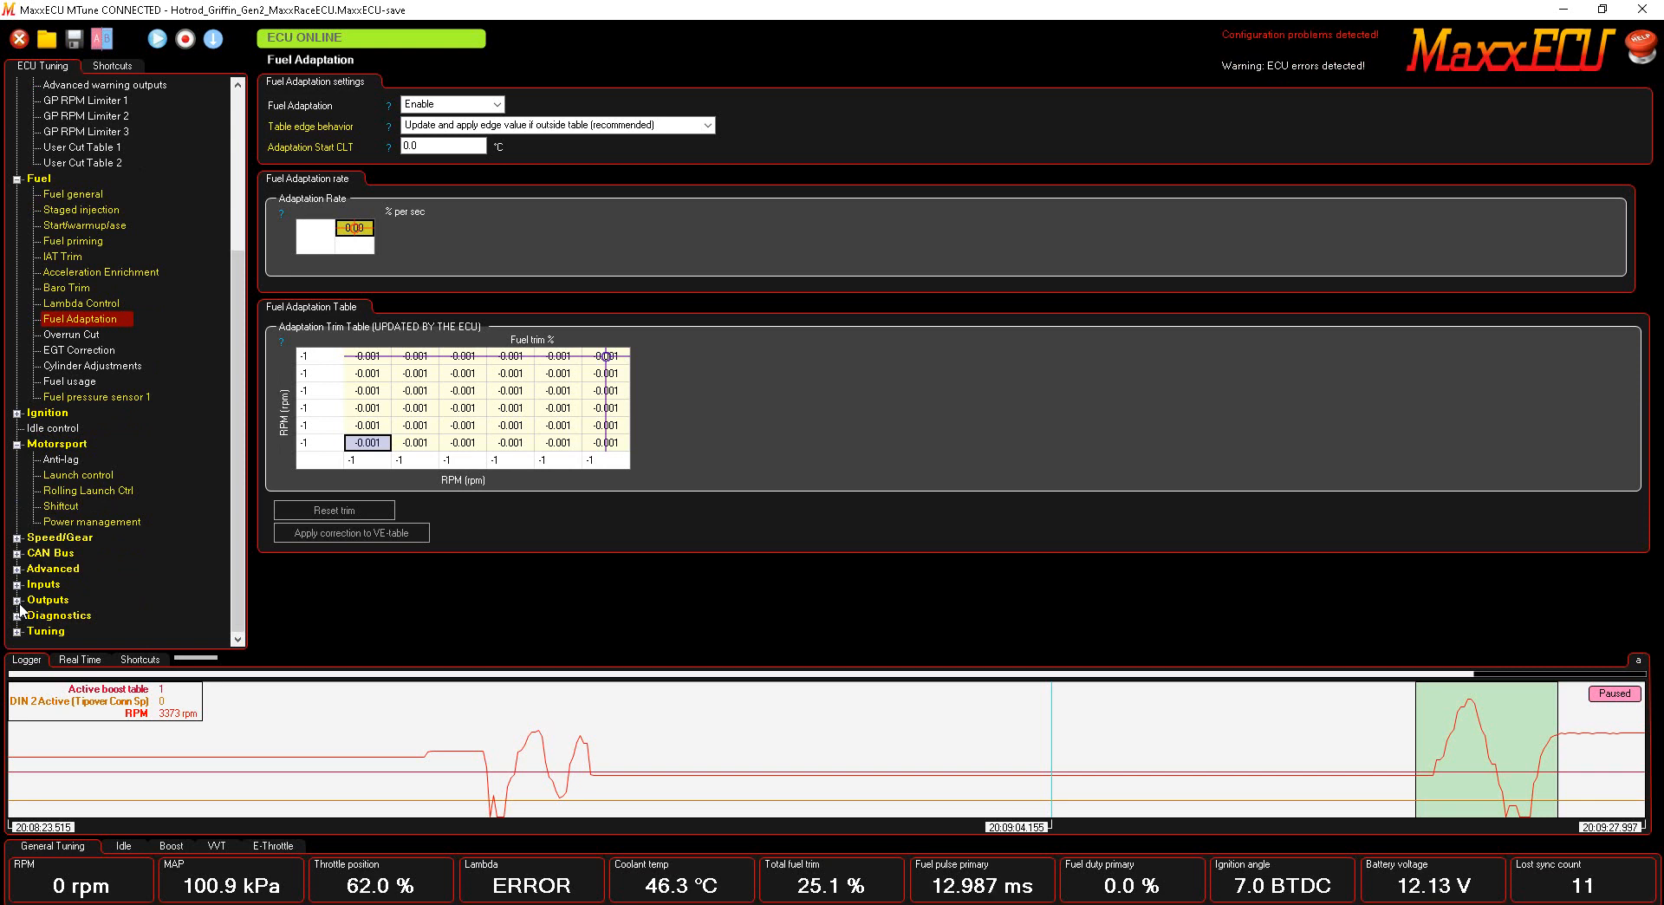
{"action": "mouse_move", "coordinate": [73, 501]}
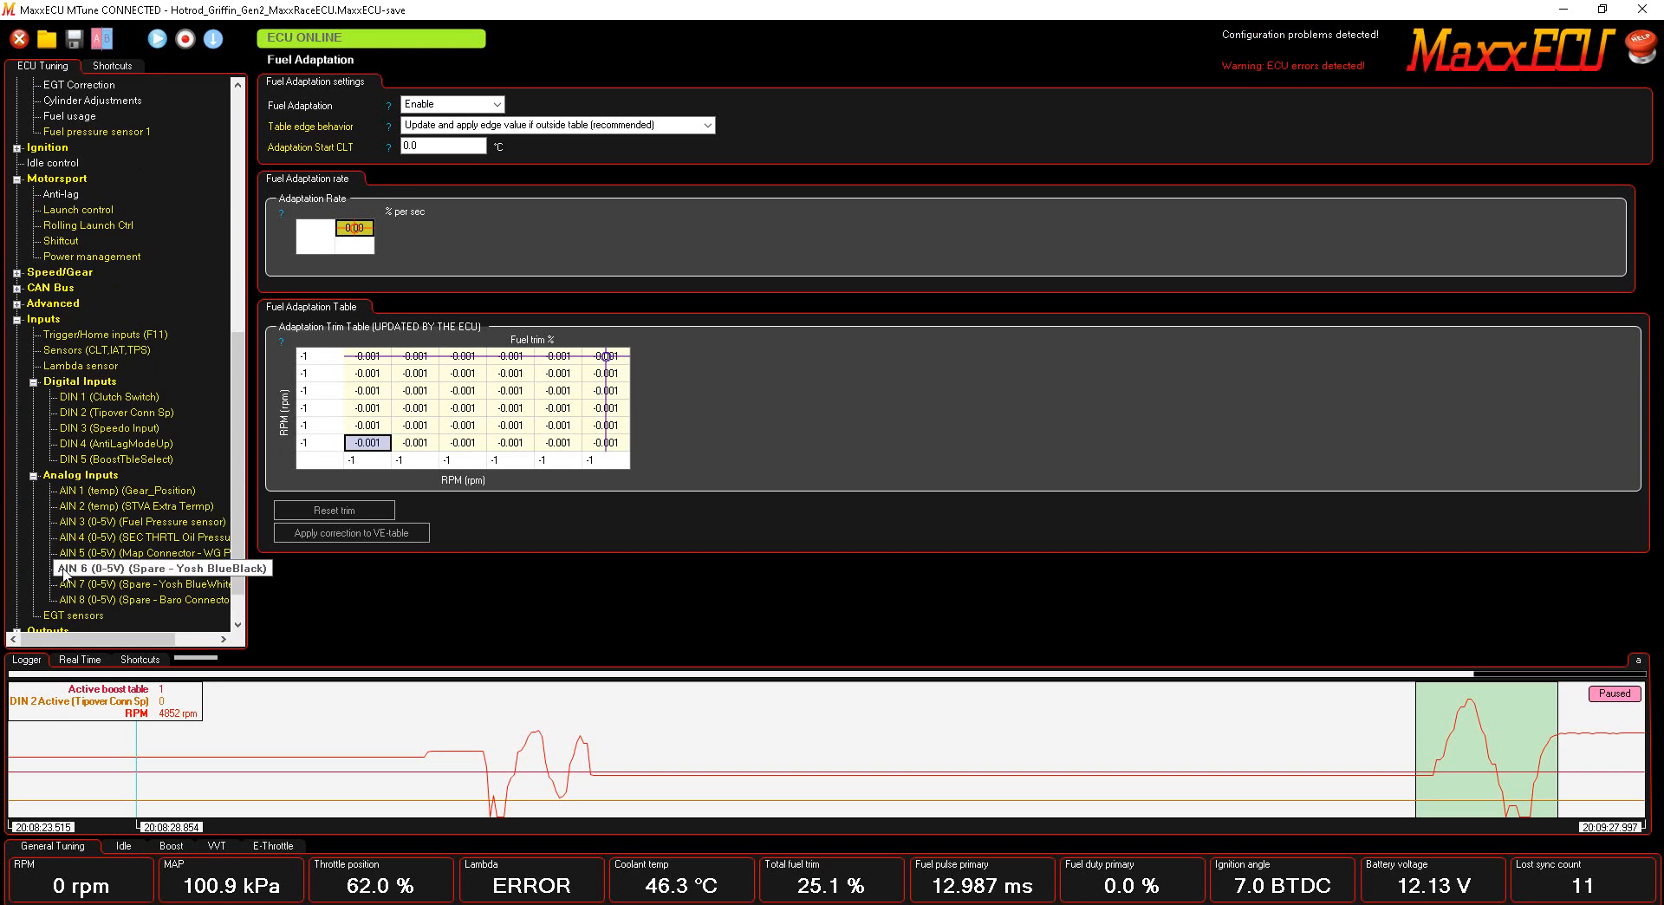
{"action": "mouse_move", "coordinate": [83, 357]}
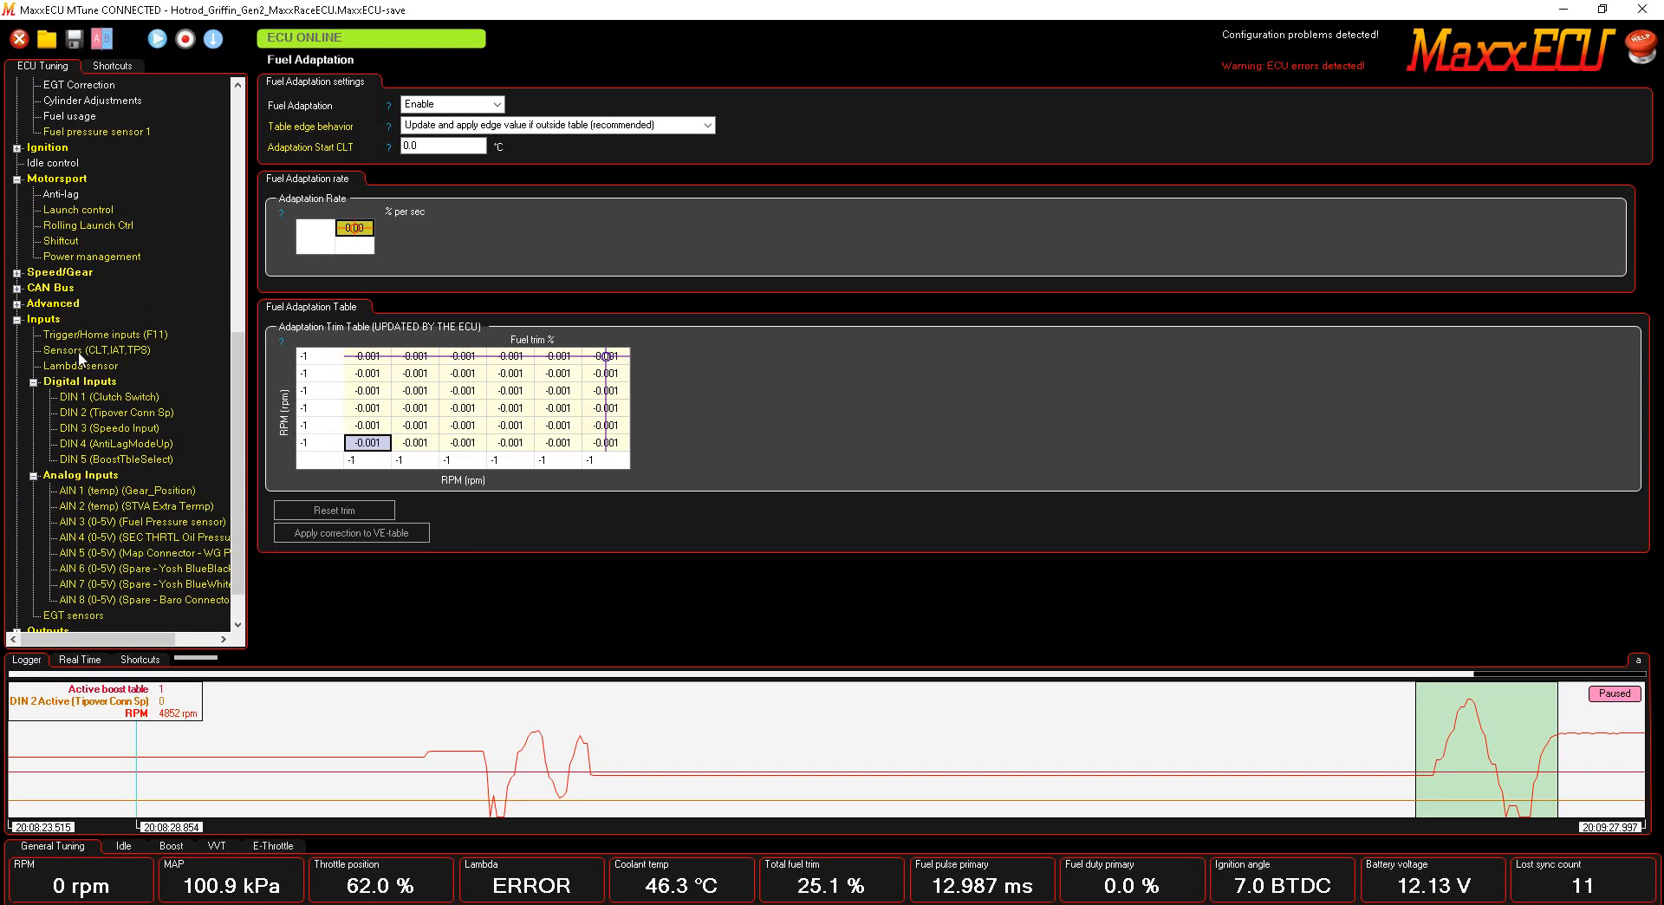
Open the CLT/IAT/TPS sensors page, then DIN 1 clutch switch with live real-time values below.
{"action": "left_click", "coordinate": [97, 349]}
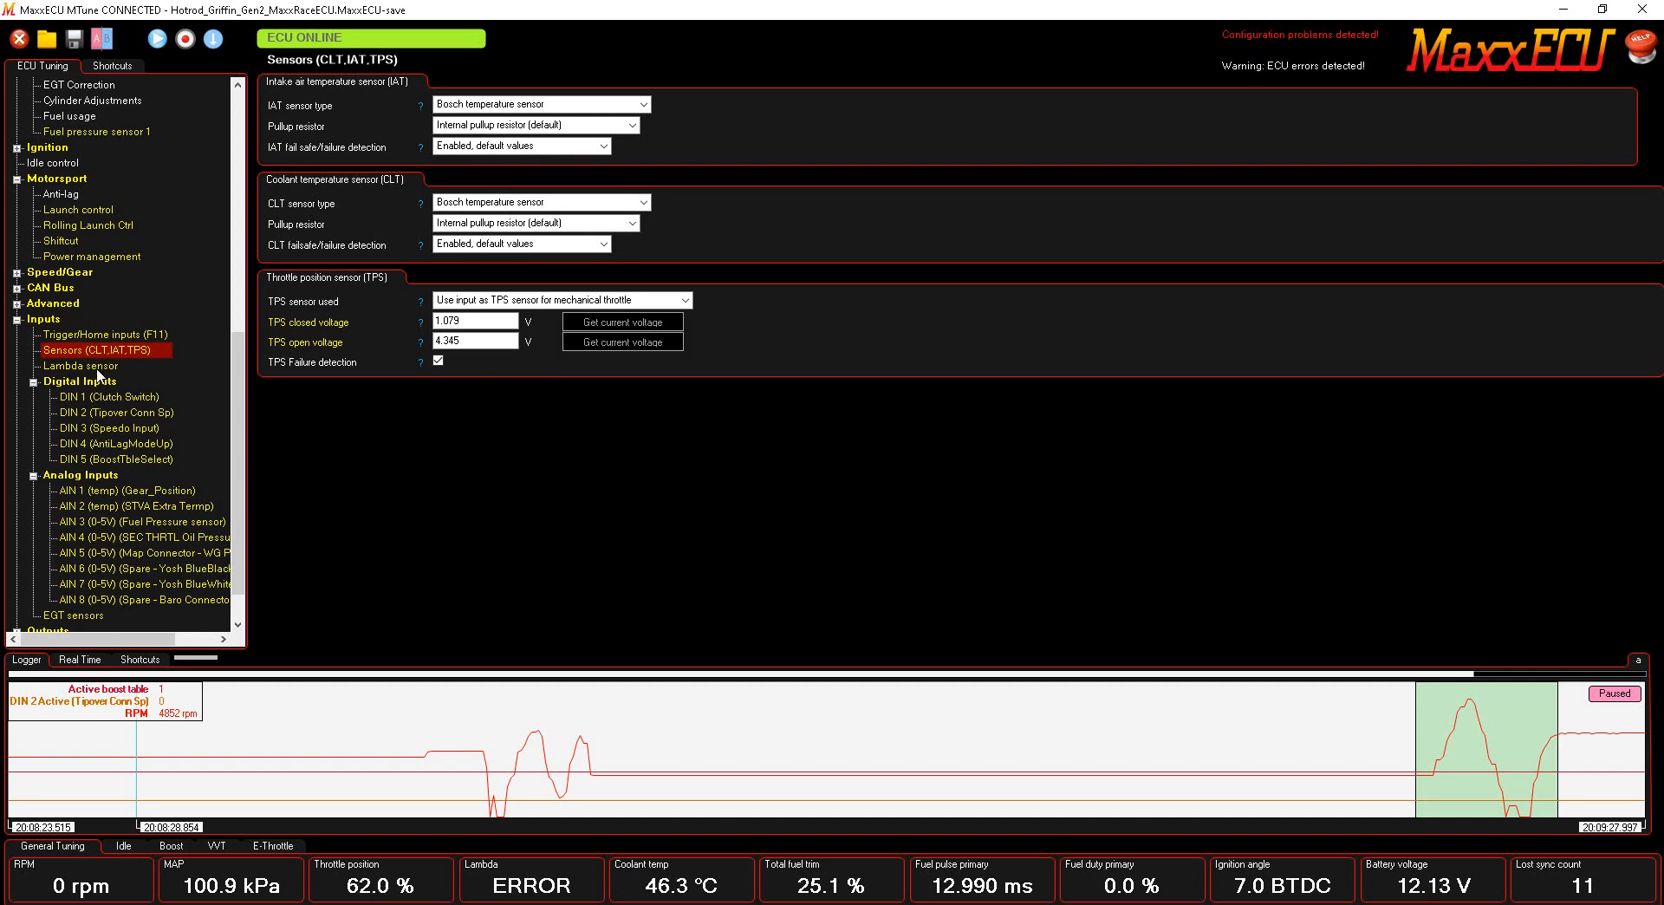
{"action": "mouse_move", "coordinate": [130, 406]}
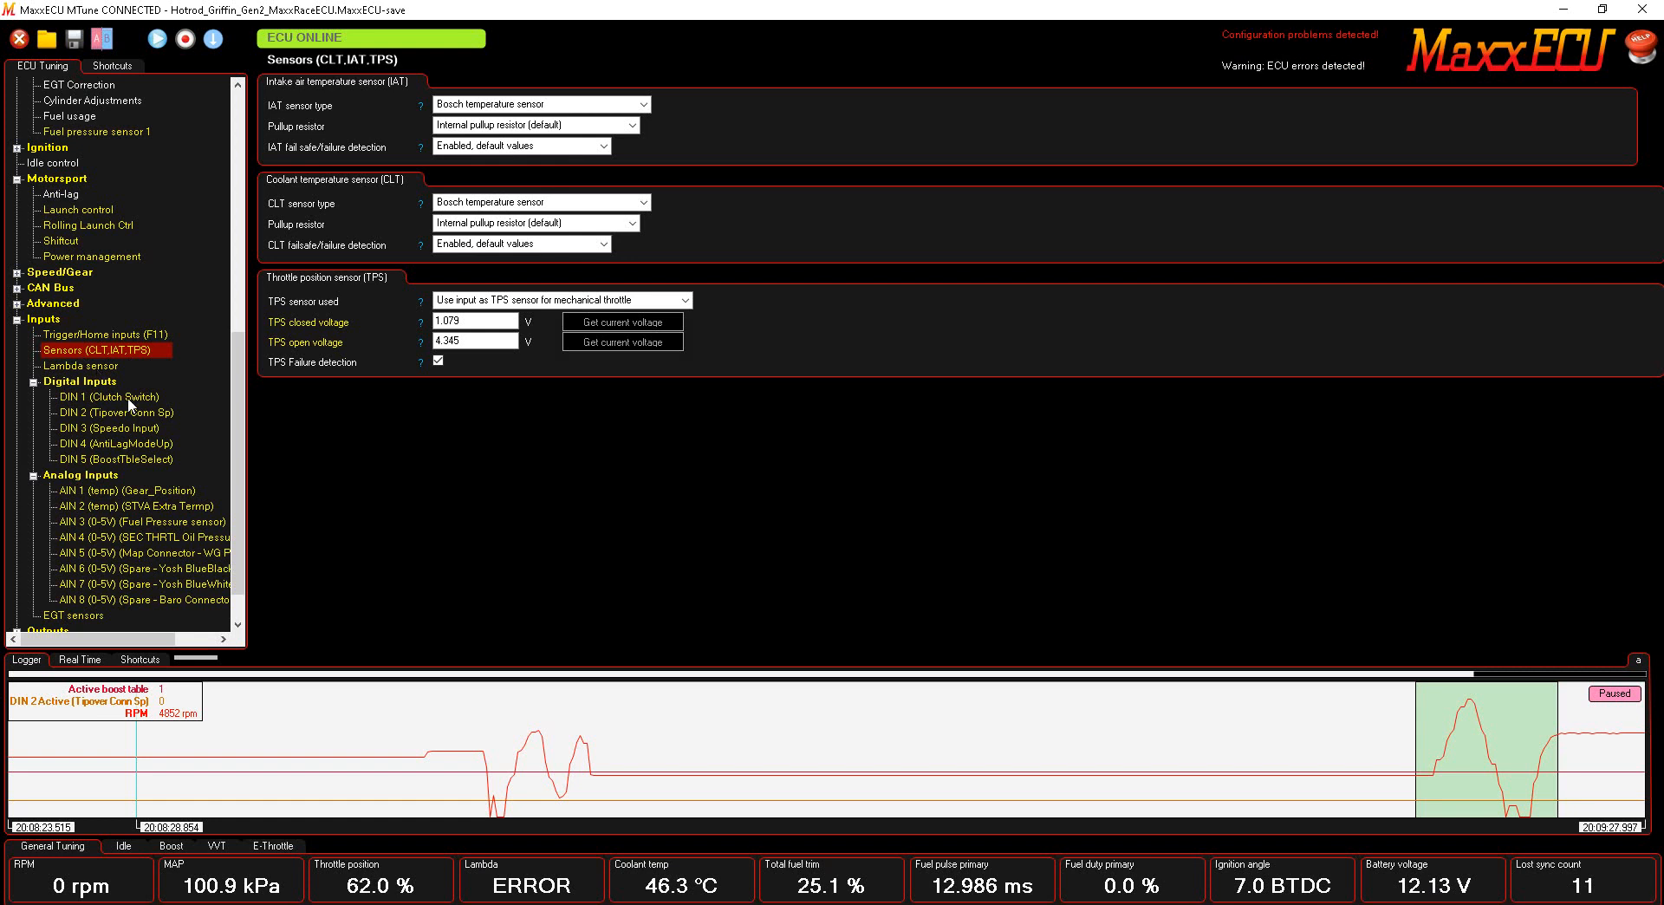
{"action": "left_click", "coordinate": [107, 396]}
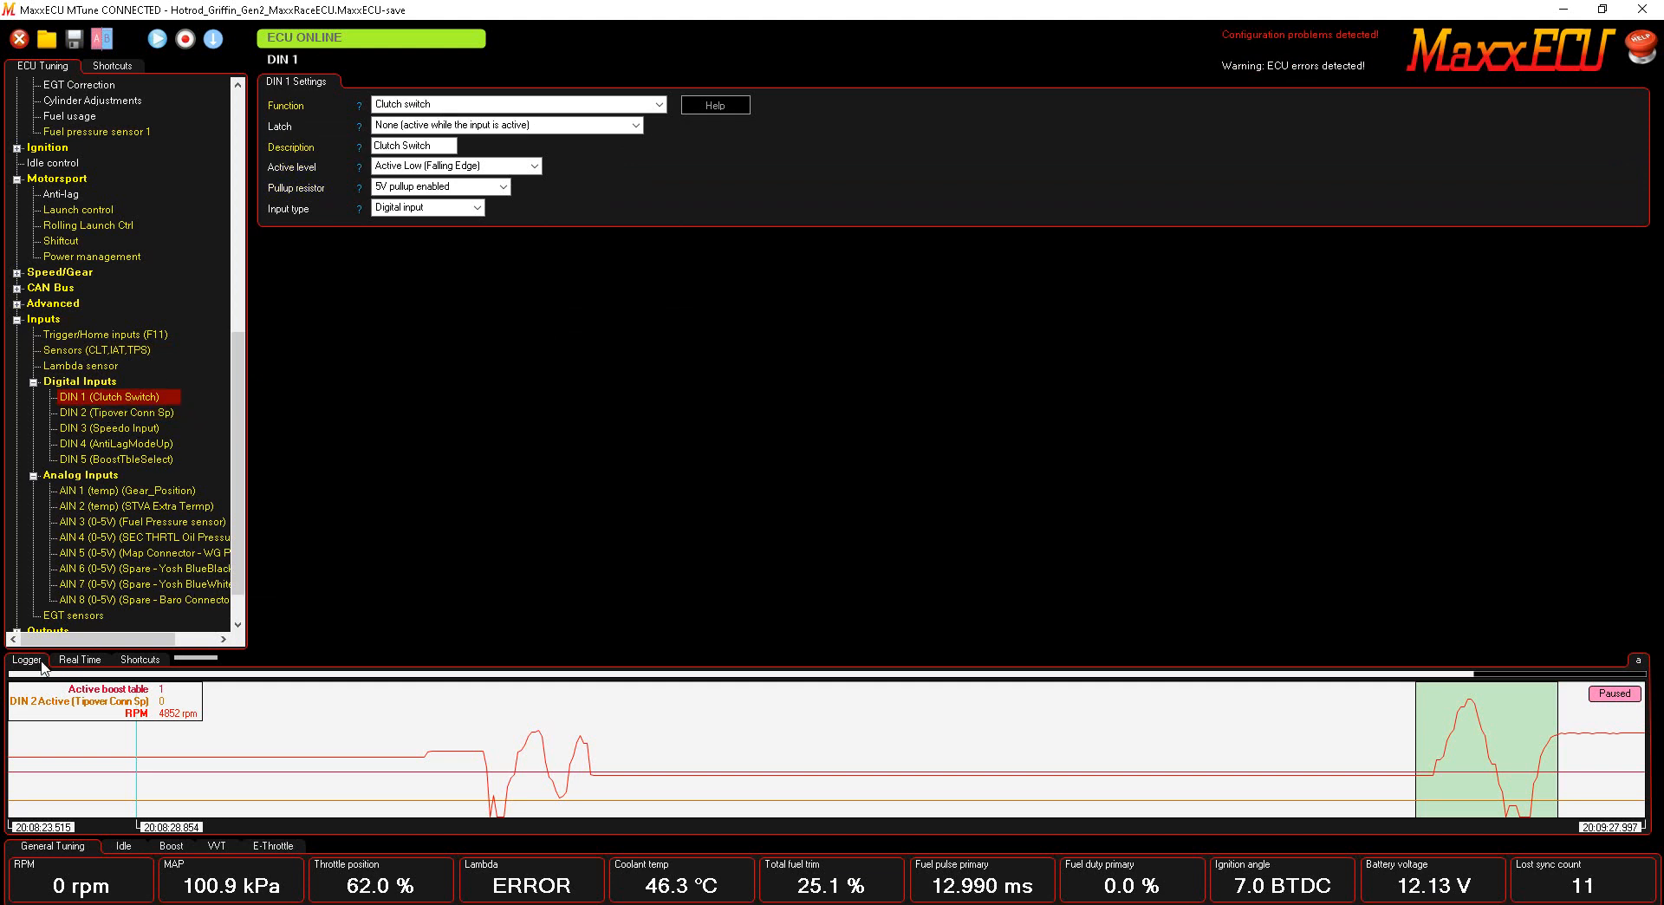
{"action": "left_click", "coordinate": [78, 659]}
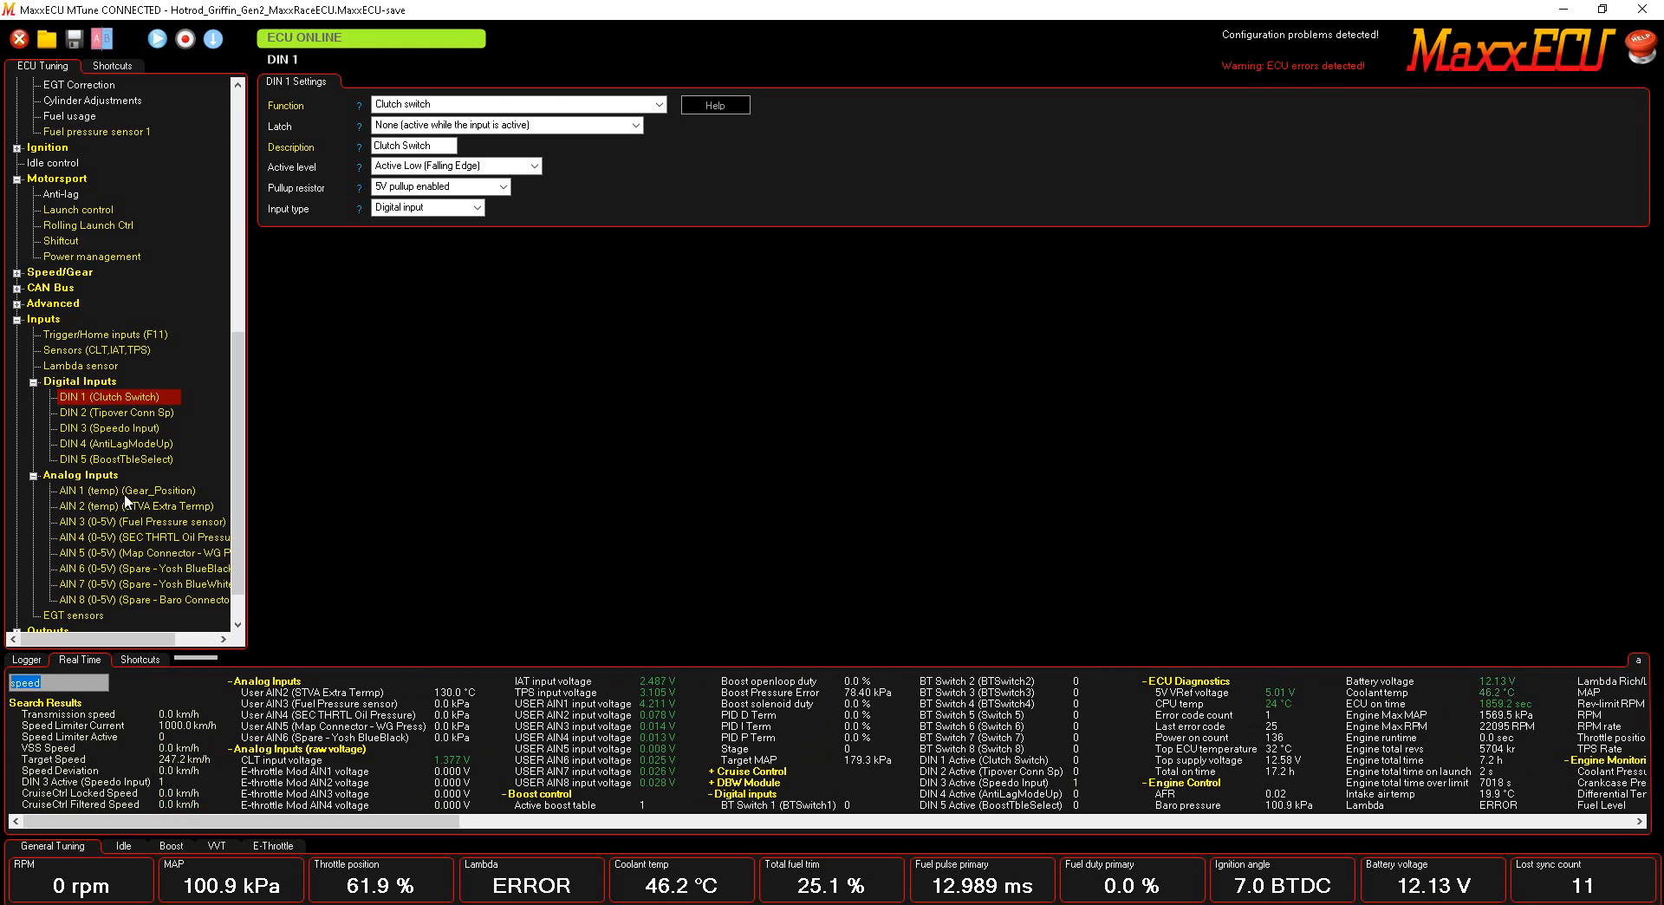
{"action": "left_click", "coordinate": [124, 491]}
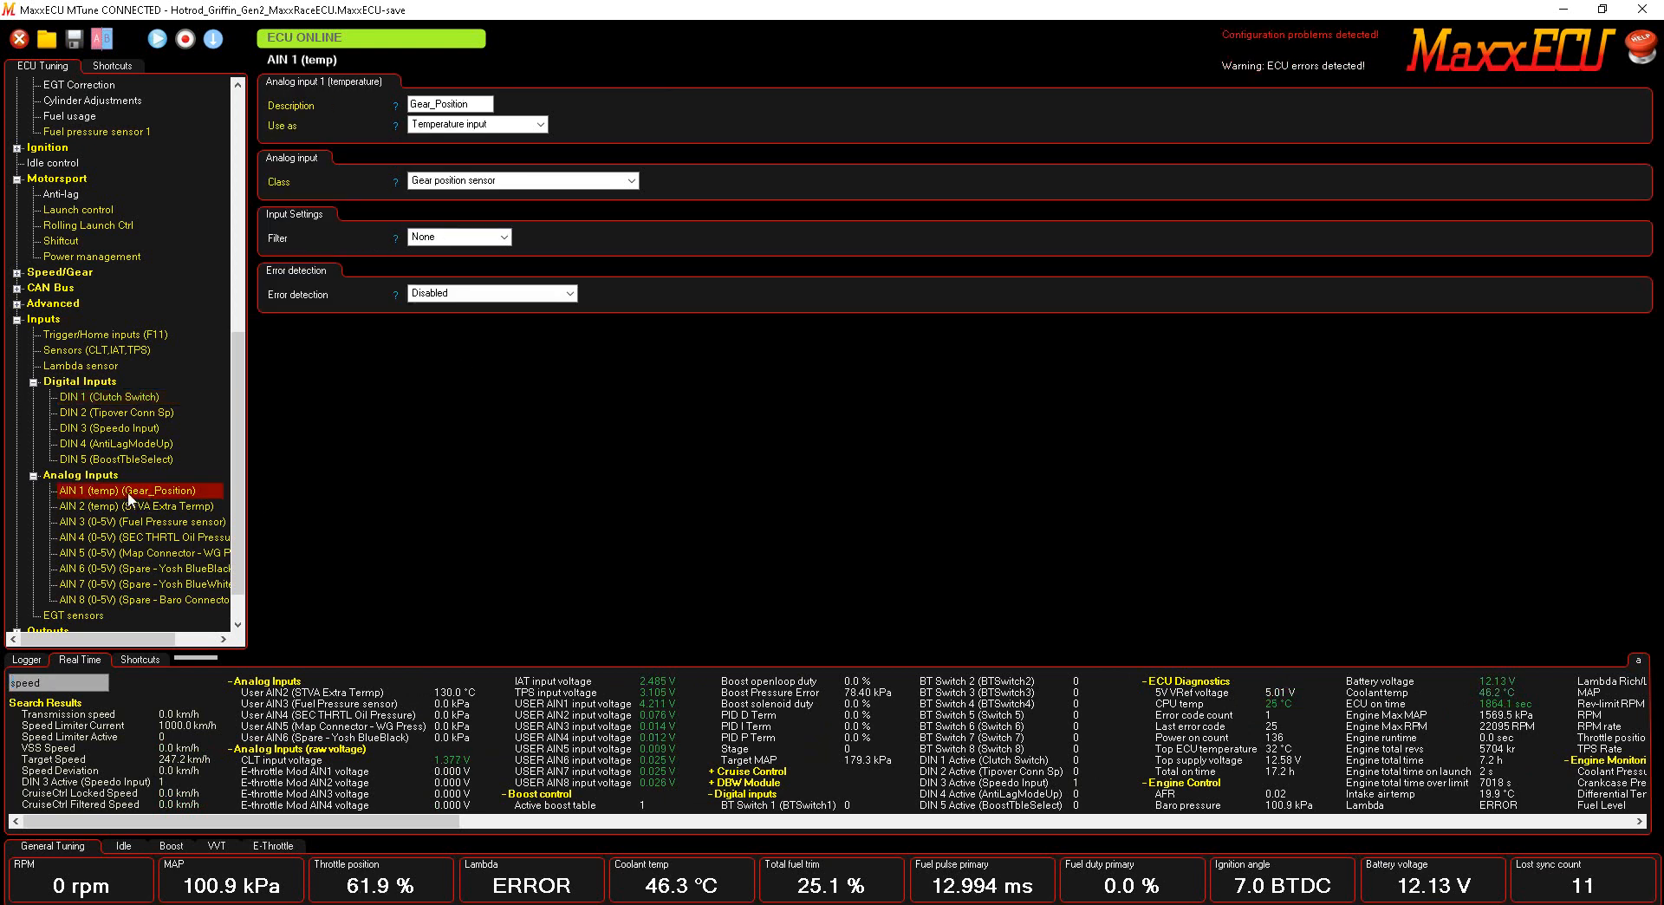
{"action": "left_click", "coordinate": [16, 272]}
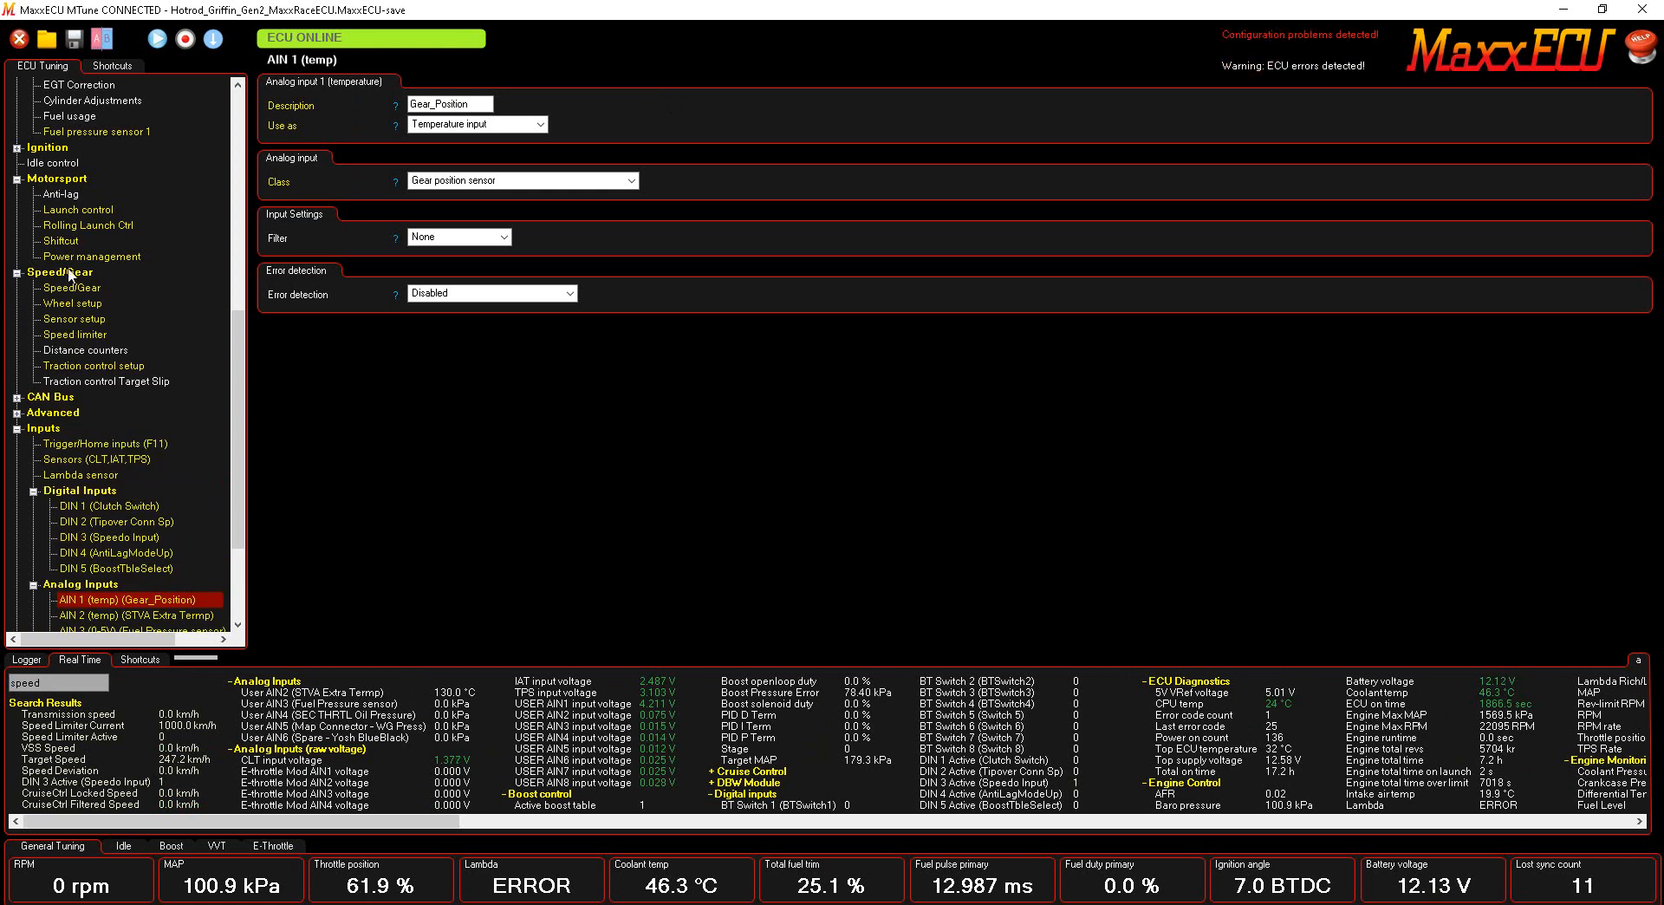
{"action": "left_click", "coordinate": [73, 286]}
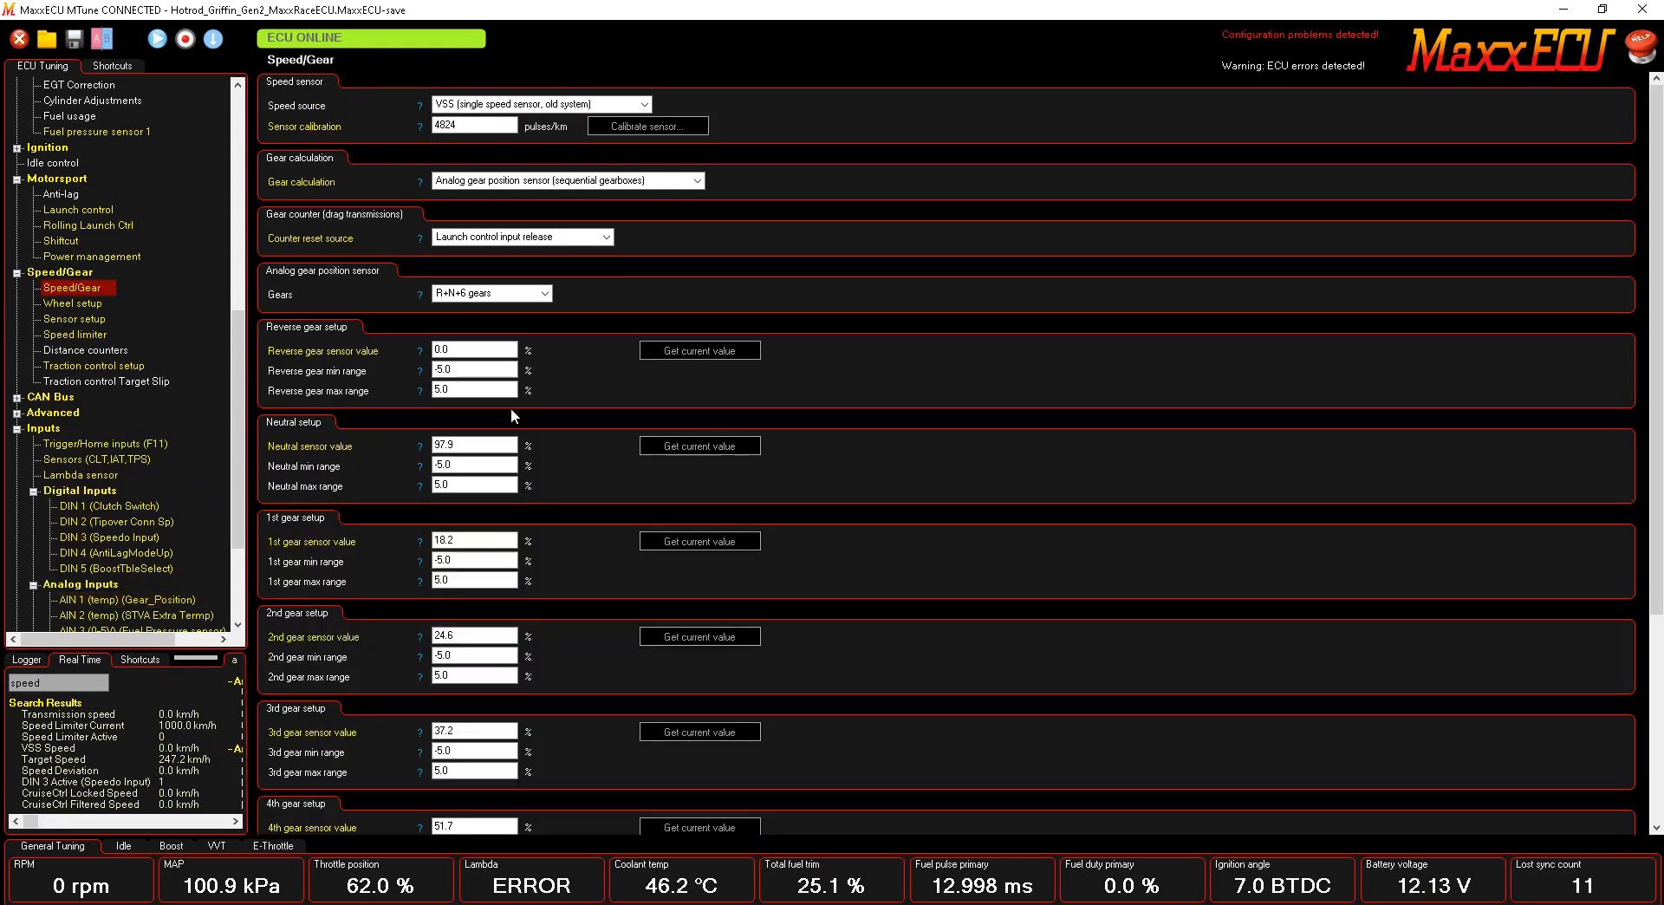
{"action": "scroll", "scroll_direction": "down", "scroll_amount": 3}
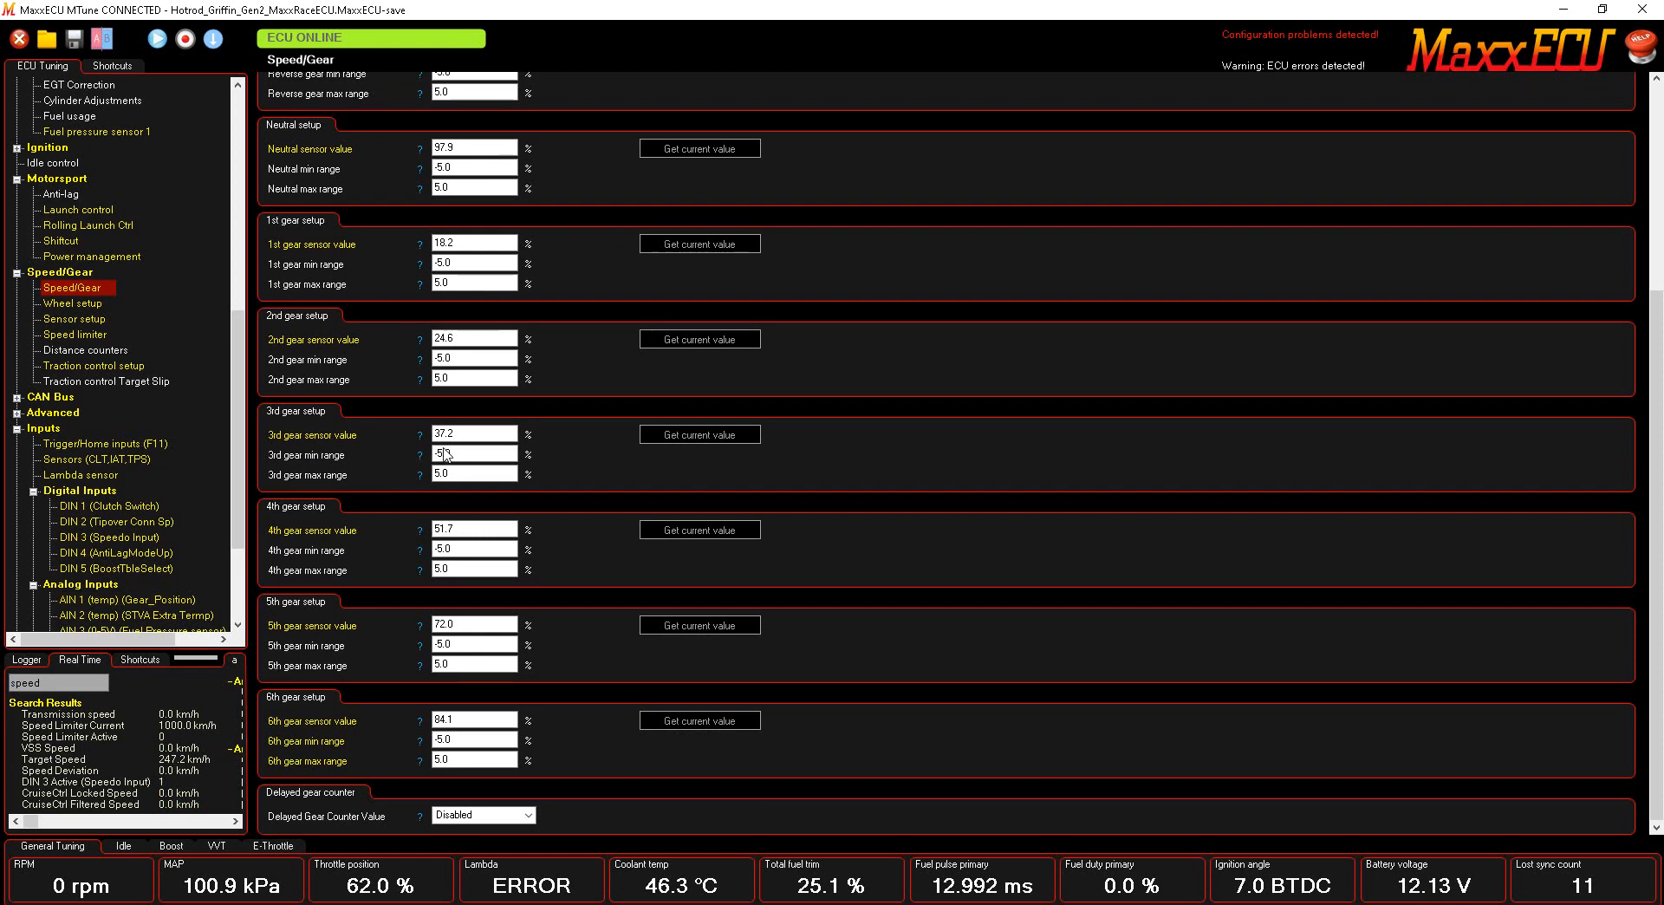
{"action": "scroll", "scroll_direction": "up", "scroll_amount": 3}
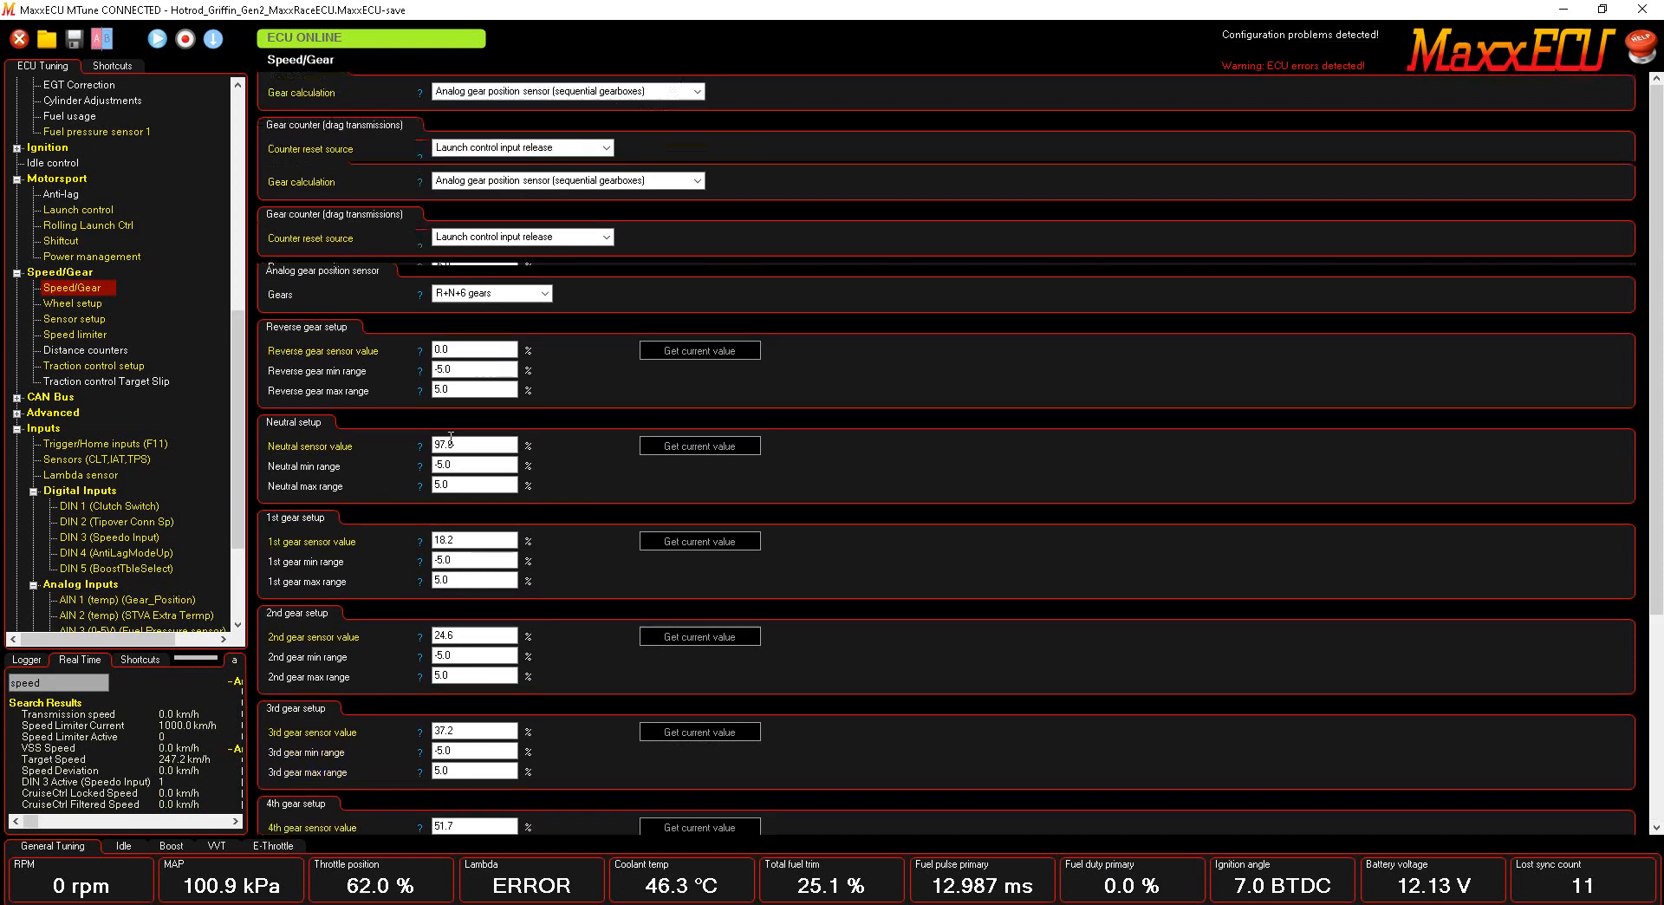
{"action": "scroll", "scroll_direction": "up", "scroll_amount": 3}
{"action": "type", "text": "gear"}
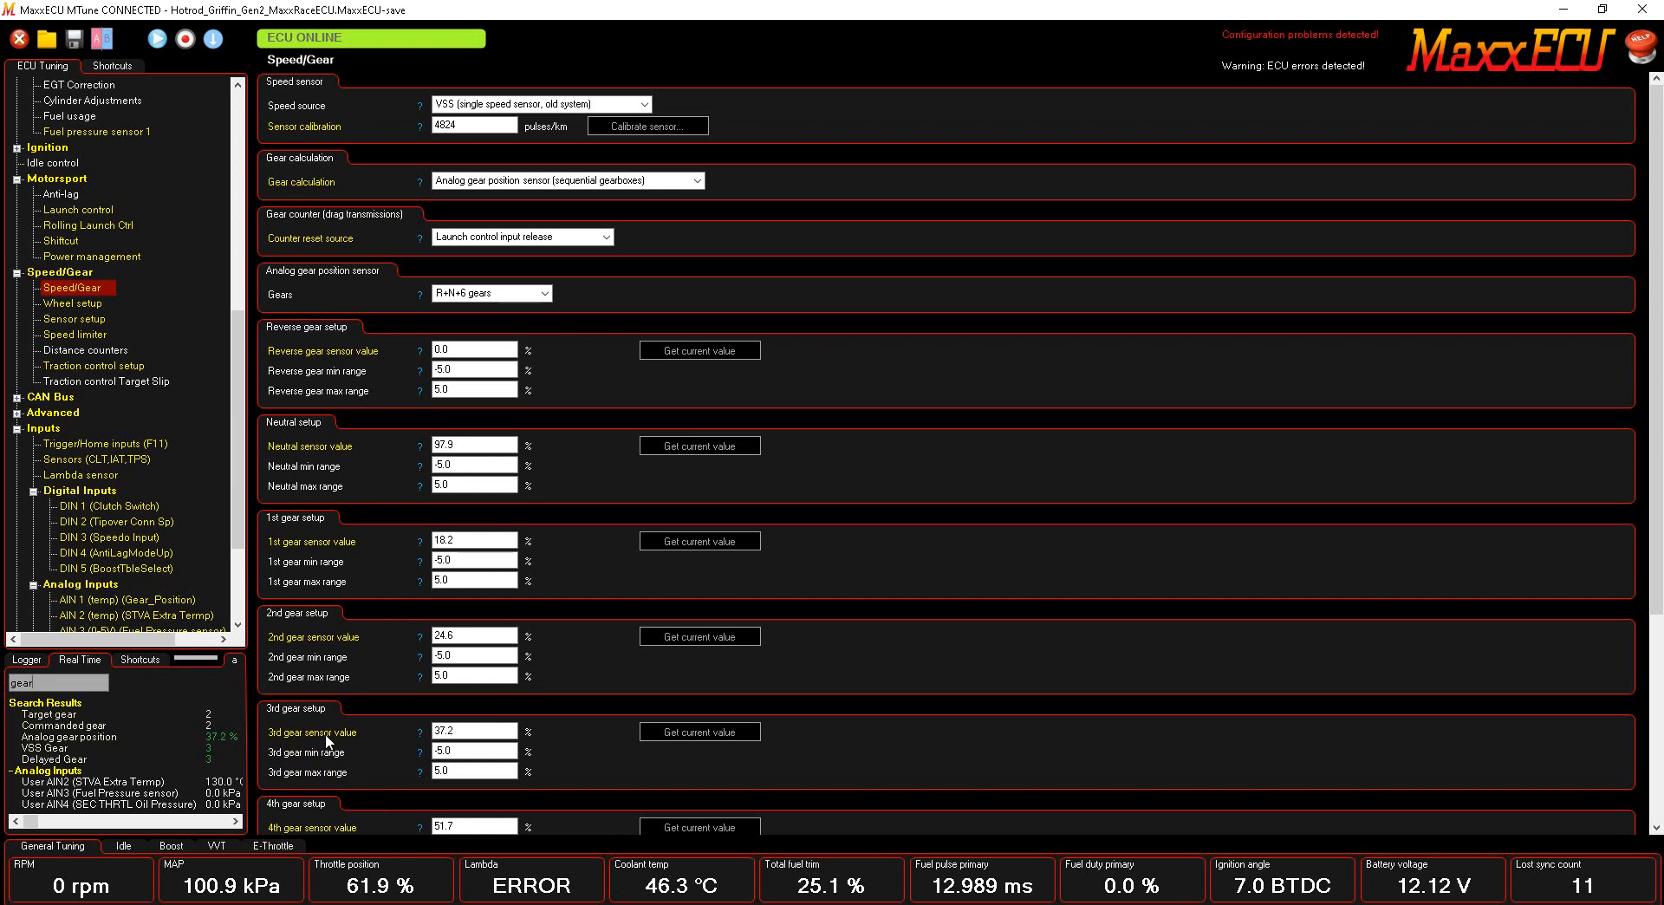
{"action": "mouse_move", "coordinate": [530, 146]}
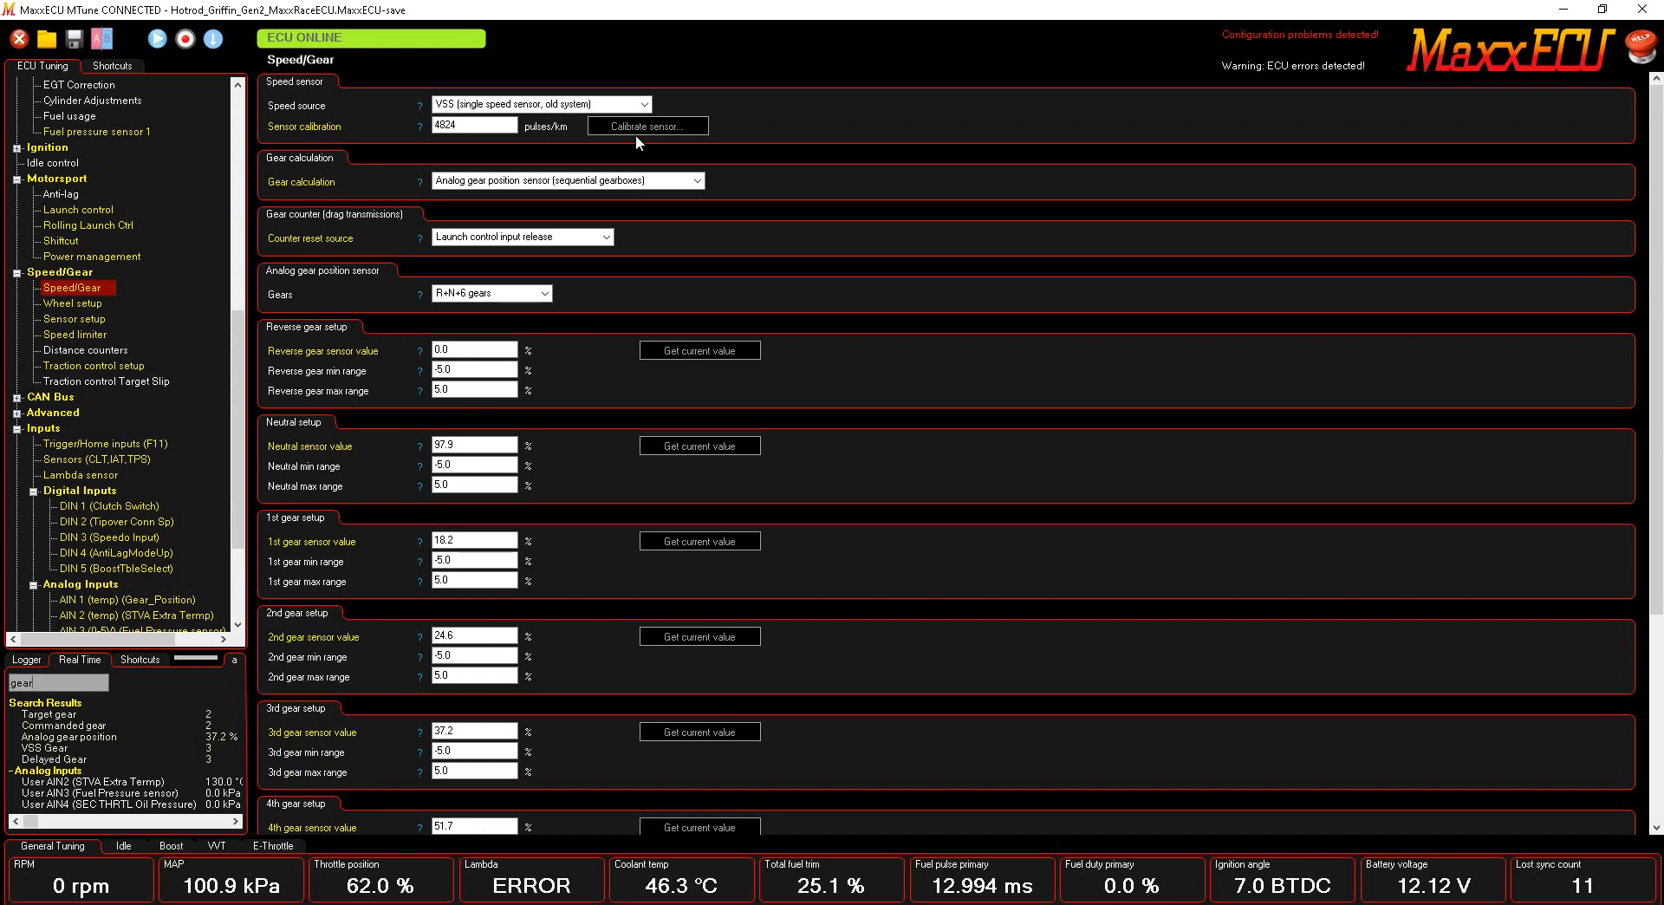
{"action": "mouse_move", "coordinate": [591, 491]}
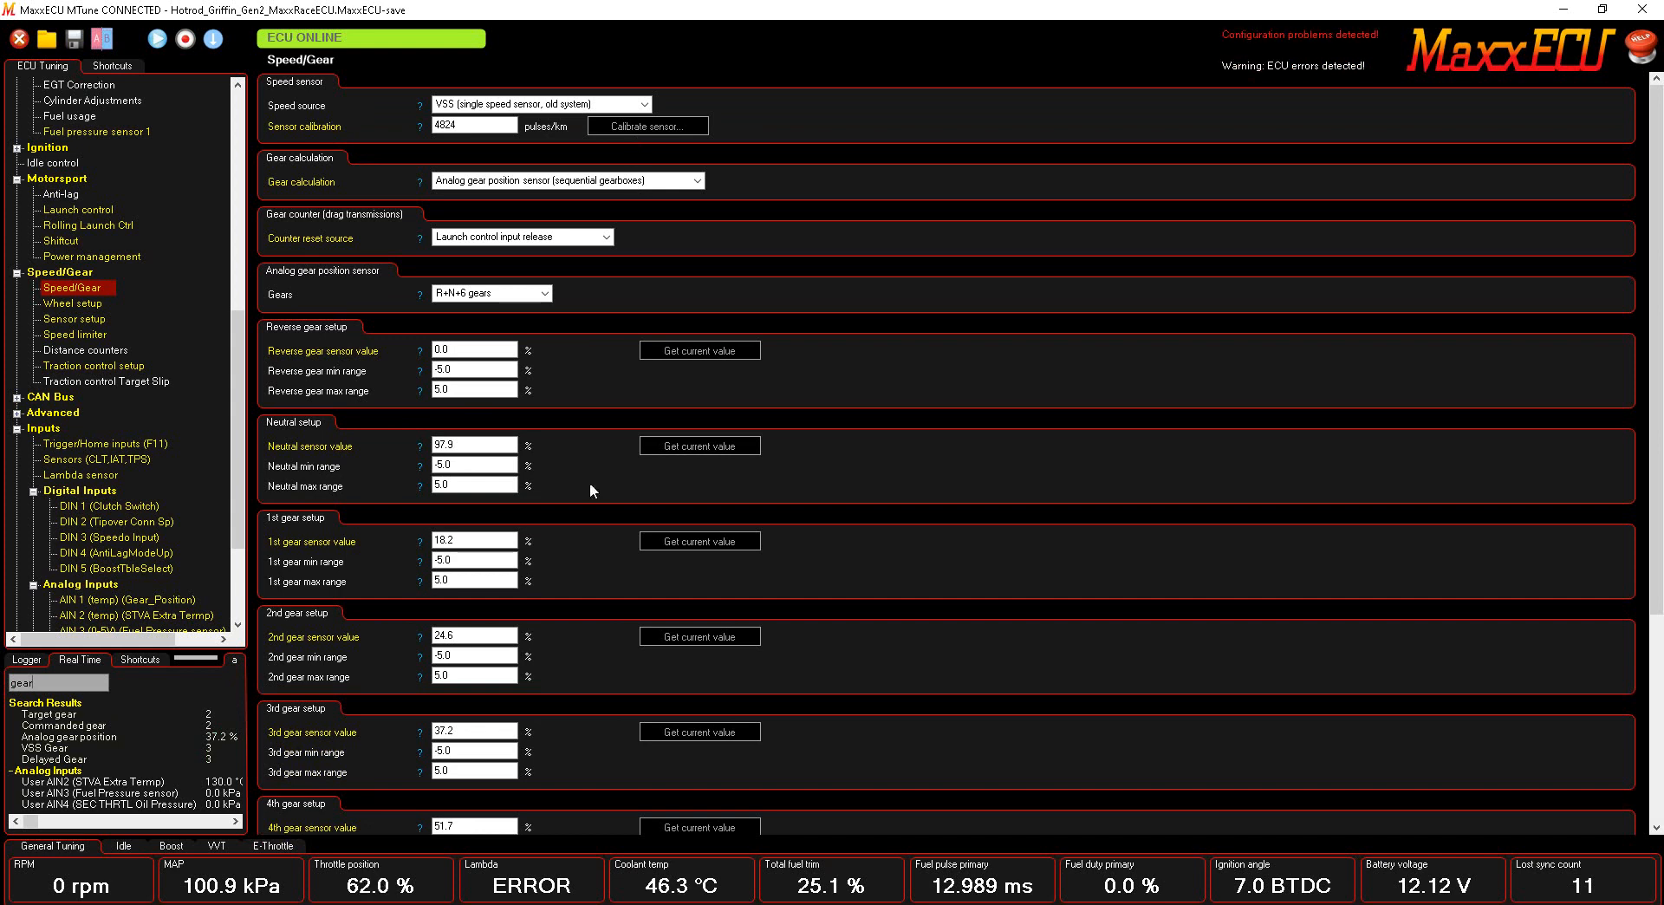
{"action": "mouse_move", "coordinate": [794, 480]}
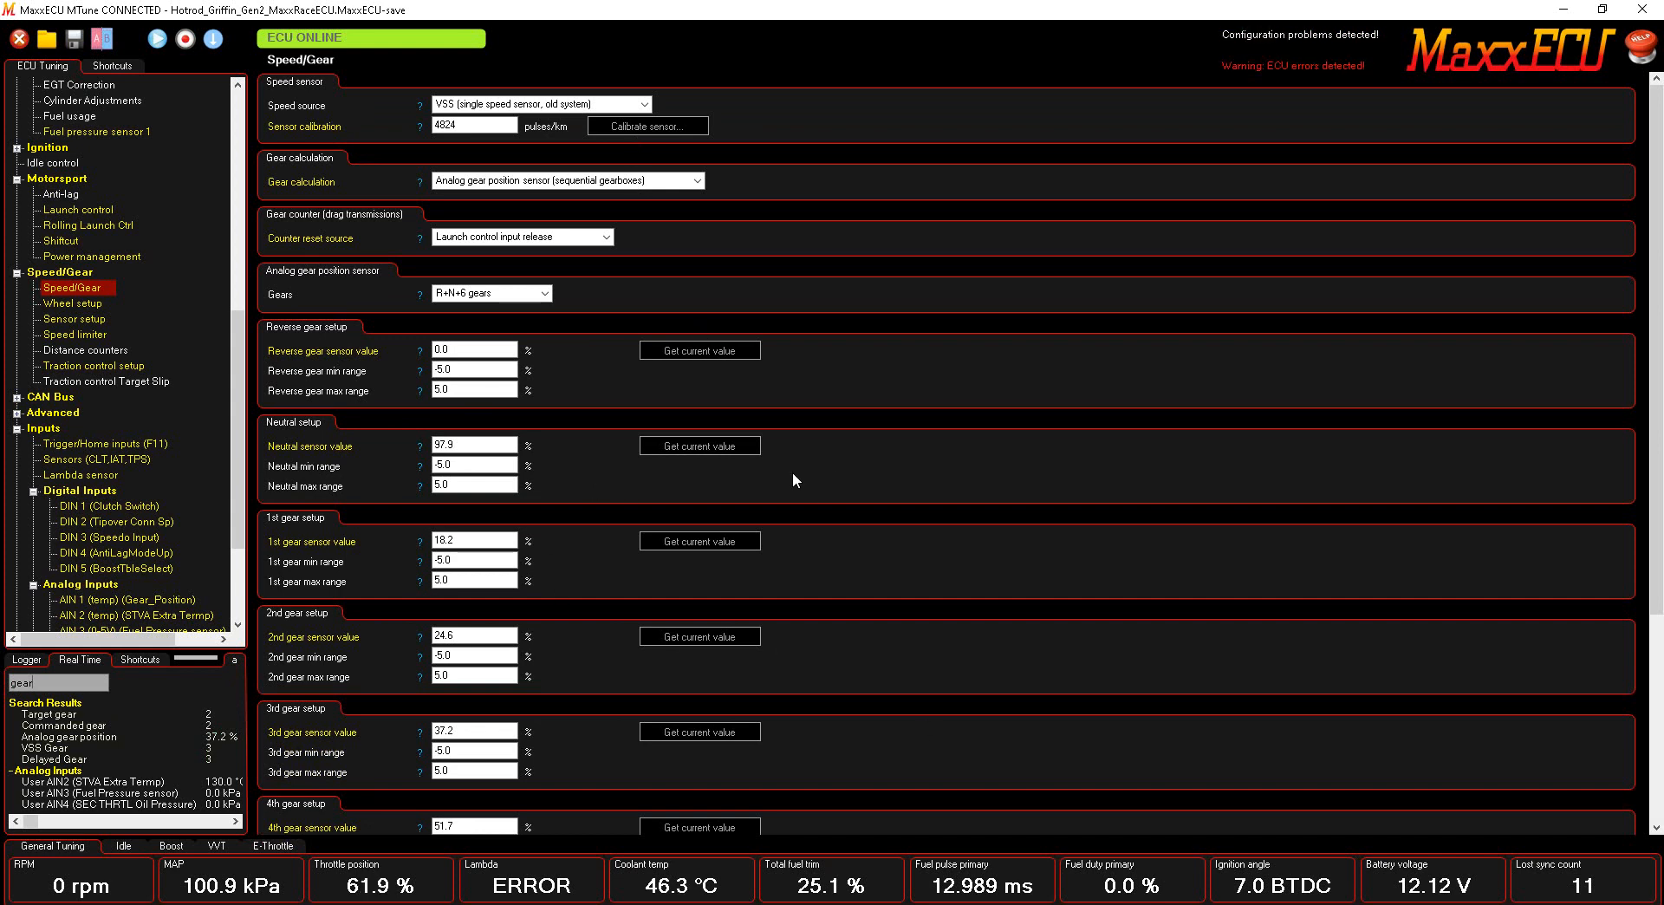
{"action": "mouse_move", "coordinate": [15, 282]}
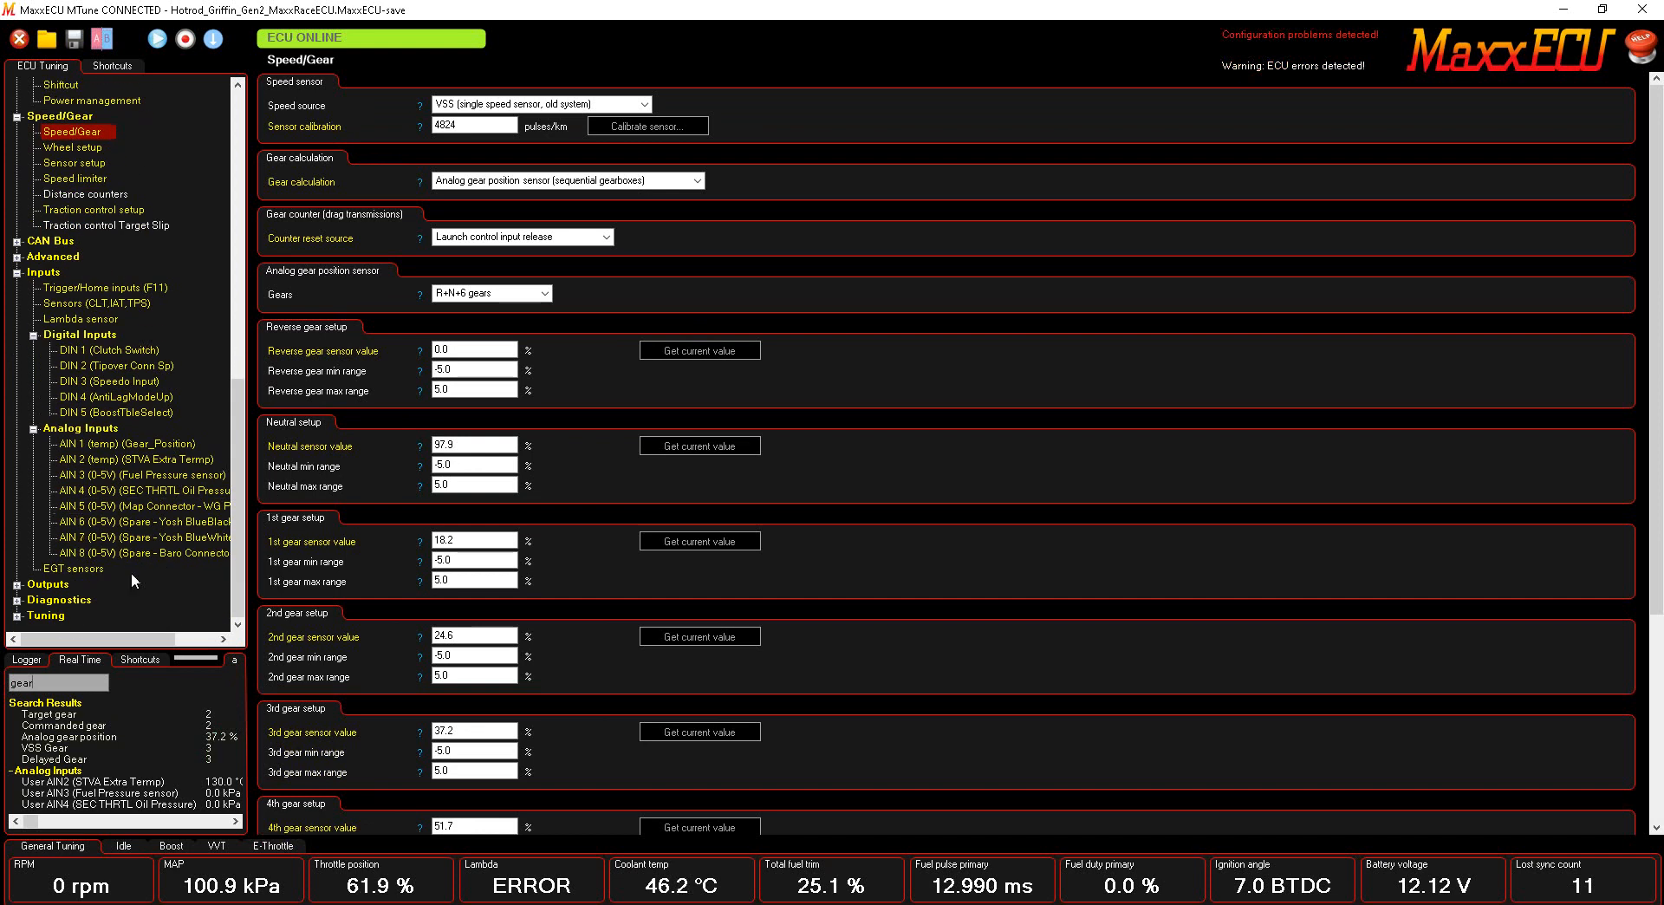
{"action": "mouse_move", "coordinate": [111, 462]}
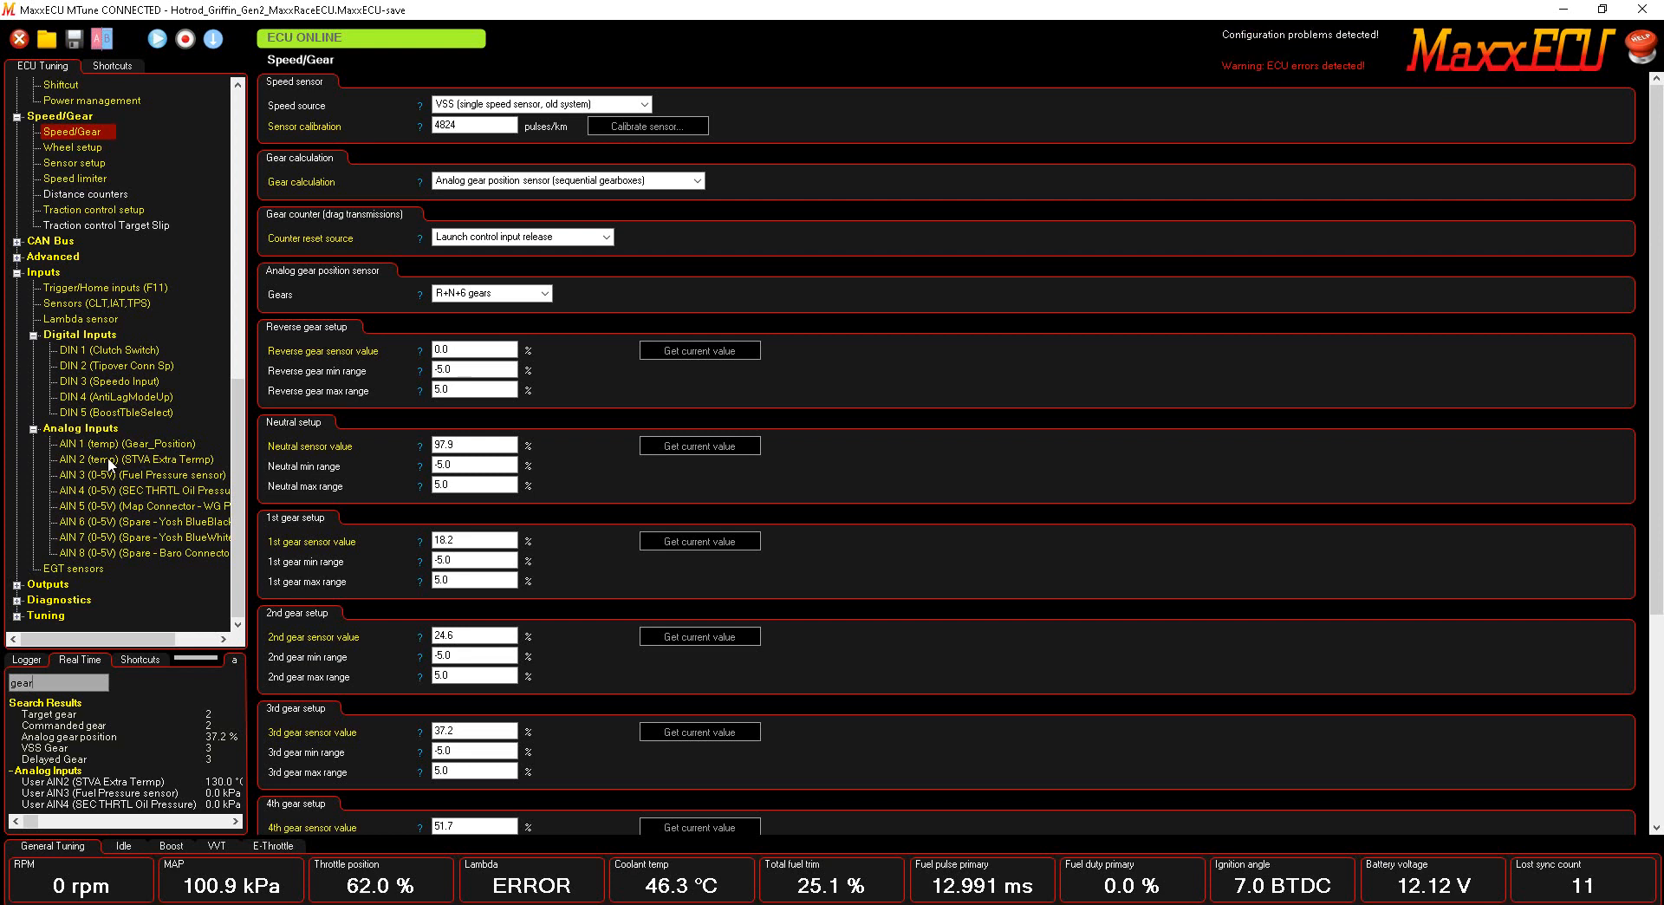
{"action": "mouse_move", "coordinate": [143, 475]}
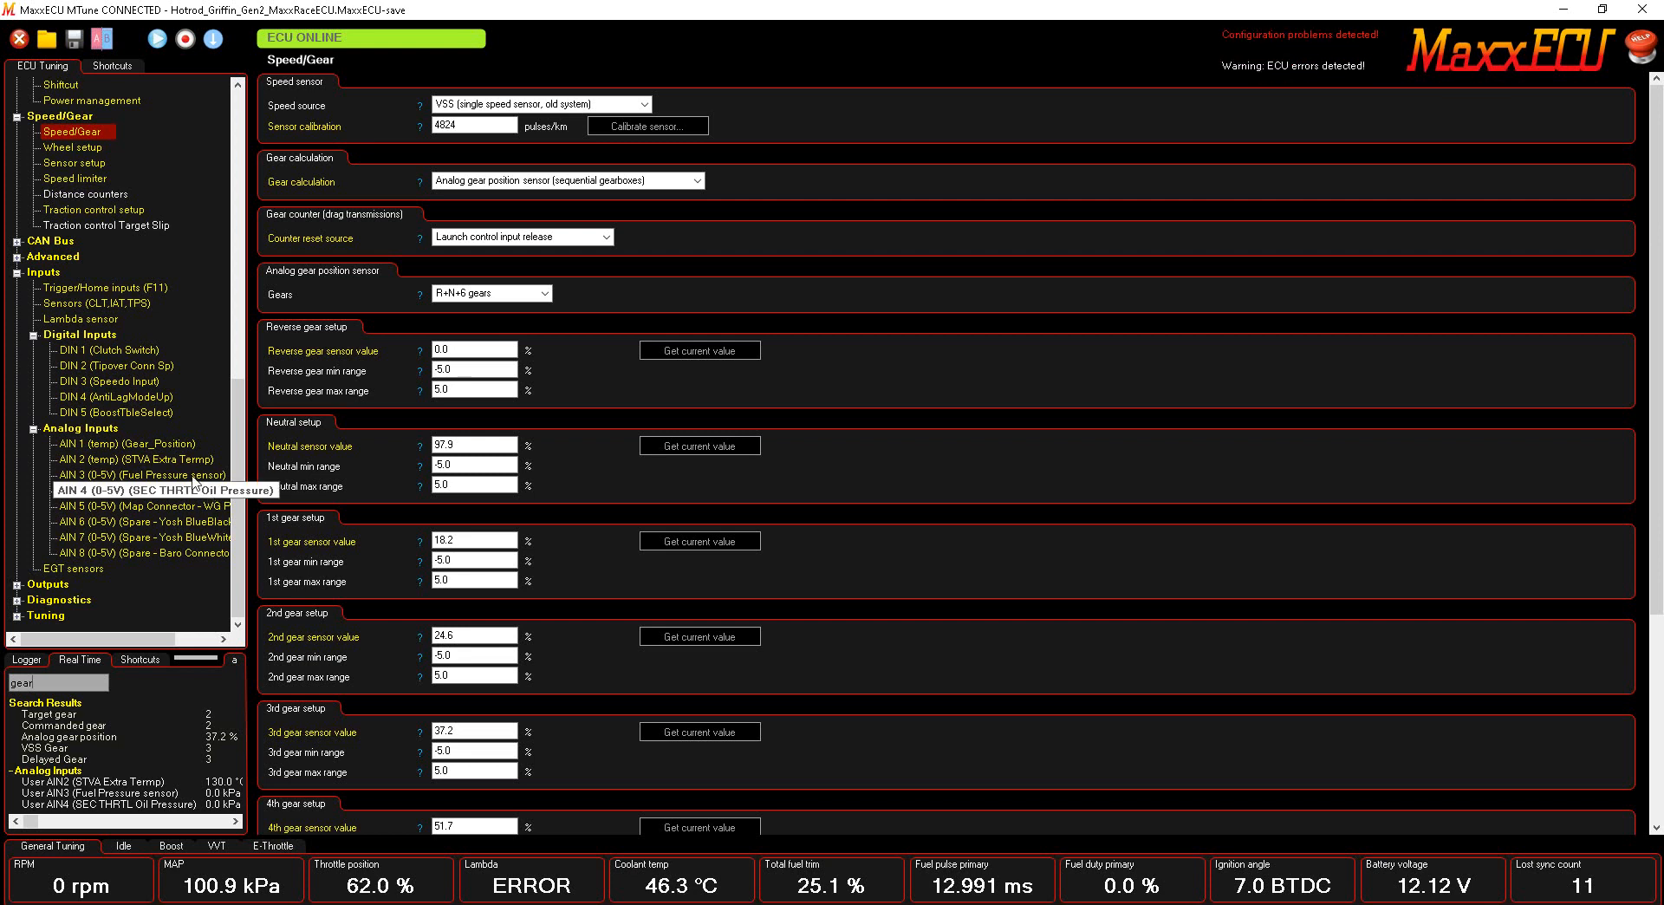
{"action": "mouse_move", "coordinate": [180, 470]}
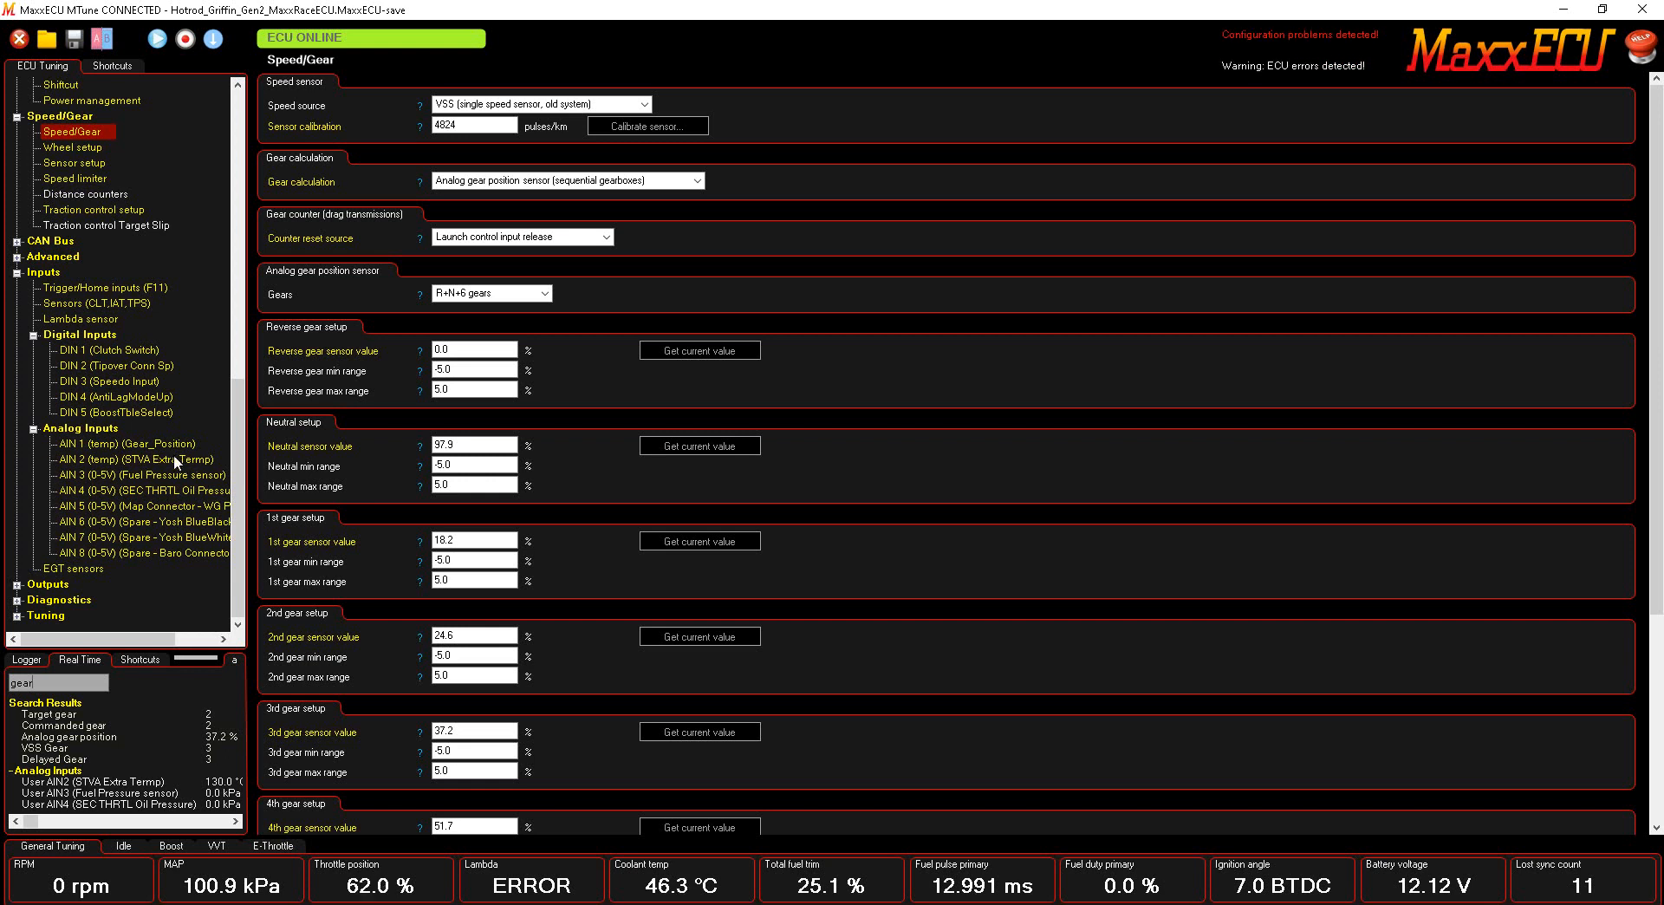
{"action": "mouse_move", "coordinate": [139, 475]}
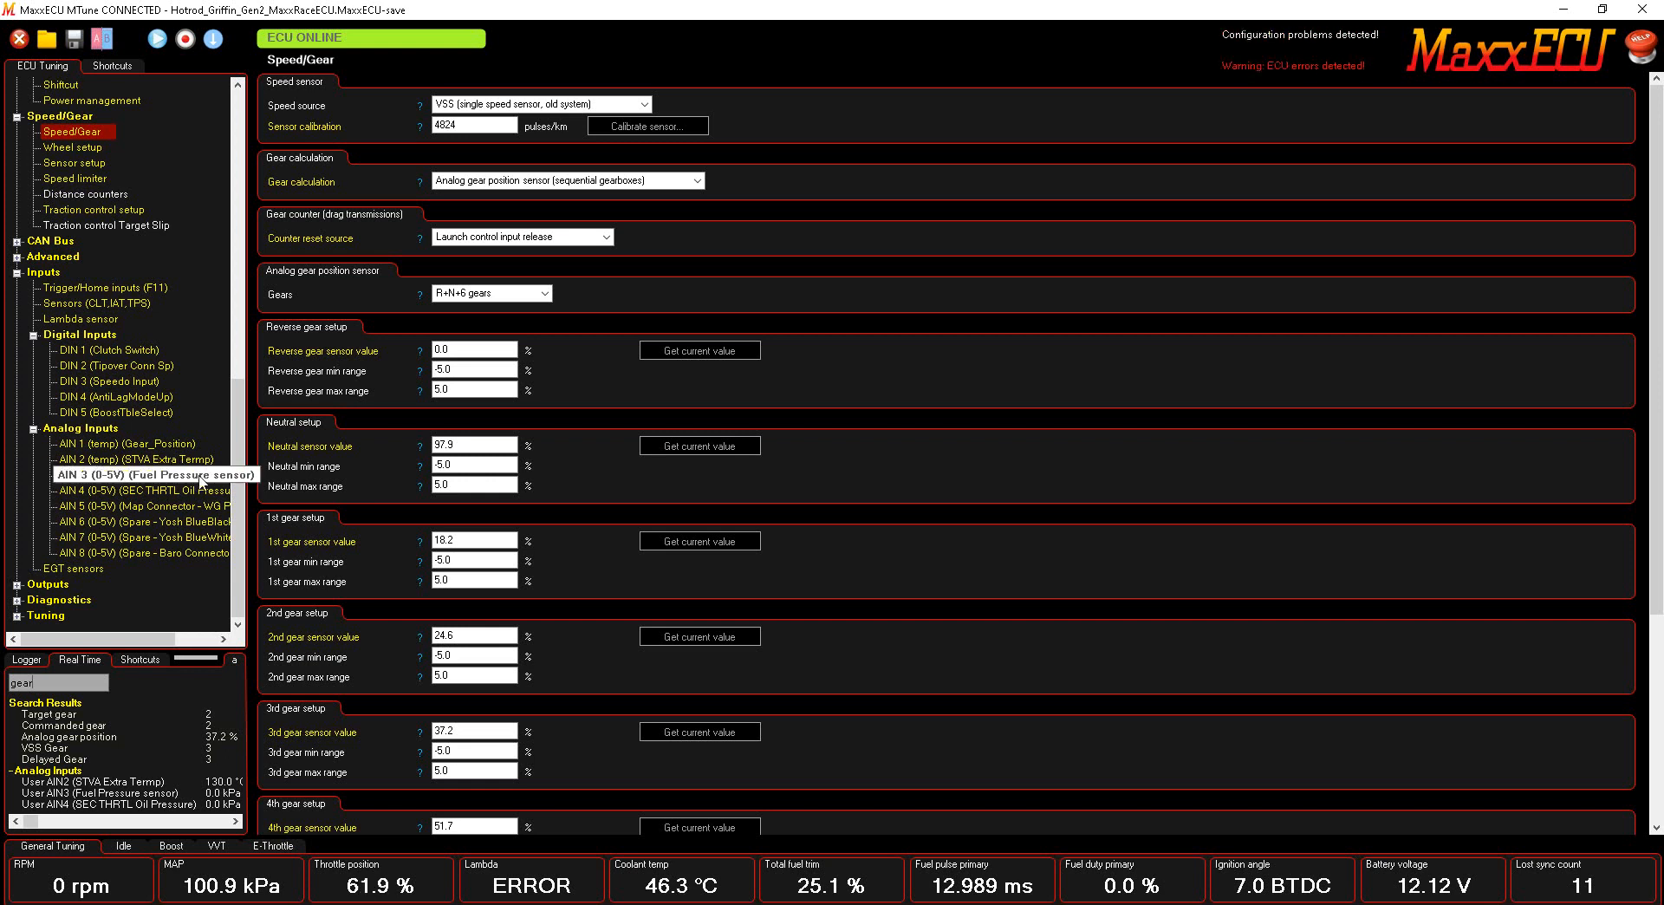
View the AIN 3 fuel pressure and AIN 4 oil pressure inputs and the two-point calibration dialog.
{"action": "left_click", "coordinate": [144, 475]}
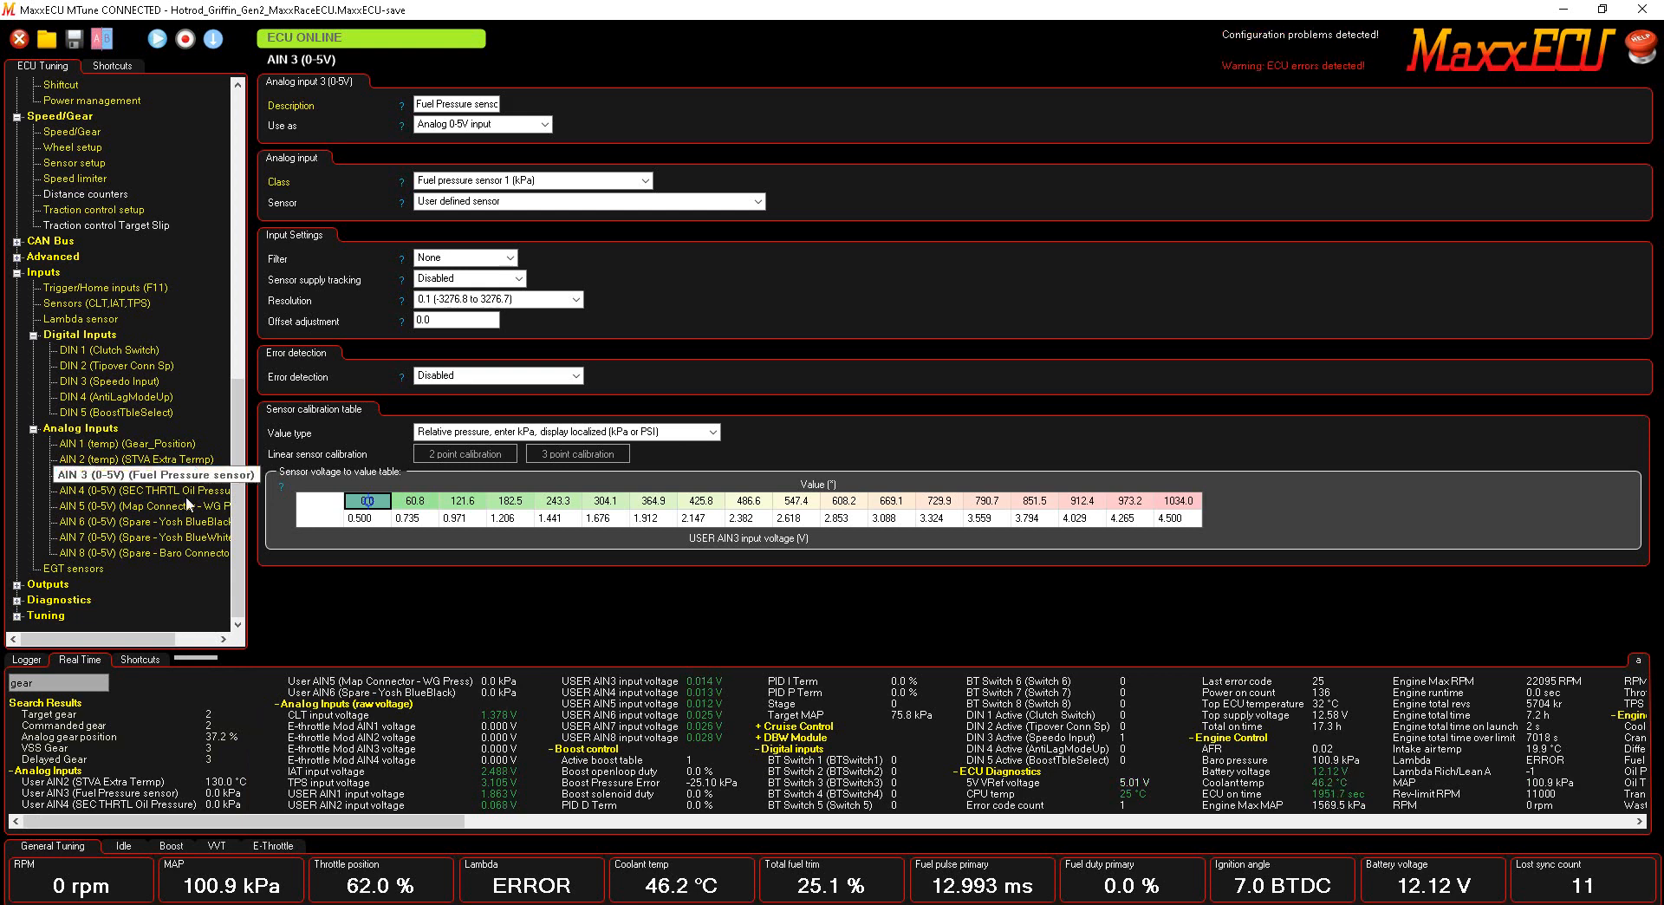
{"action": "left_click", "coordinate": [121, 489]}
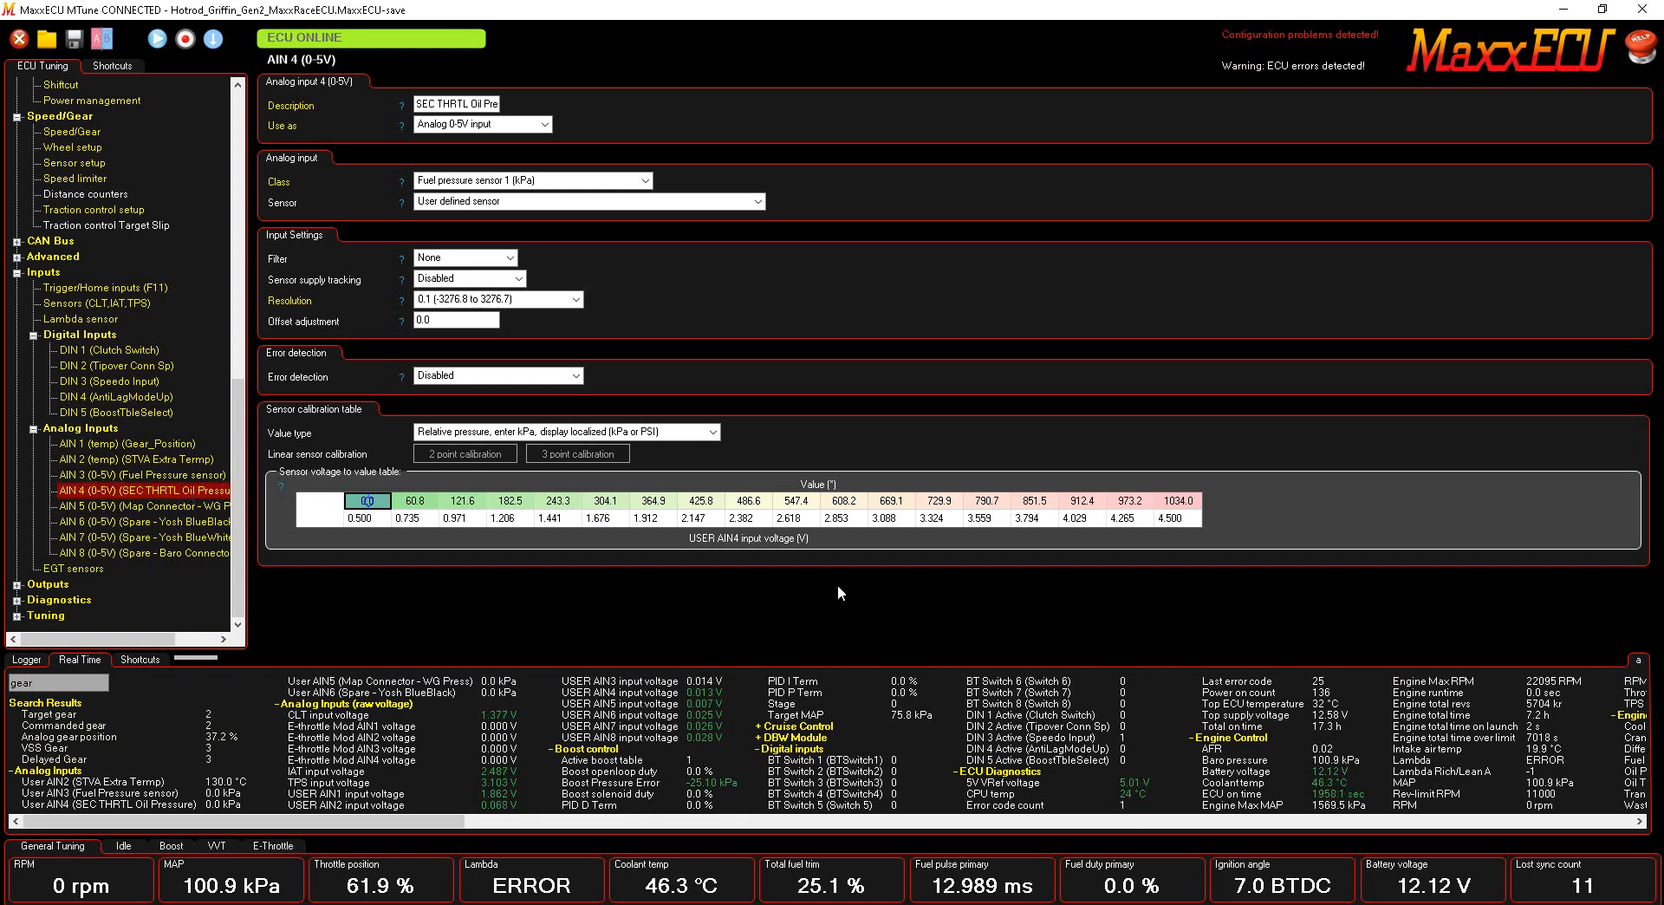
{"action": "left_click", "coordinate": [464, 453]}
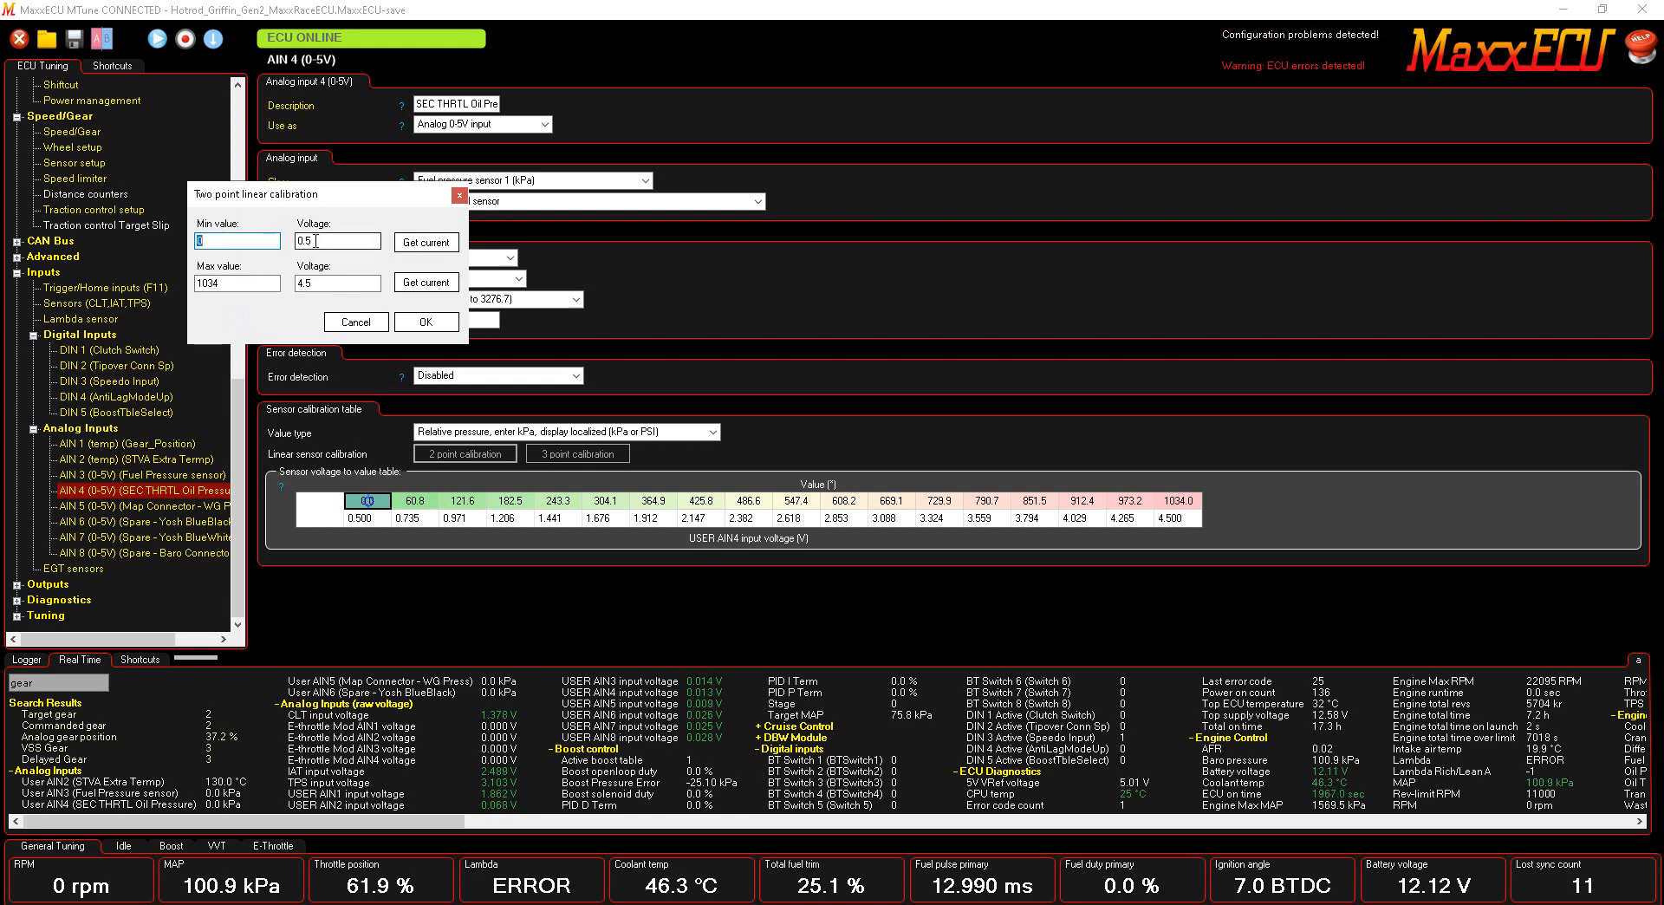
{"action": "mouse_move", "coordinate": [319, 298]}
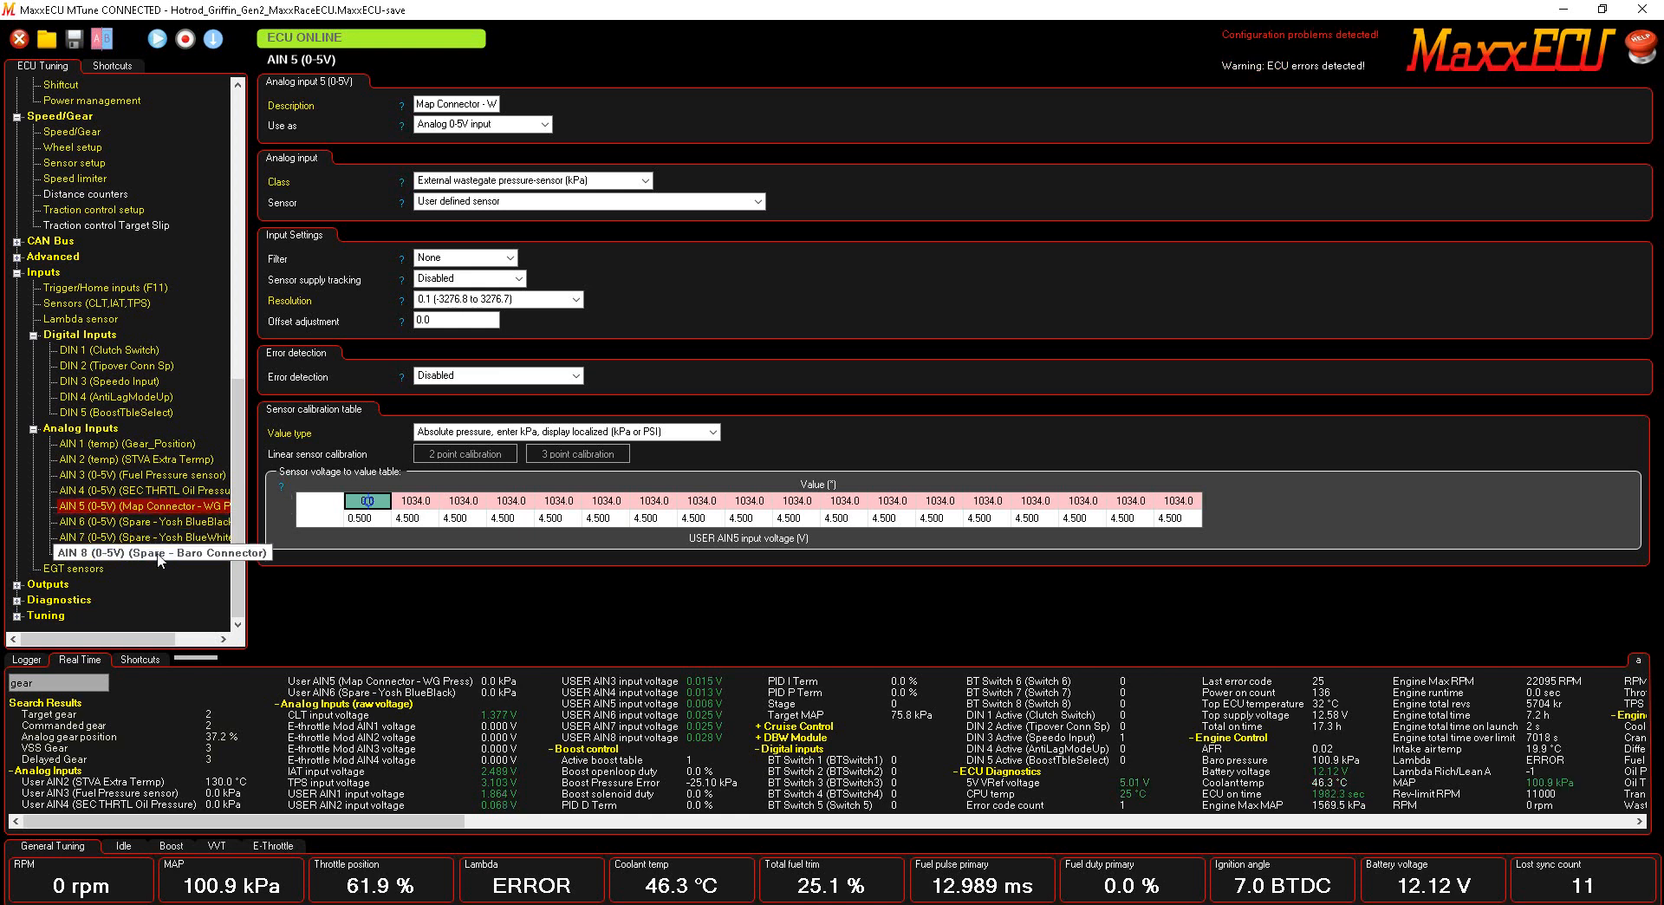
{"action": "mouse_move", "coordinate": [253, 476]}
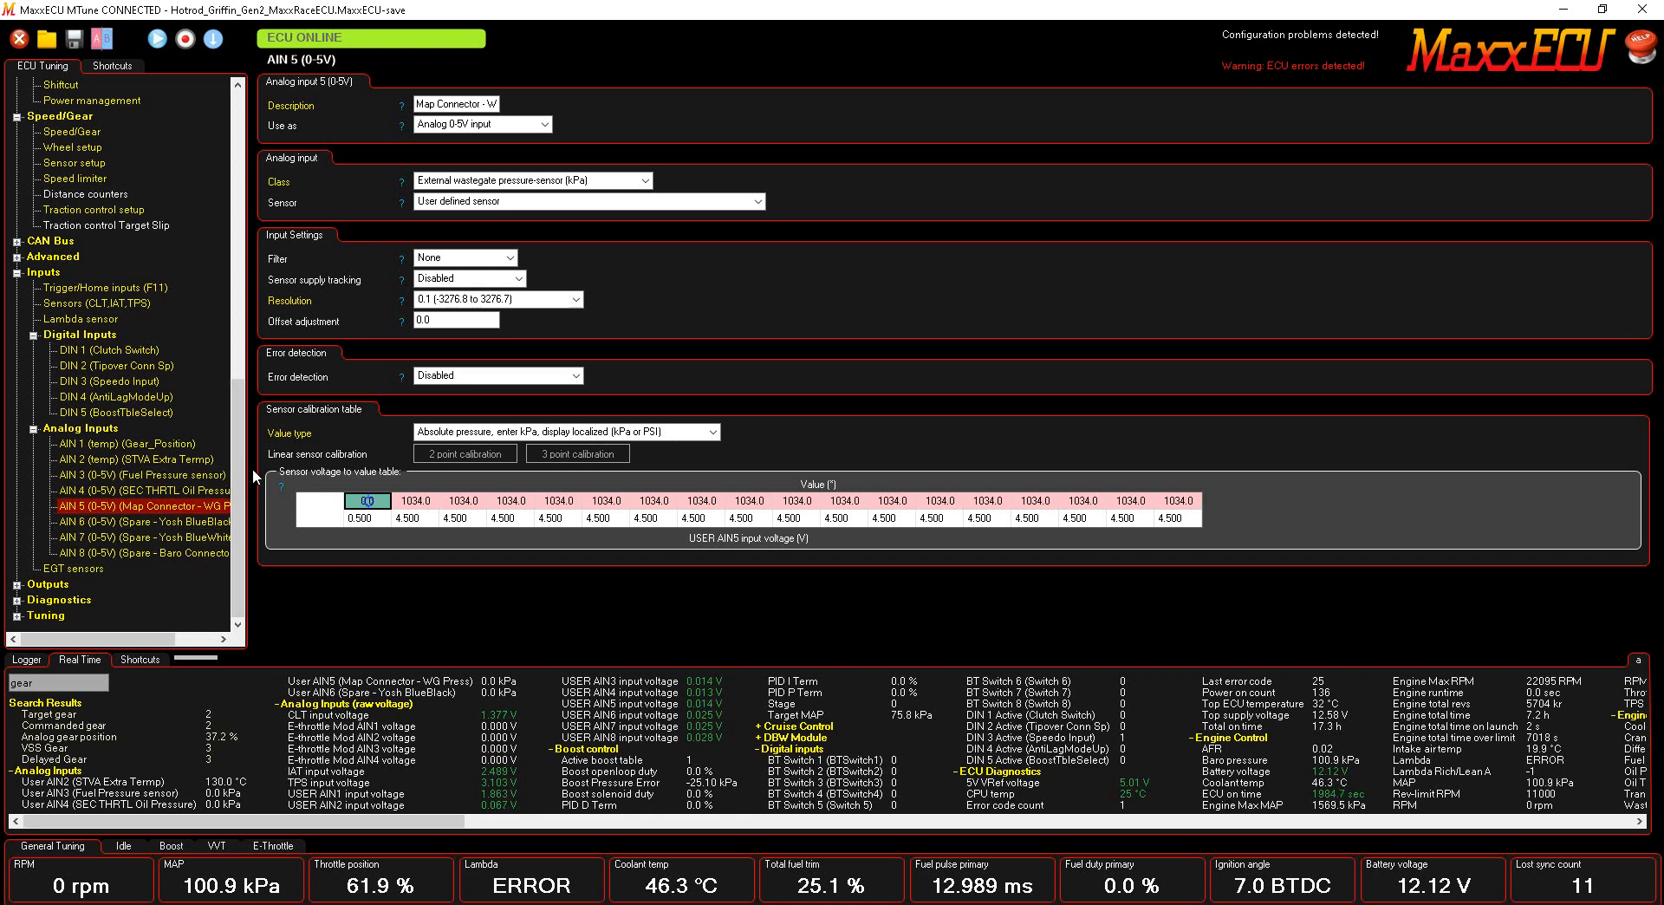
{"action": "mouse_move", "coordinate": [185, 562]}
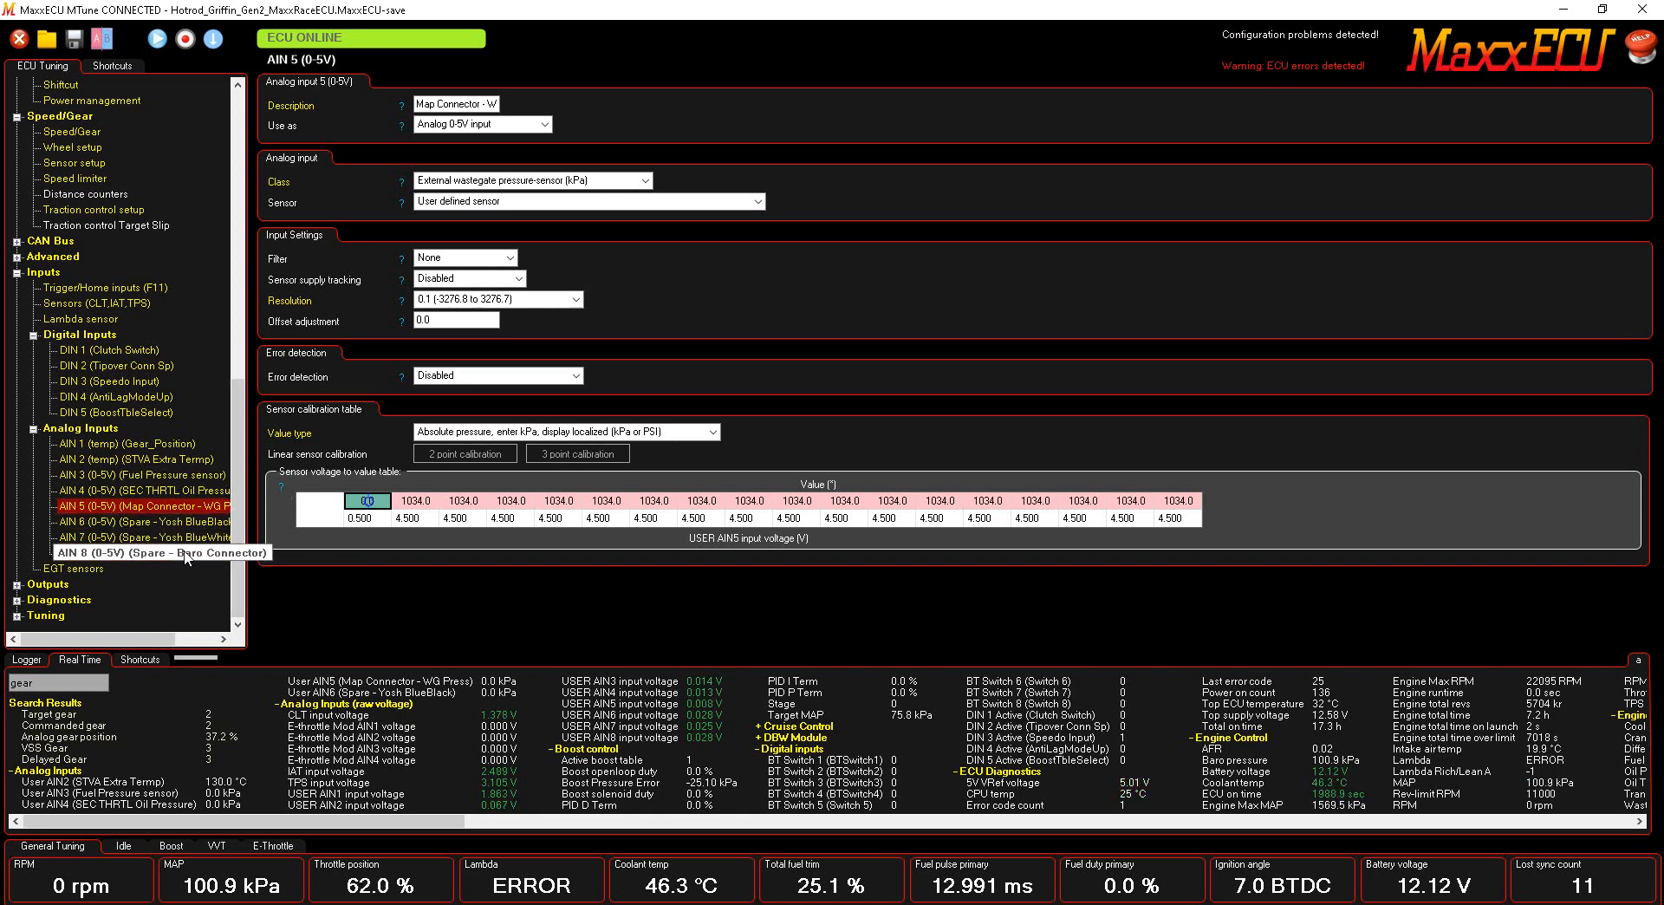
{"action": "mouse_move", "coordinate": [168, 553]}
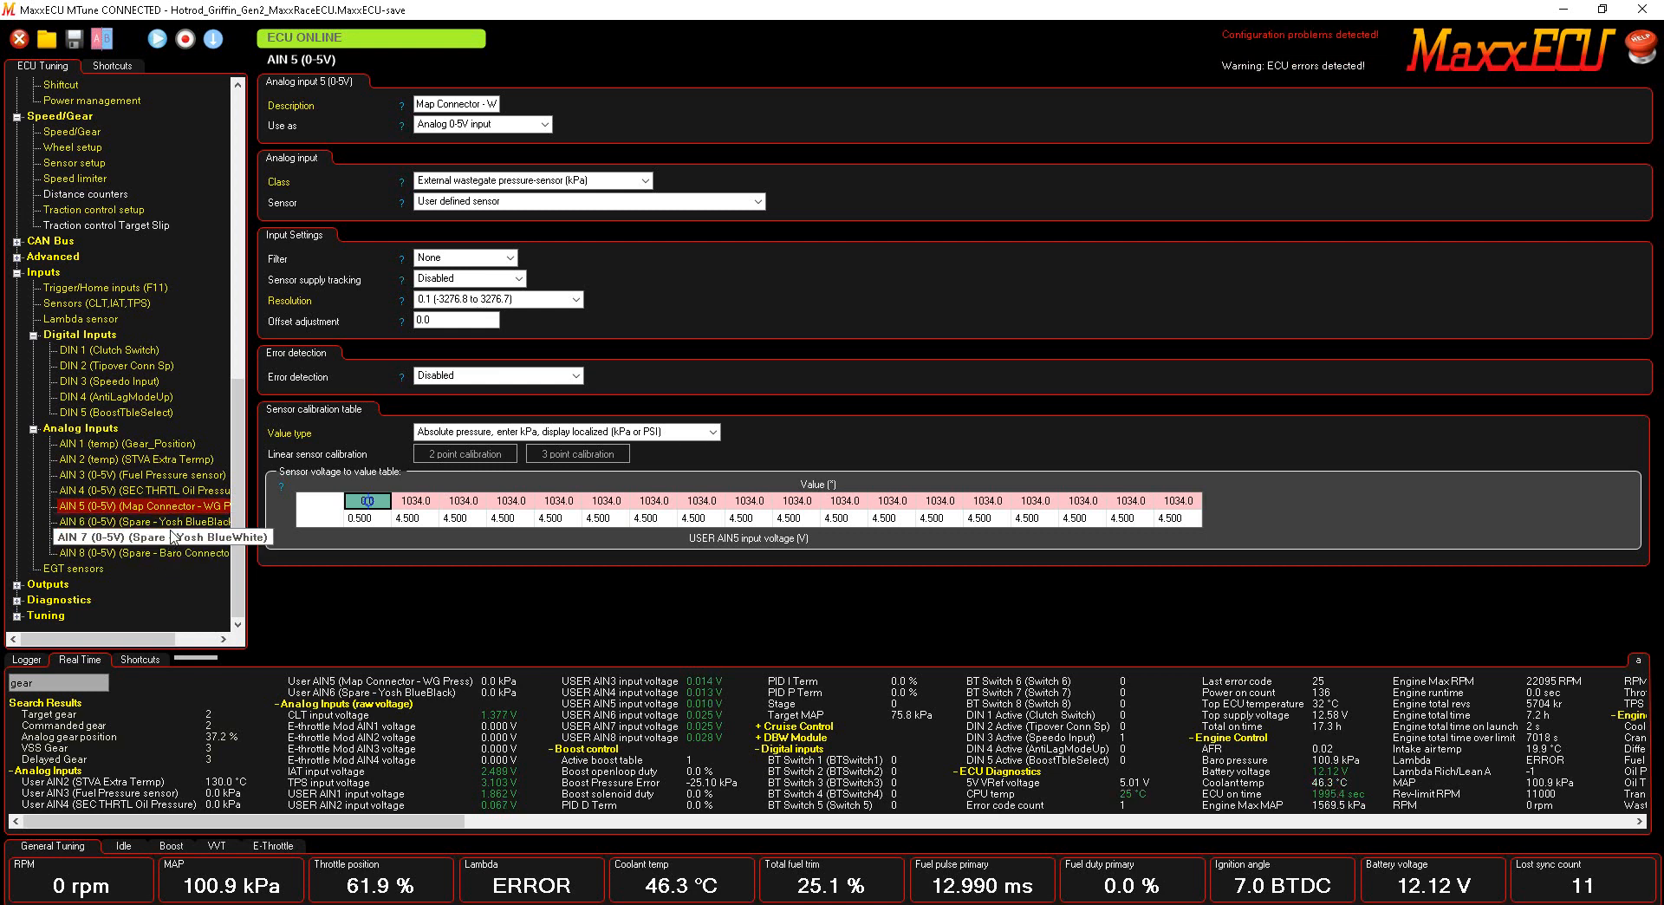
{"action": "mouse_move", "coordinate": [127, 565]}
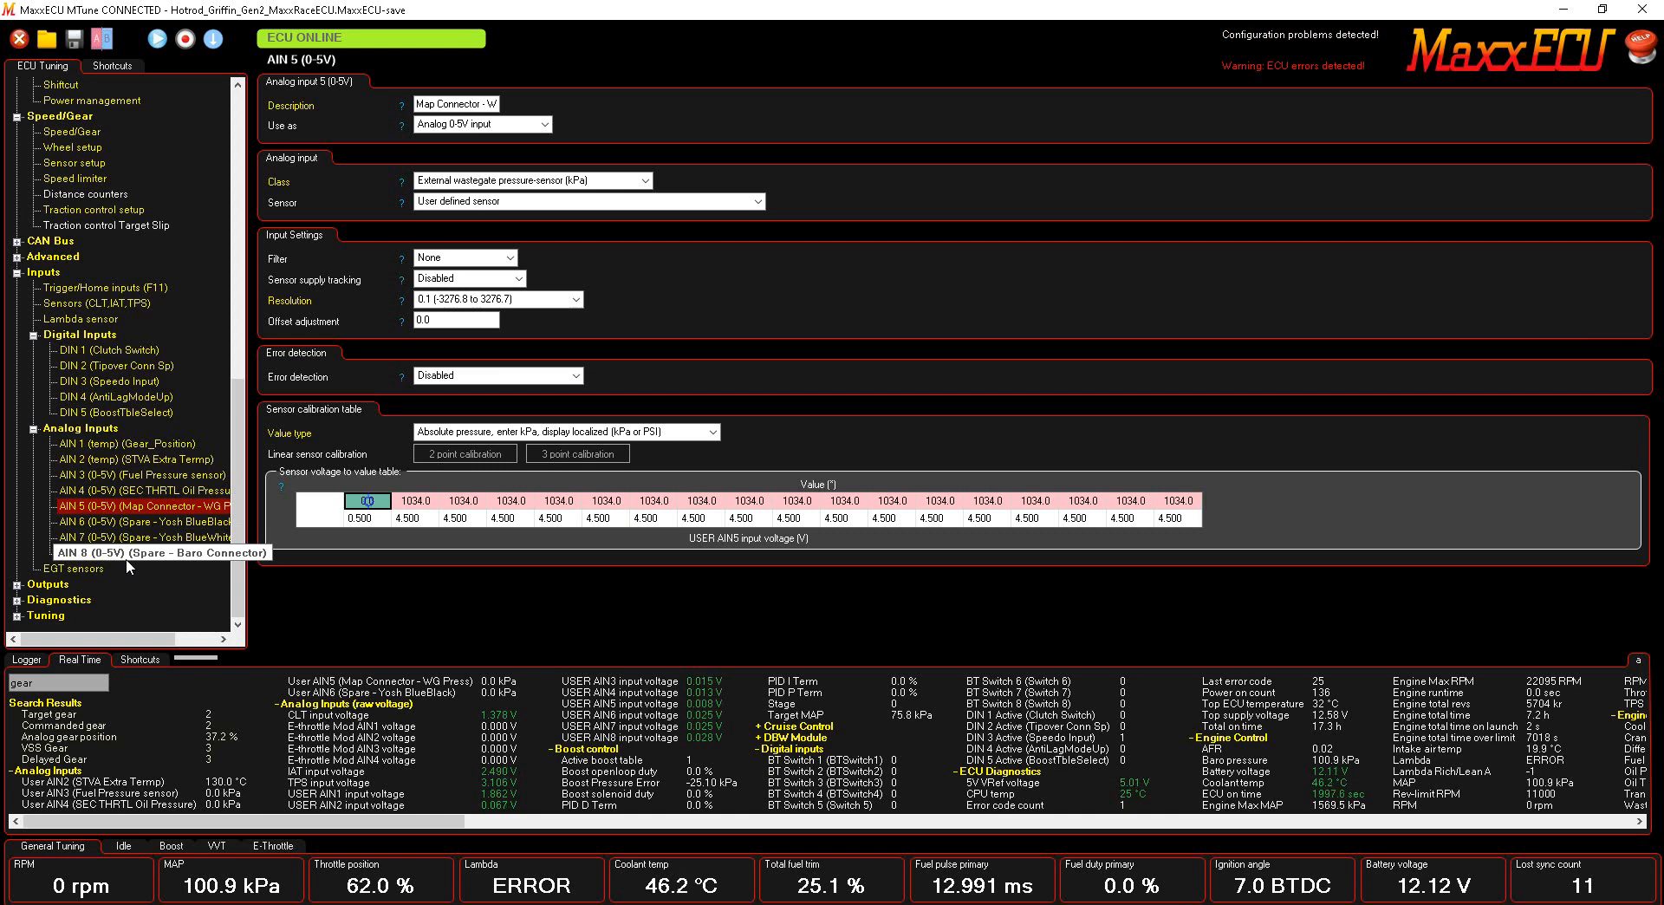
{"action": "mouse_move", "coordinate": [200, 567]}
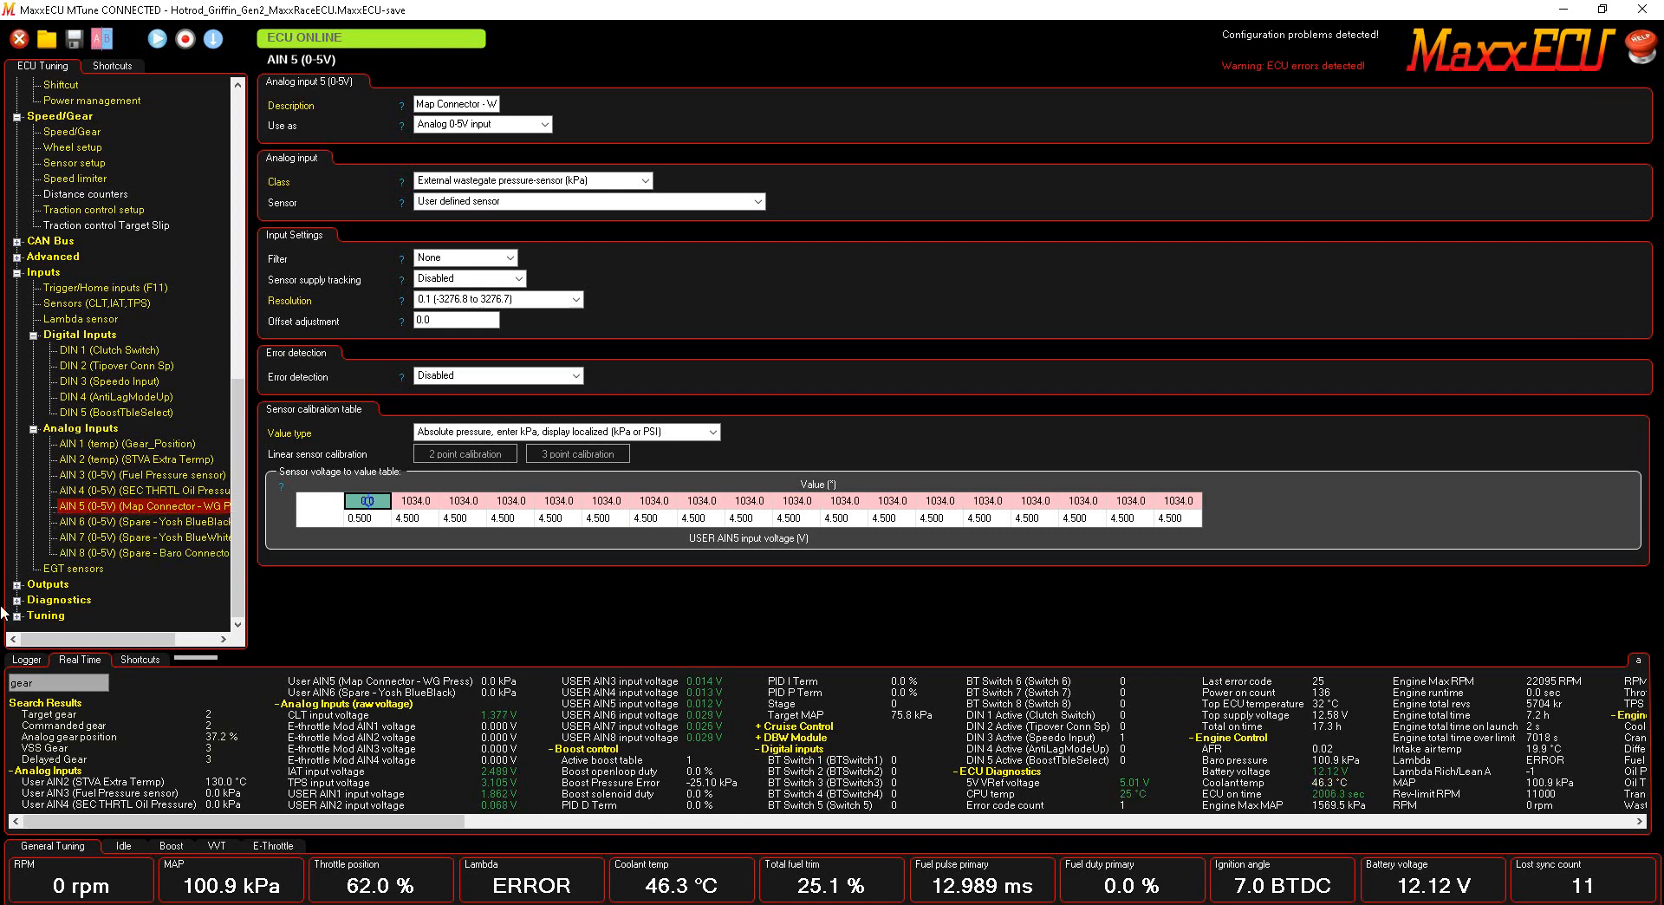
Expand Outputs and show the Output Config list of GPO, injector and ignition assignments.
{"action": "left_click", "coordinate": [74, 553]}
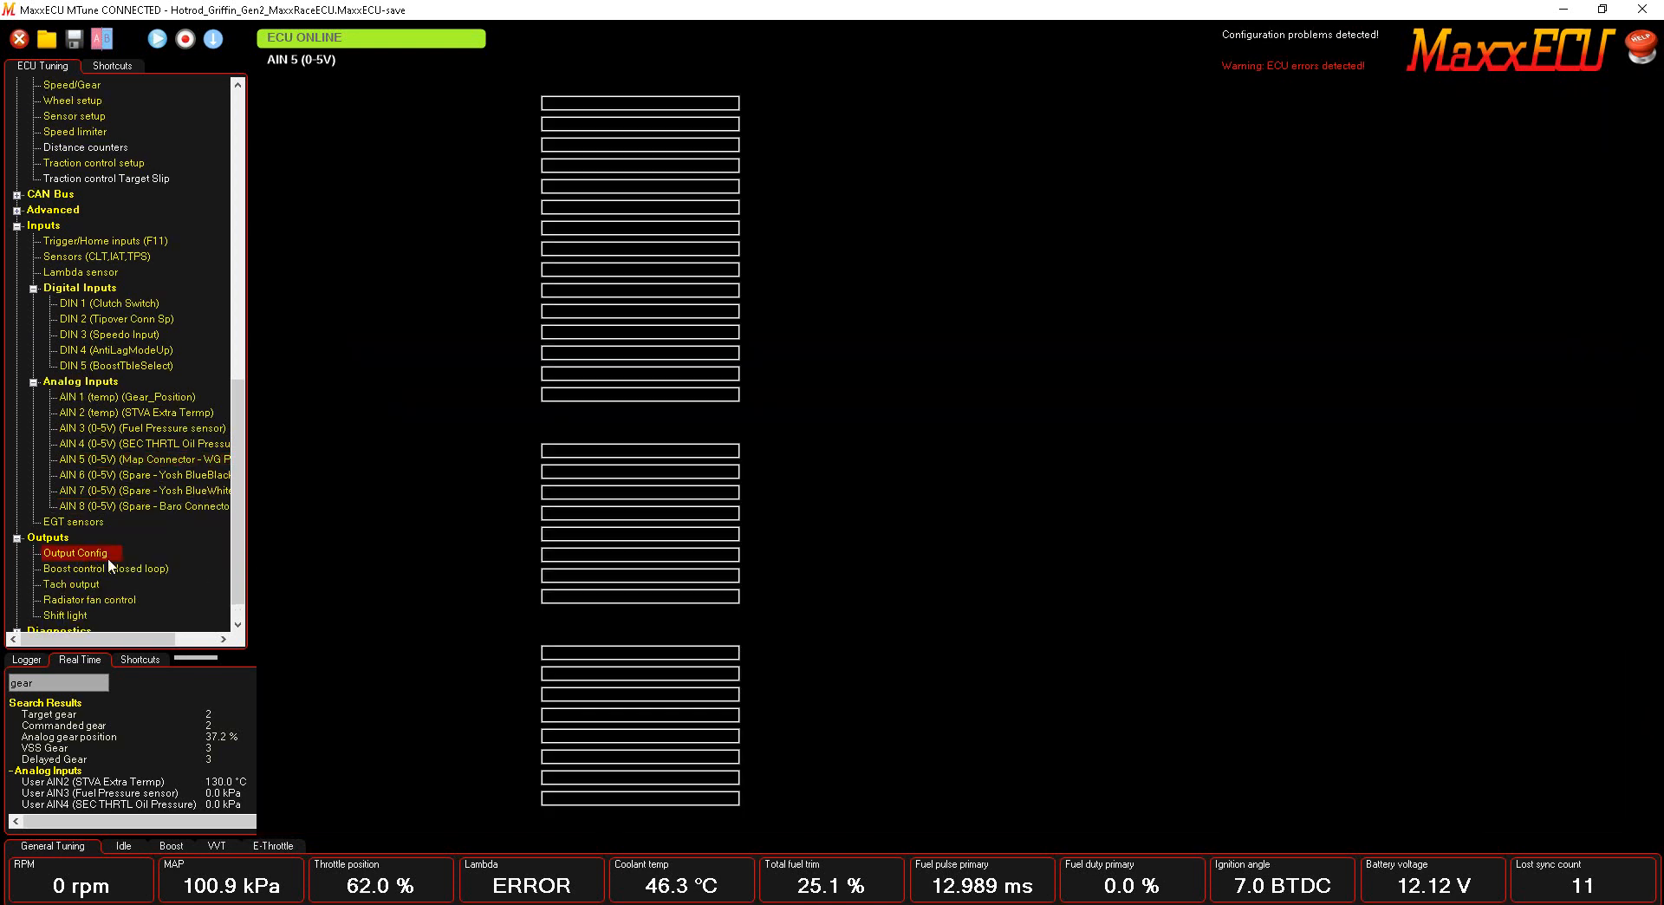
{"action": "left_click", "coordinate": [74, 553]}
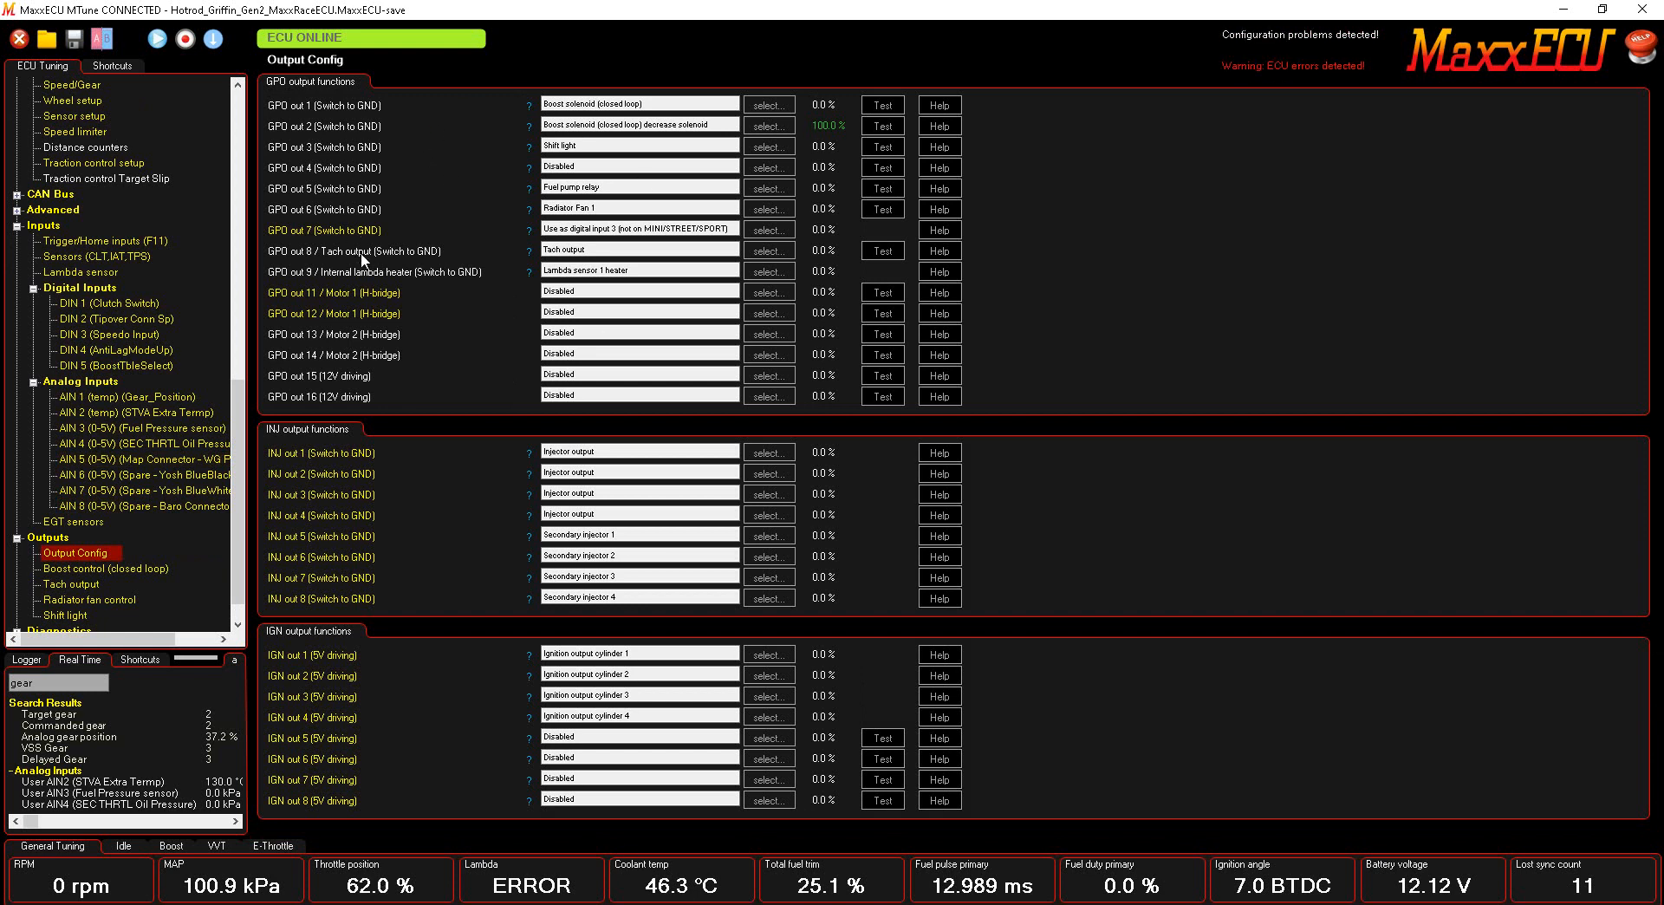
{"action": "mouse_move", "coordinate": [639, 160]}
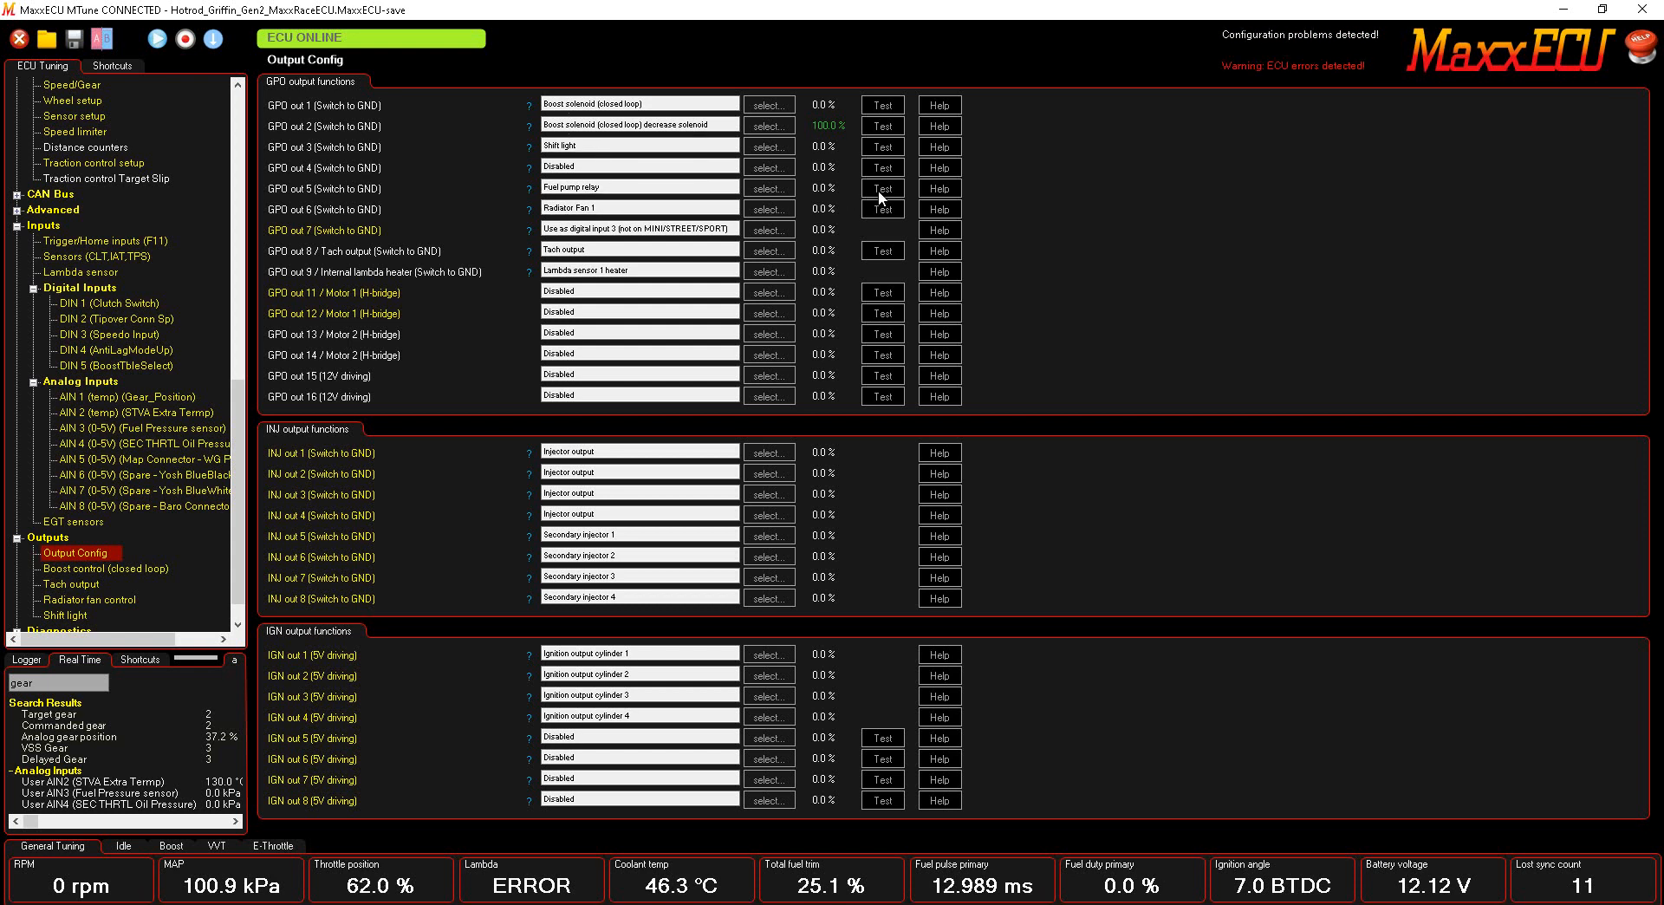
{"action": "left_click", "coordinate": [881, 187]}
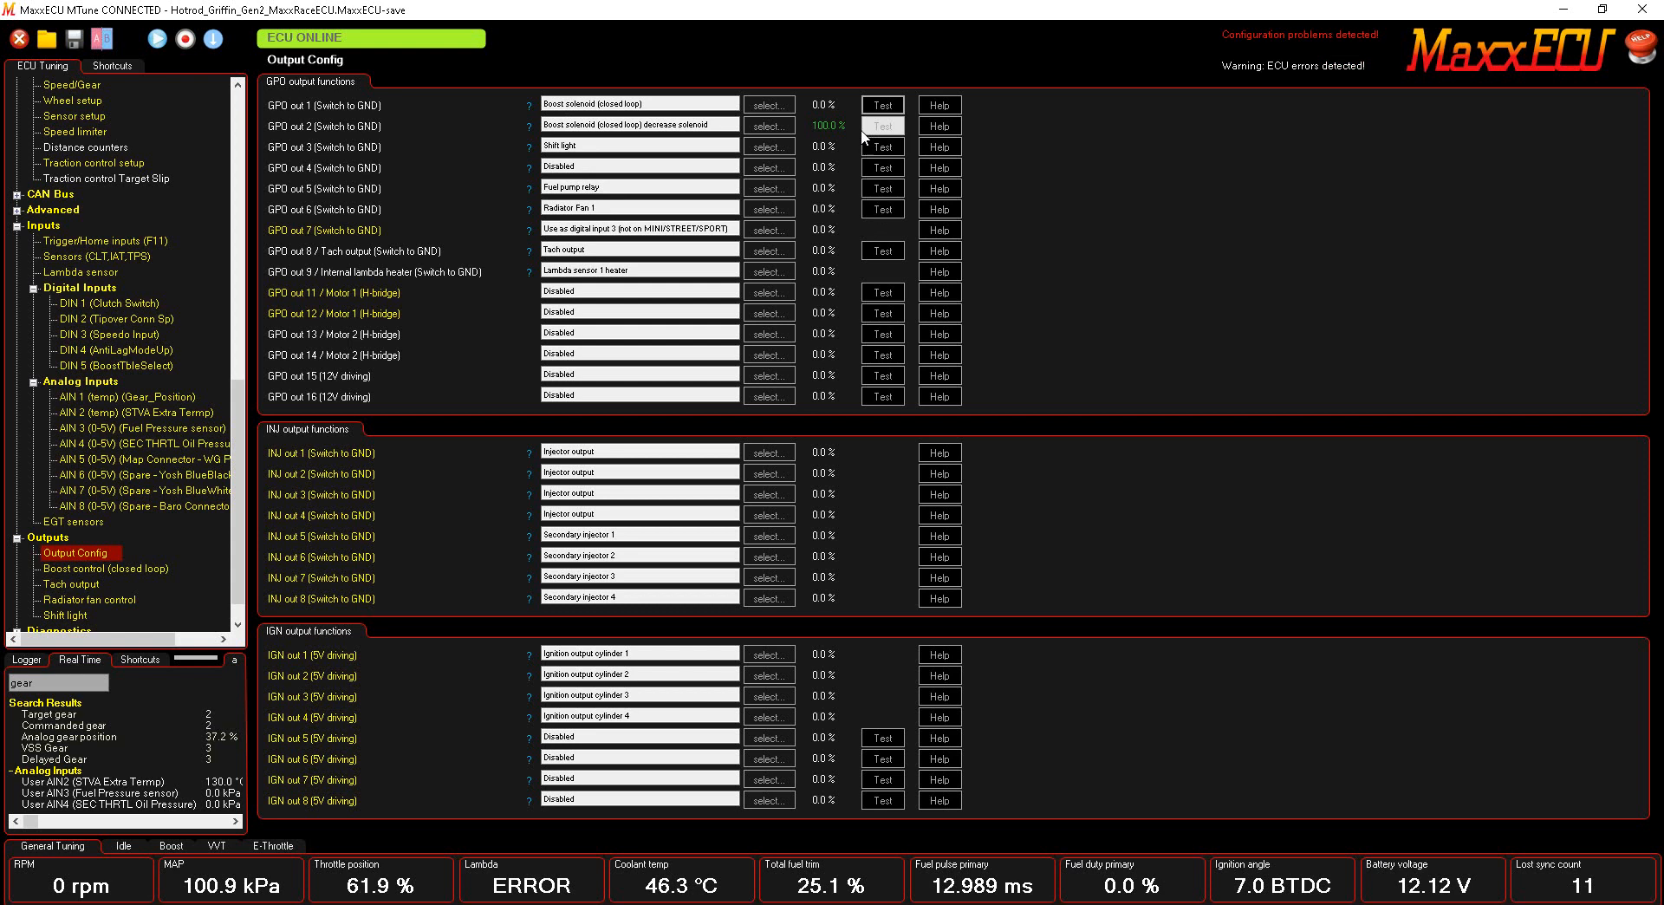
{"action": "mouse_move", "coordinate": [940, 272]}
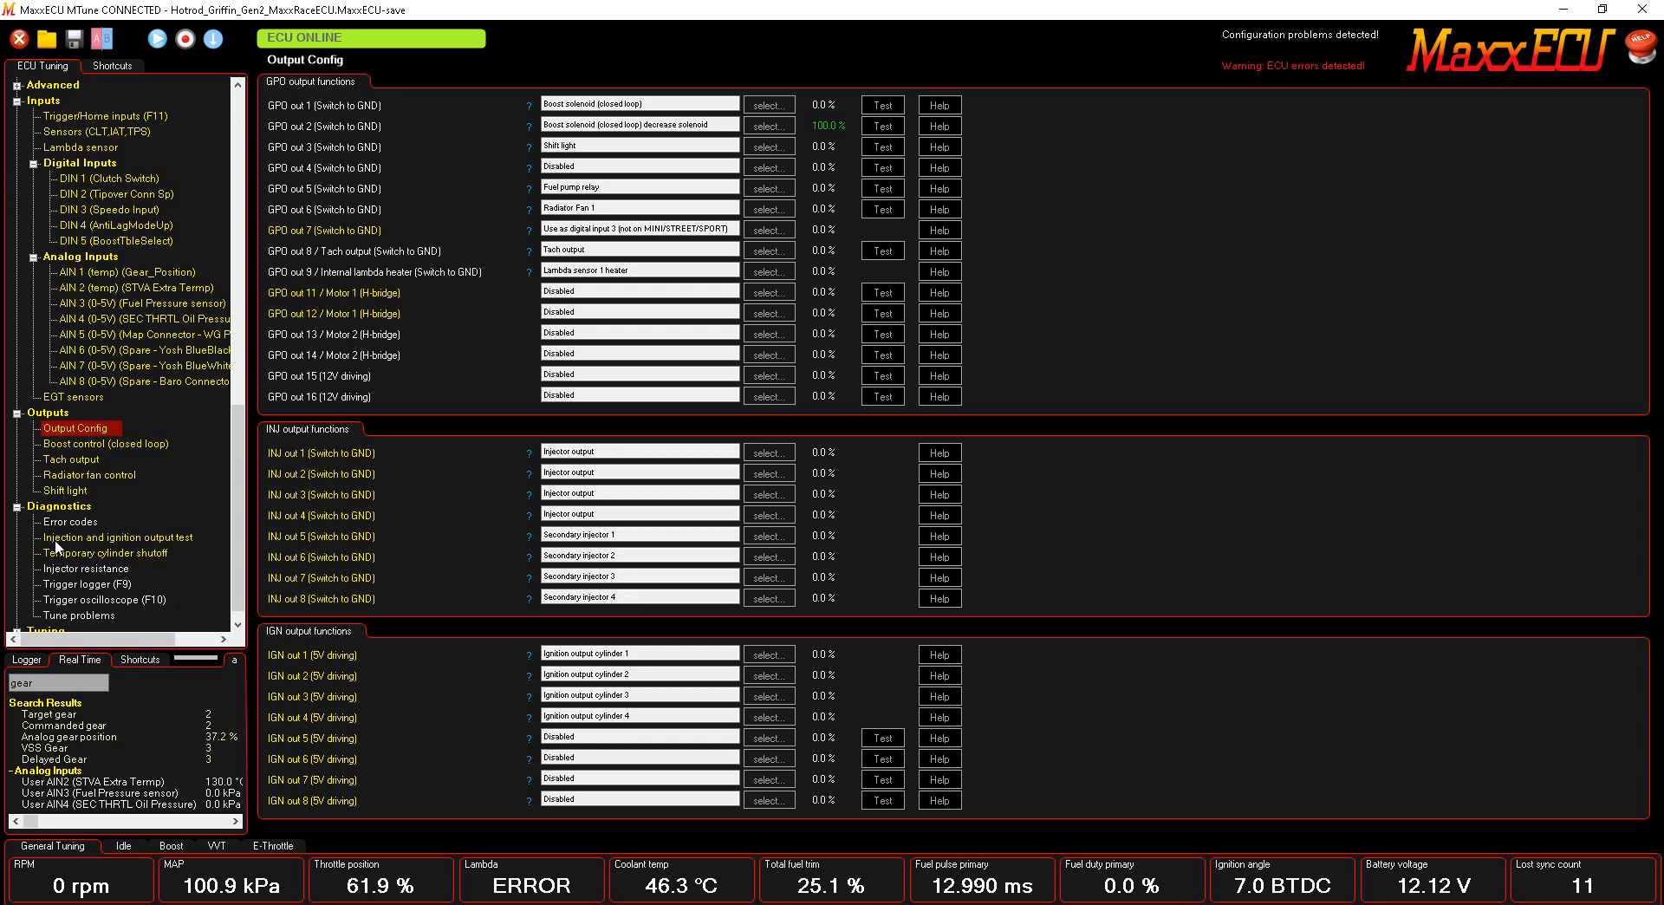
Open the output test page and tick then untick the secondary injector outputs.
{"action": "left_click", "coordinate": [116, 538]}
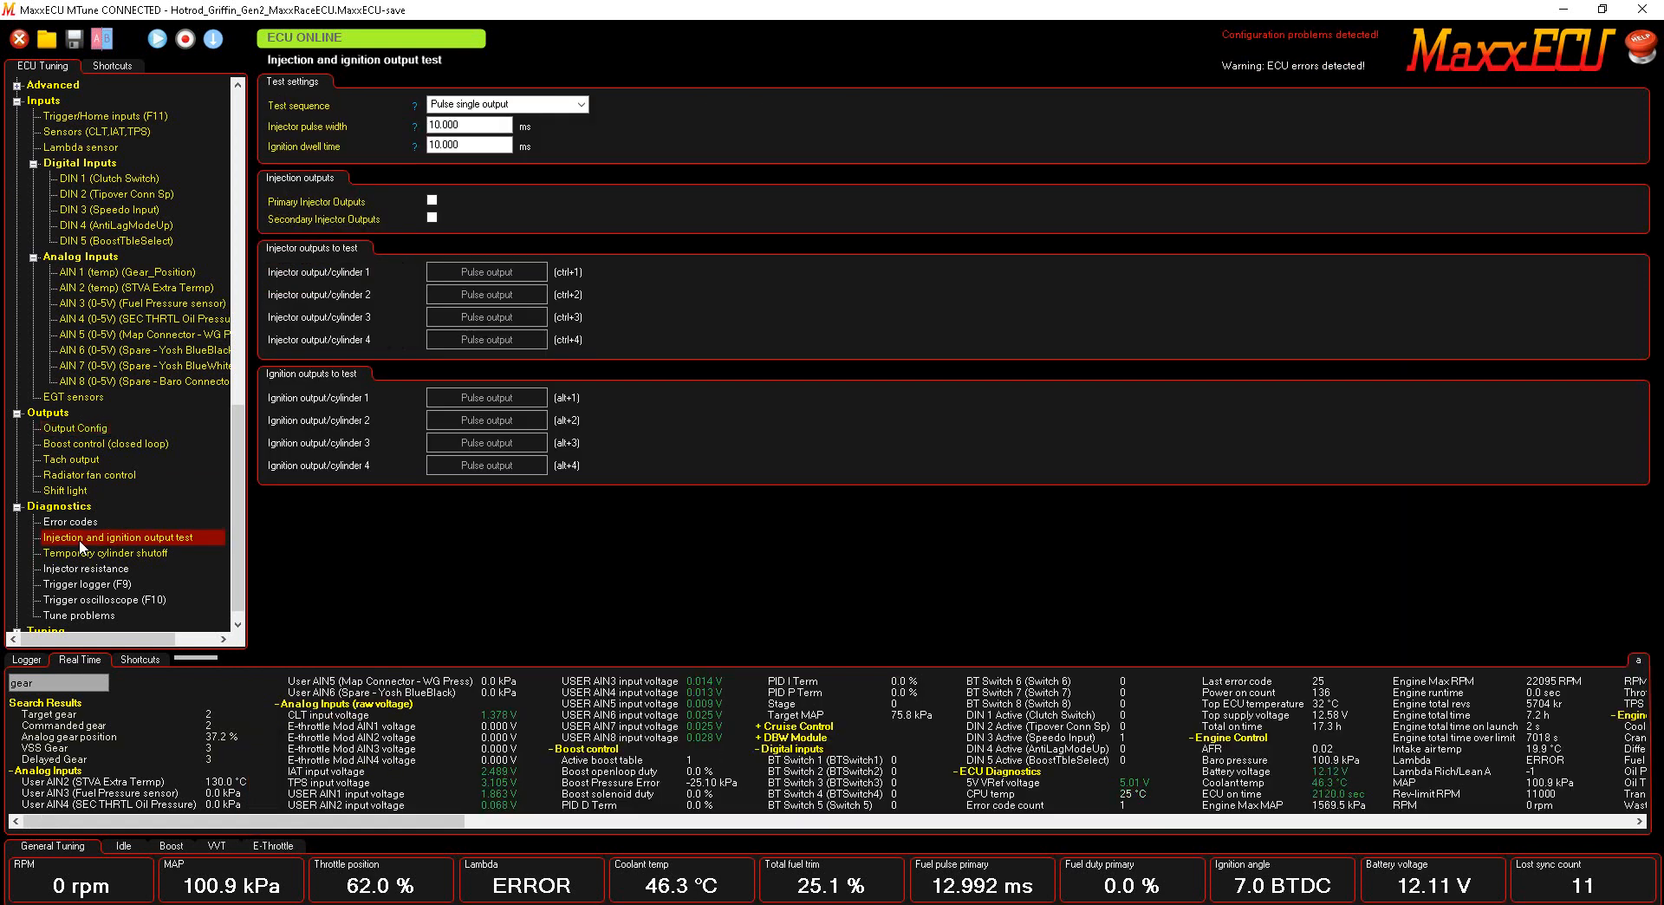
{"action": "mouse_move", "coordinate": [191, 545]}
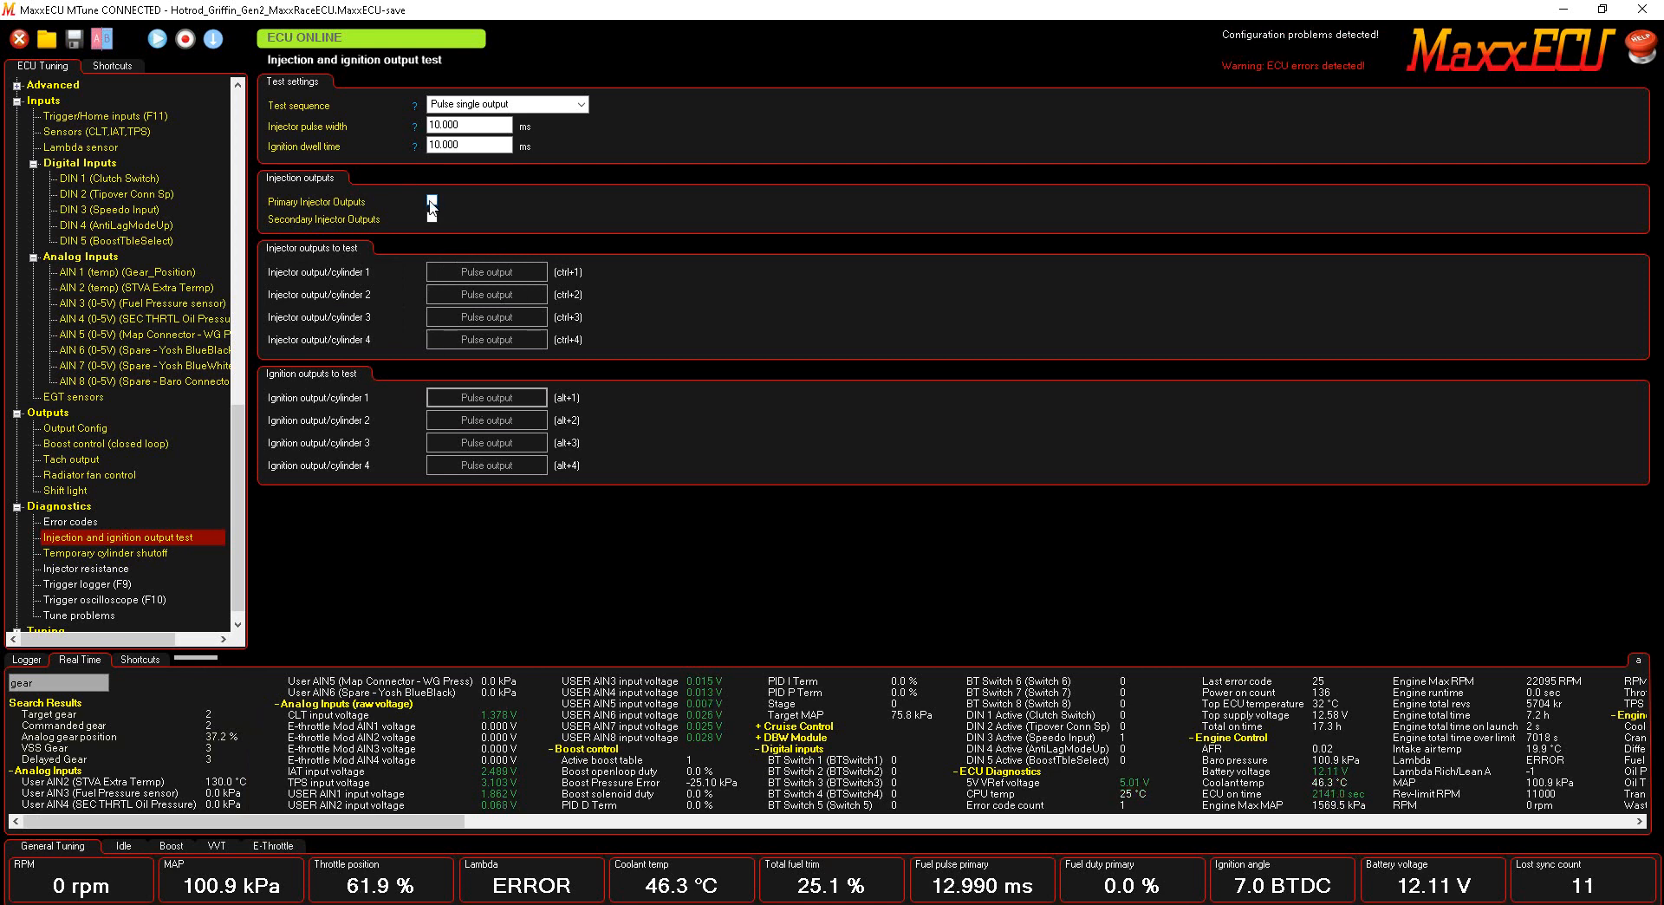
{"action": "left_click", "coordinate": [431, 201]}
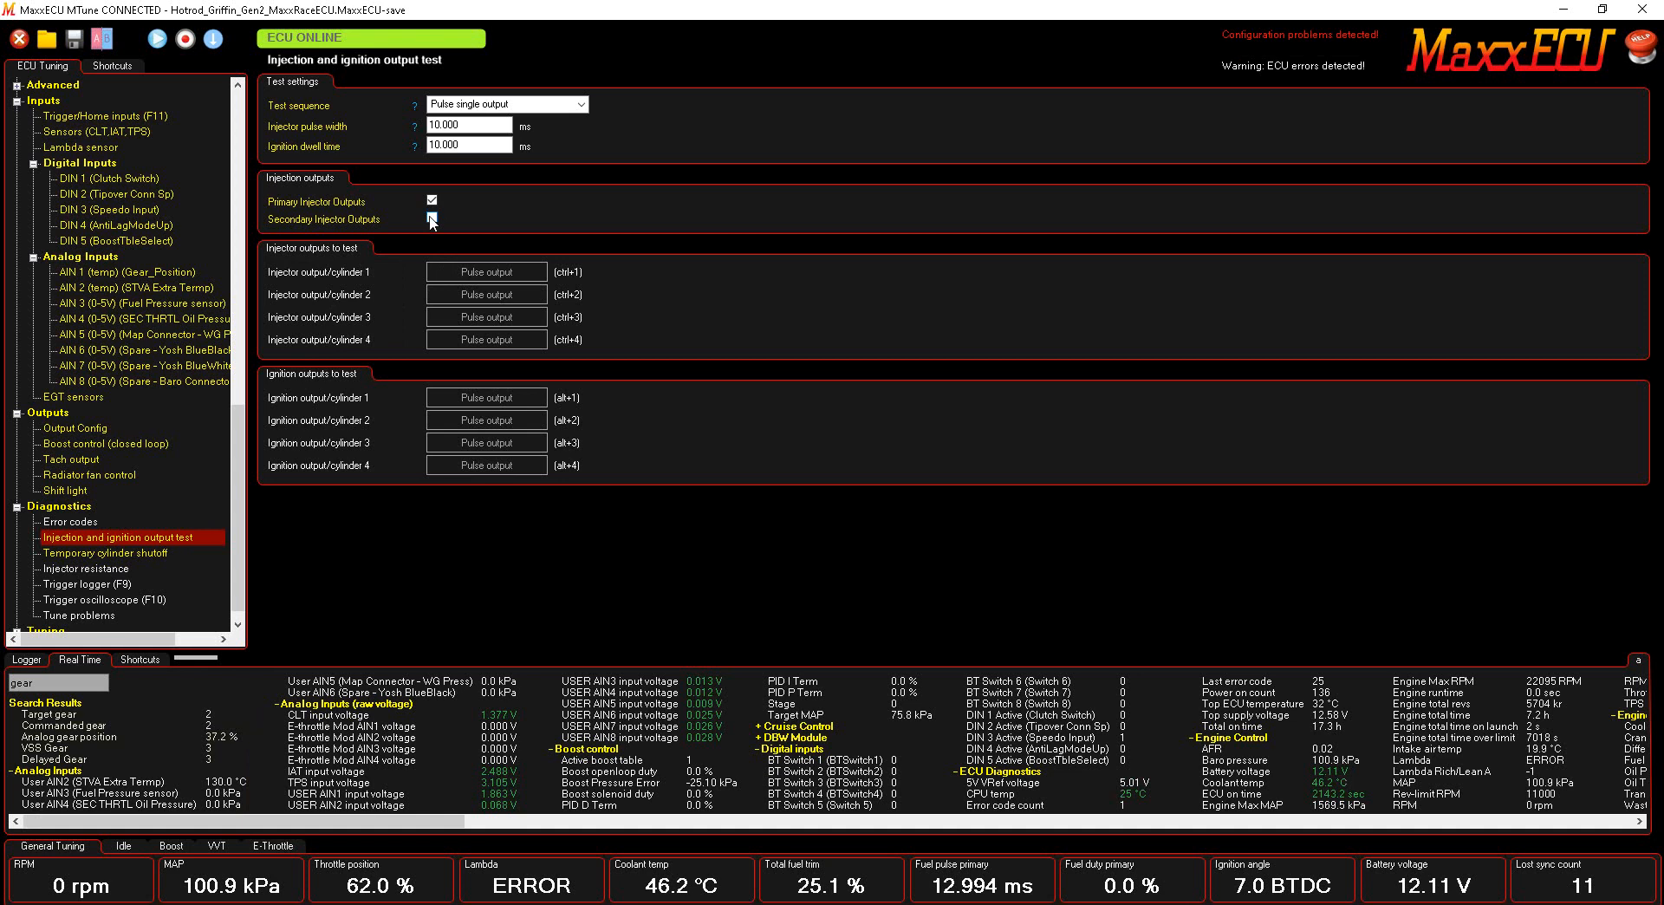
{"action": "left_click", "coordinate": [431, 221]}
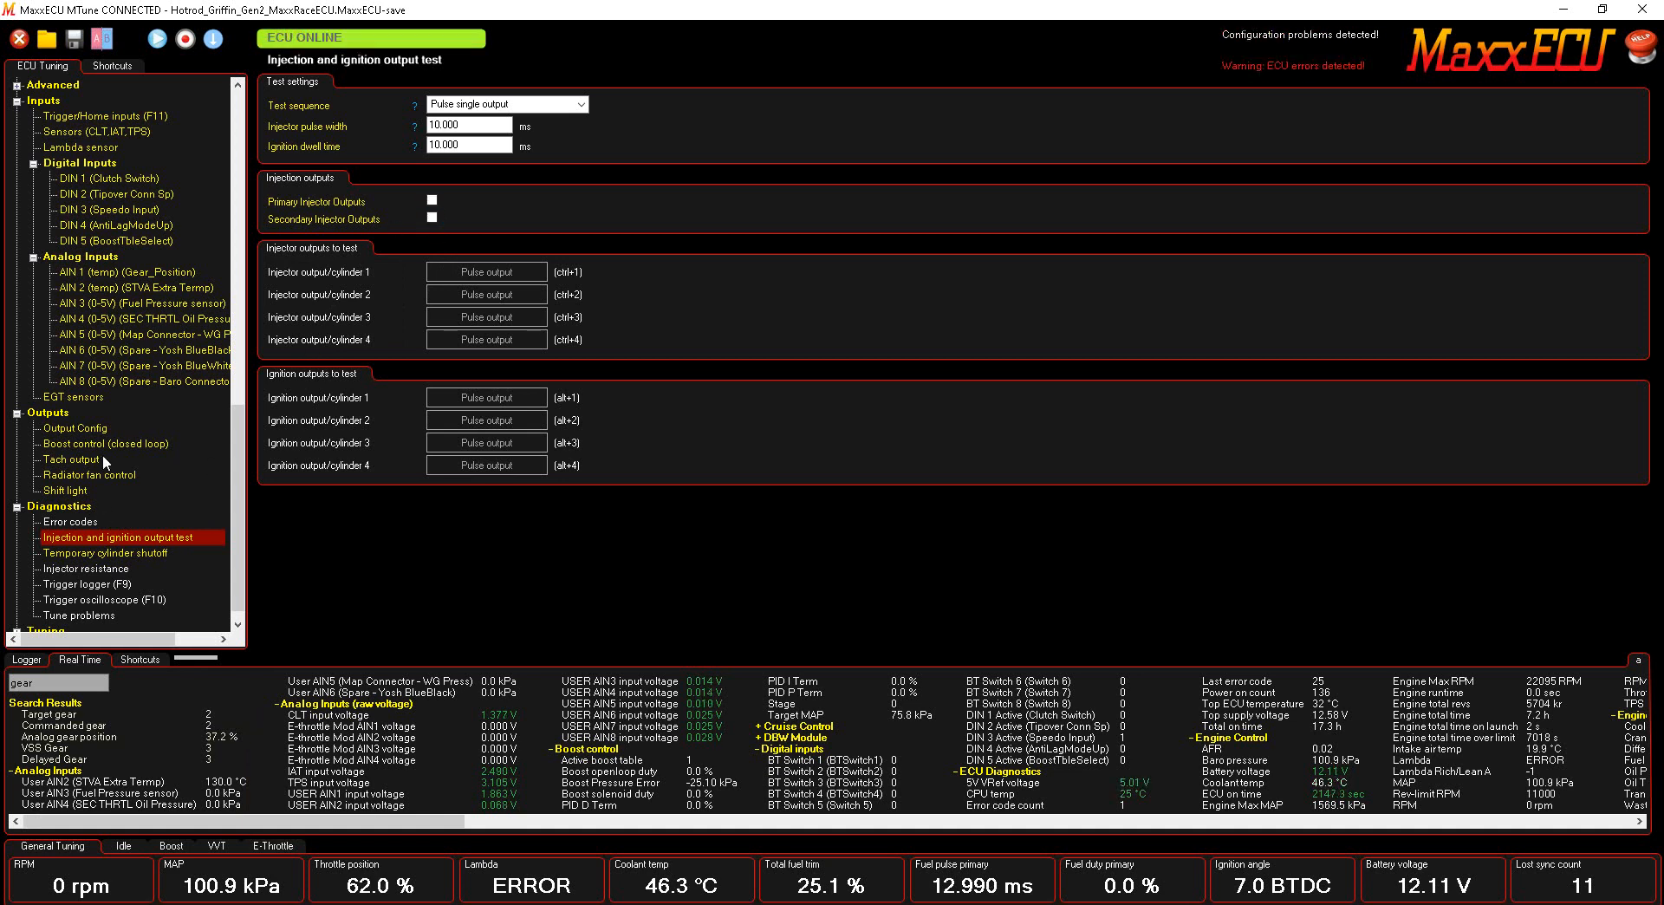
Return to Output Config and set GPO out 5 to Always on to run the fuel pump.
{"action": "left_click", "coordinate": [74, 428]}
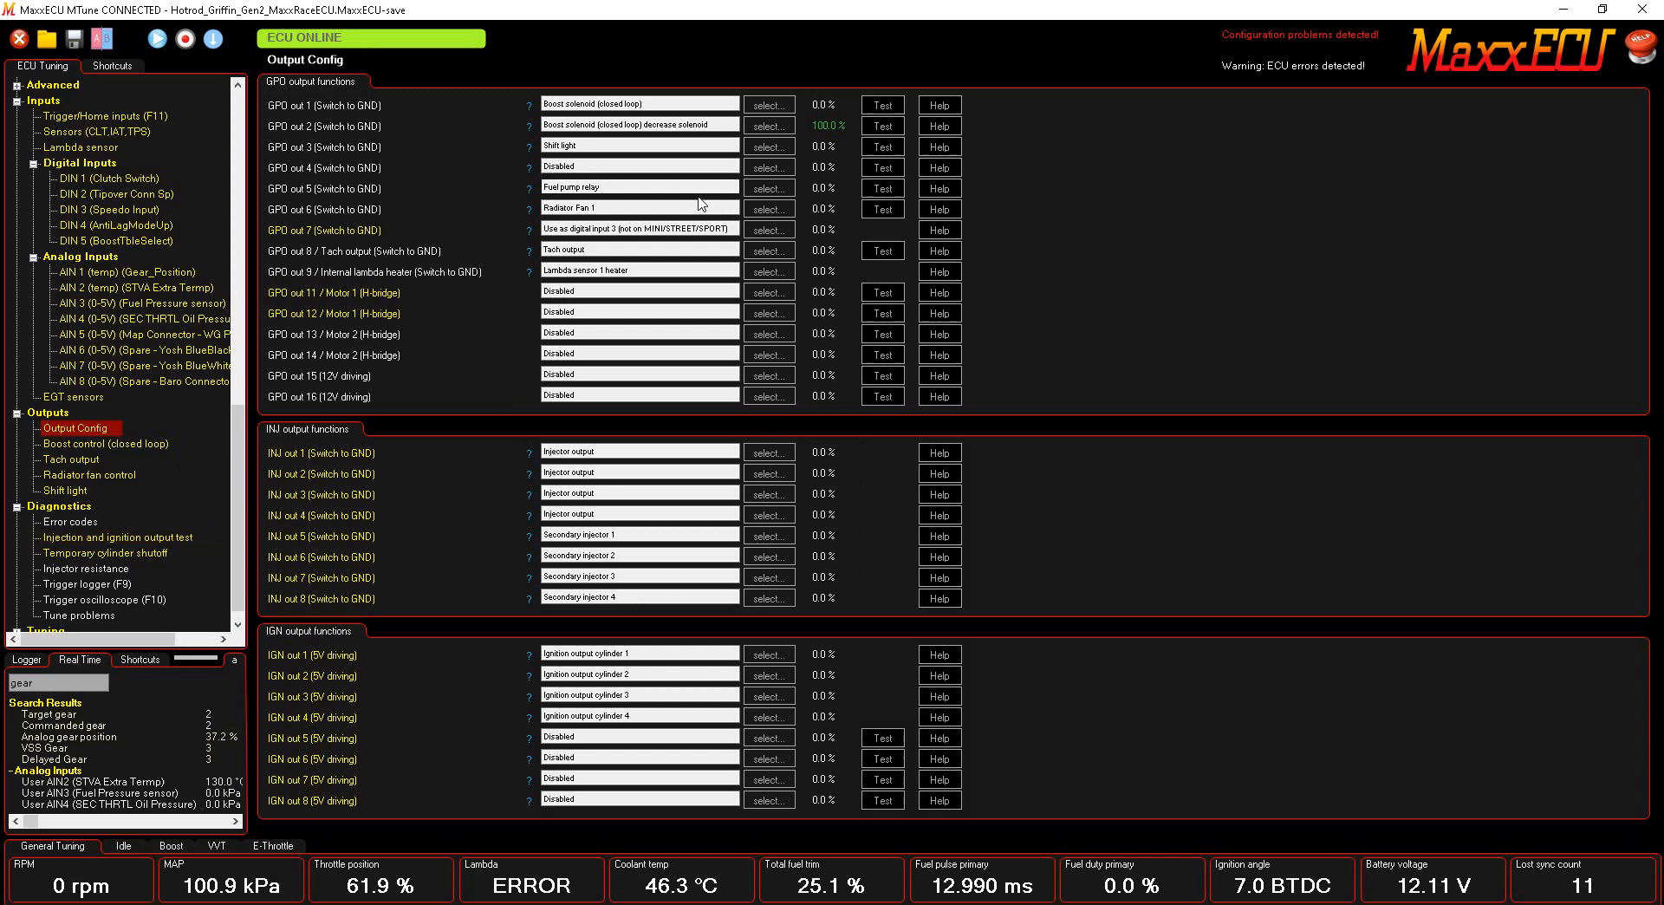
{"action": "left_click", "coordinate": [768, 188]}
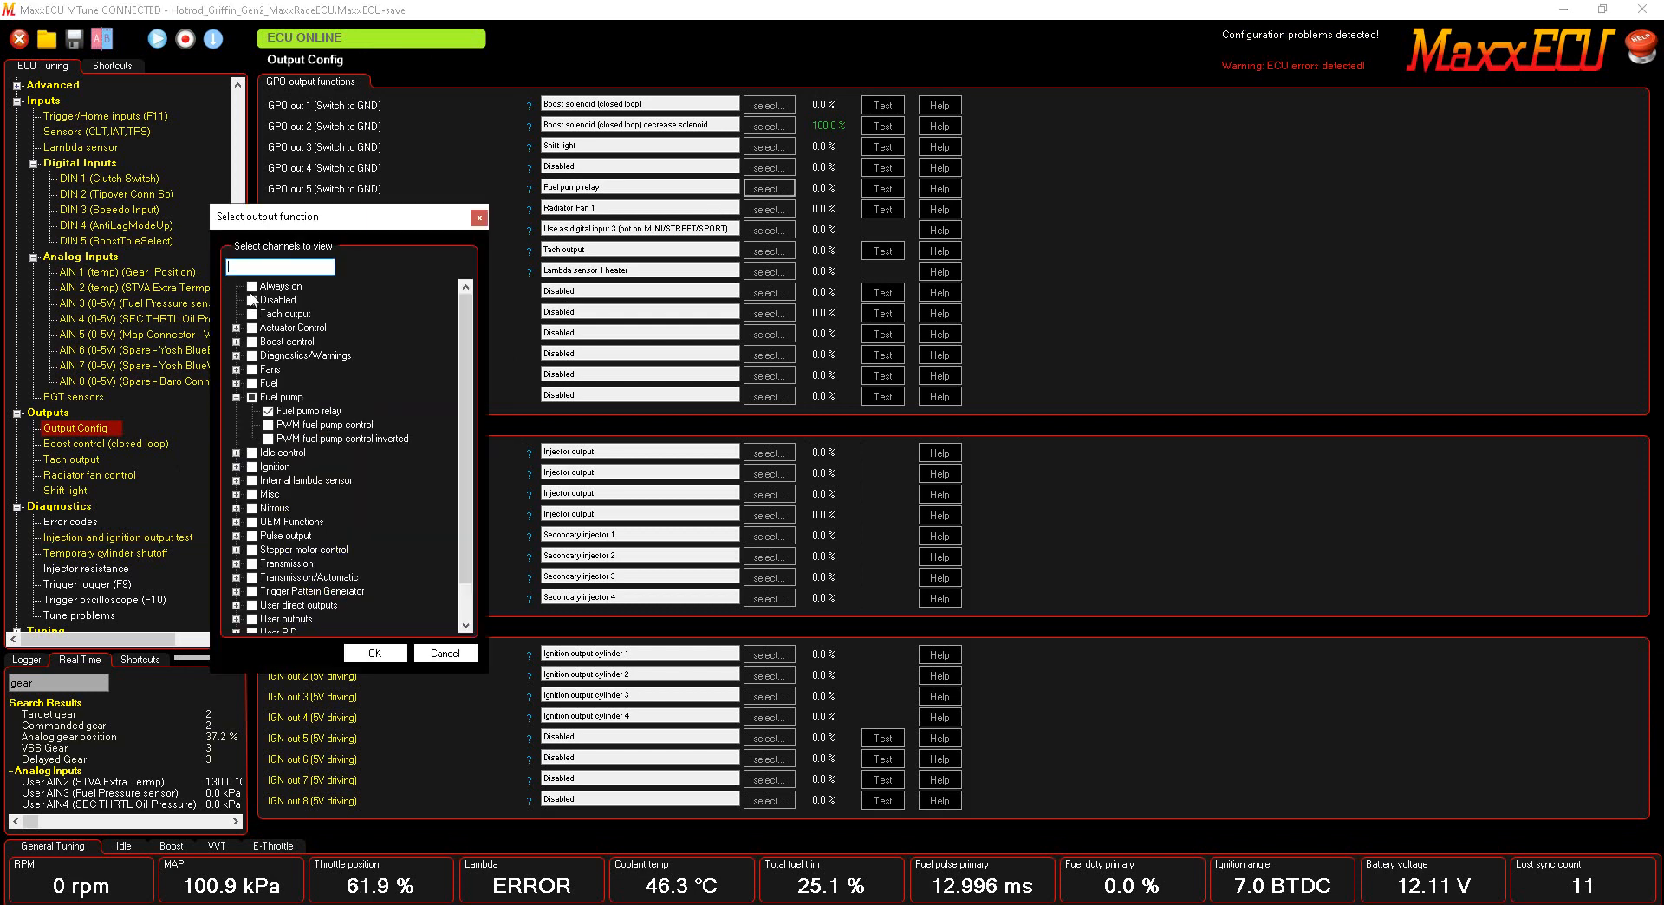
{"action": "left_click", "coordinate": [375, 652]}
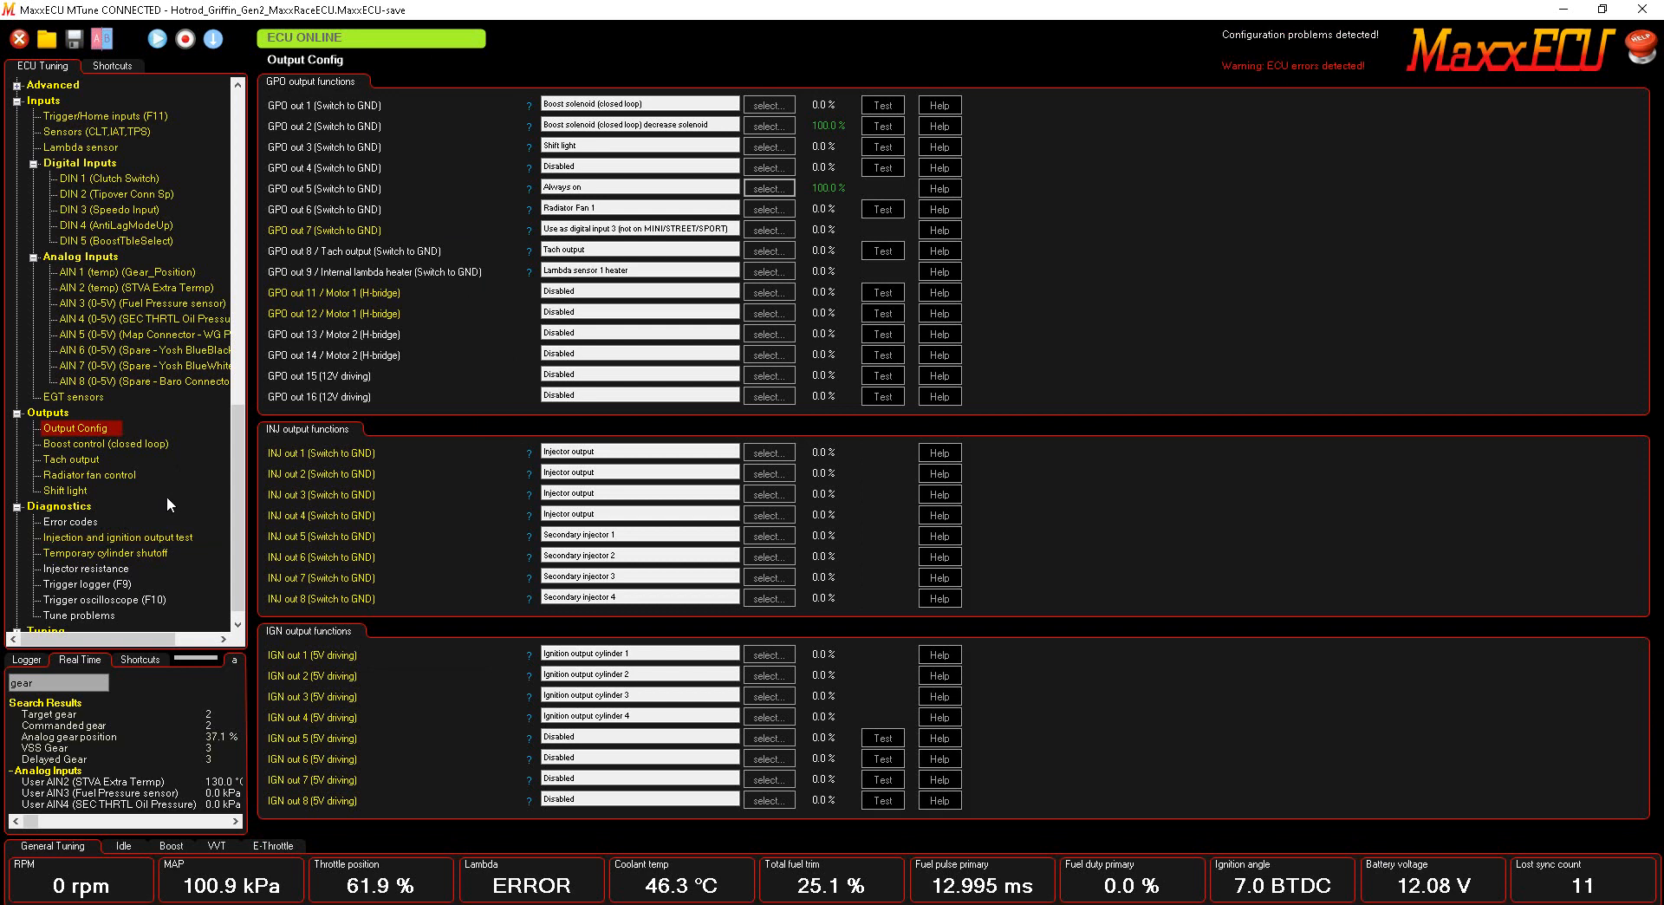
{"action": "mouse_move", "coordinate": [298, 489]}
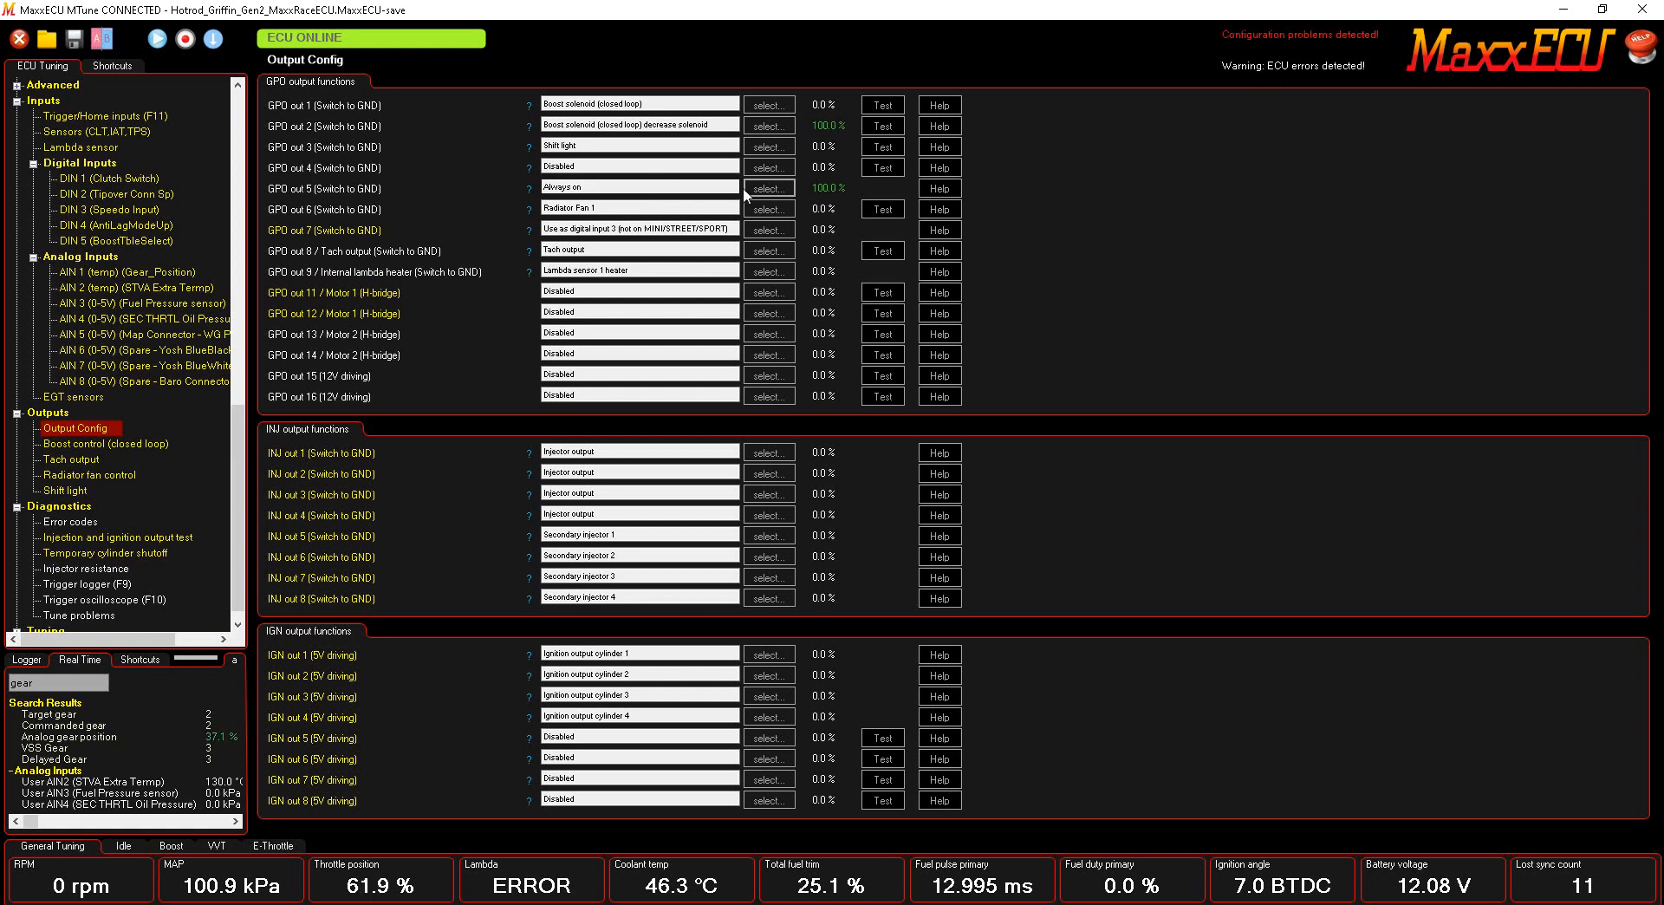
Search 'fuel pu' and restore GPO out 5 to the Fuel pump relay function.
{"action": "left_click", "coordinate": [768, 188]}
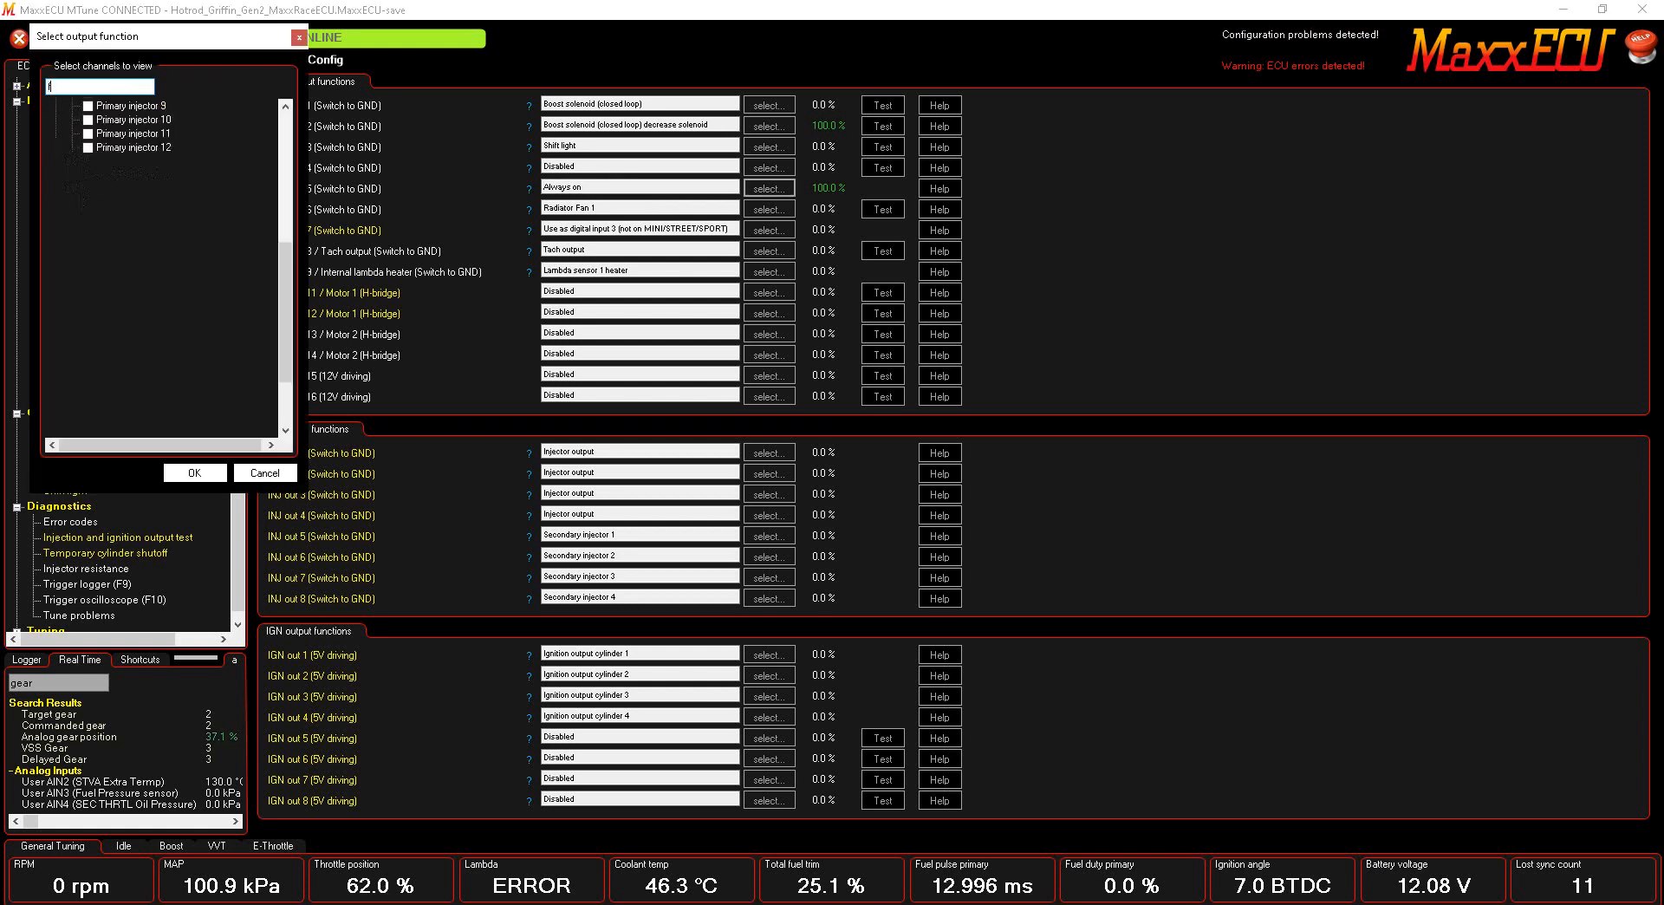
{"action": "type", "text": "fuel pu"}
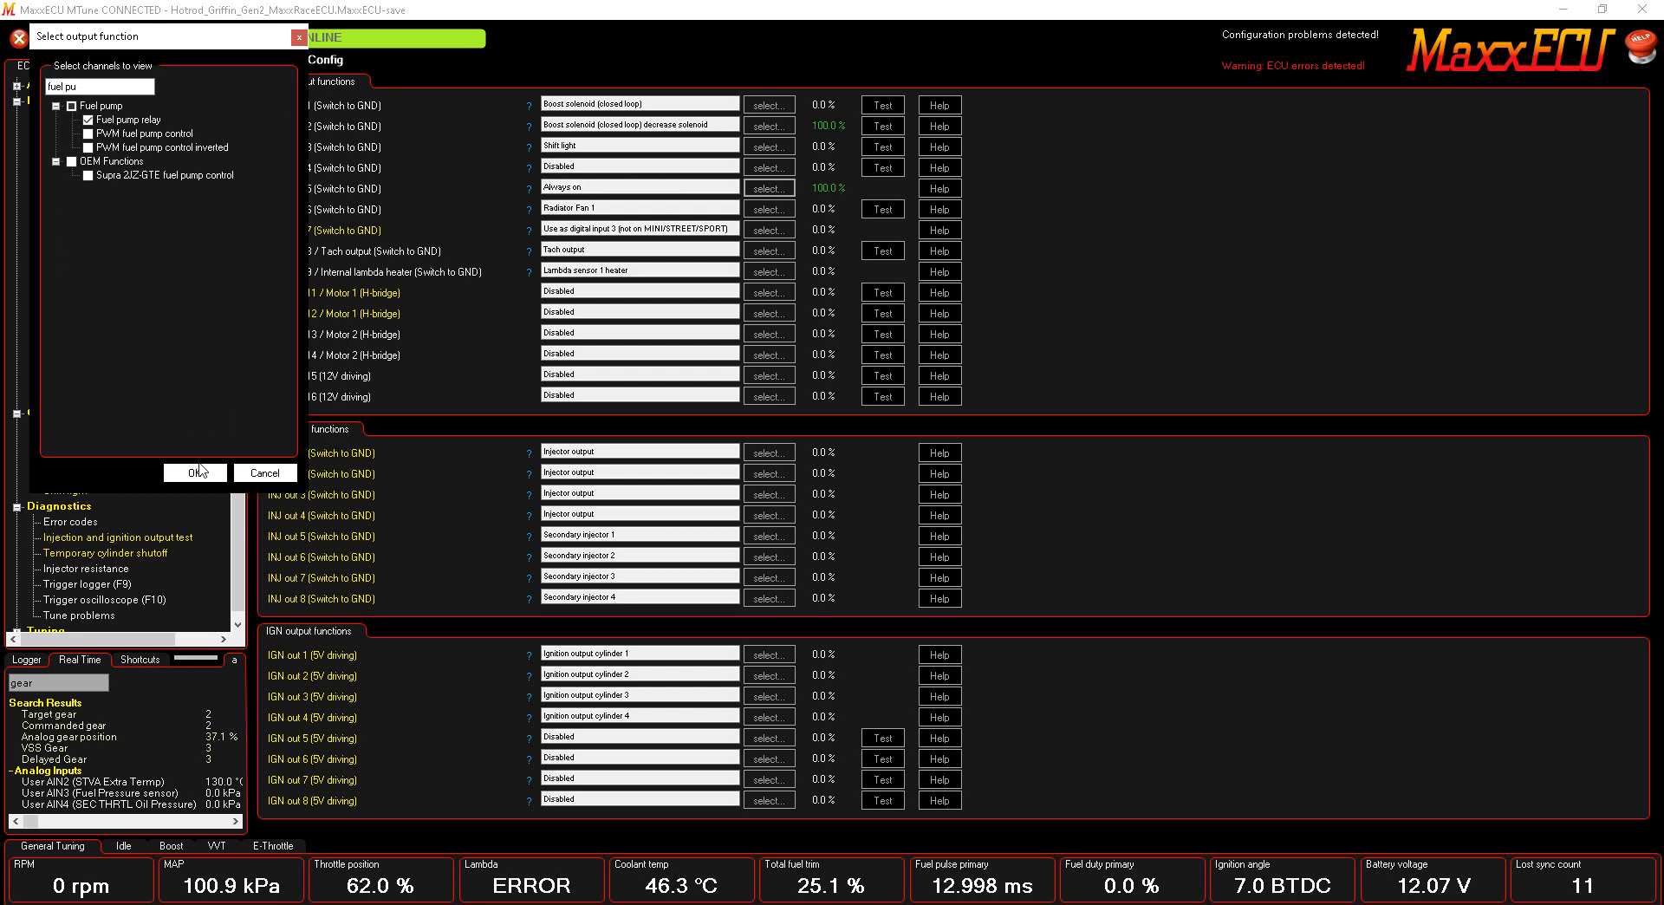
{"action": "left_click", "coordinate": [194, 472]}
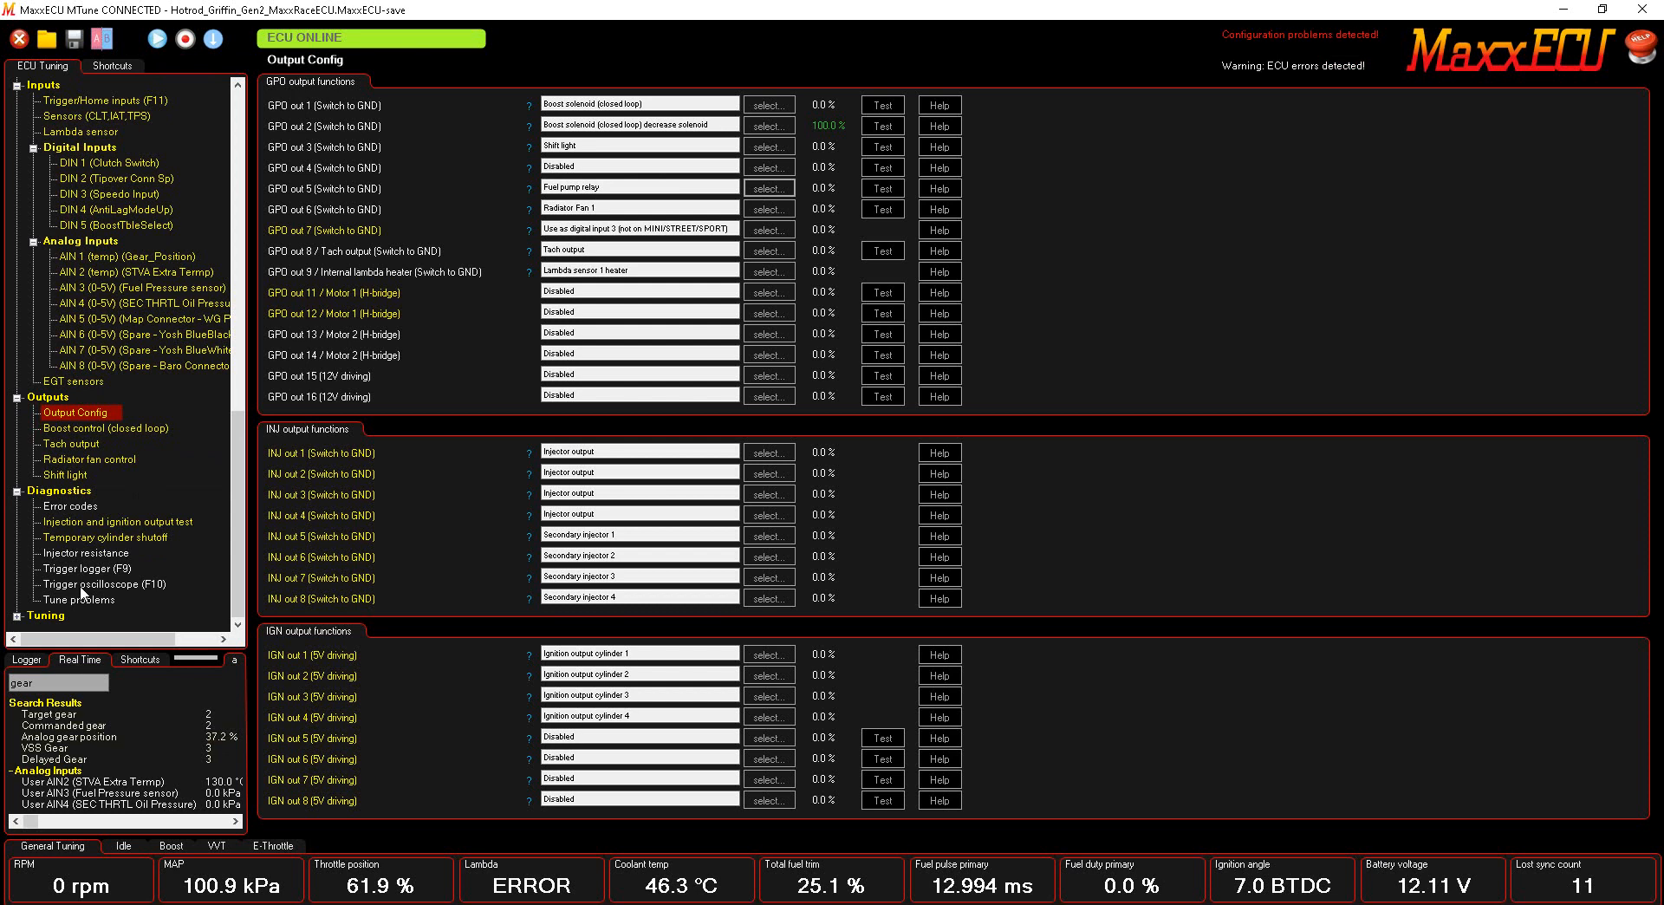
{"action": "left_click", "coordinate": [104, 584]}
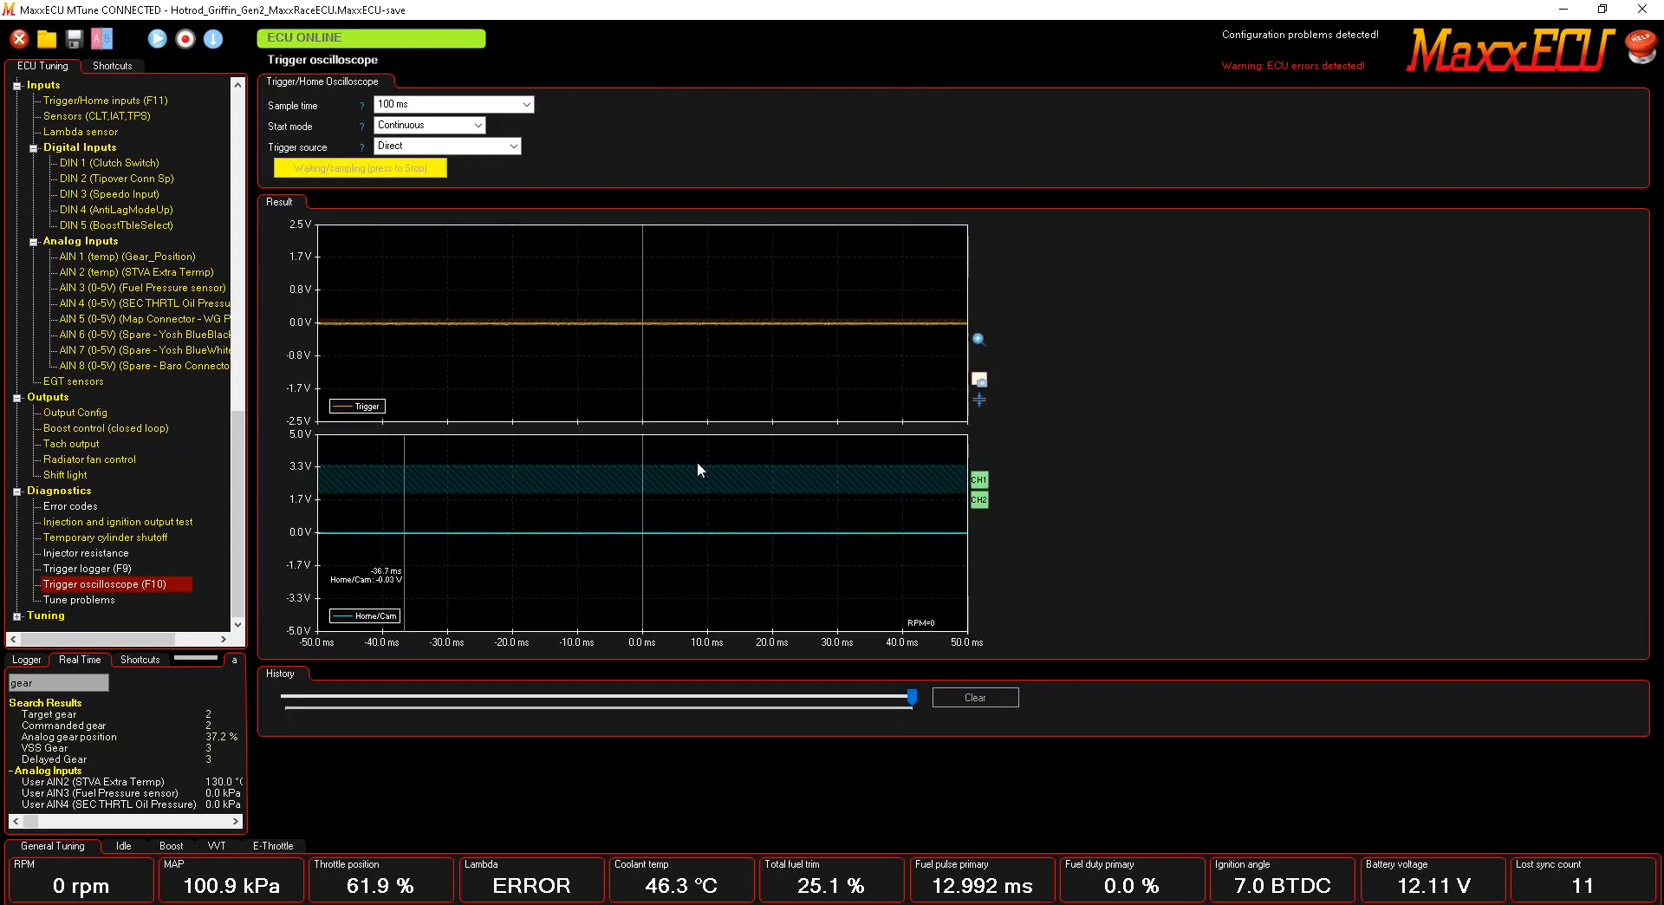
{"action": "mouse_move", "coordinate": [696, 470]}
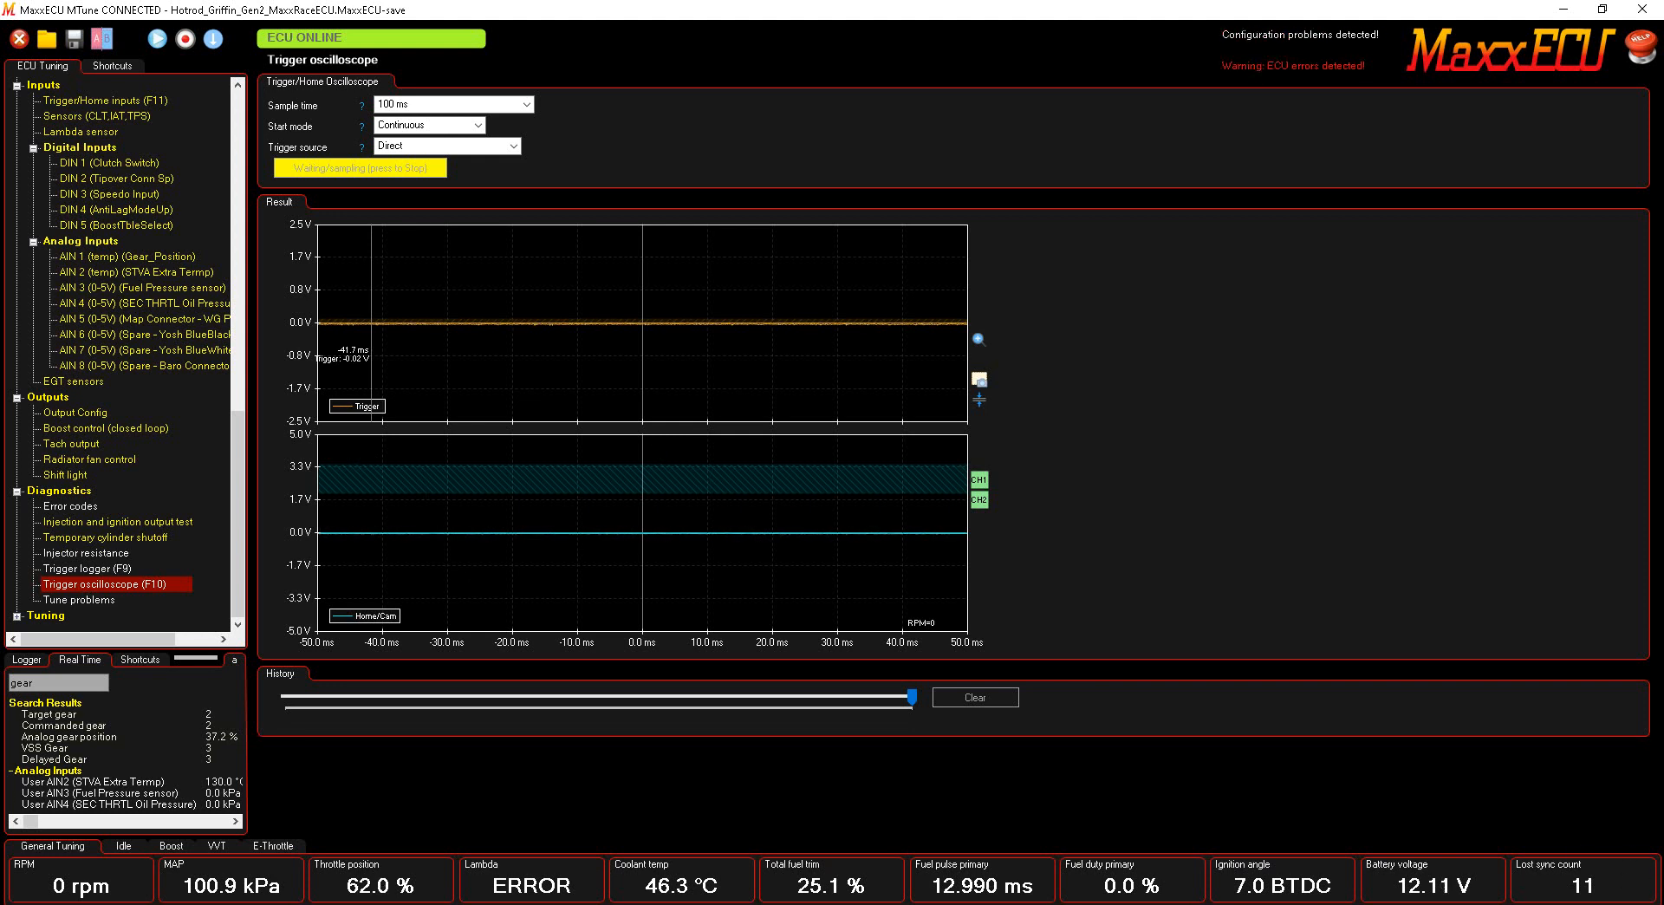
{"action": "mouse_move", "coordinate": [1520, 775]}
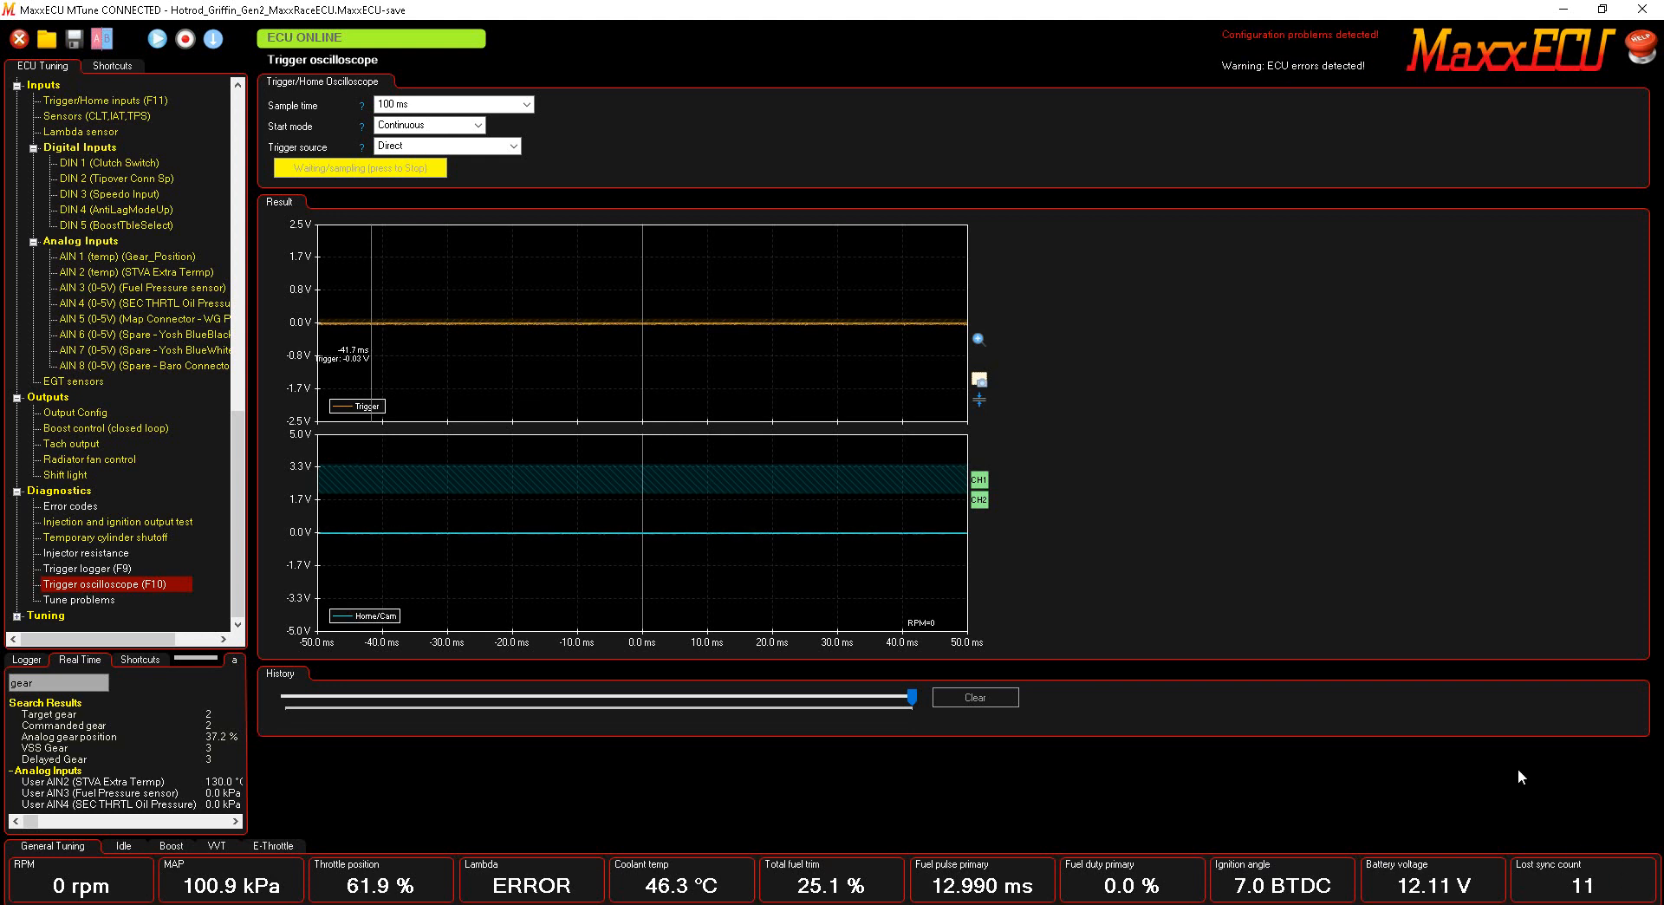
{"action": "mouse_move", "coordinate": [761, 529]}
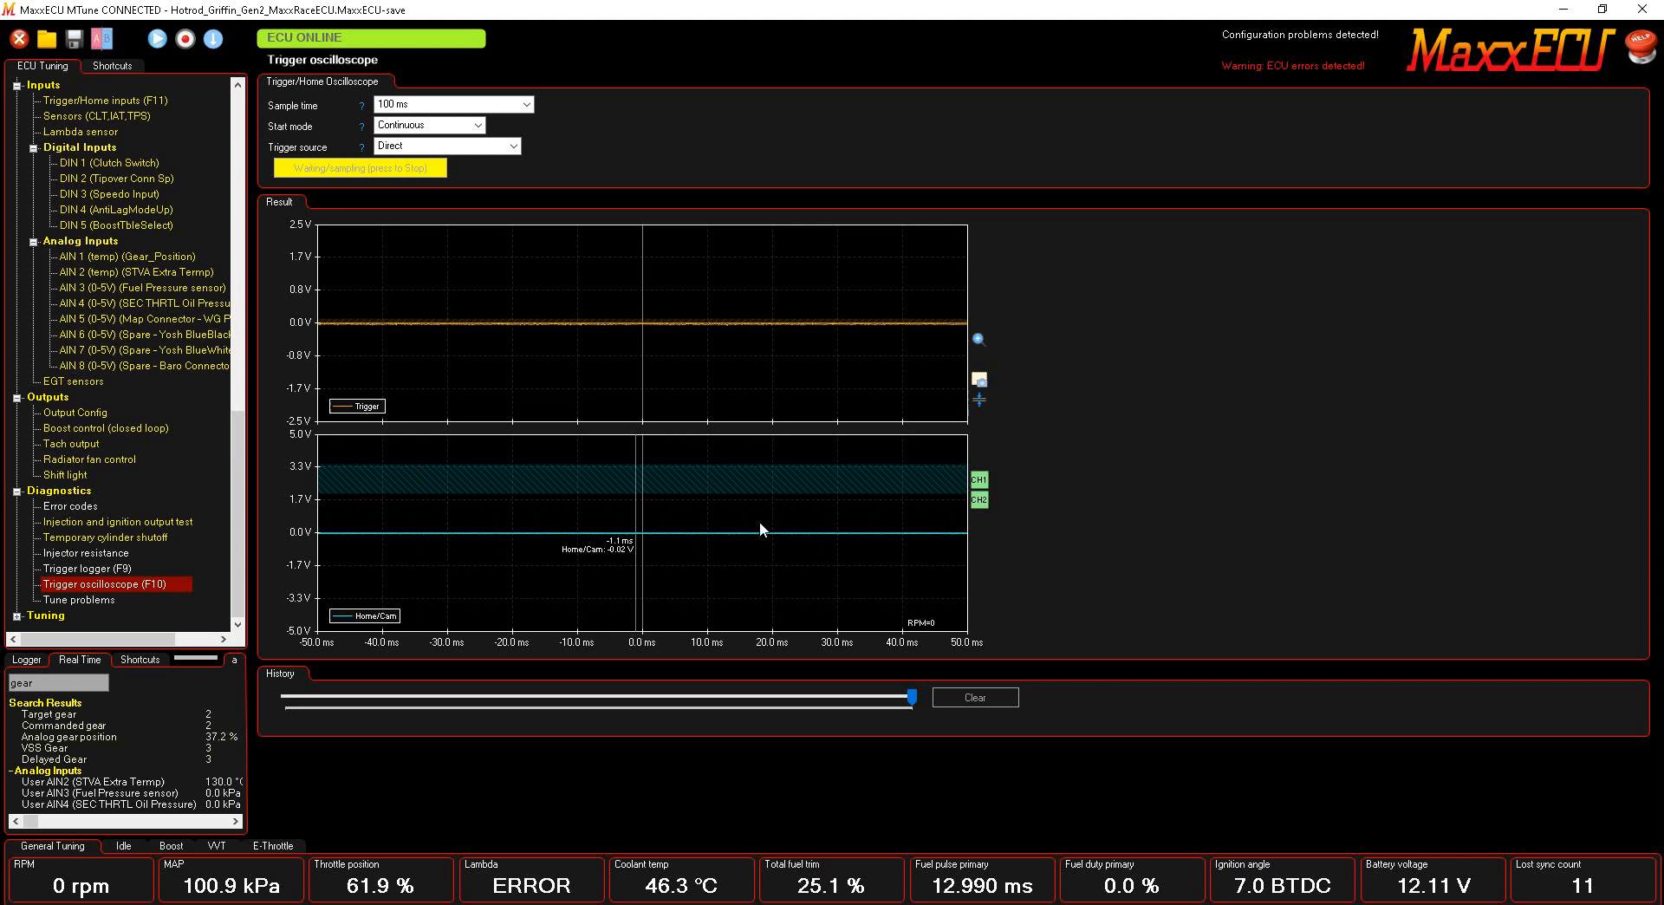
{"action": "mouse_move", "coordinate": [799, 391]}
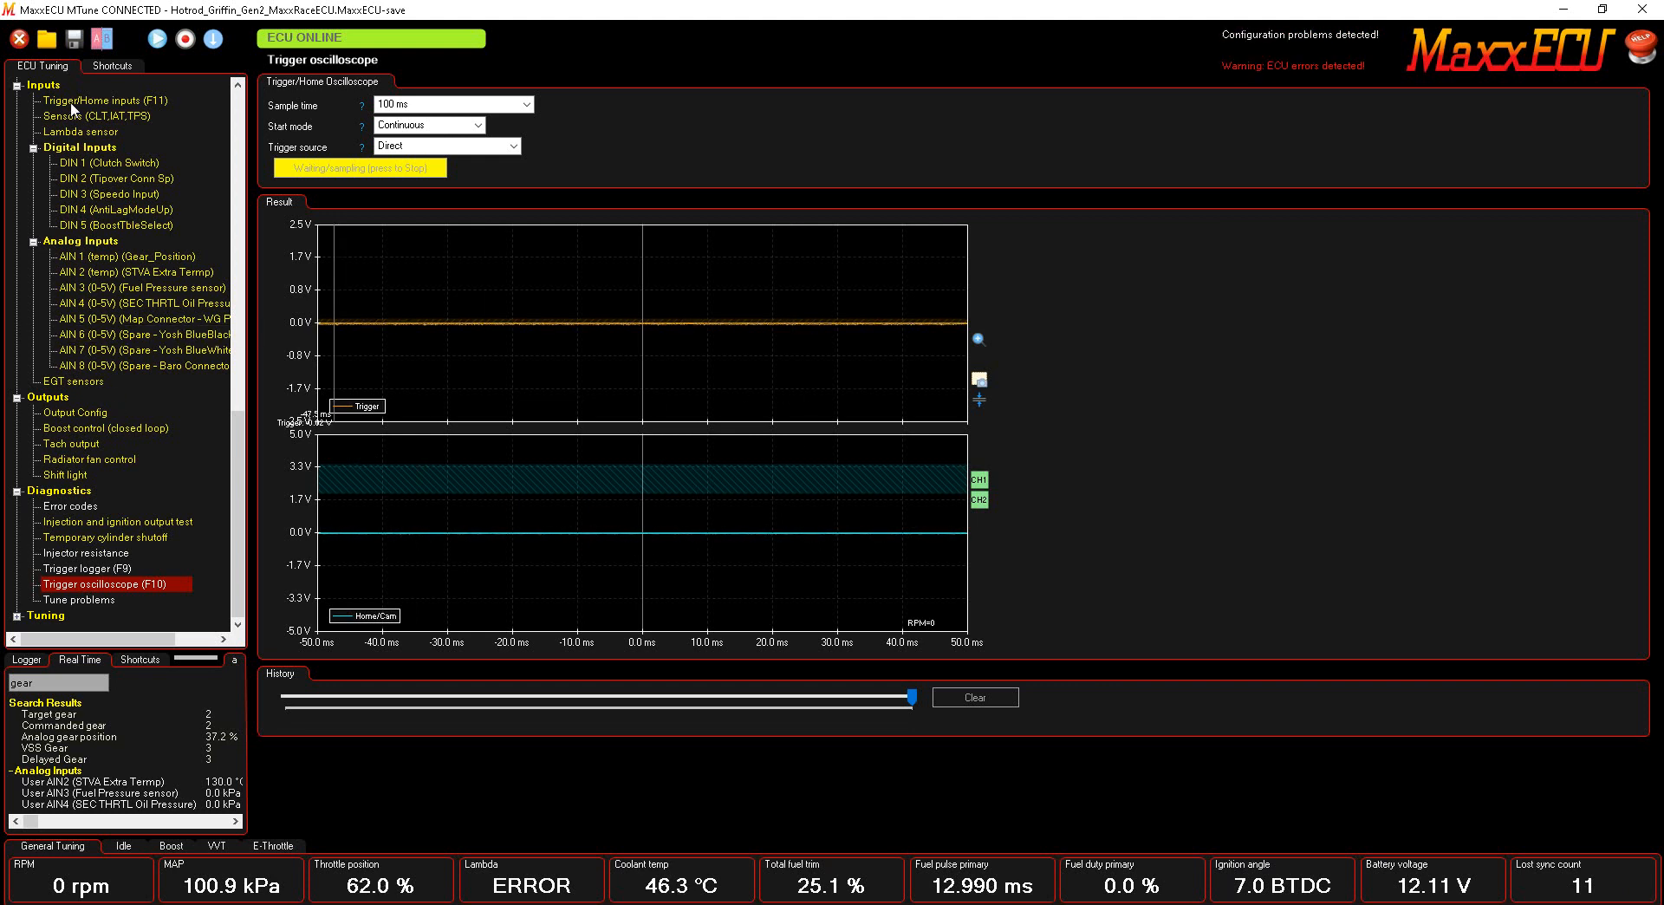
{"action": "left_click", "coordinate": [105, 101]}
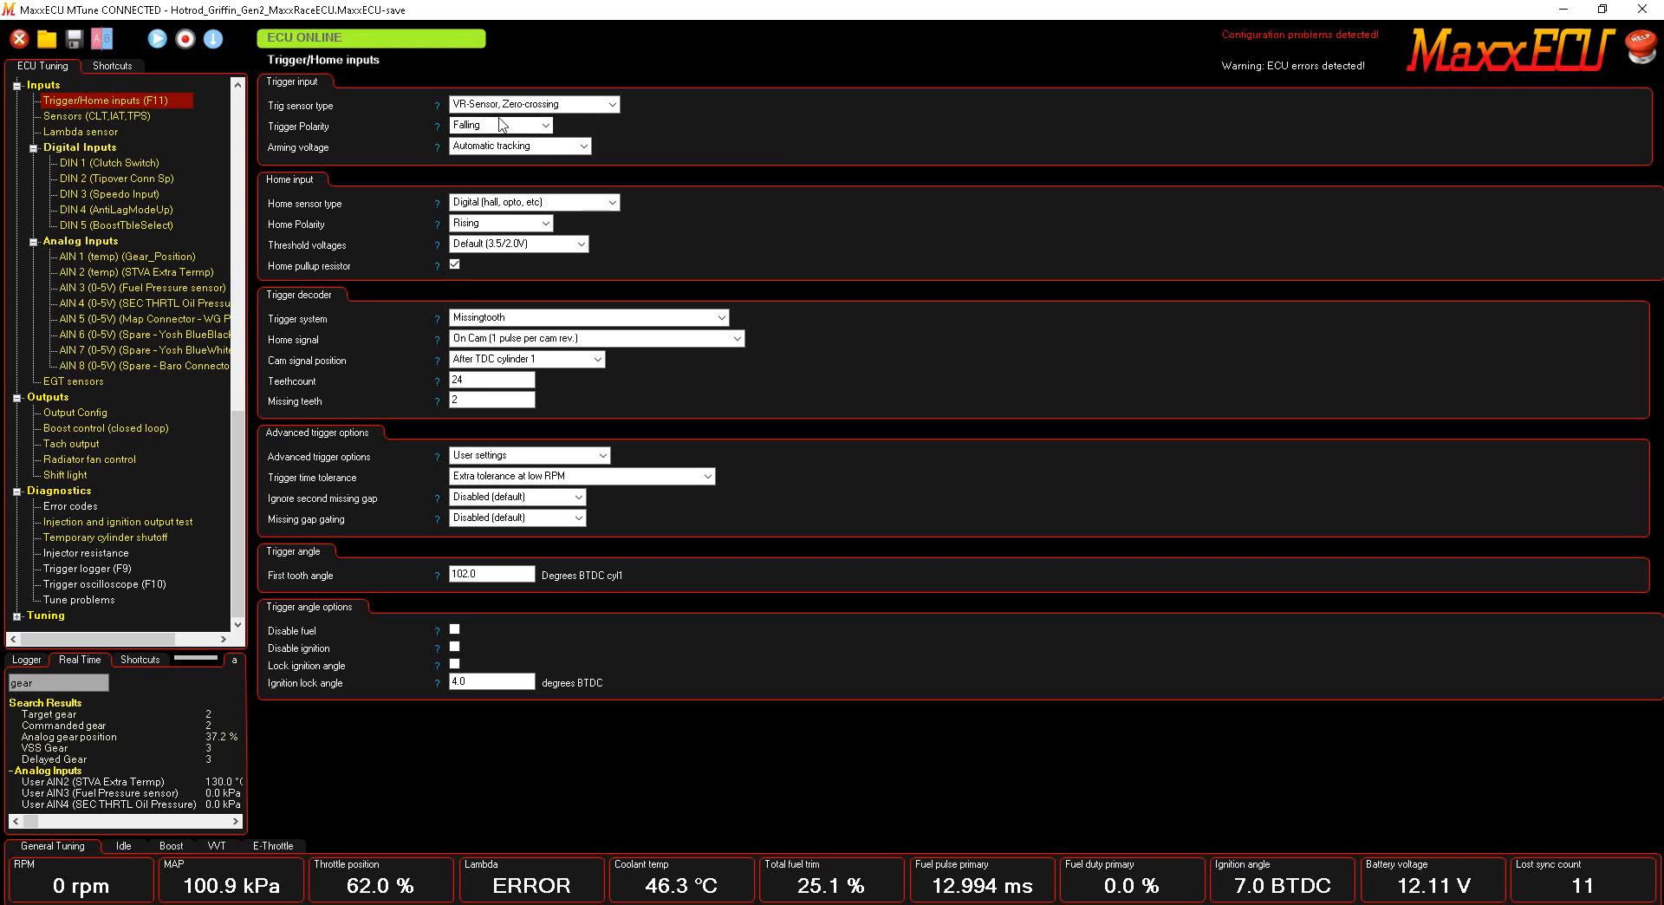
{"action": "mouse_move", "coordinate": [315, 146]}
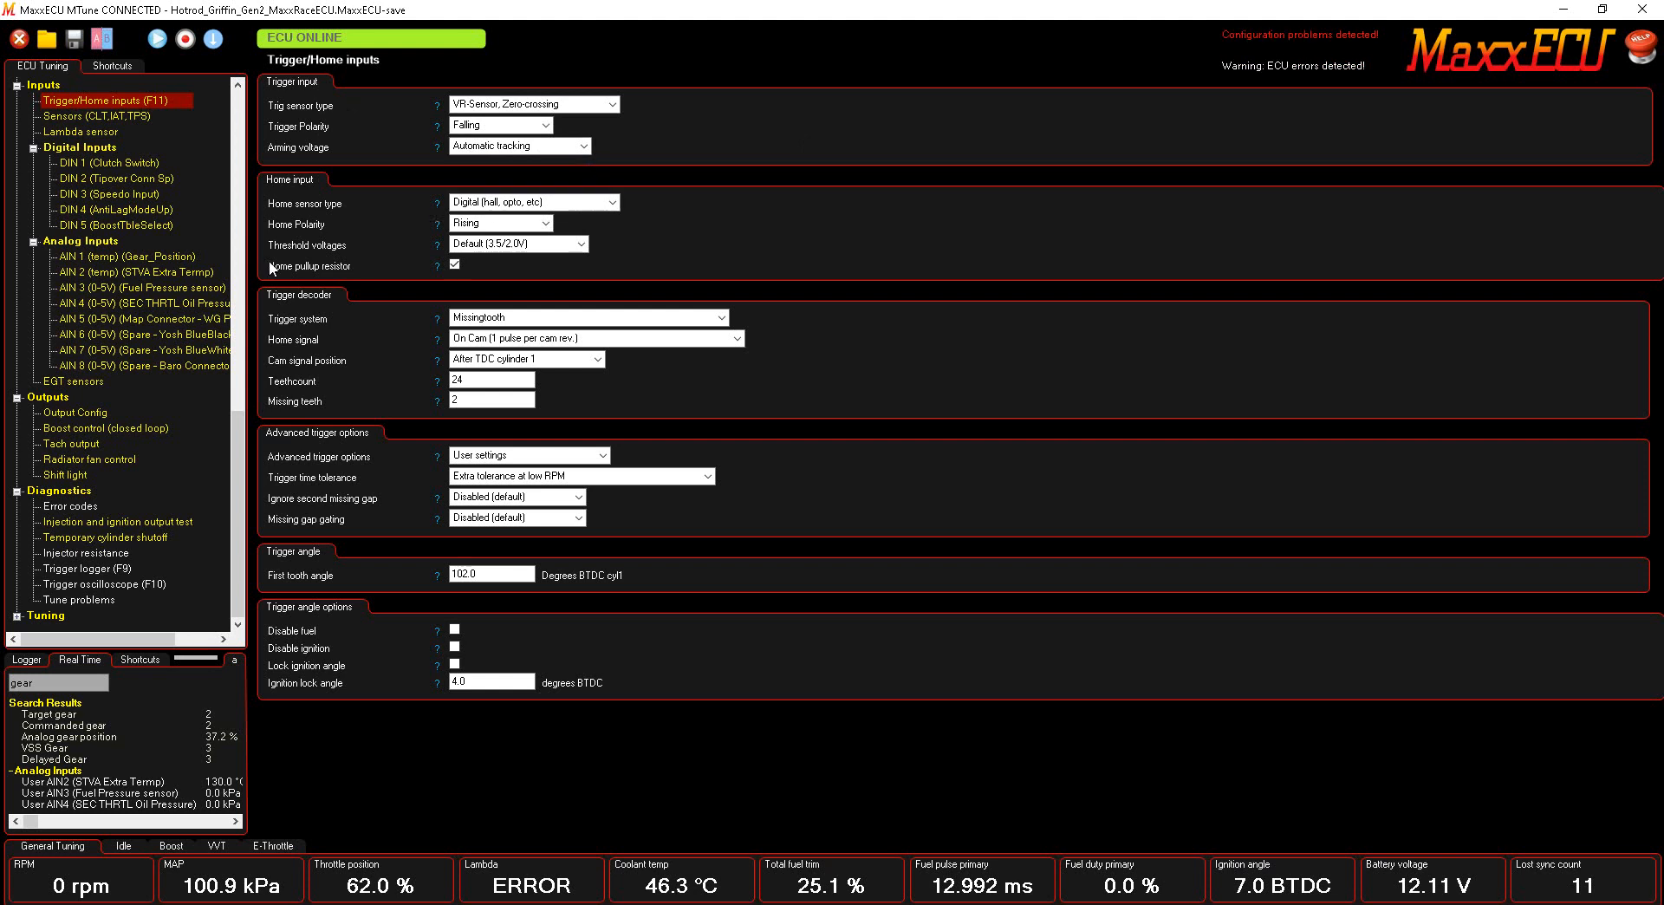
{"action": "mouse_move", "coordinate": [314, 338]}
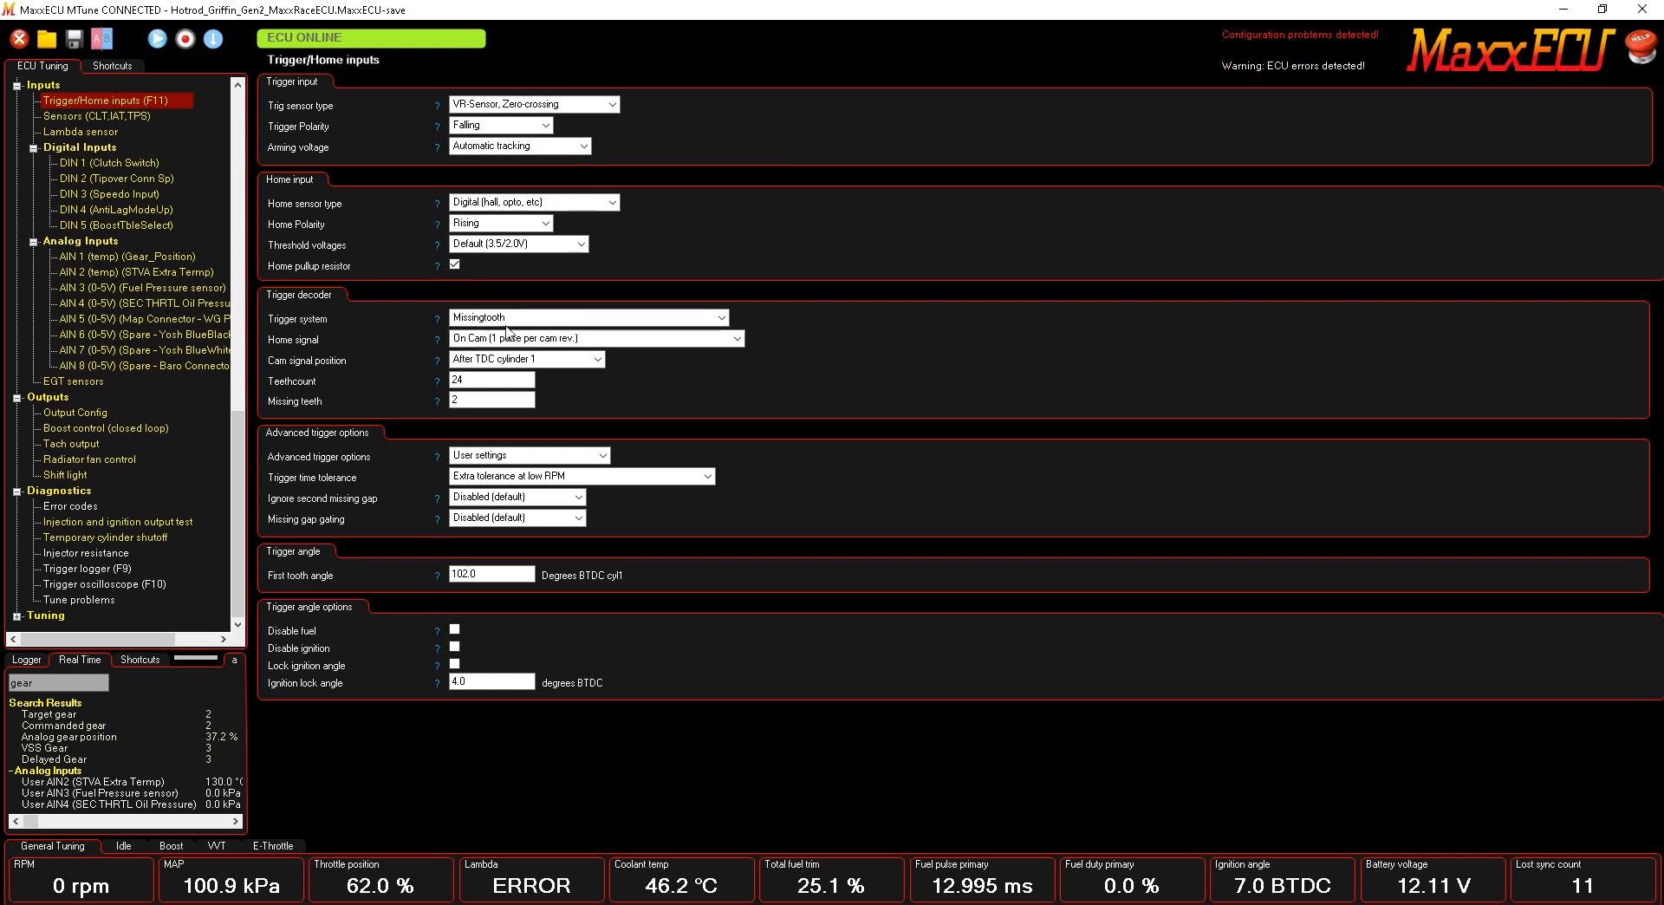
Review the trigger/home input settings and bring up the trigger logger tooth-gap bars.
{"action": "left_click", "coordinate": [490, 401]}
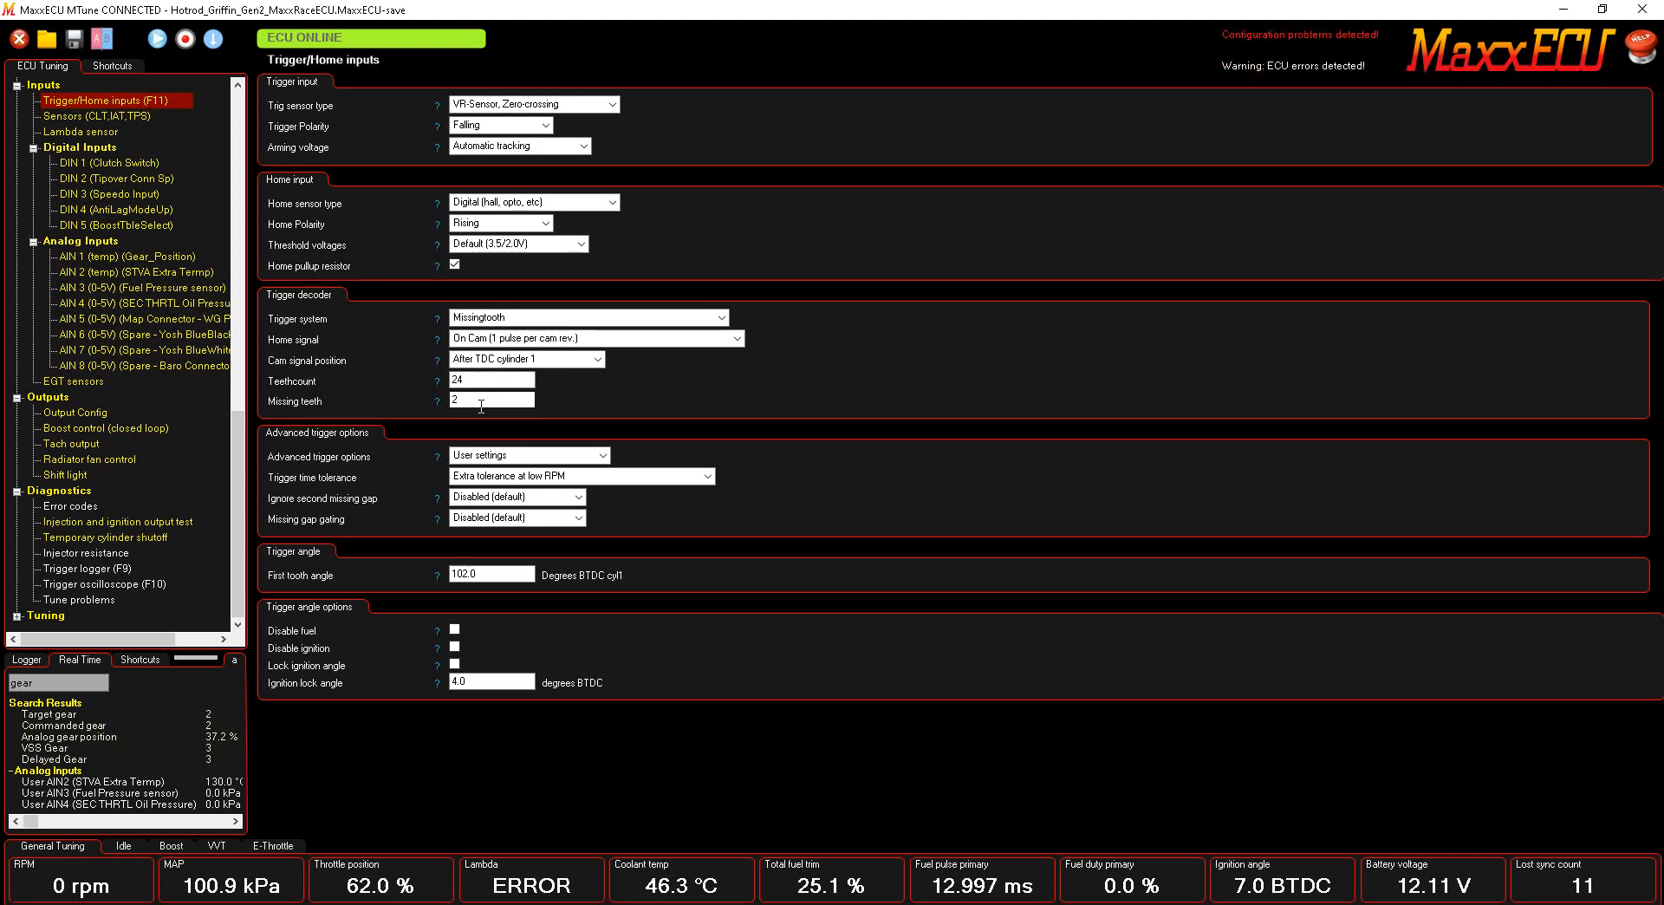
{"action": "mouse_move", "coordinate": [740, 501]}
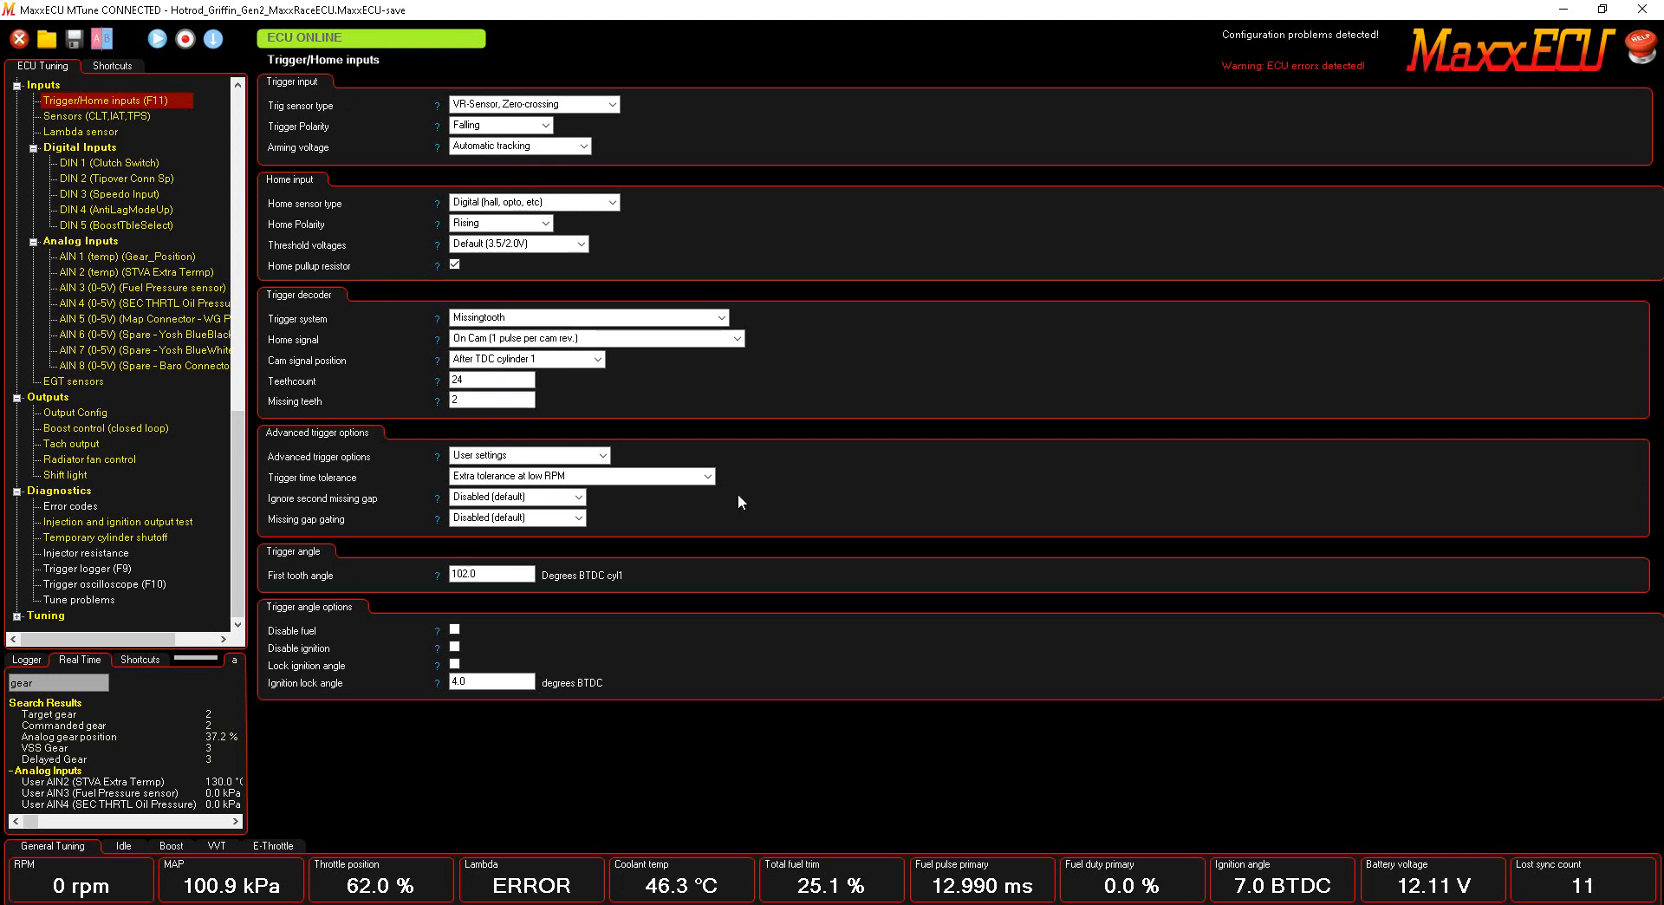
{"action": "mouse_move", "coordinate": [428, 215]}
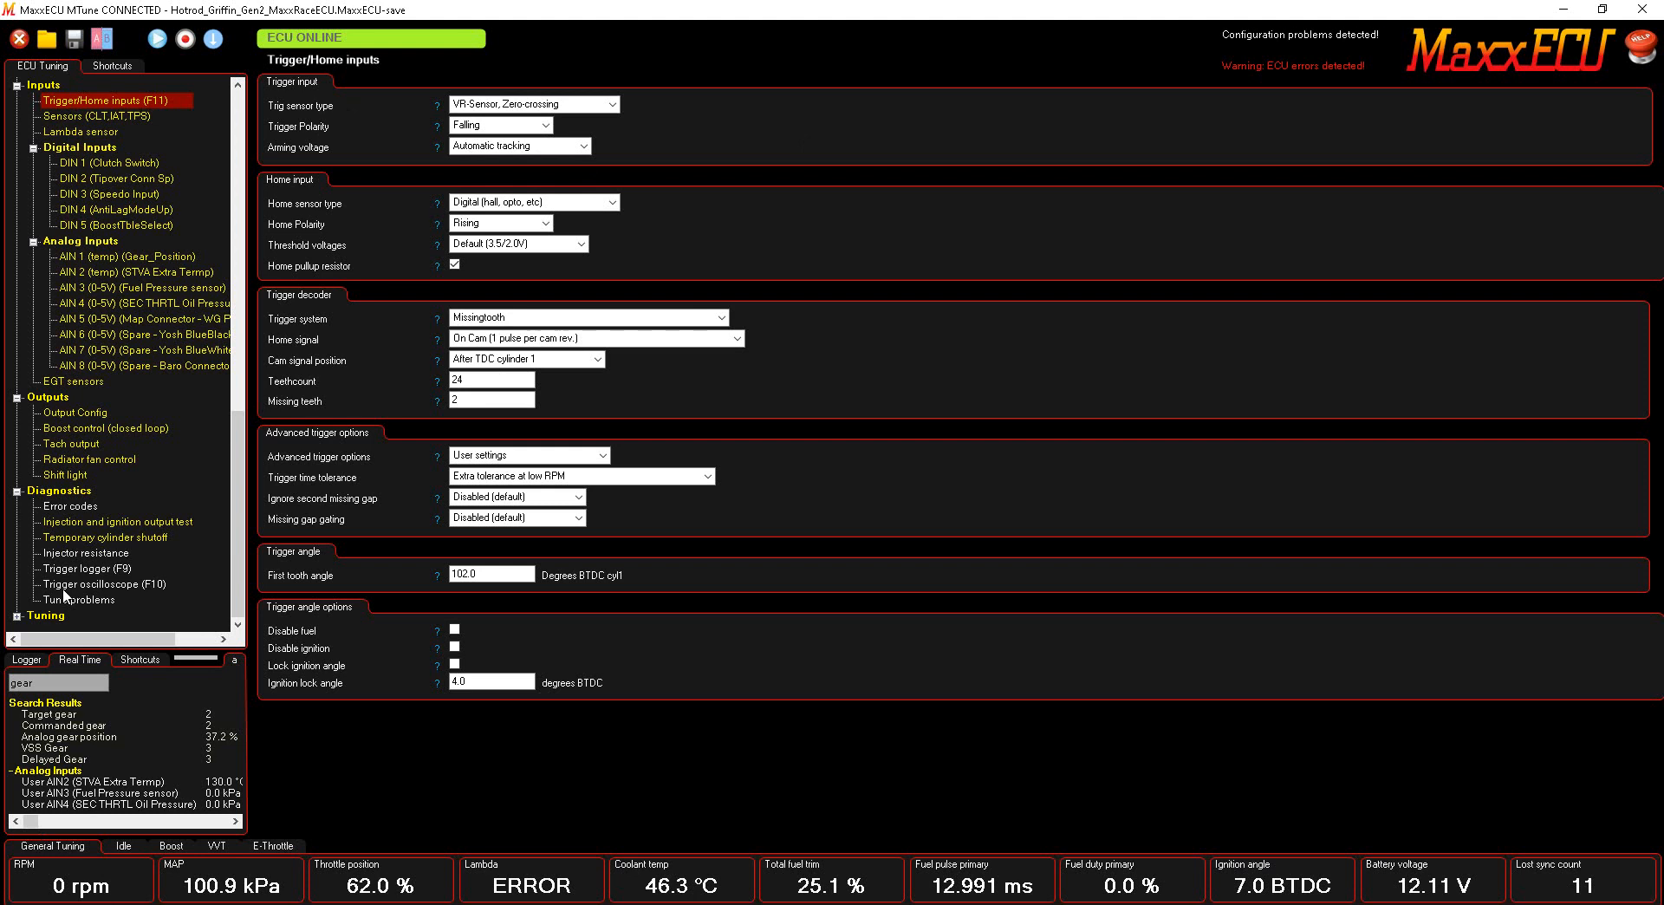
{"action": "mouse_move", "coordinate": [683, 176]}
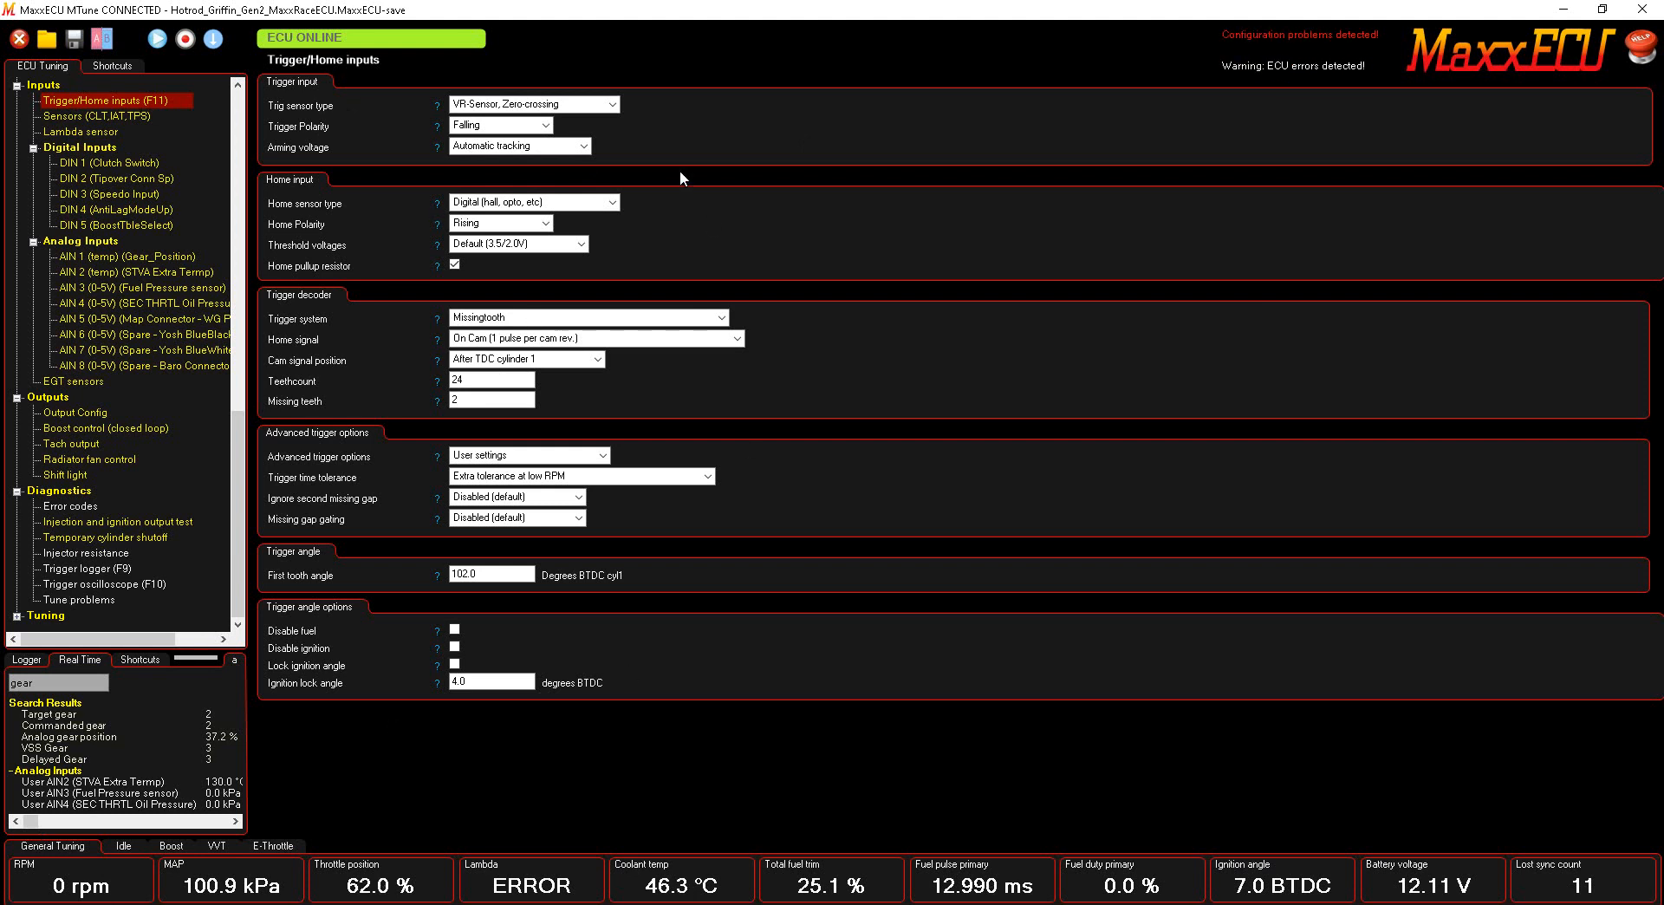
{"action": "mouse_move", "coordinate": [384, 631]}
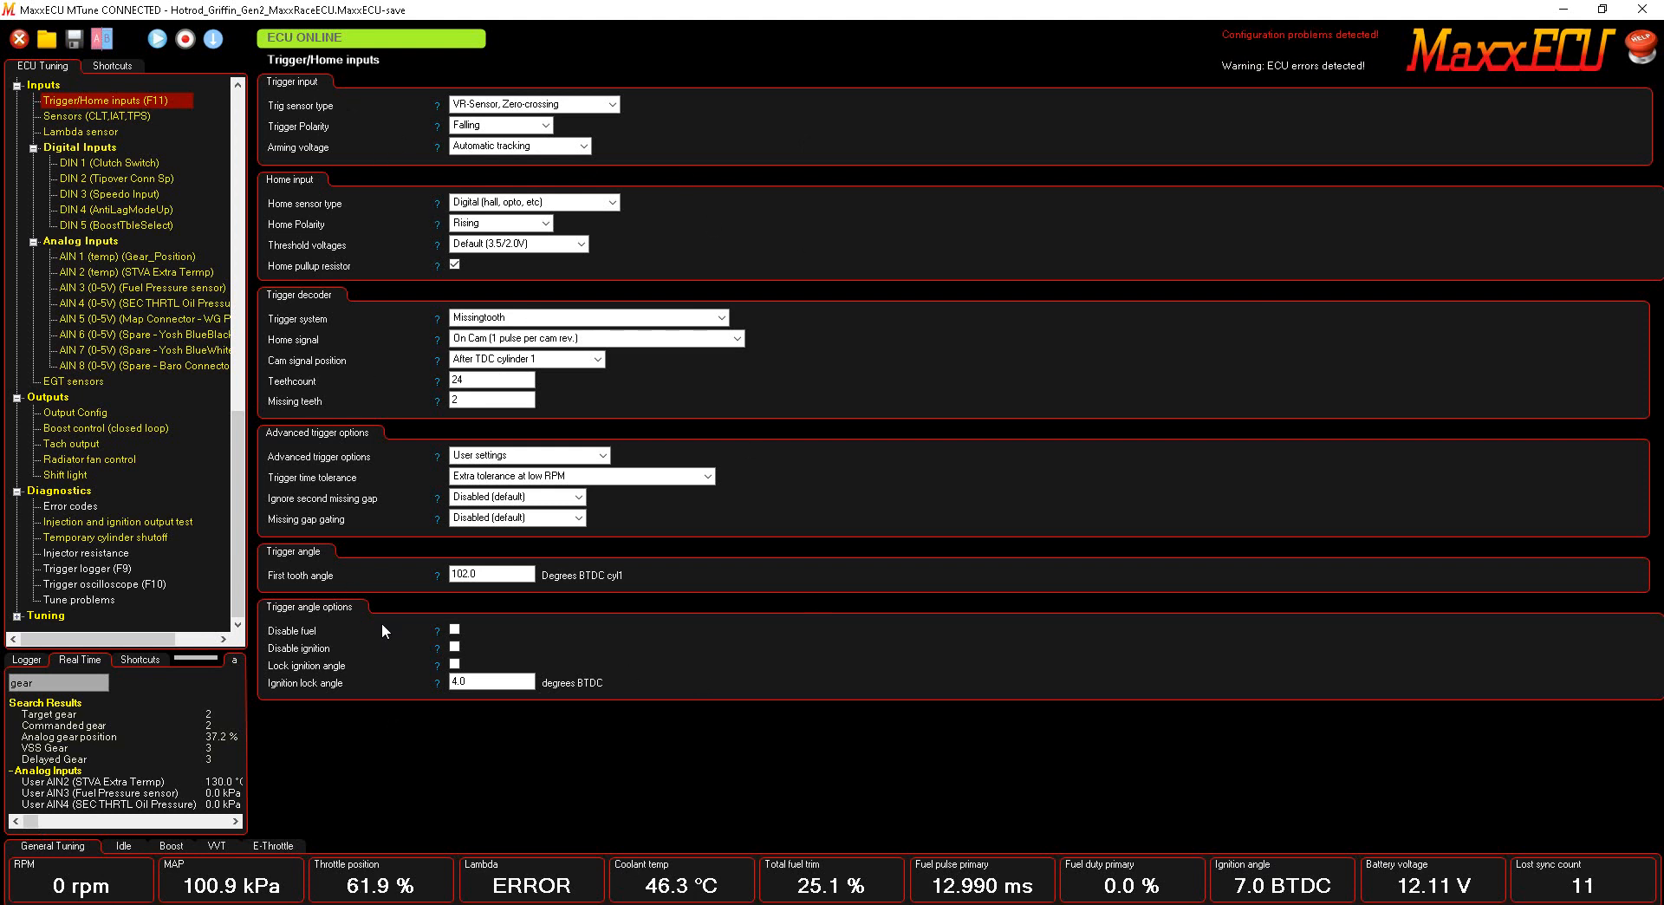
{"action": "mouse_move", "coordinate": [305, 778]}
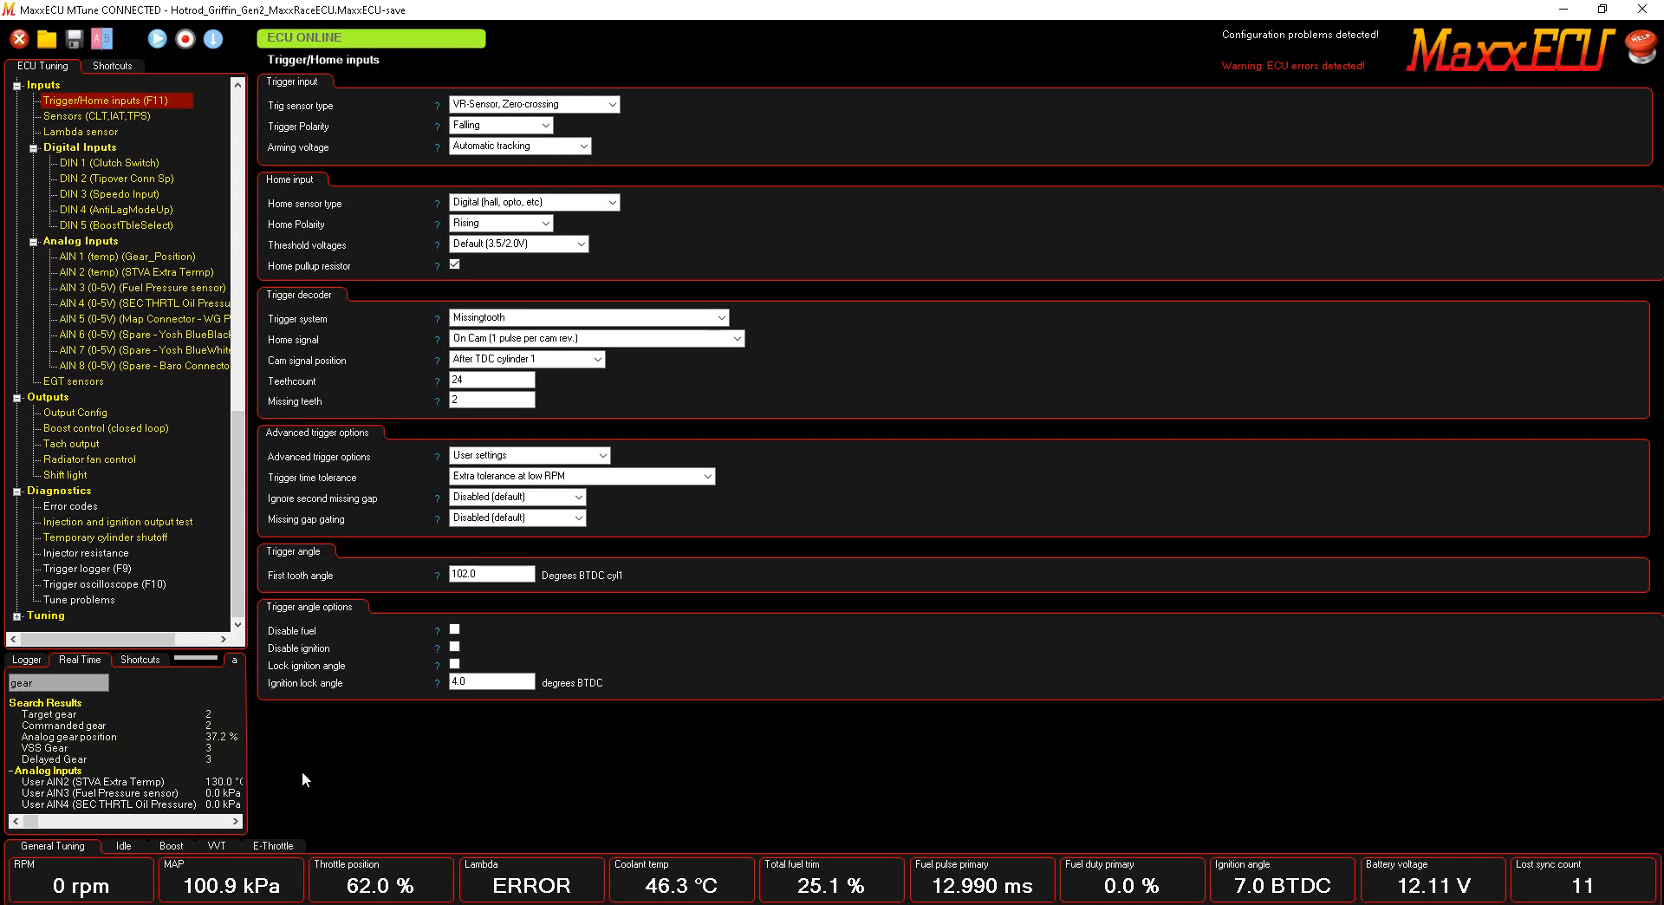
{"action": "mouse_move", "coordinate": [120, 598]}
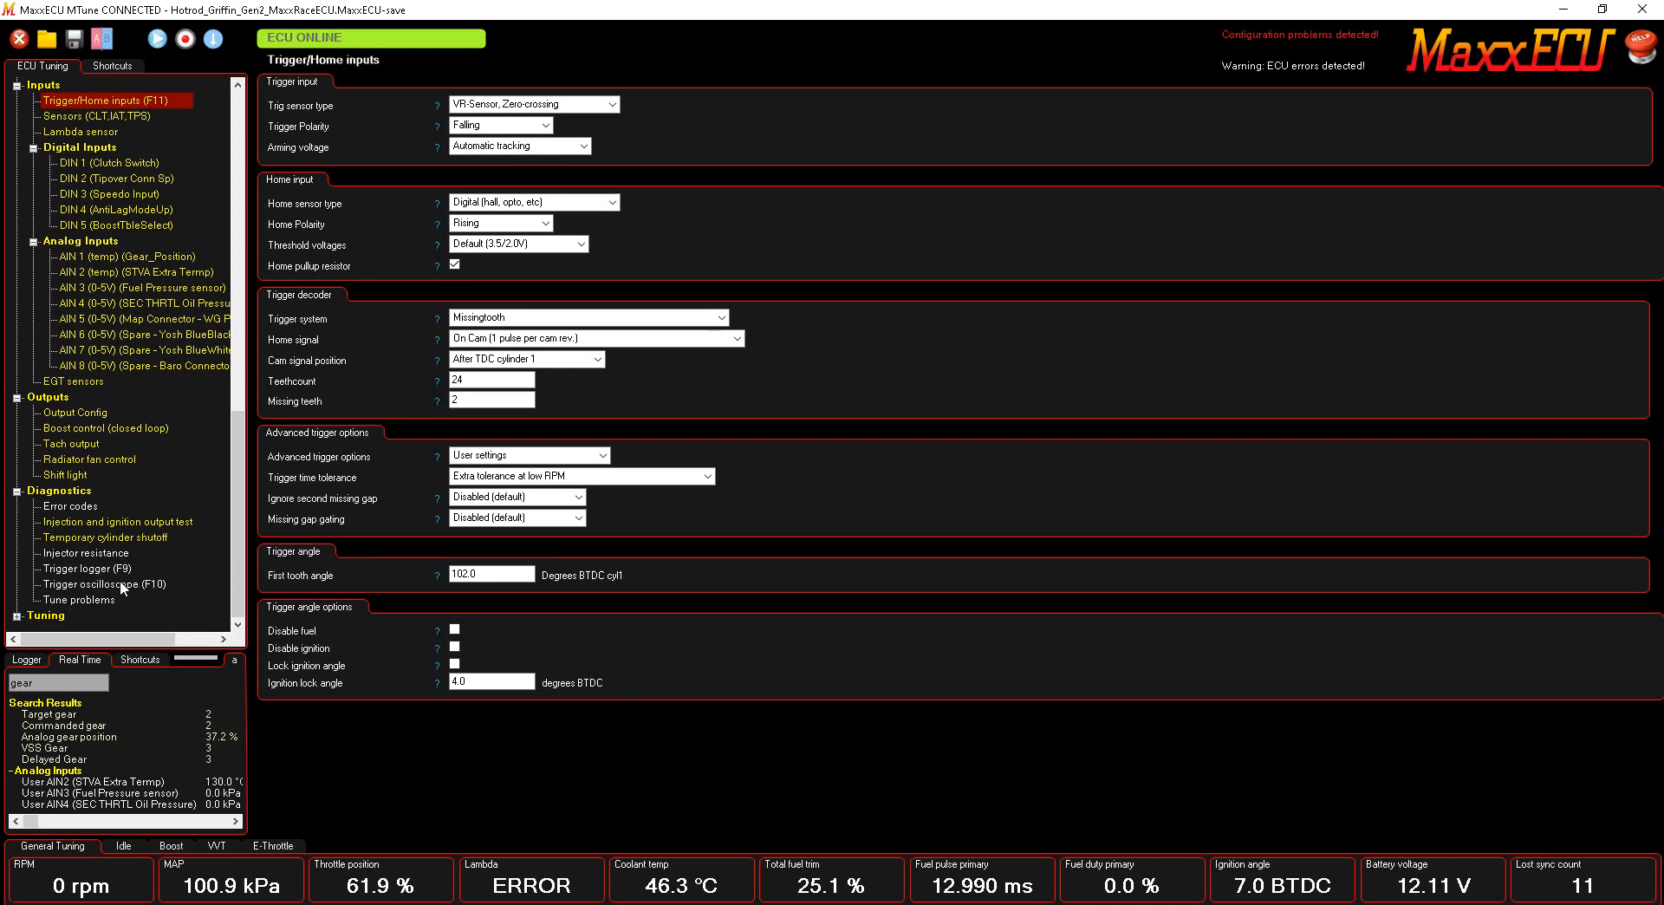
{"action": "left_click", "coordinate": [87, 567]}
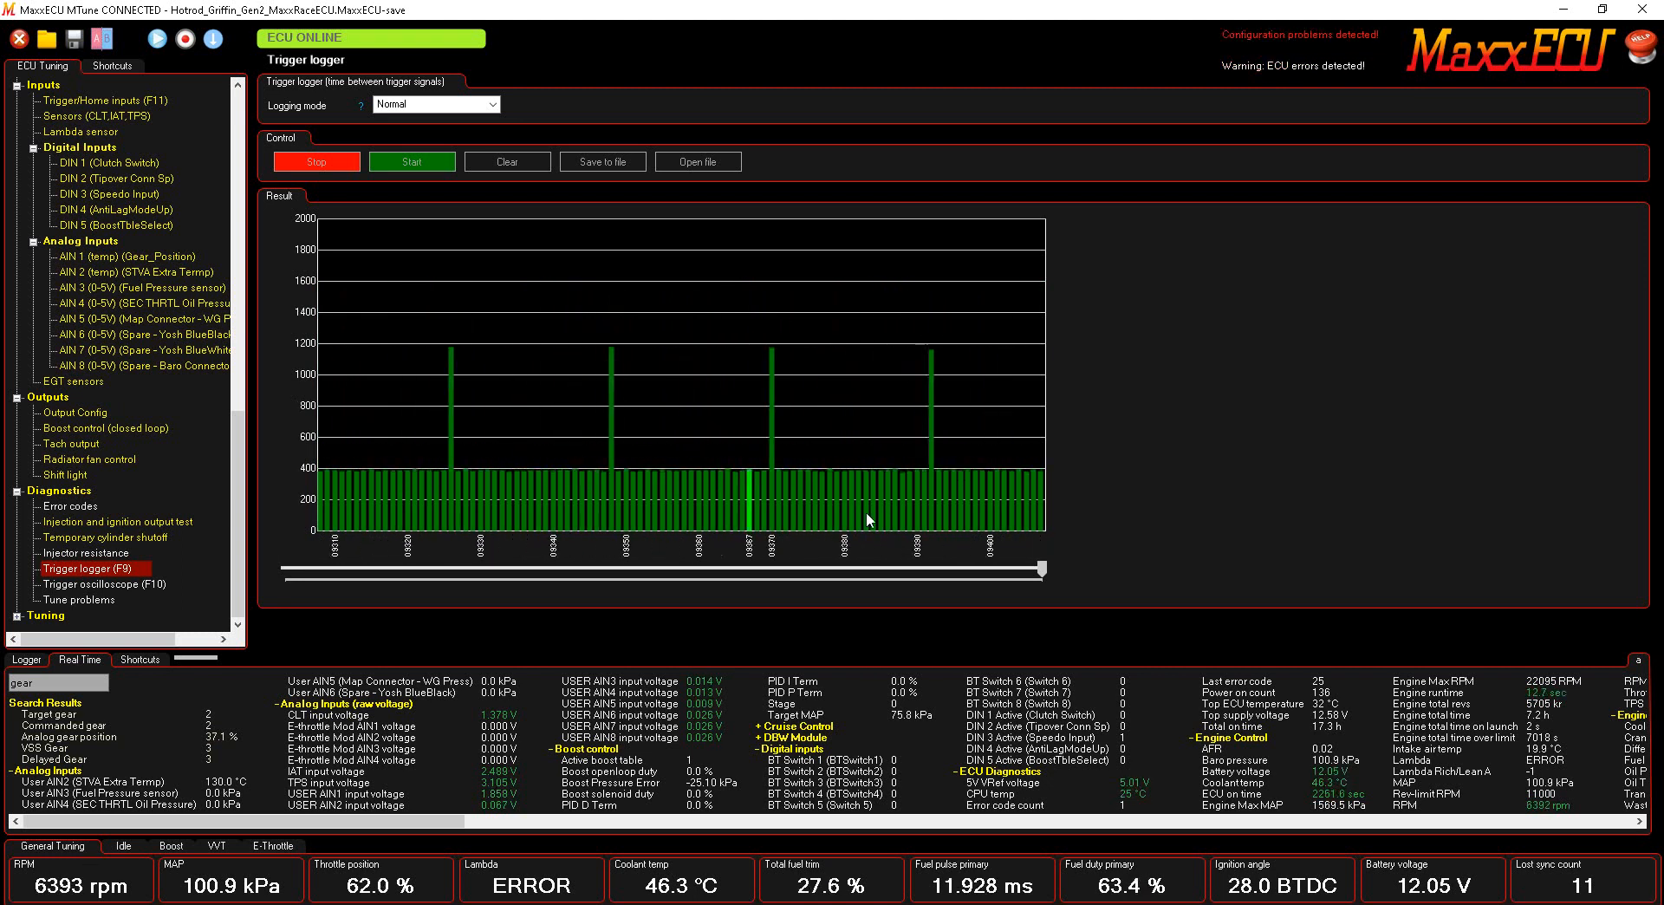
Show the trigger oscilloscope with live trigger and home/cam waveforms at idle.
{"action": "left_click", "coordinate": [93, 584]}
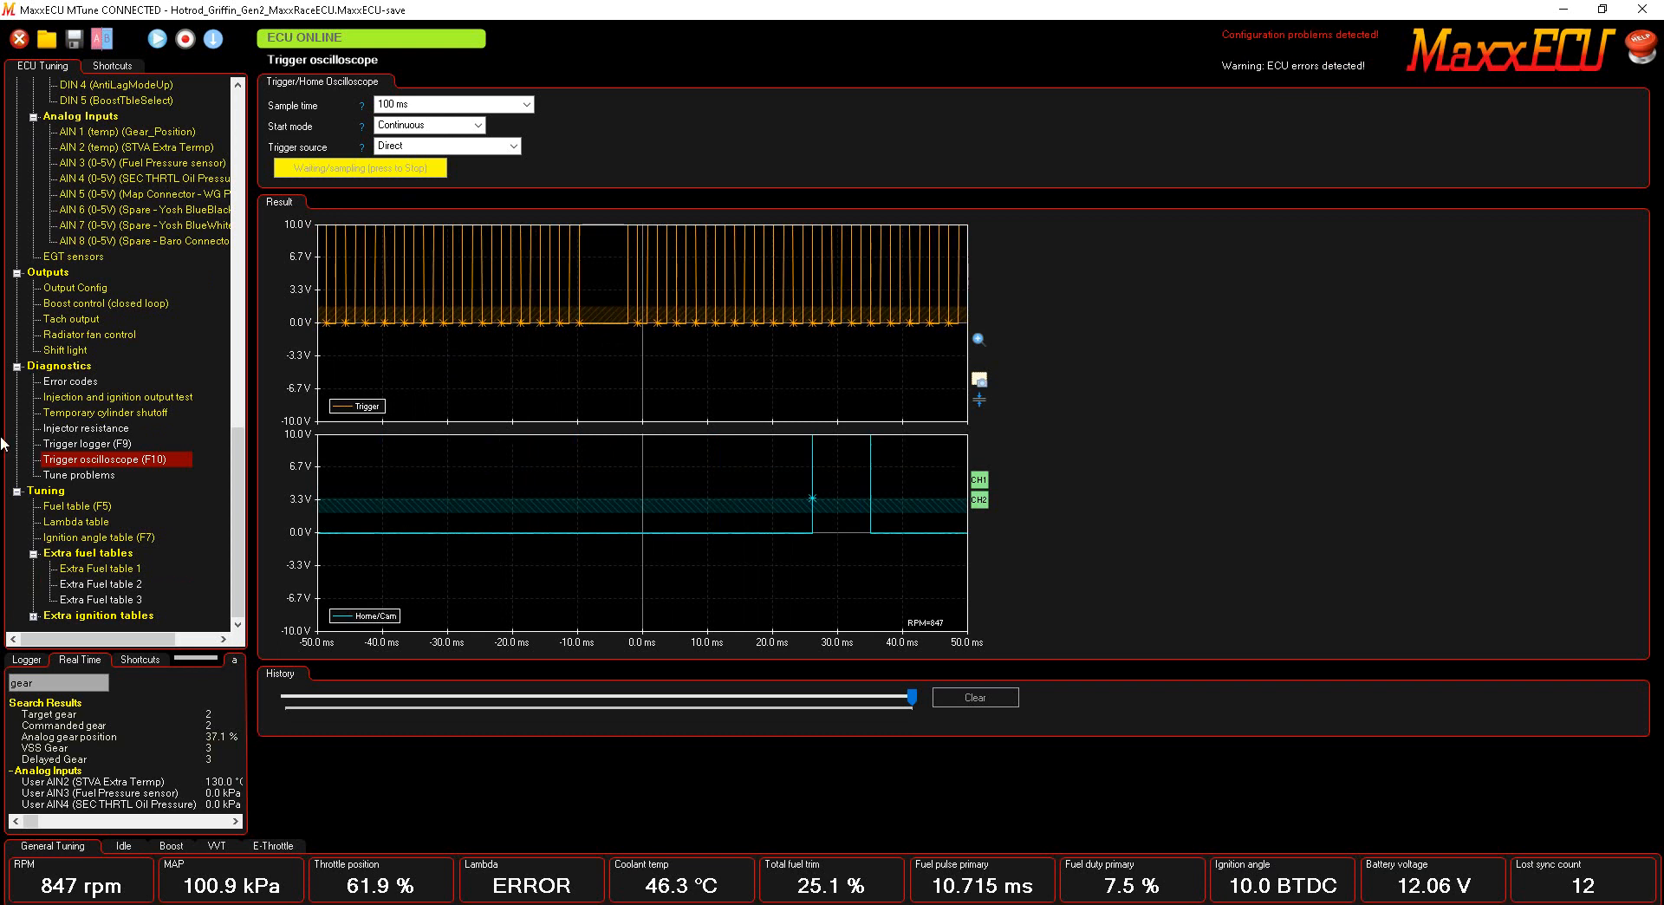
Expand Tuning and show the VE fuel table with MAP versus RPM axes.
{"action": "left_click", "coordinate": [75, 504]}
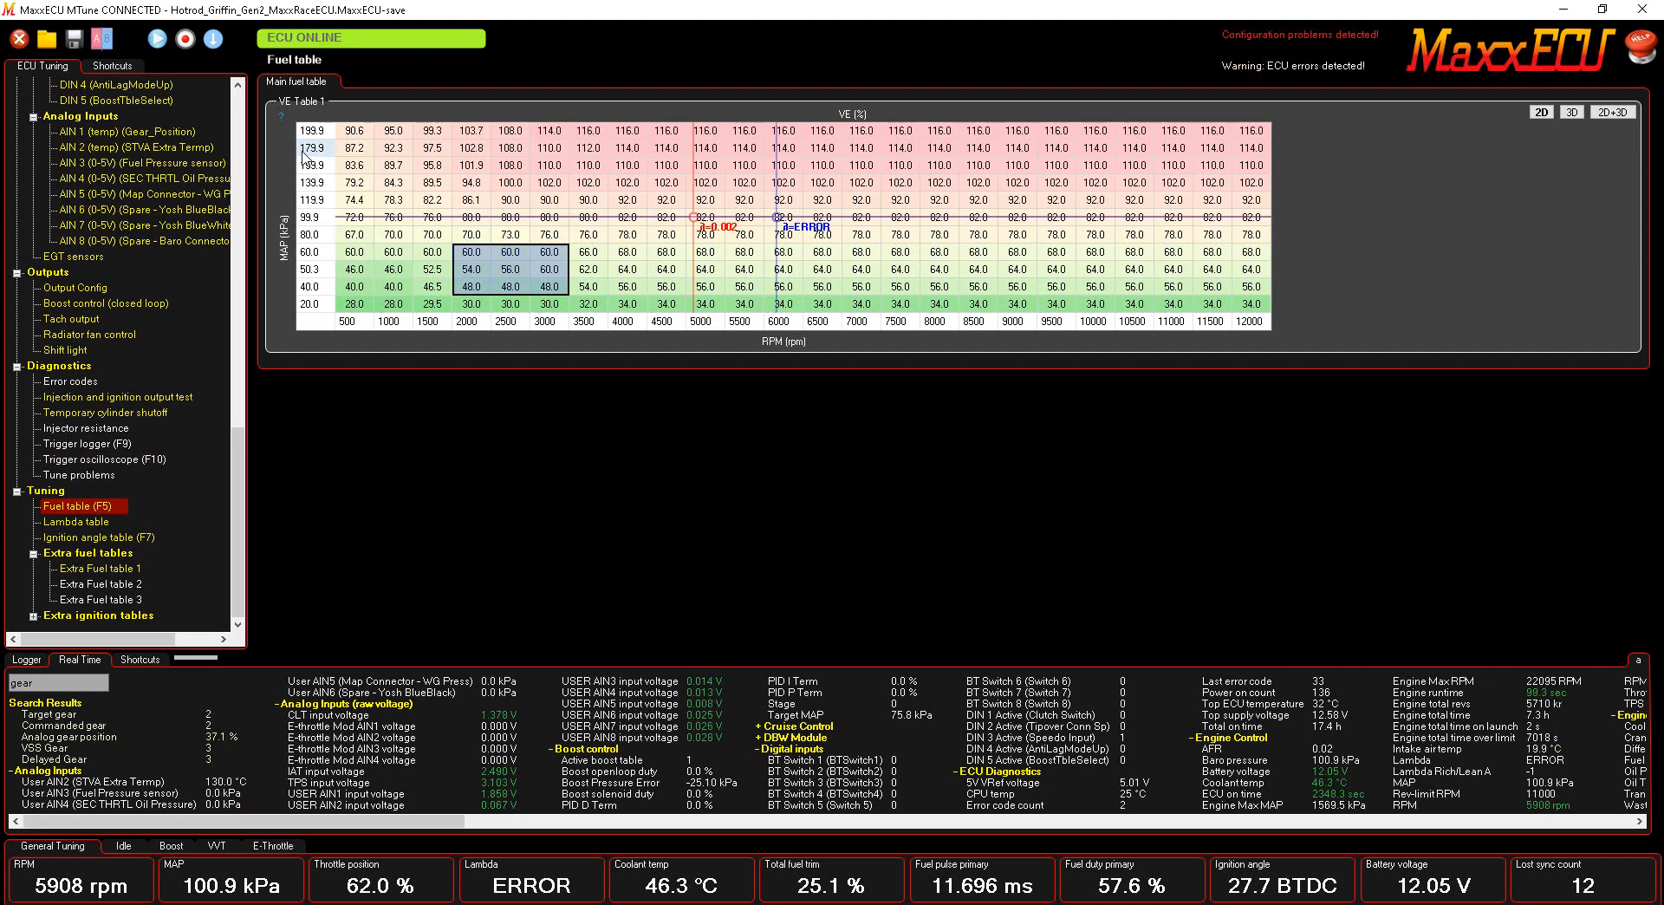
Change the fuel table's load axis source from MAP to Throttle position, rescaled 0–100 %.
{"action": "right_click", "coordinate": [318, 139]}
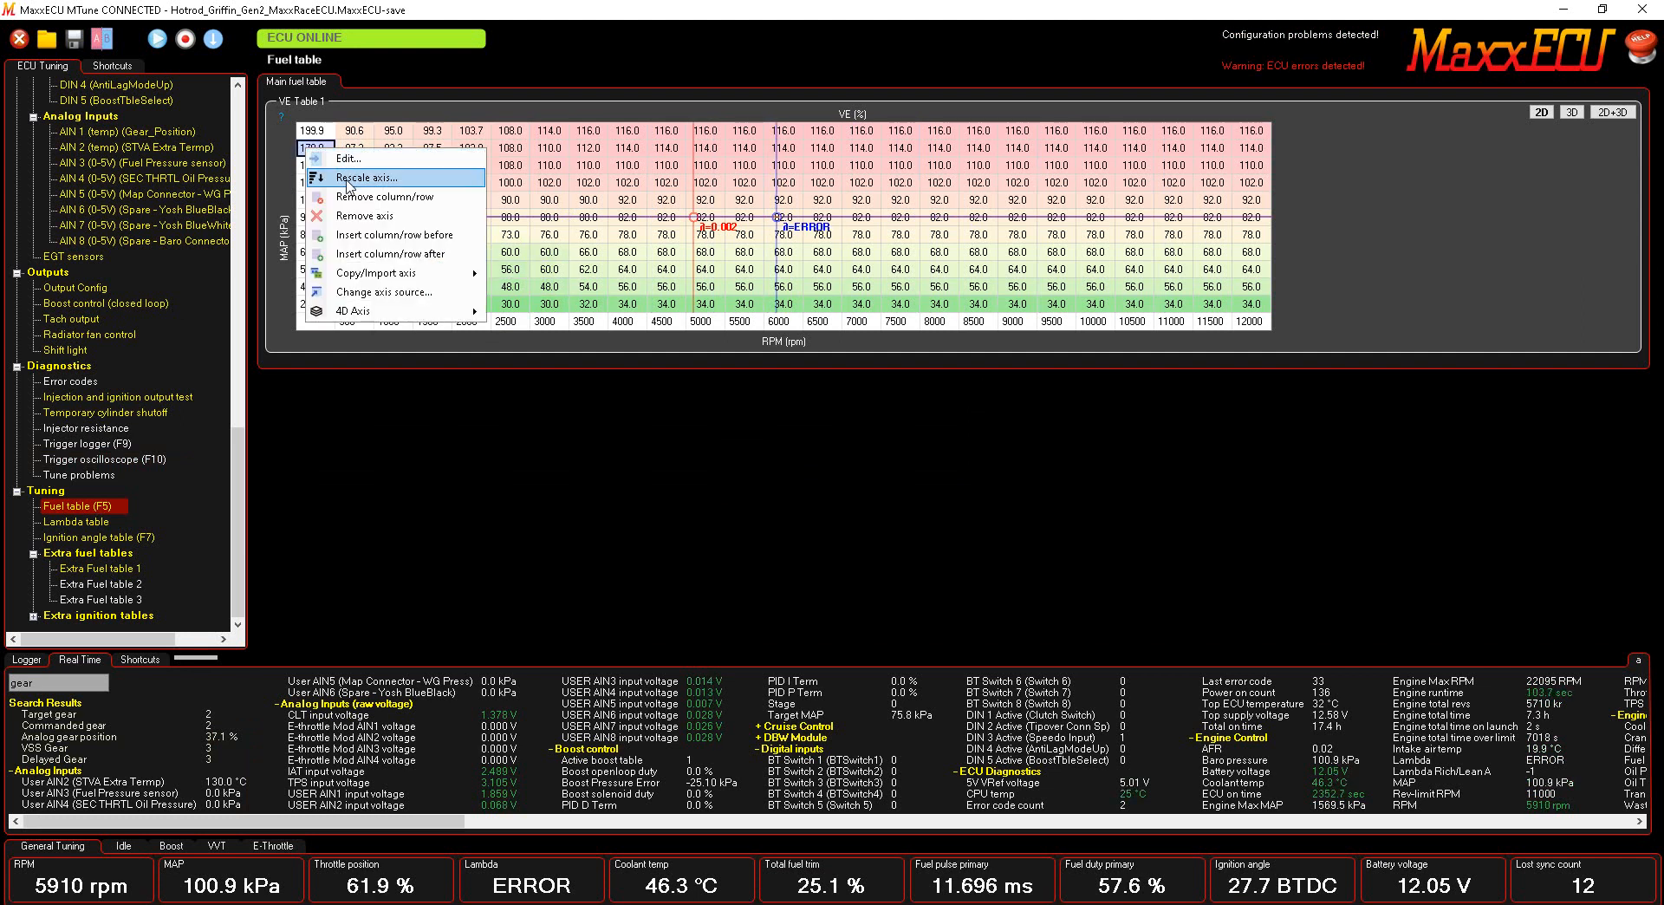
{"action": "left_click", "coordinate": [380, 292]}
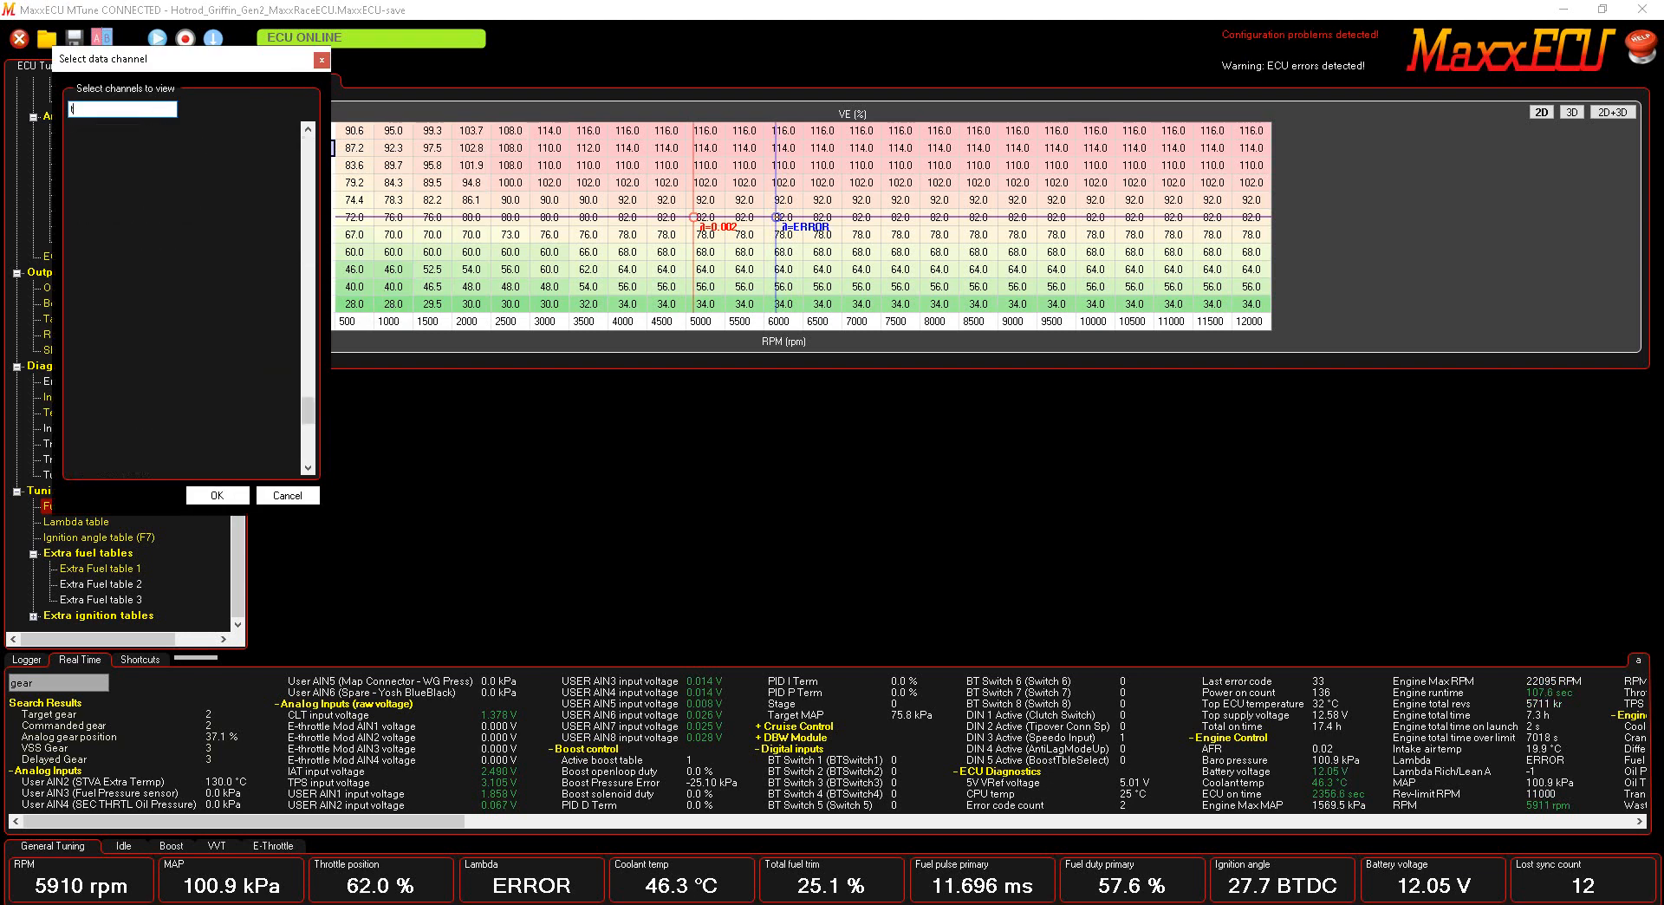
{"action": "type", "text": "throtl"}
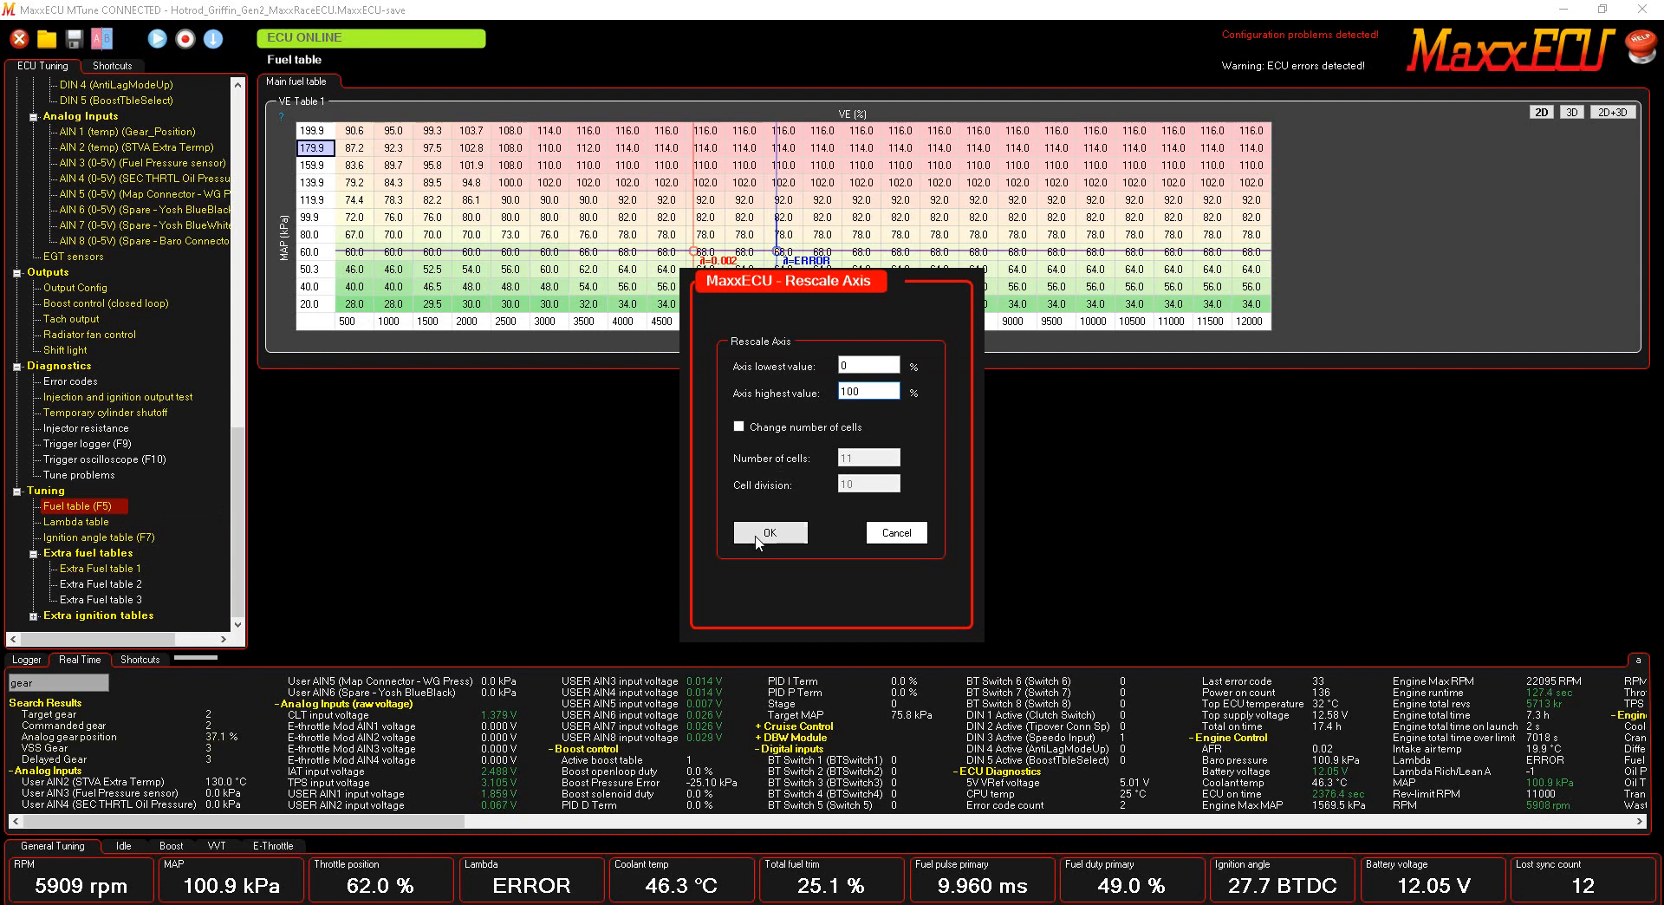
{"action": "left_click", "coordinate": [770, 533]}
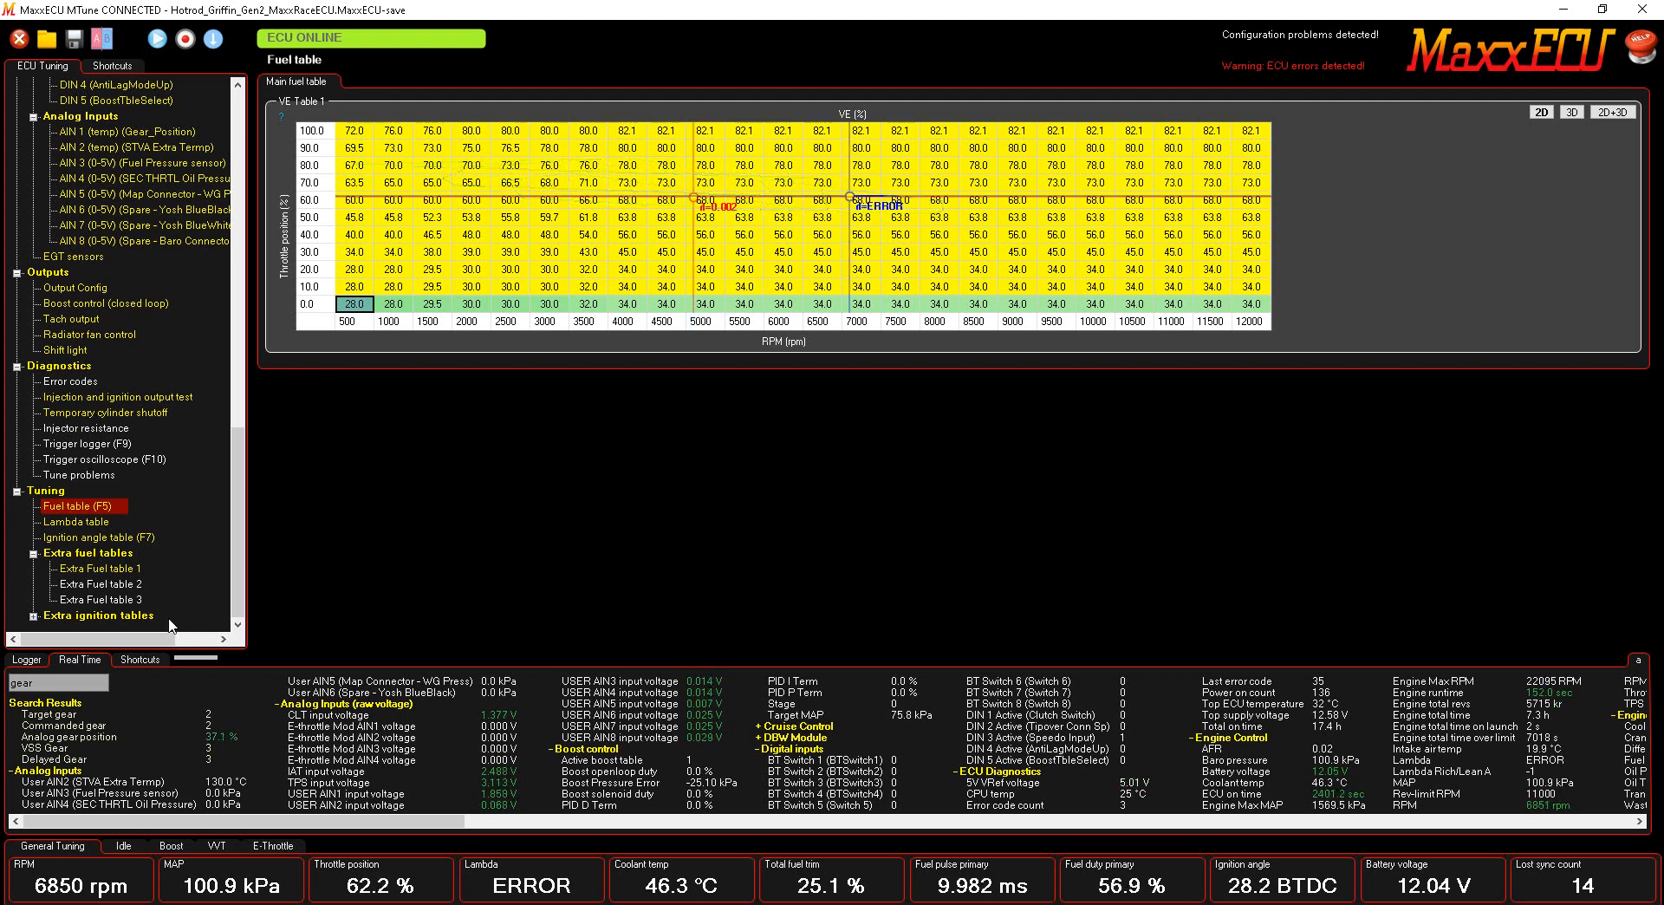
Run the live logger below the fuel table, pause it and mark a region around the RPM spike.
{"action": "left_click", "coordinate": [26, 658]}
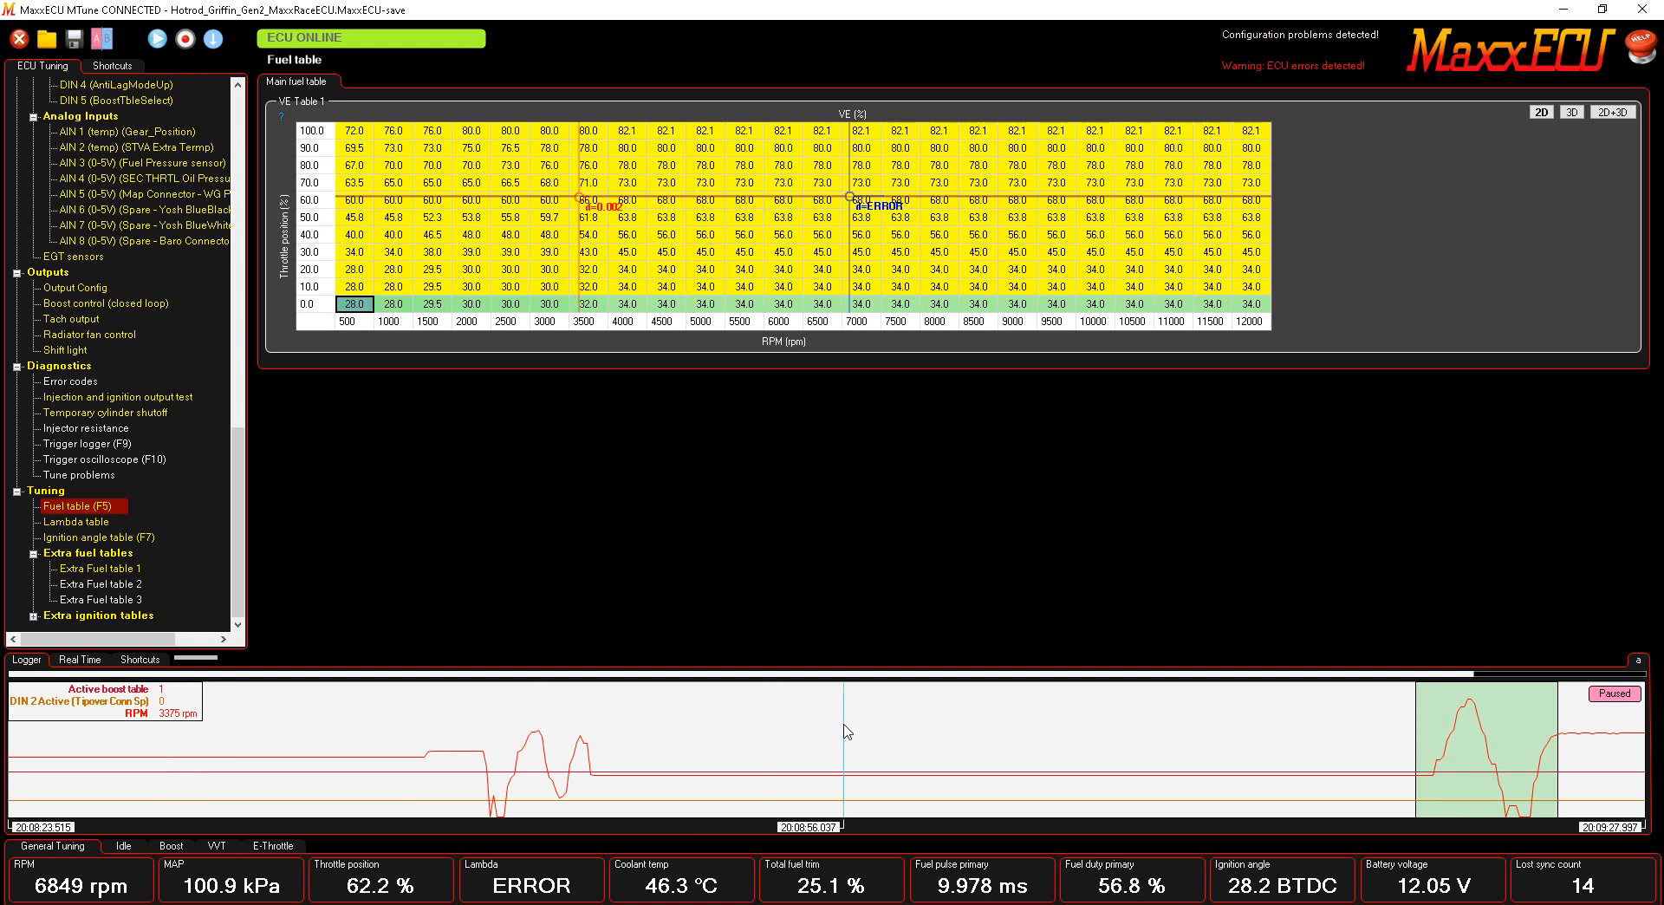
{"action": "left_click", "coordinate": [1613, 693]}
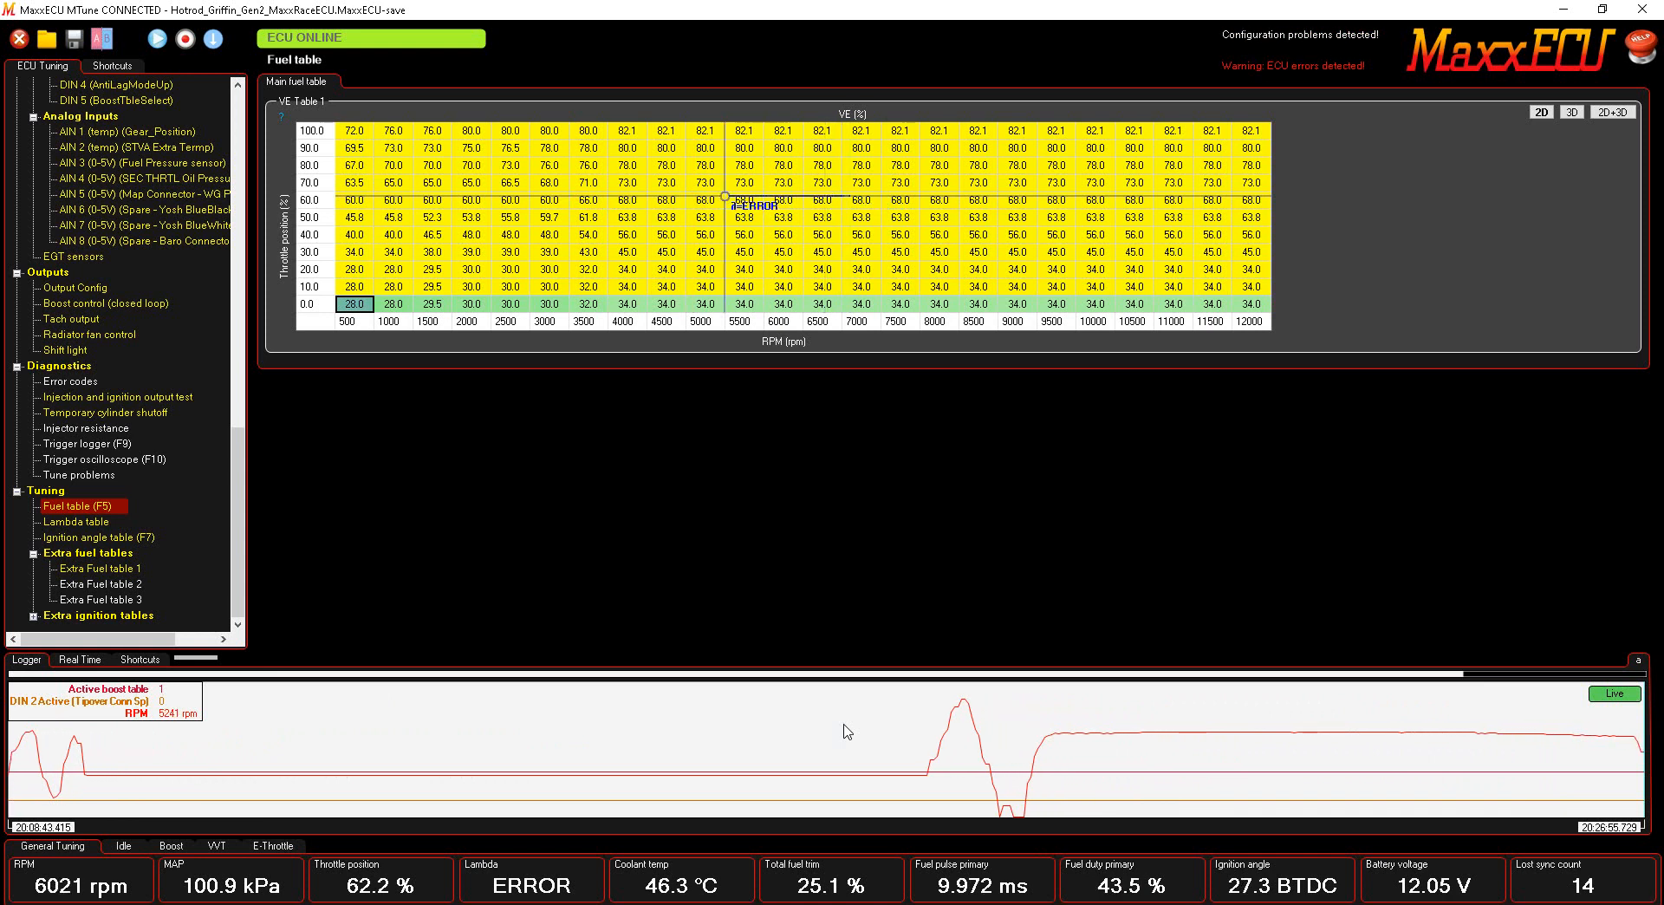
{"action": "left_click", "coordinate": [1612, 693]}
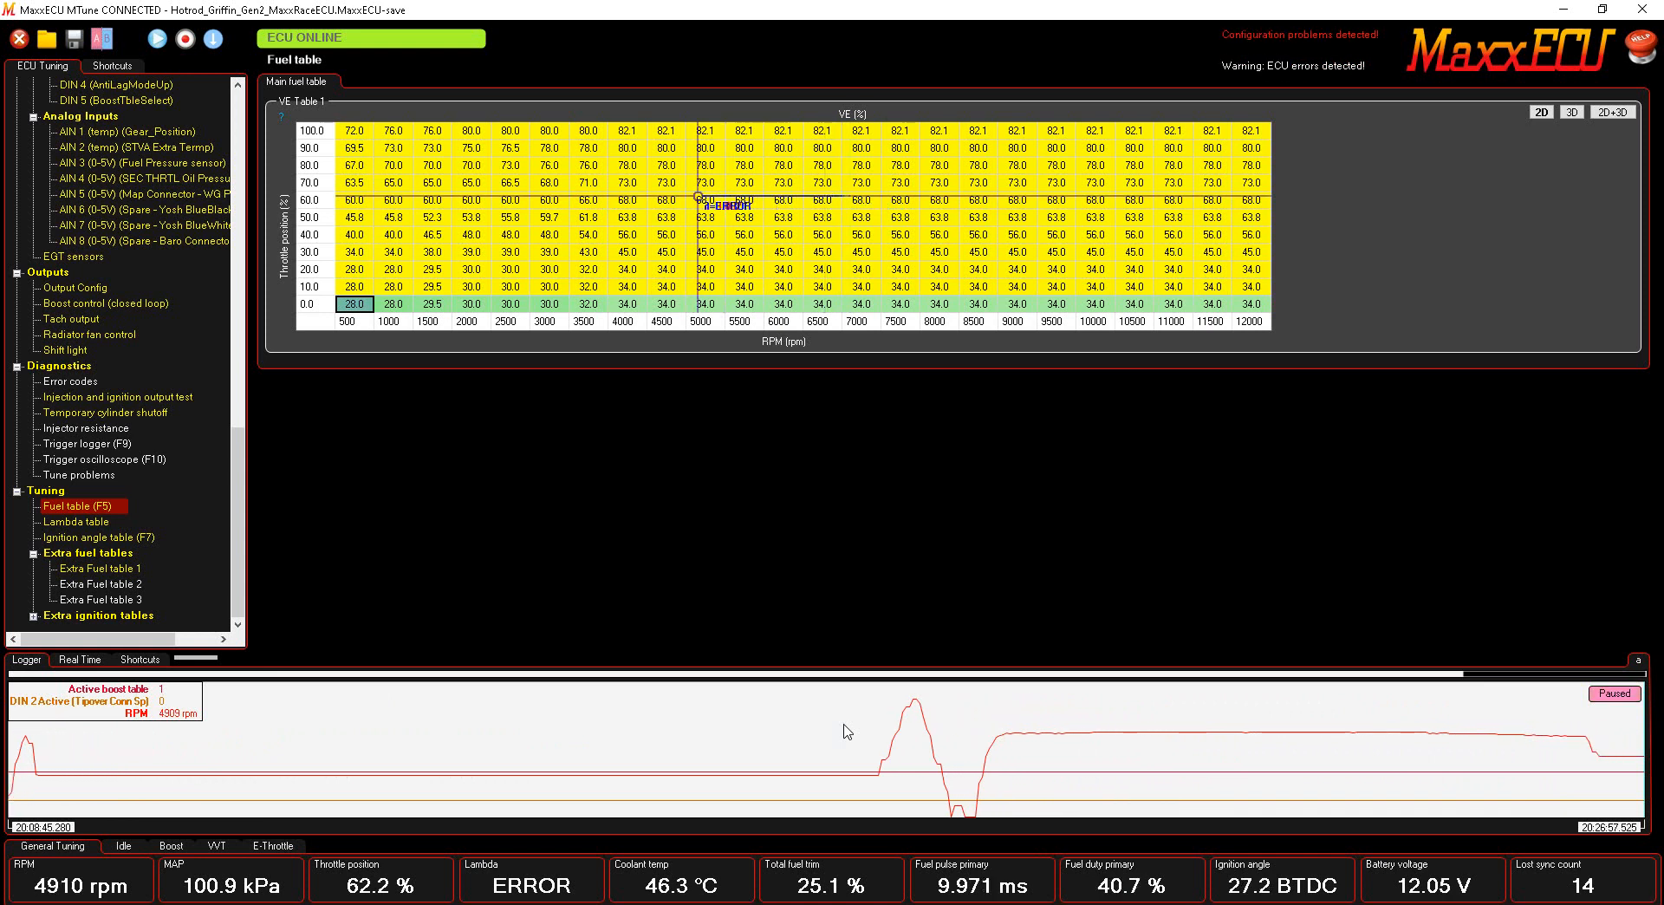
{"action": "left_click", "coordinate": [860, 732]}
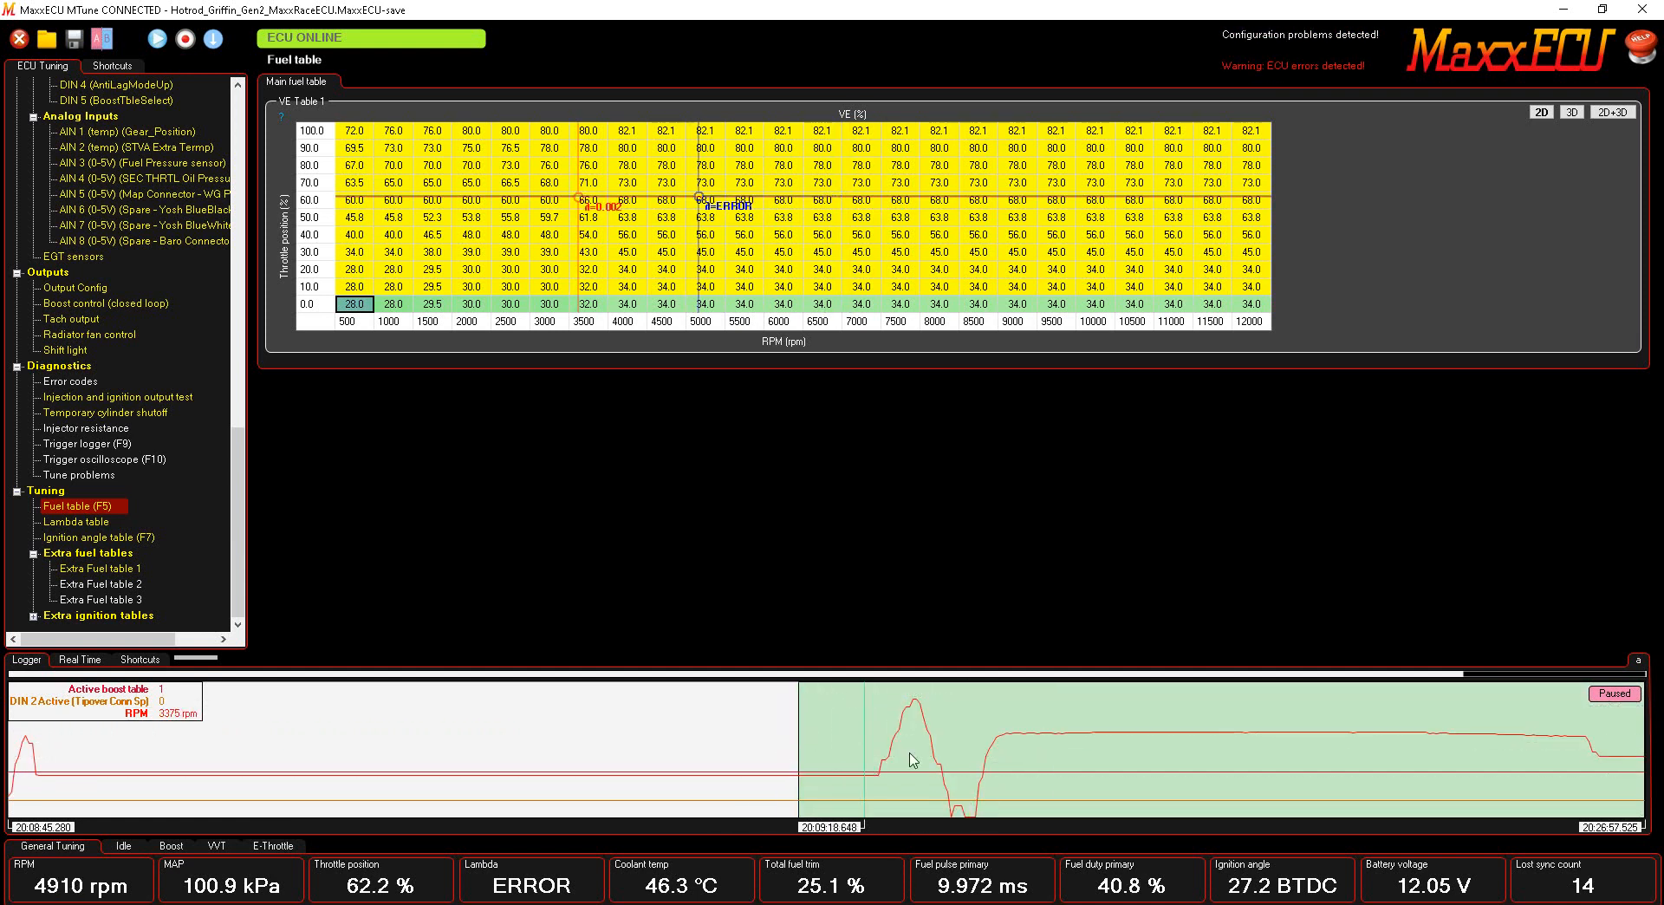
Bring up the logger context menu with Selection and Channel setup options over the marked region.
{"action": "right_click", "coordinate": [910, 760]}
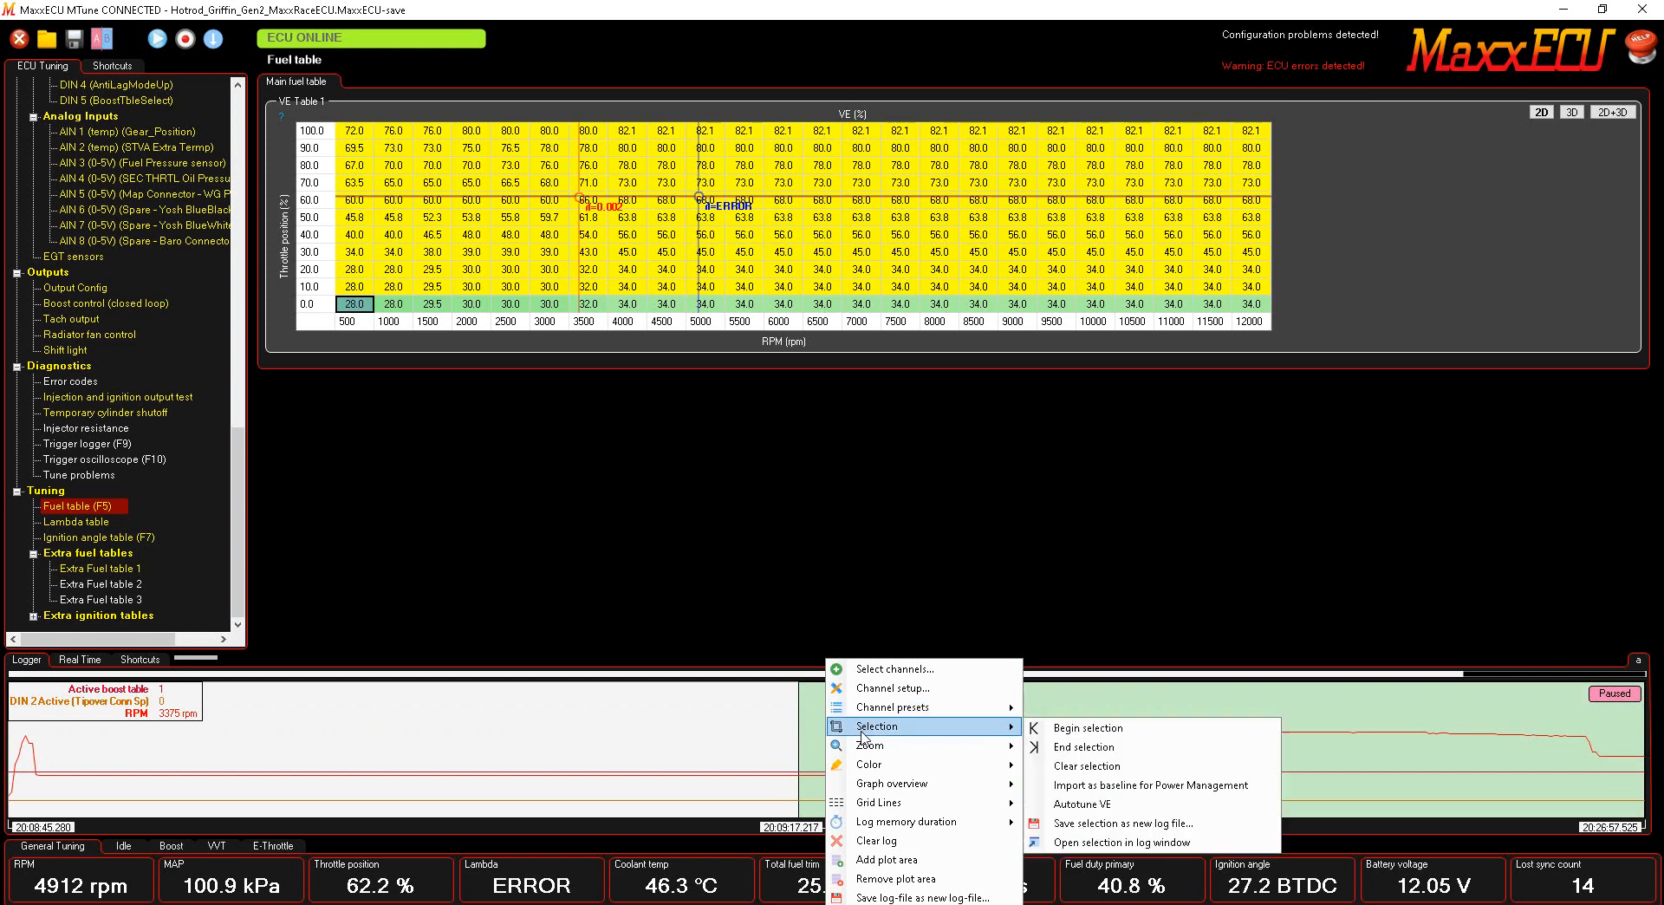
{"action": "mouse_move", "coordinate": [1076, 802]}
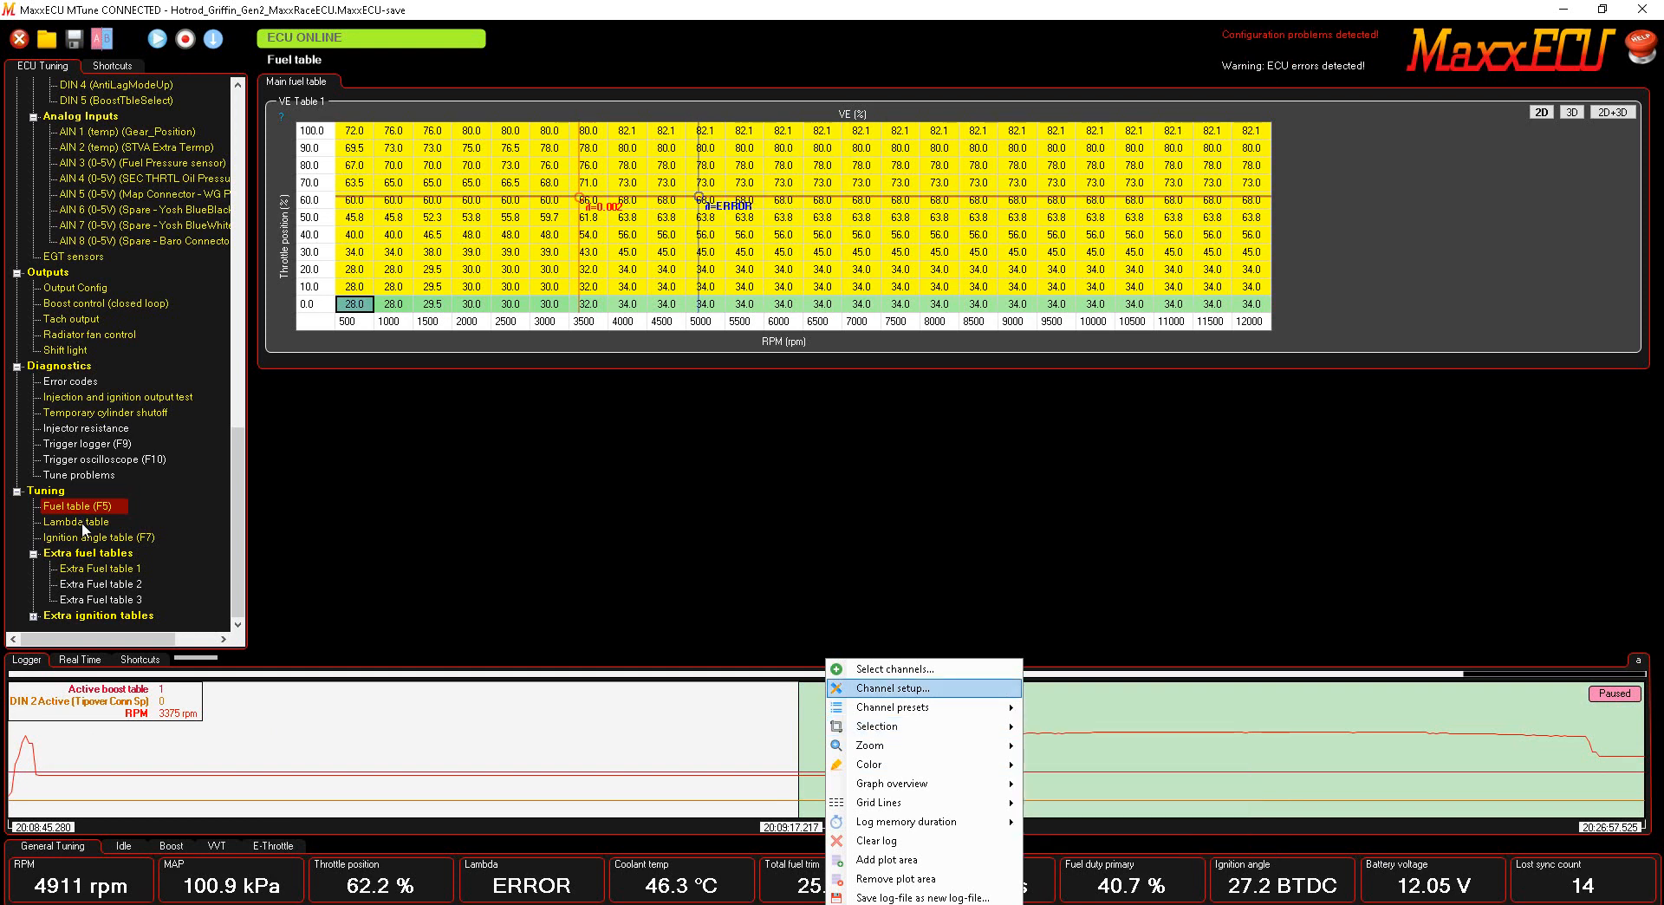
{"action": "mouse_move", "coordinate": [626, 179]}
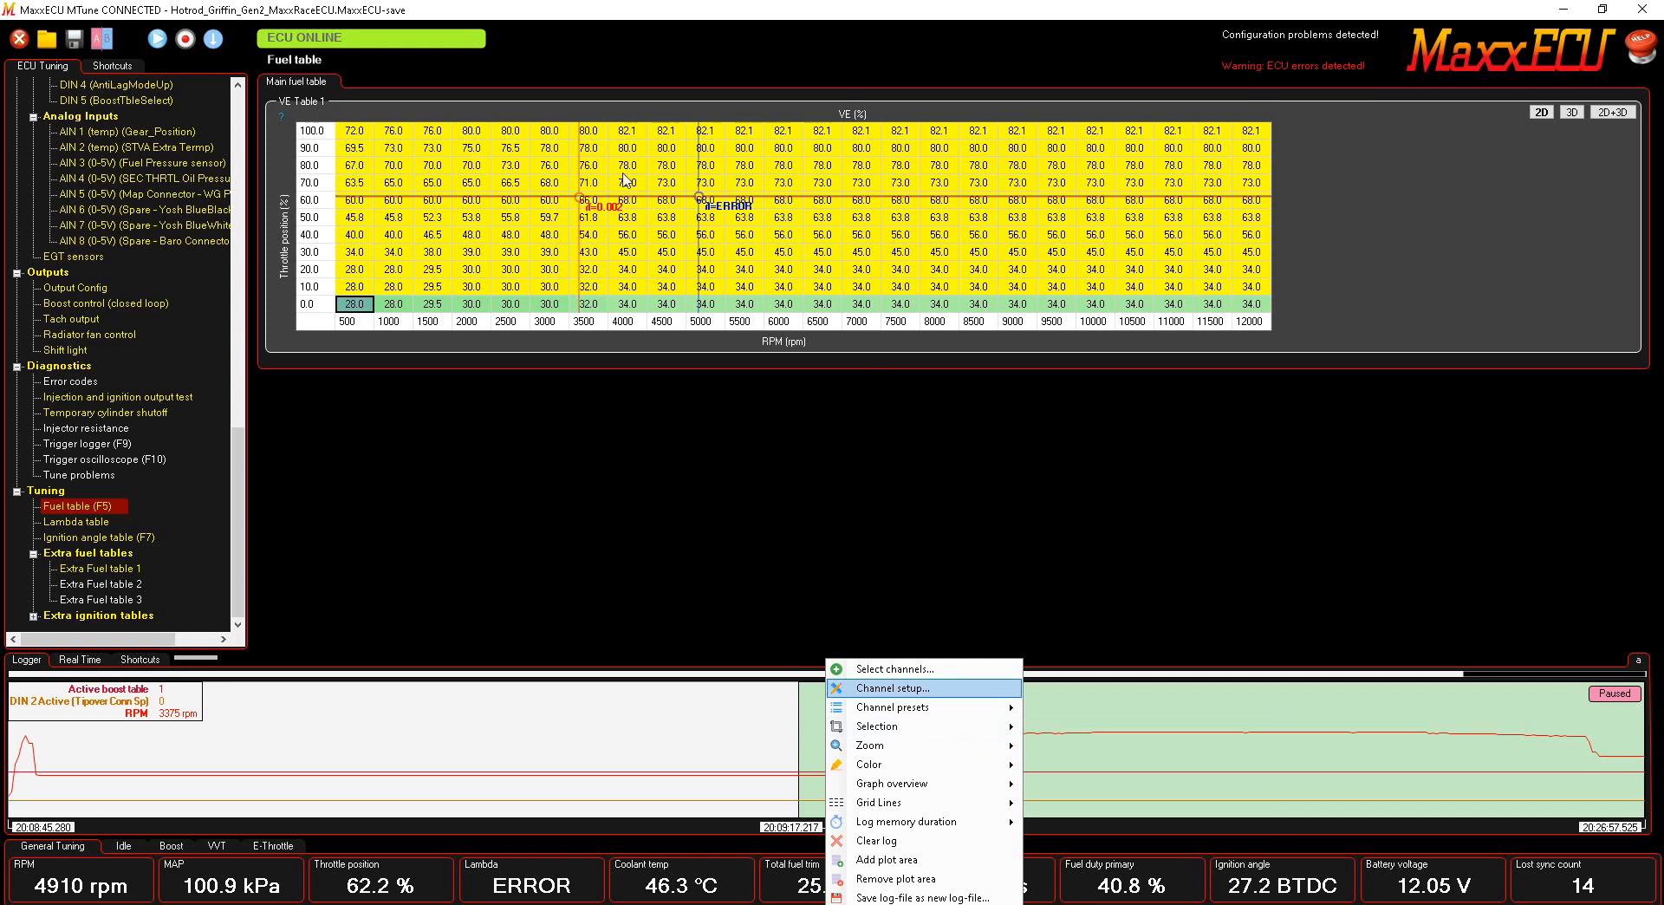
{"action": "mouse_move", "coordinate": [773, 234]}
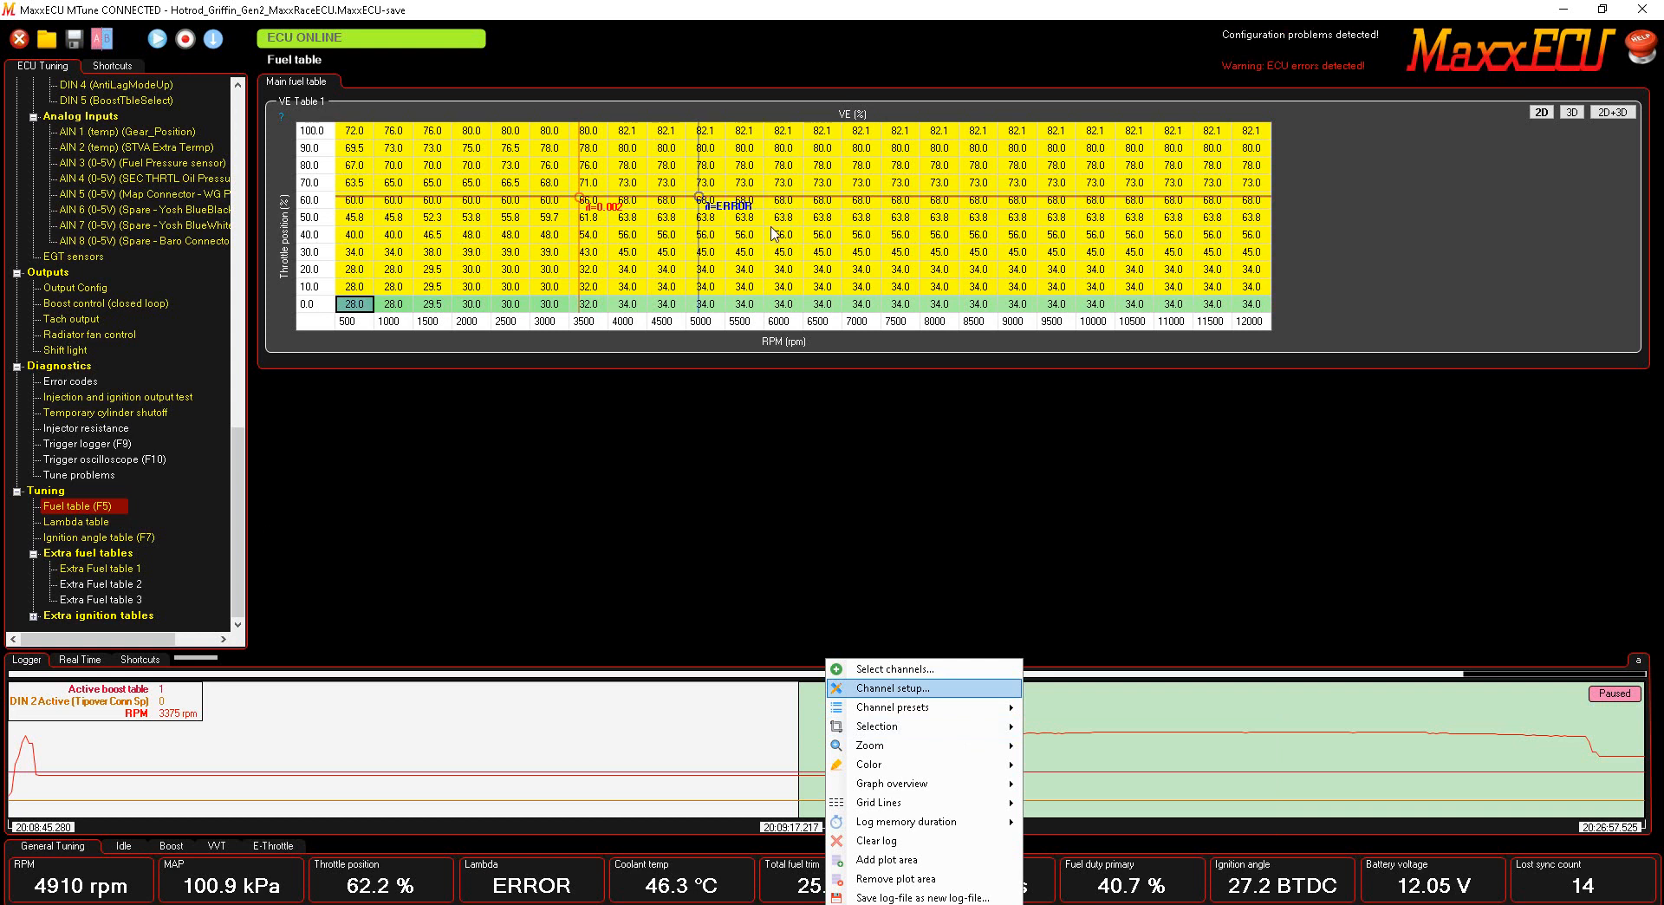
{"action": "mouse_move", "coordinate": [910, 226]}
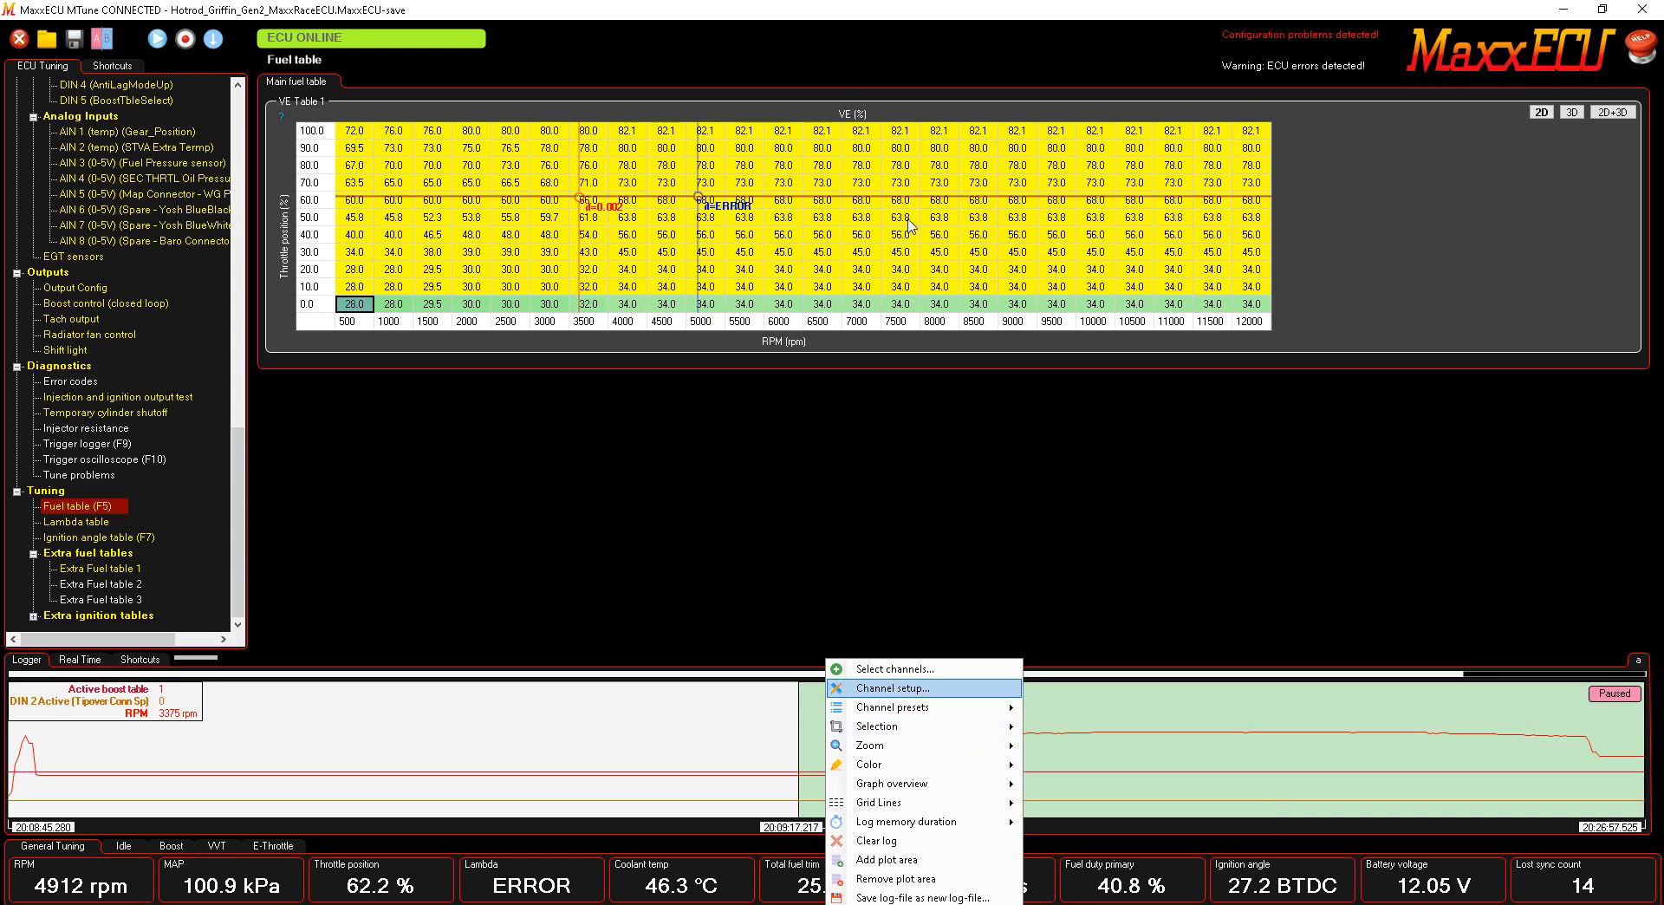